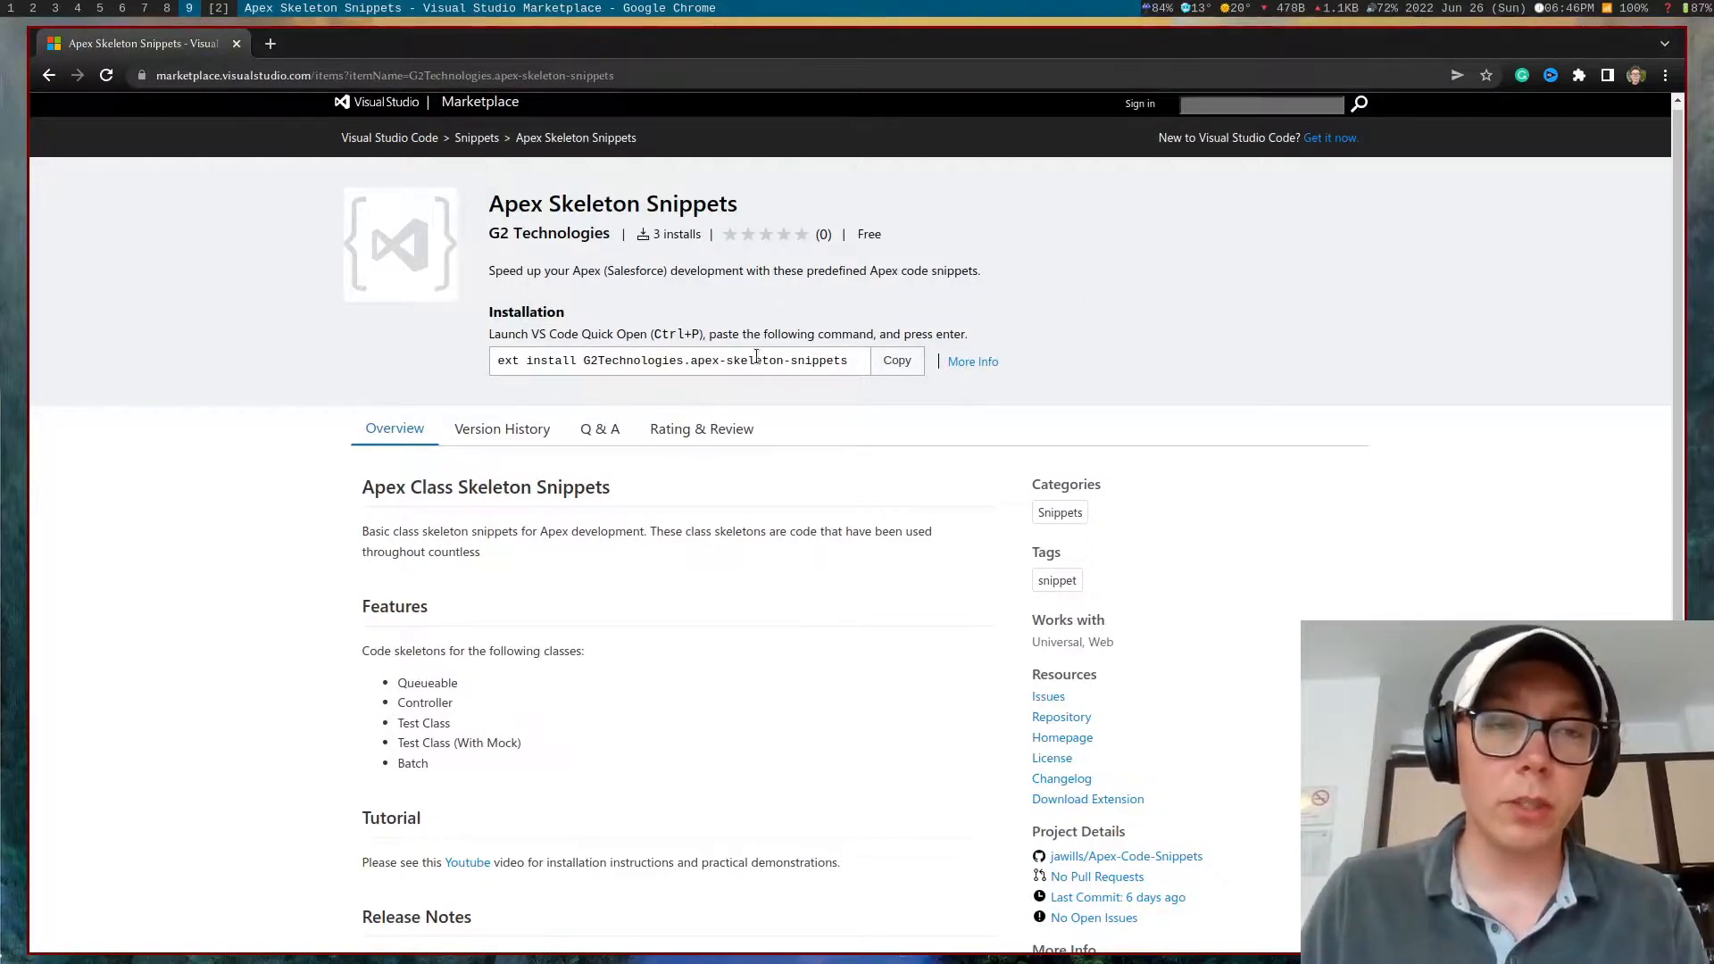
Step: Copy the ext install command and bring up Quick Open to install Apex Skeleton Snippets
triple_click(672, 361)
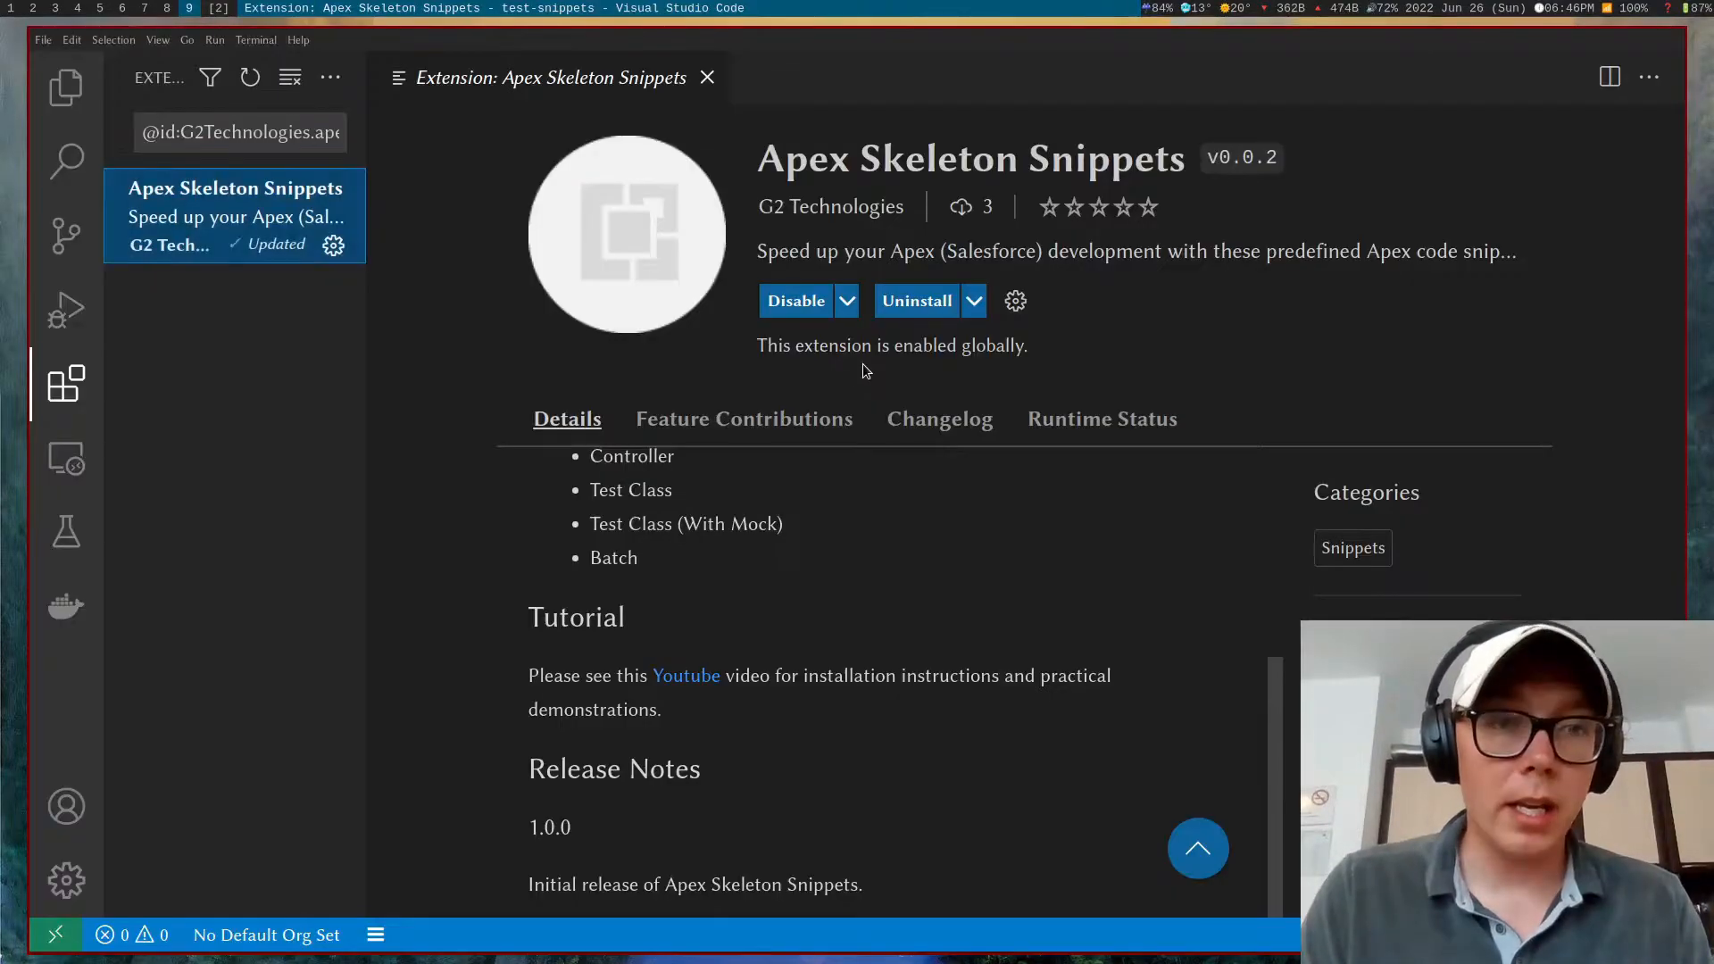
key("Ctrl+f")
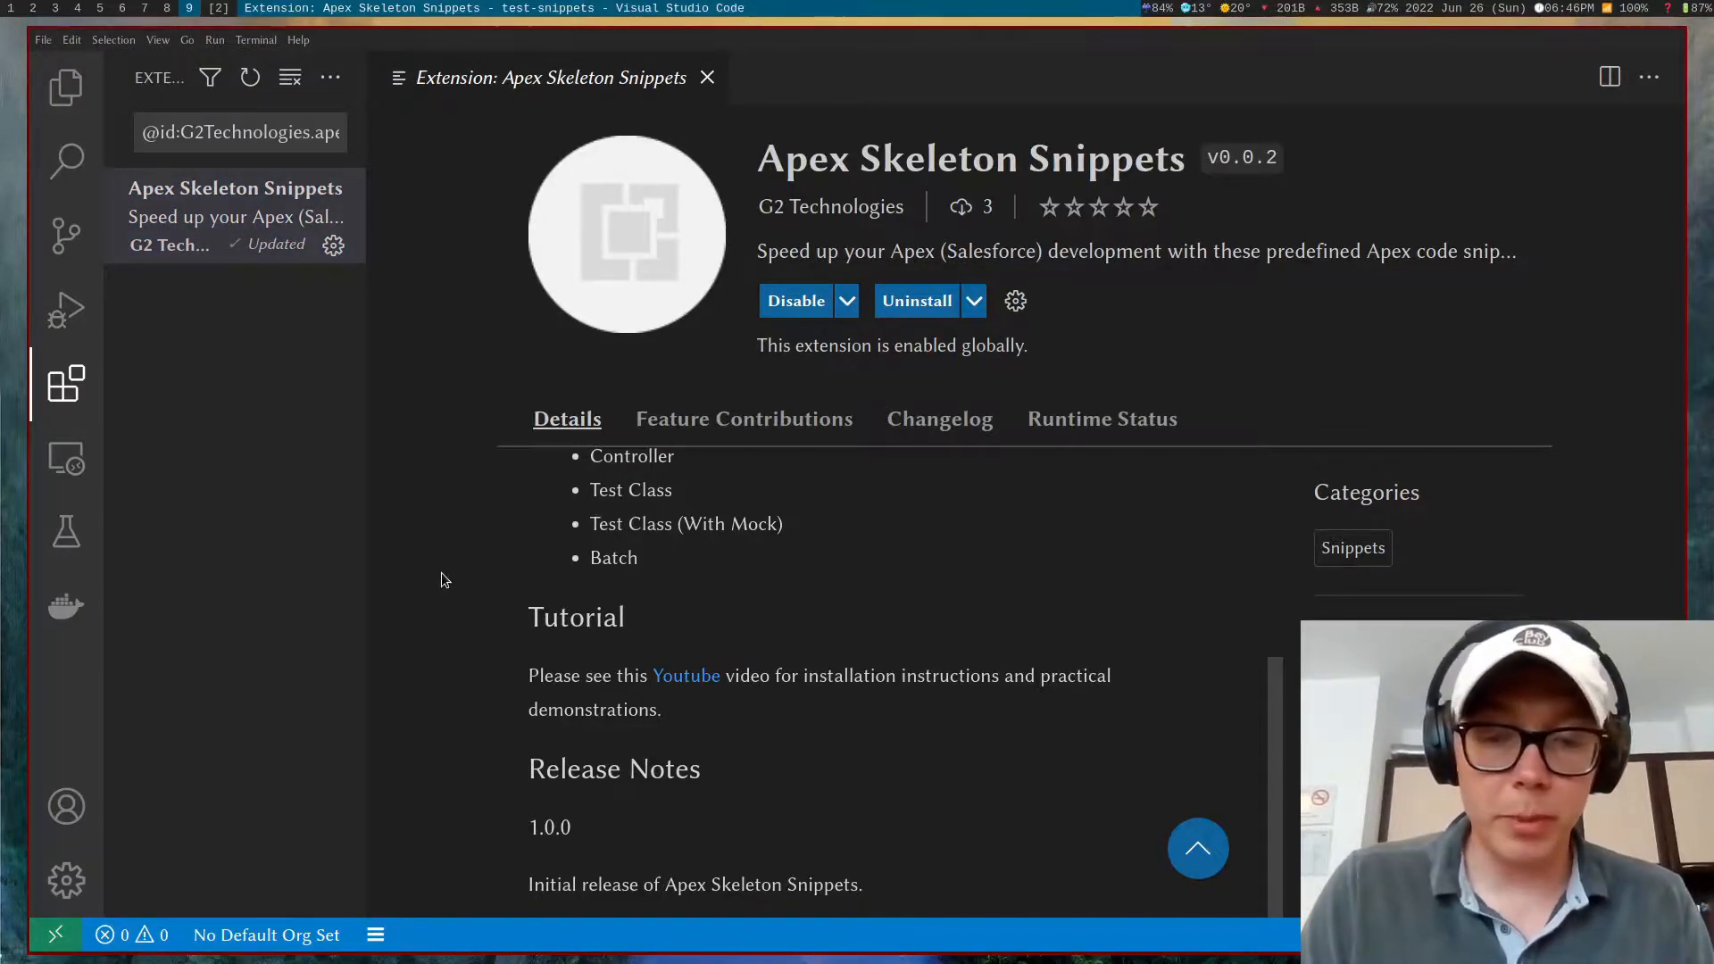
key("Ctrl+P")
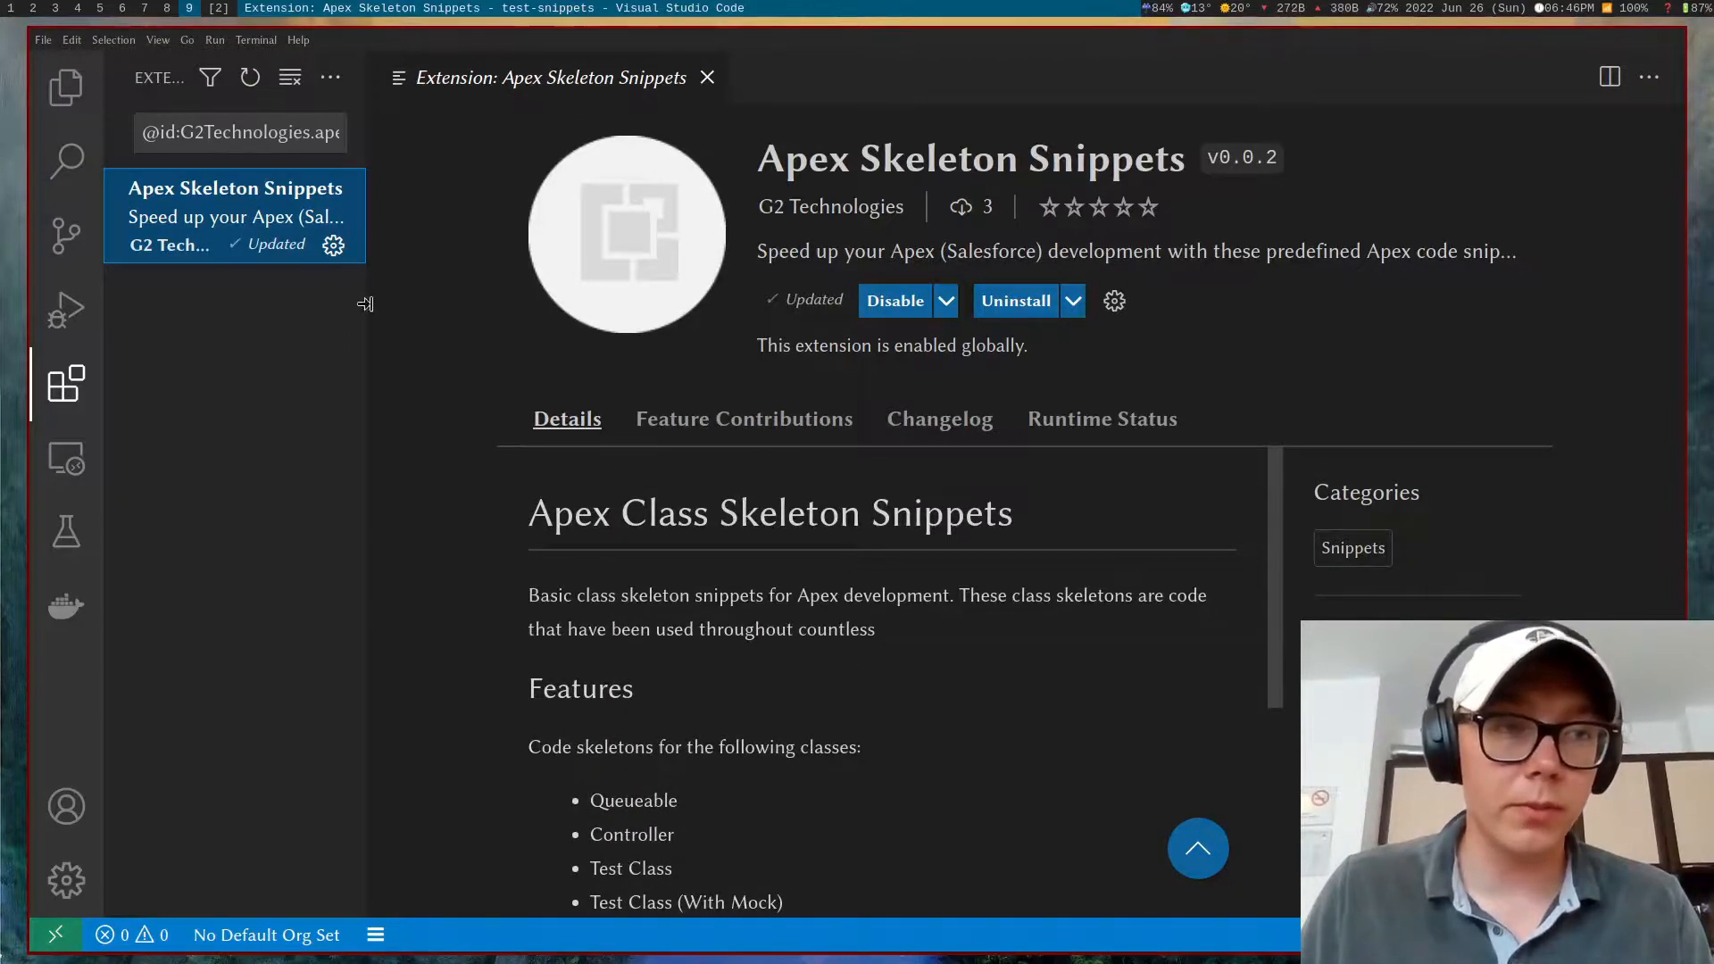
Step: Create an Apex class named Queueable from the Explorer via SFDX: Create Apex Class
left_click(66, 85)
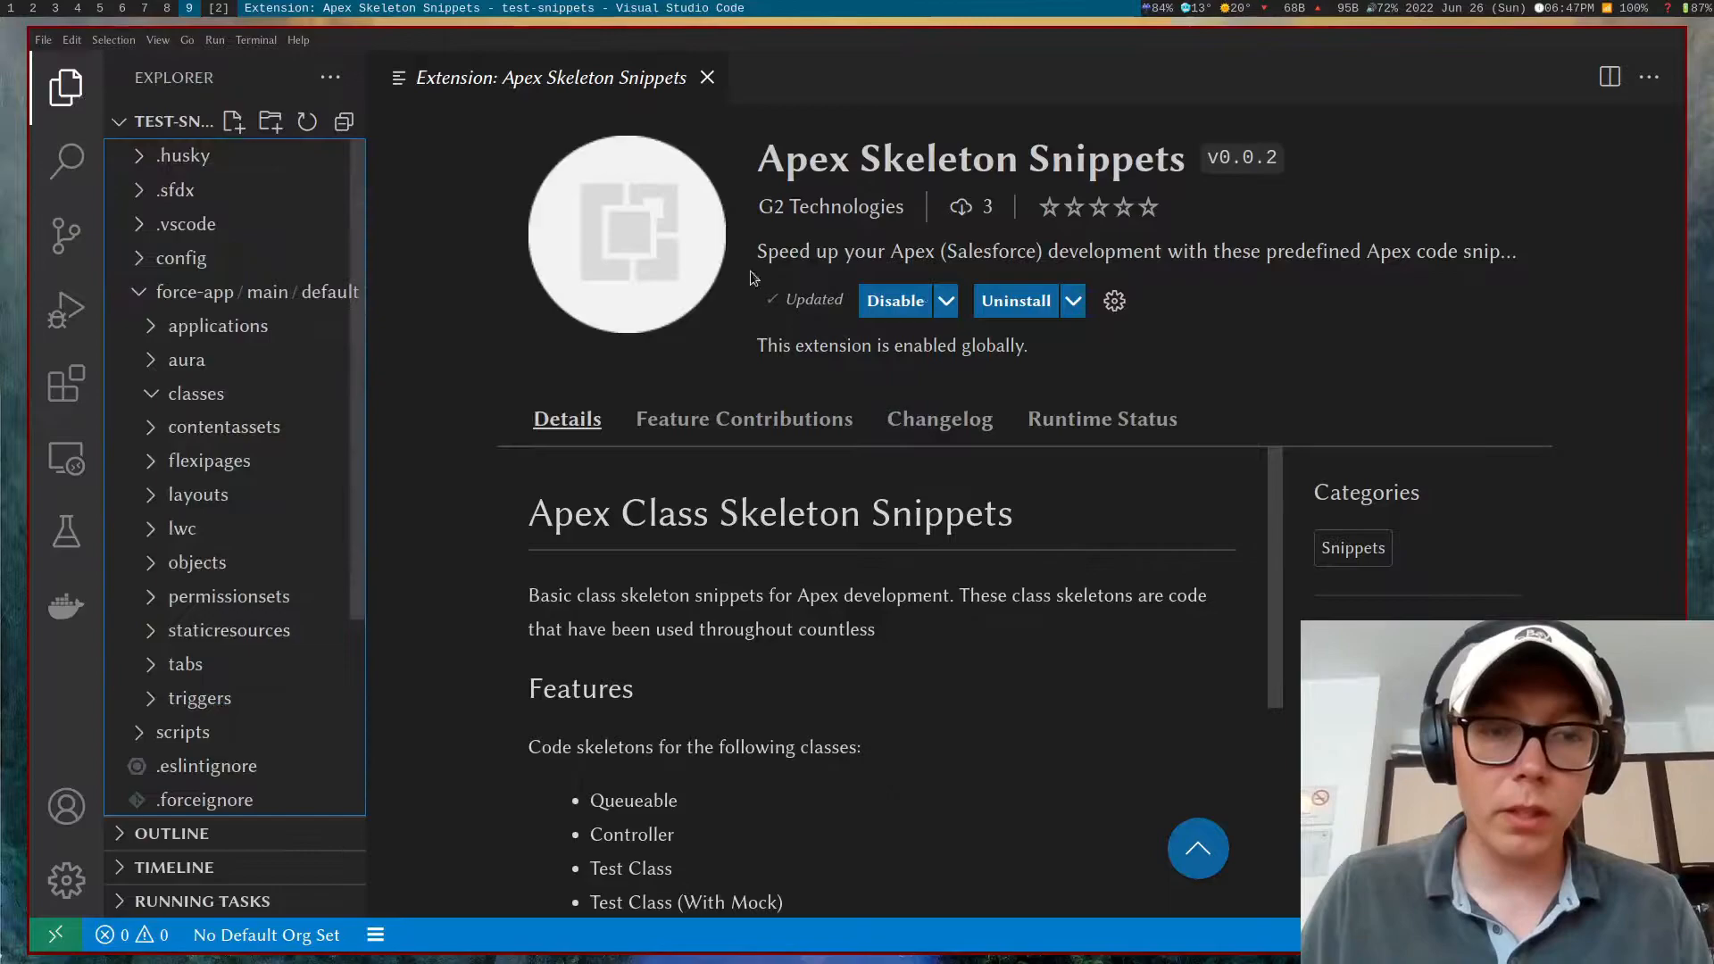
mouse_move(863, 492)
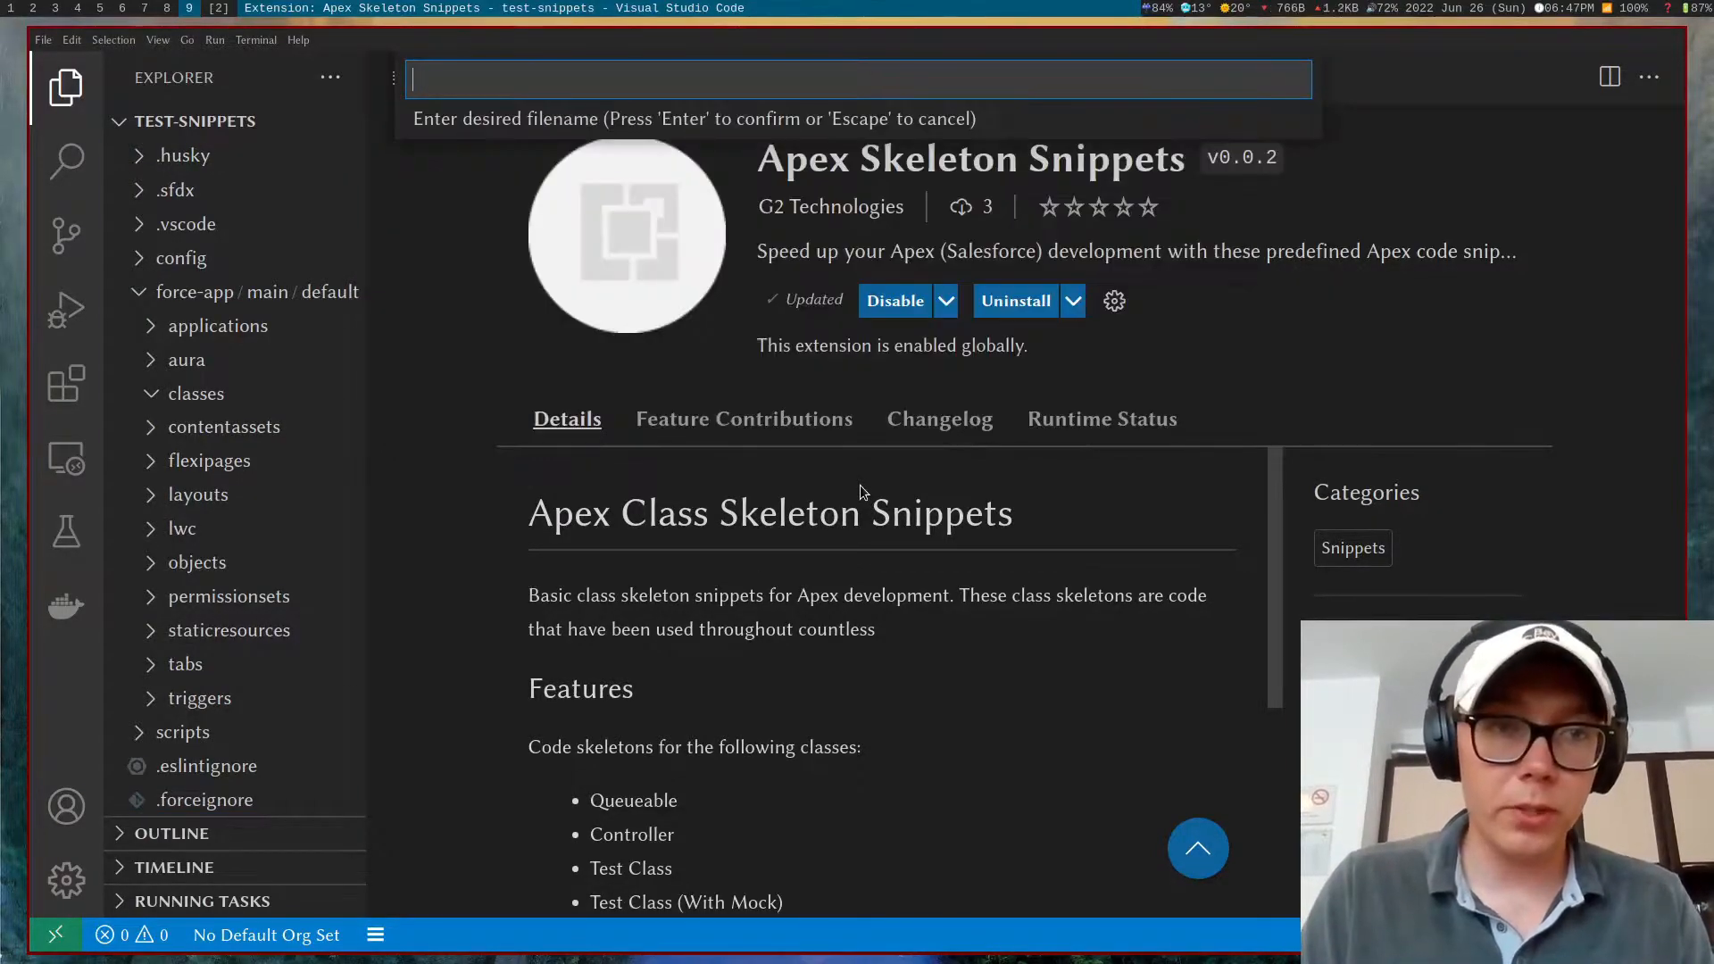
type("Queueabl")
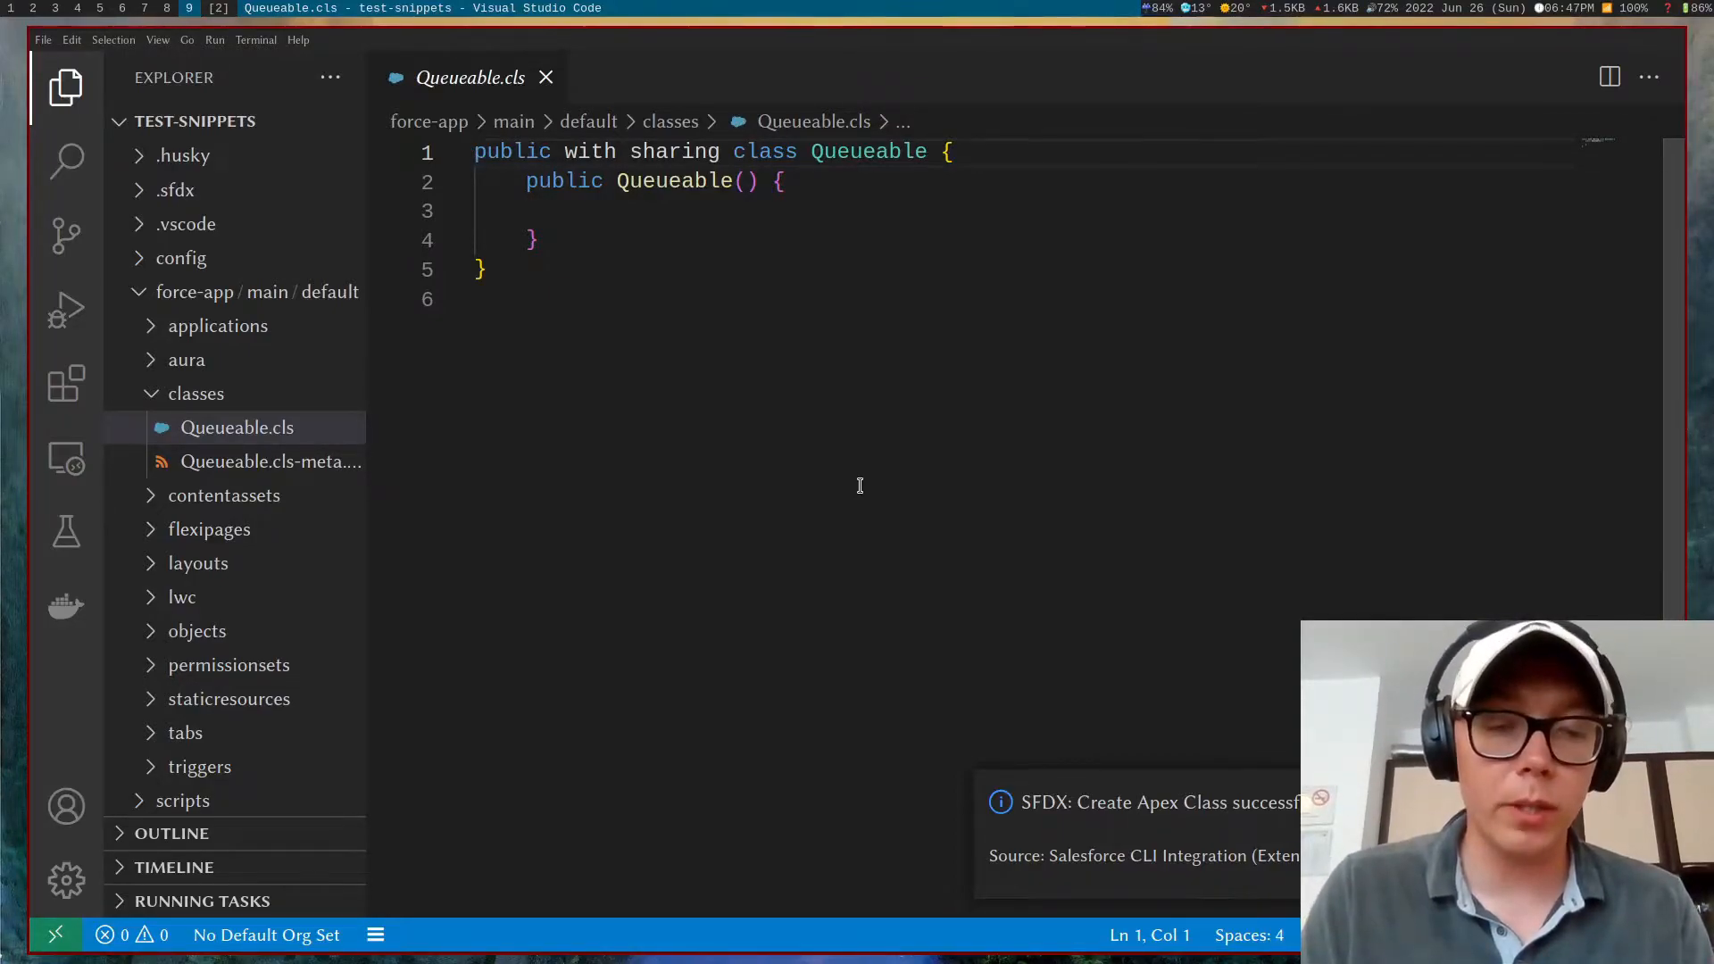
Step: Clear the generated Queueable code to make room for the queueable skeleton snippet
key("ctrl+a")
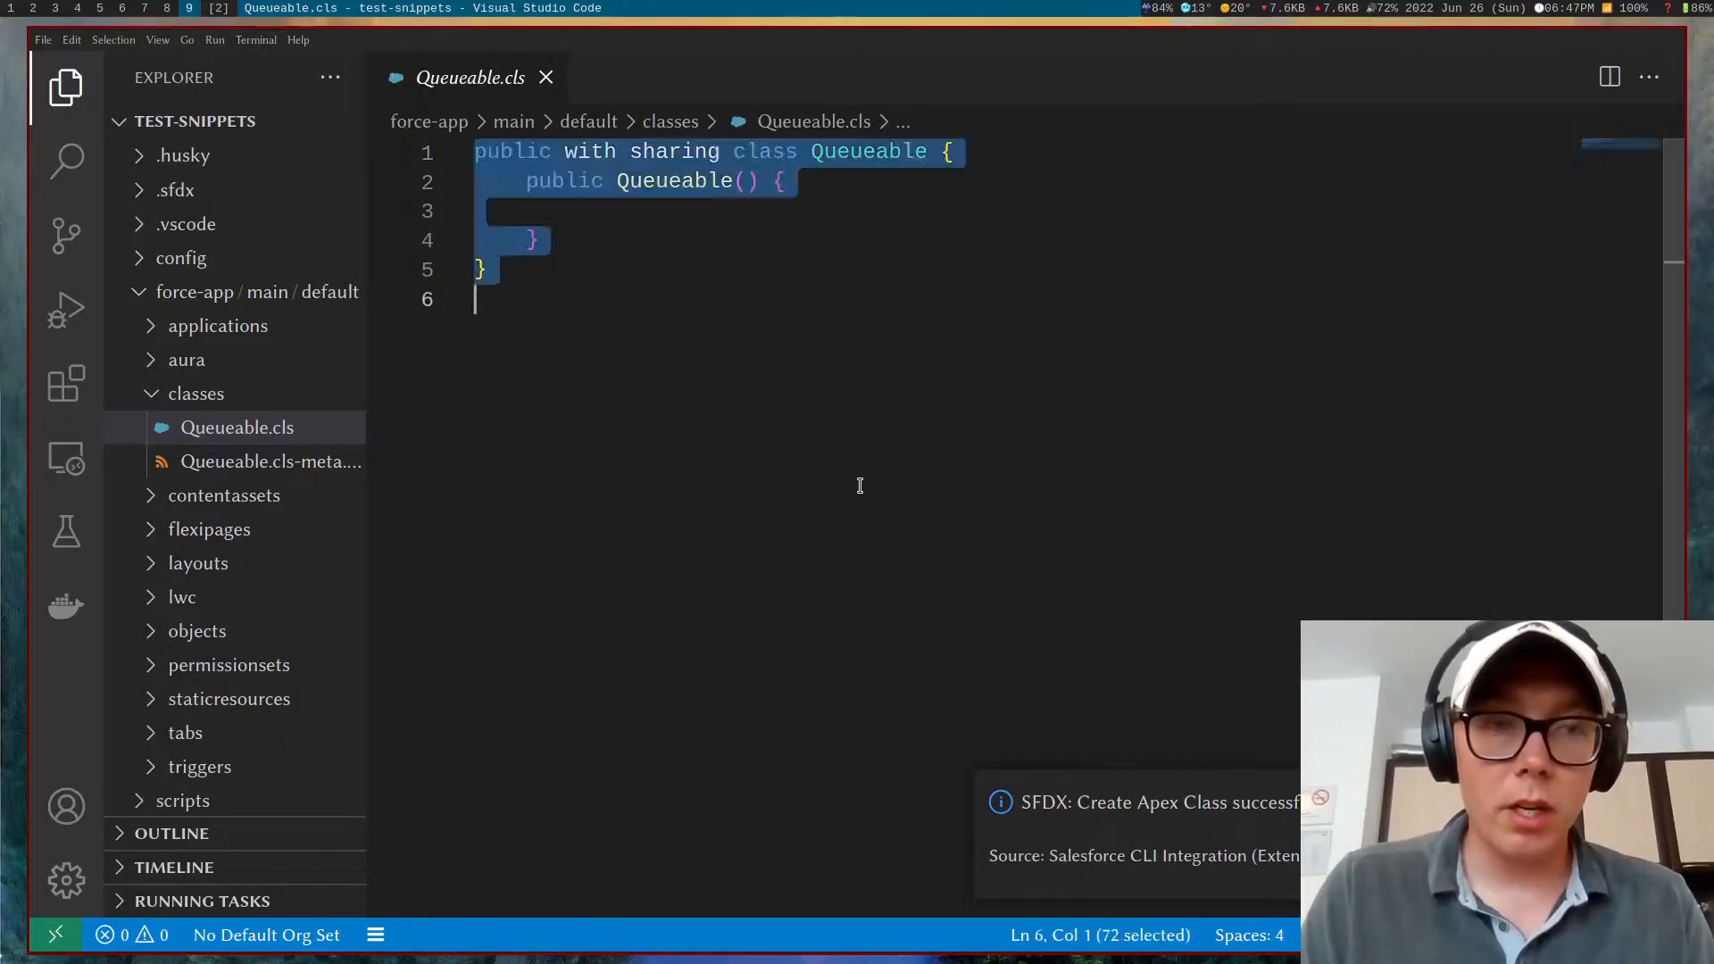
key("Delete")
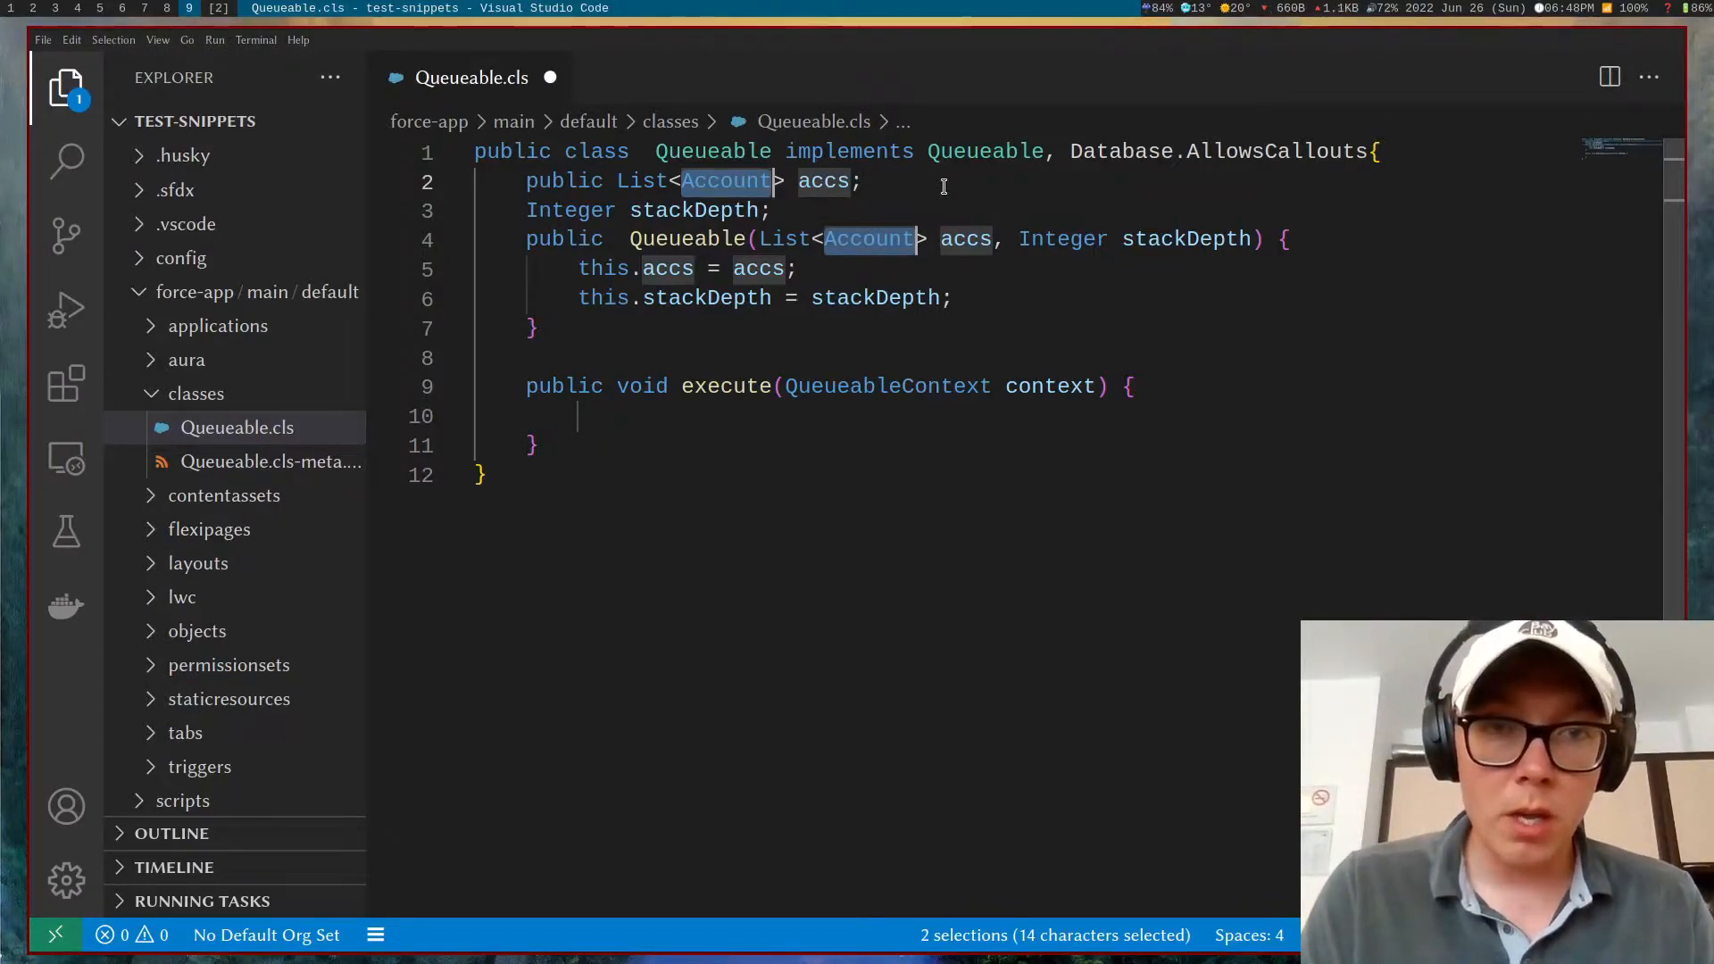
Step: Retype the list as Opportunity records named opps throughout the Queueable class
type("O")
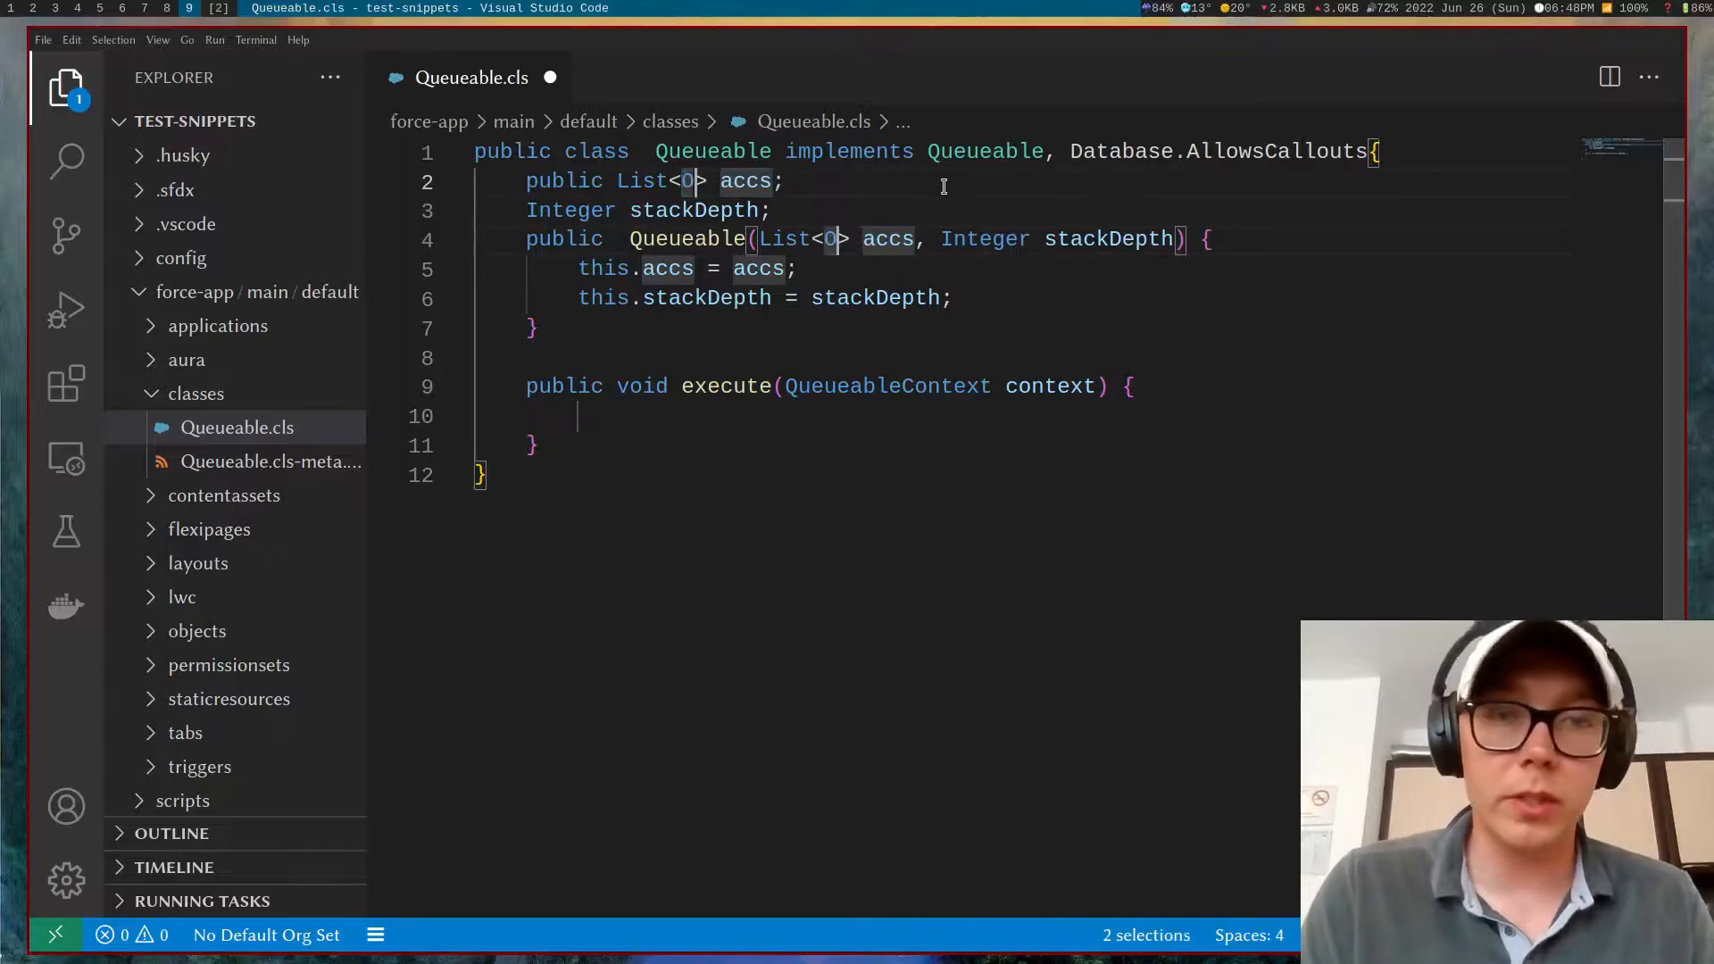
type("pportunity")
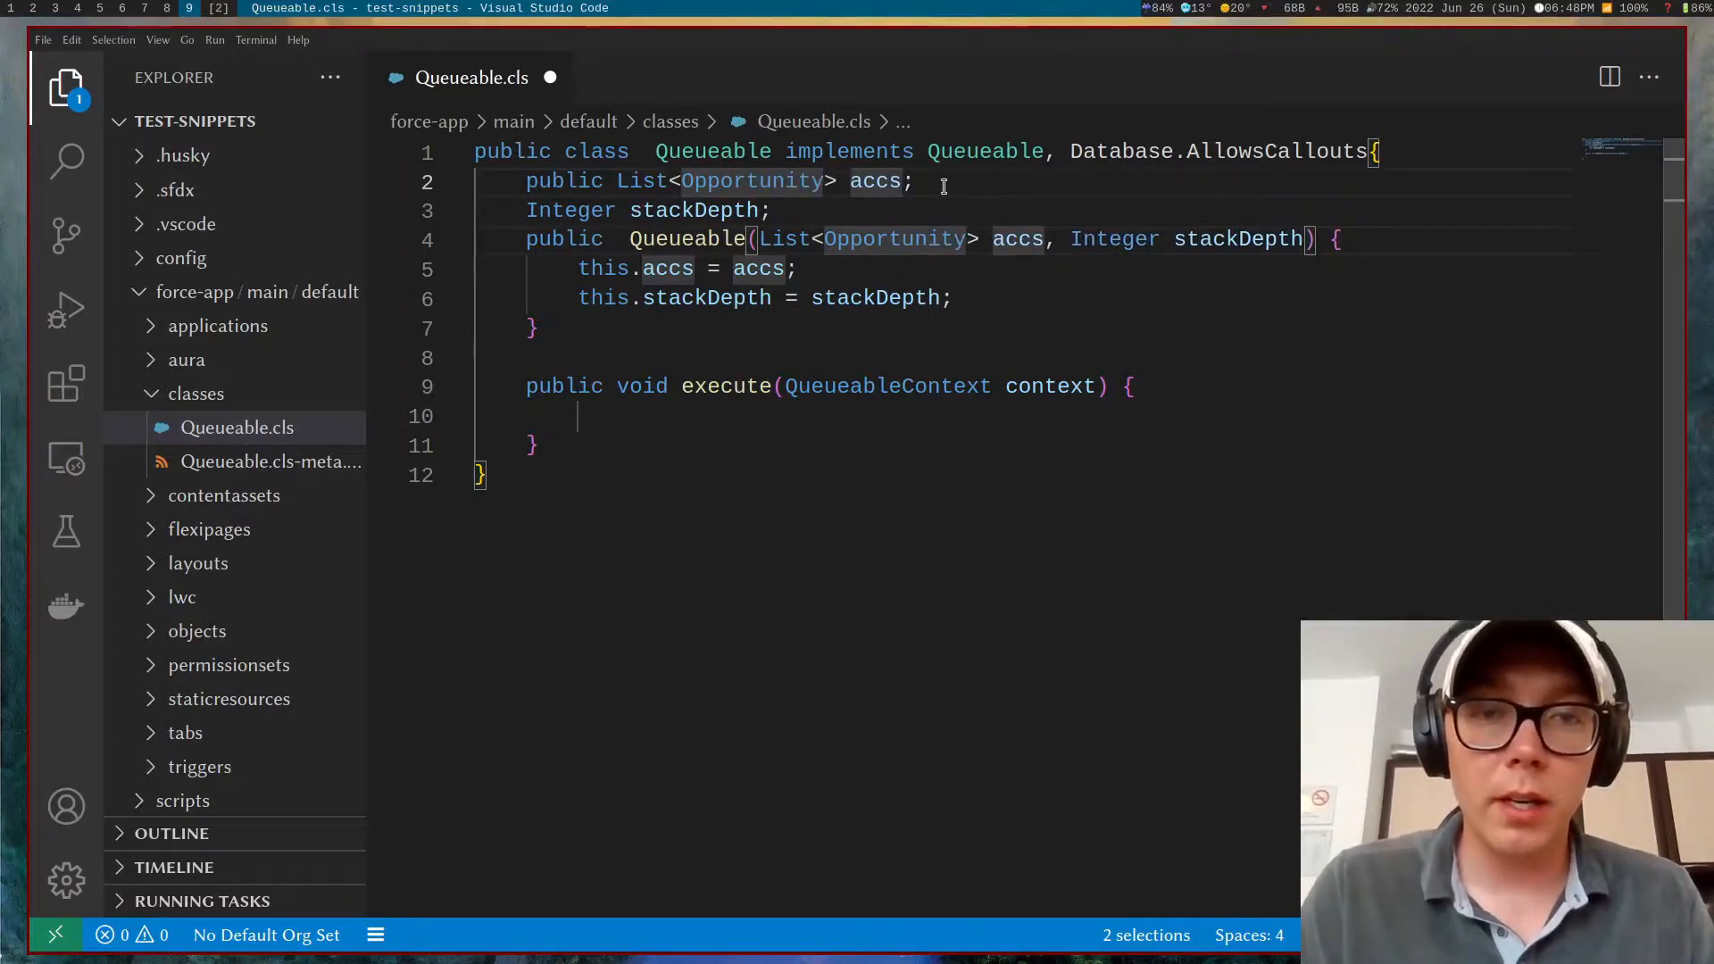
type("opp")
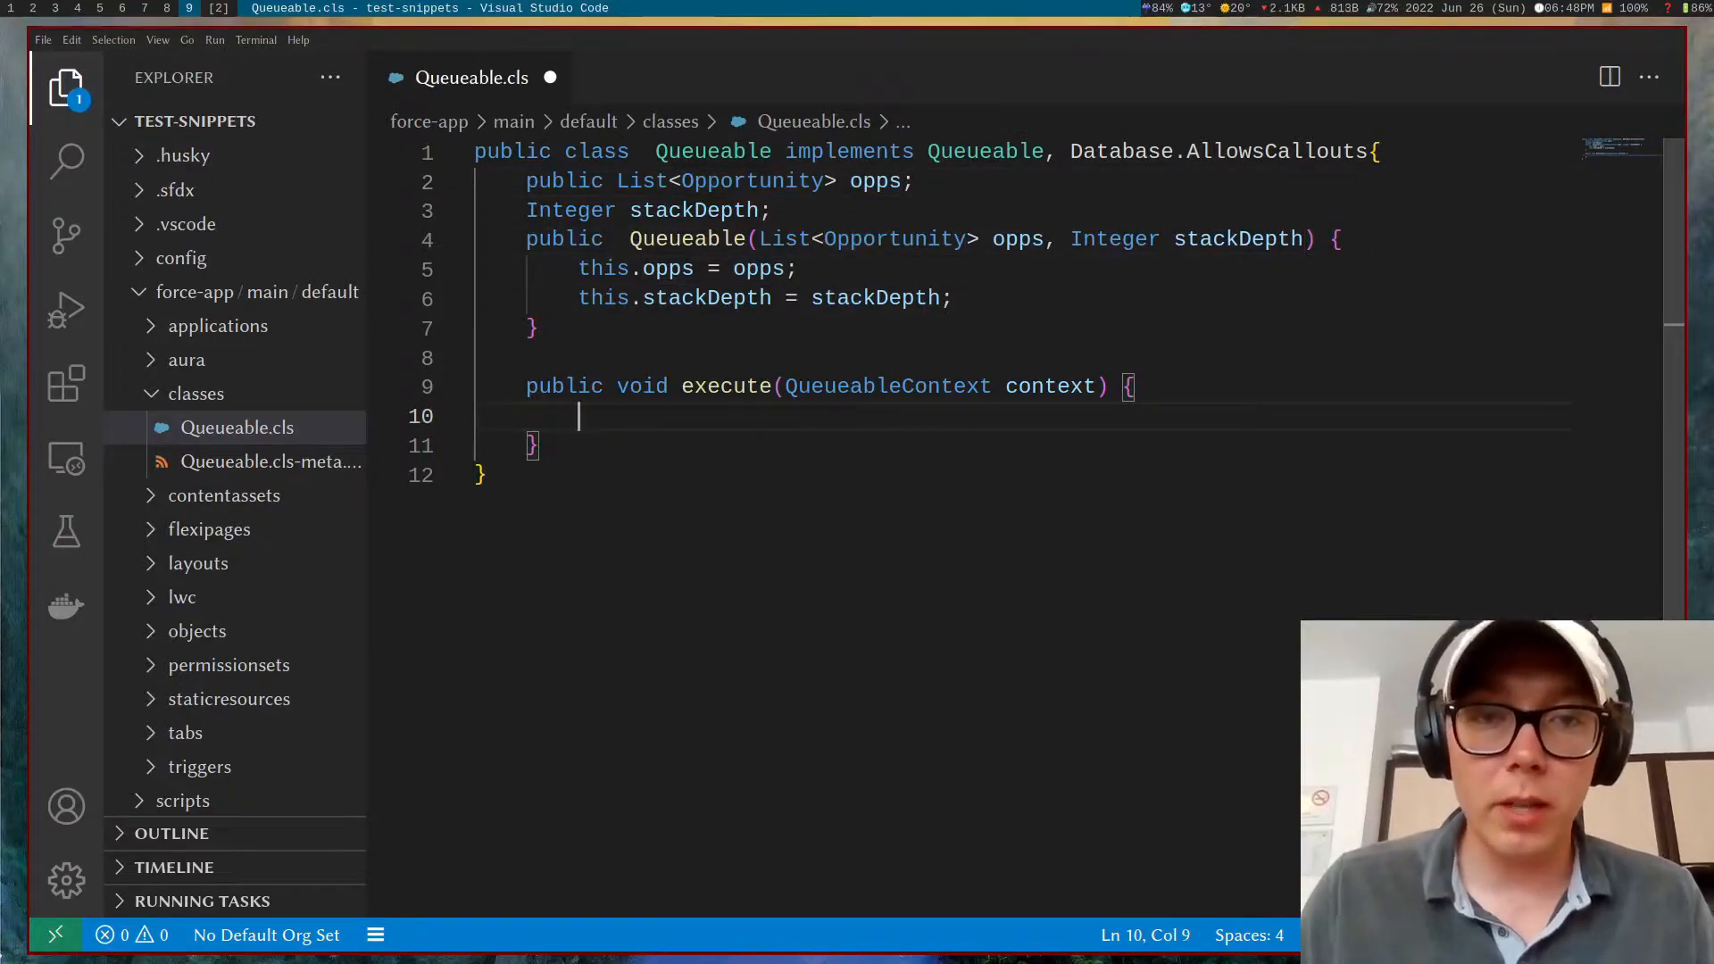
mouse_move(1193, 240)
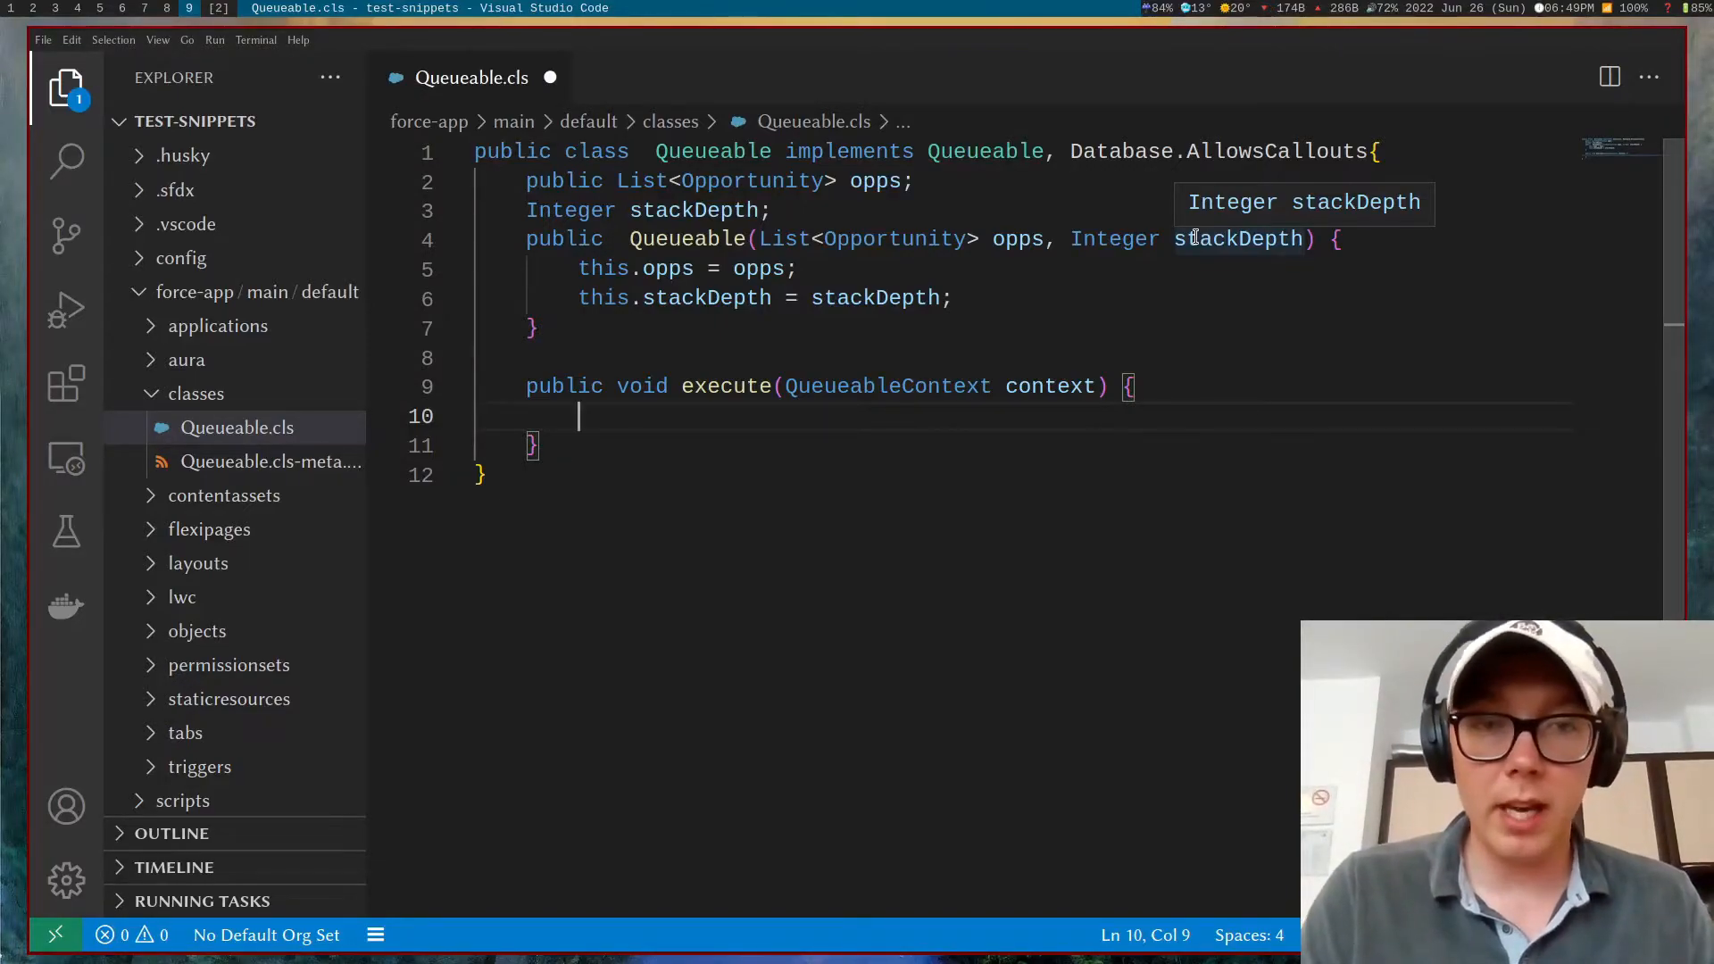
Step: Declare List<Opportunity> remainingOpps = new List<Opportunity>() inside execute
type("List<op")
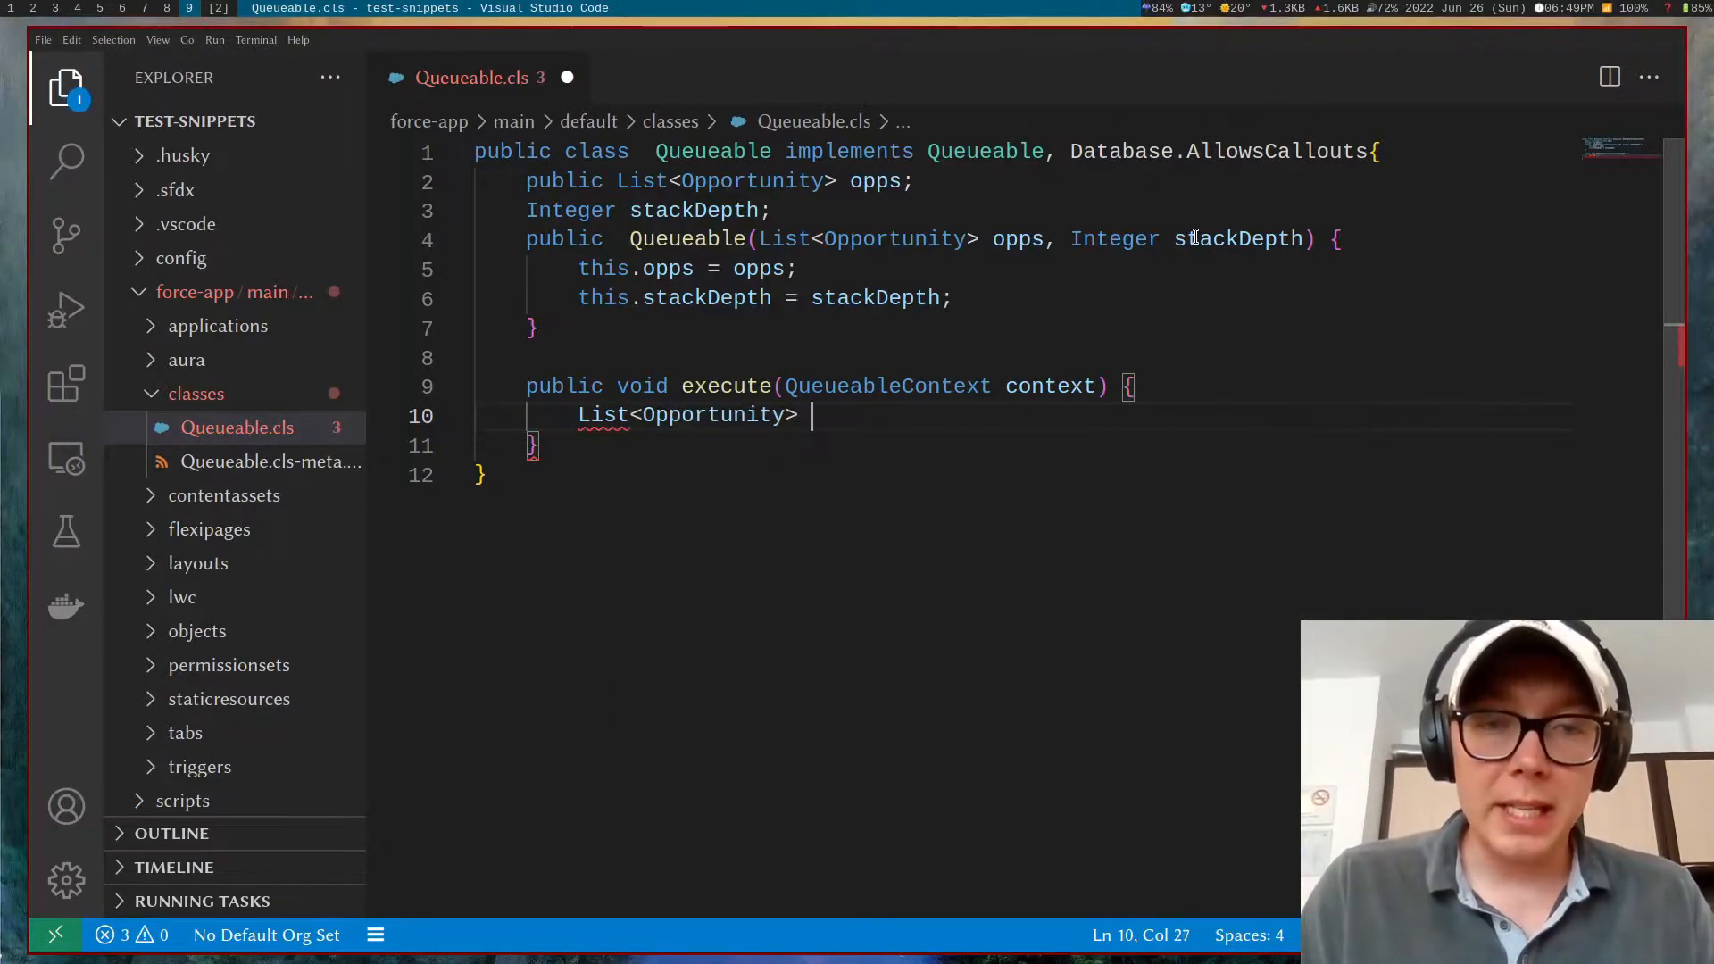
type("remaining")
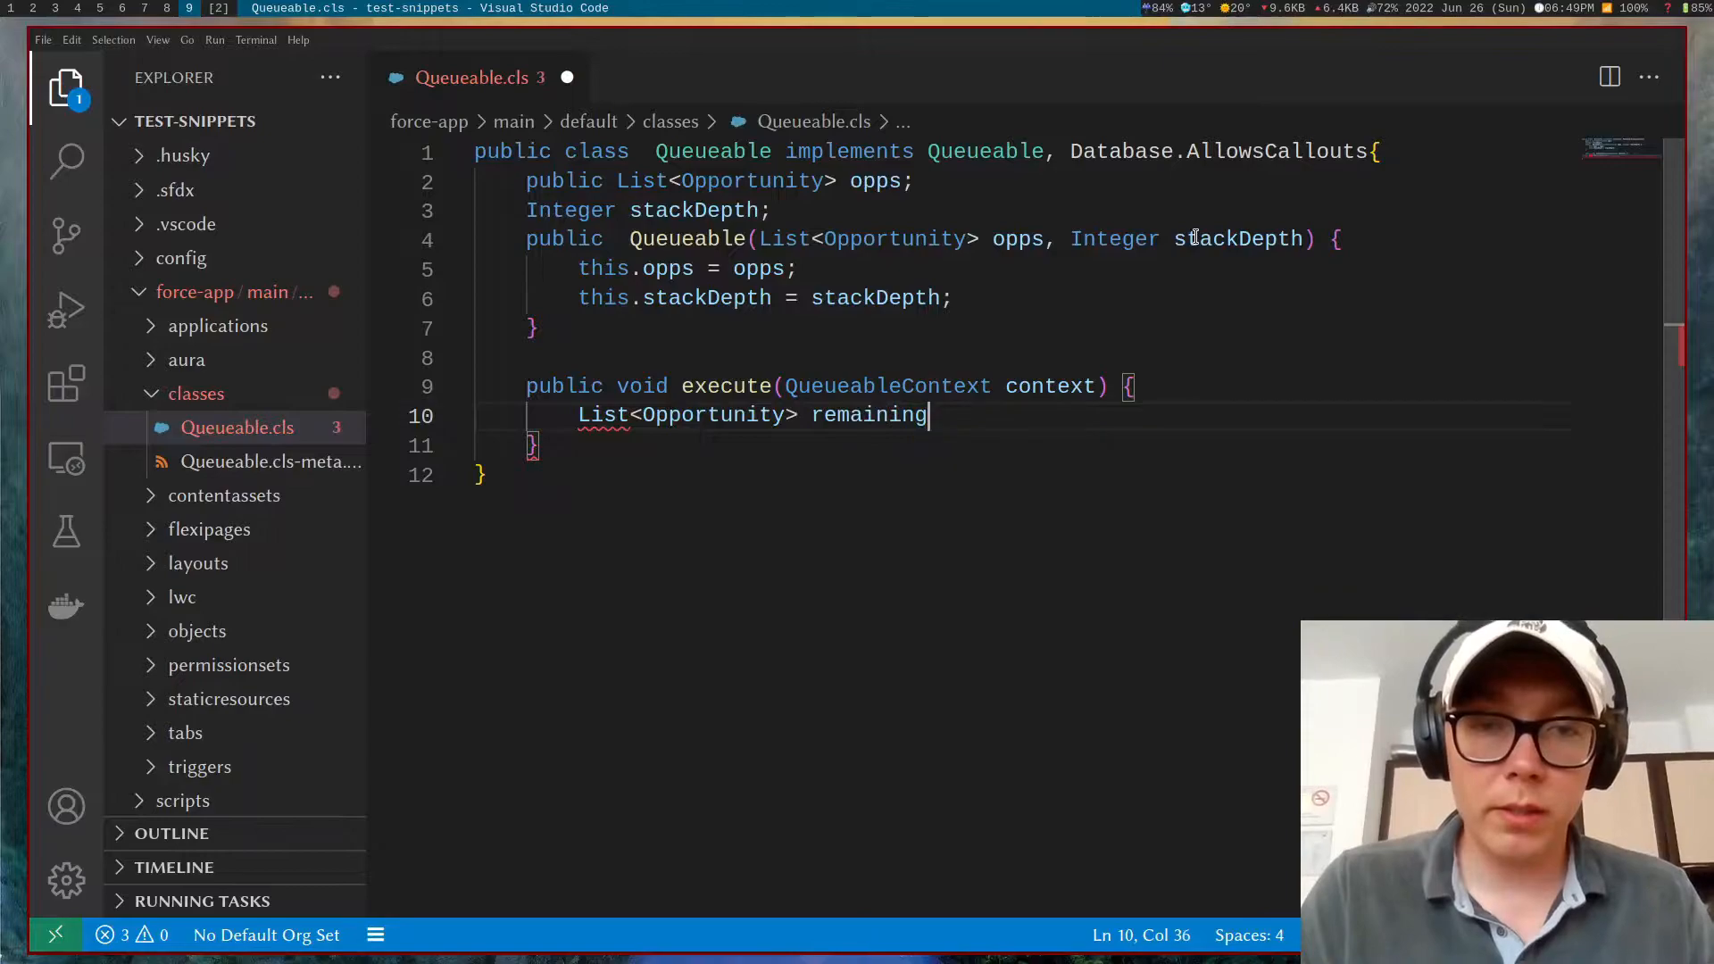
type("Opps;")
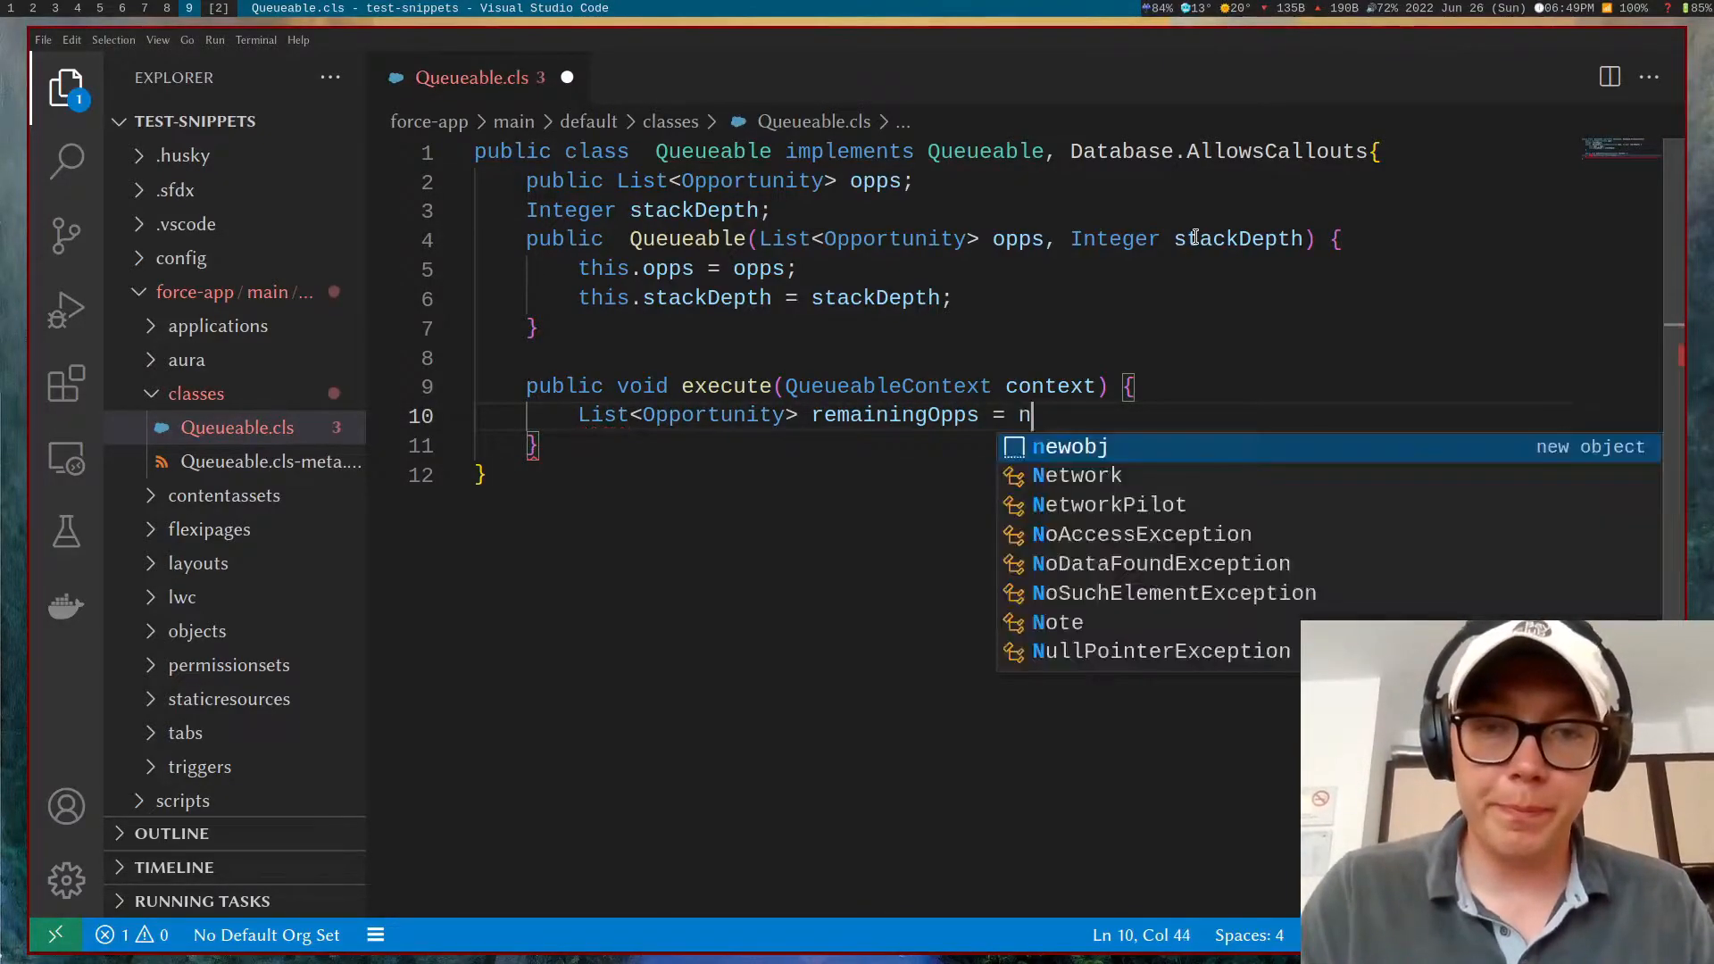
type("ew List<Opportunity>();")
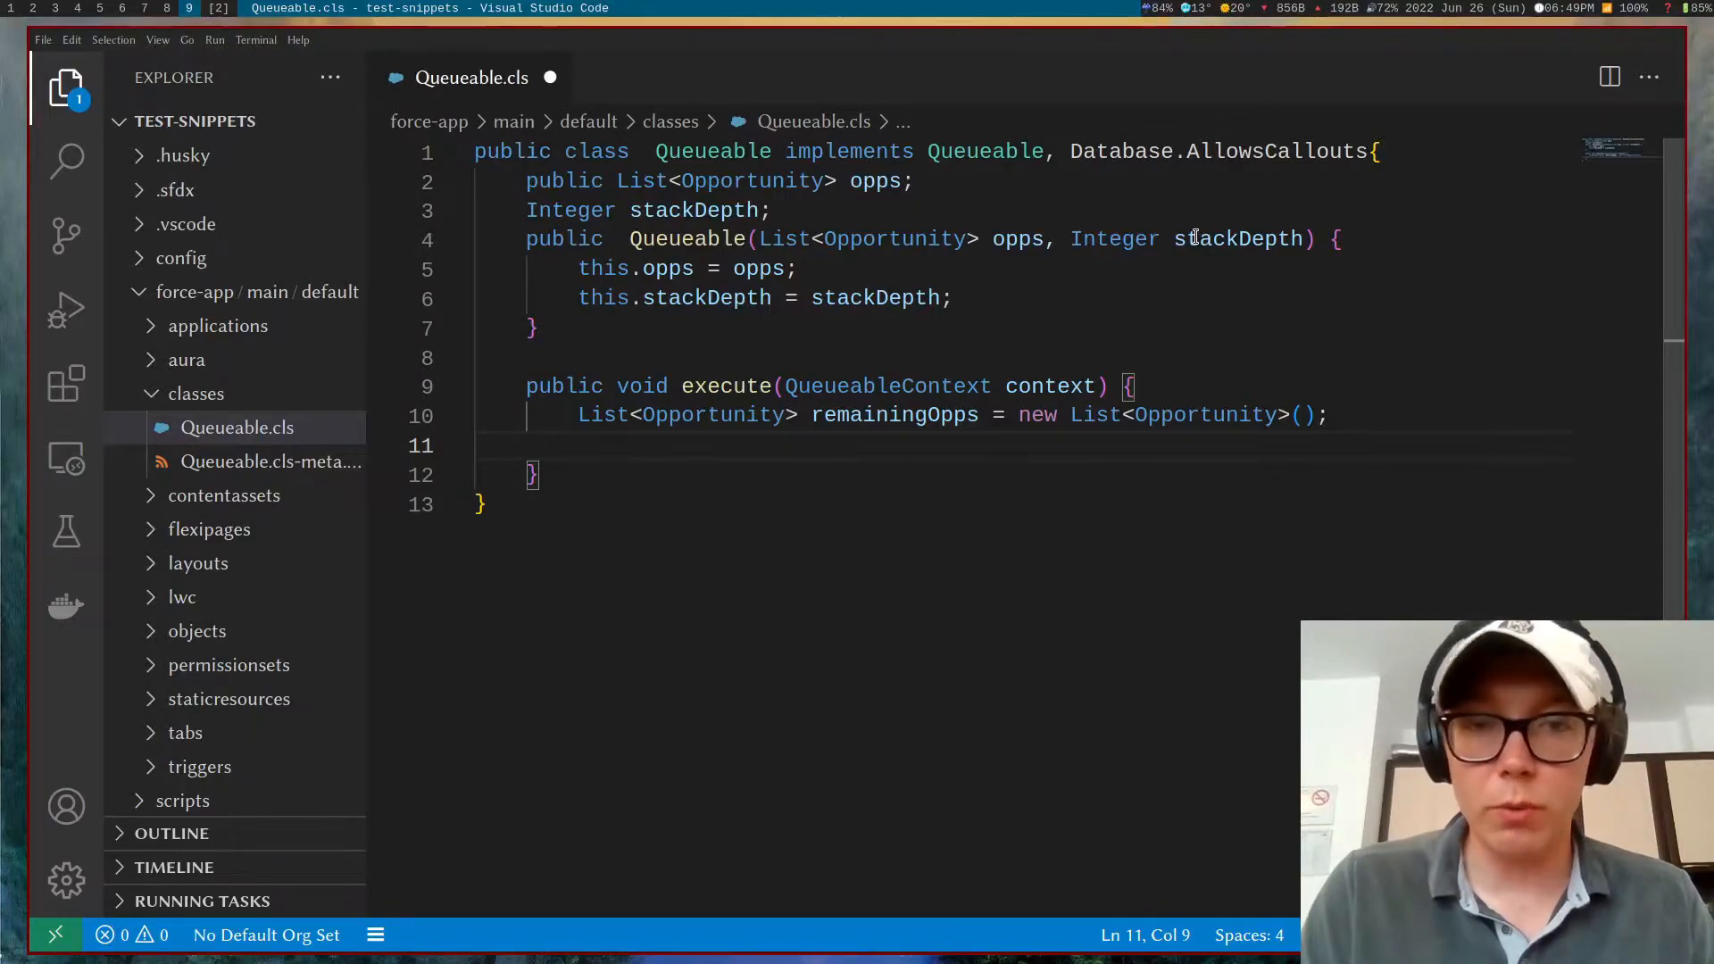
Step: Assign remainingOpps = opps.remove(0) to drop the first opportunity
type("rem")
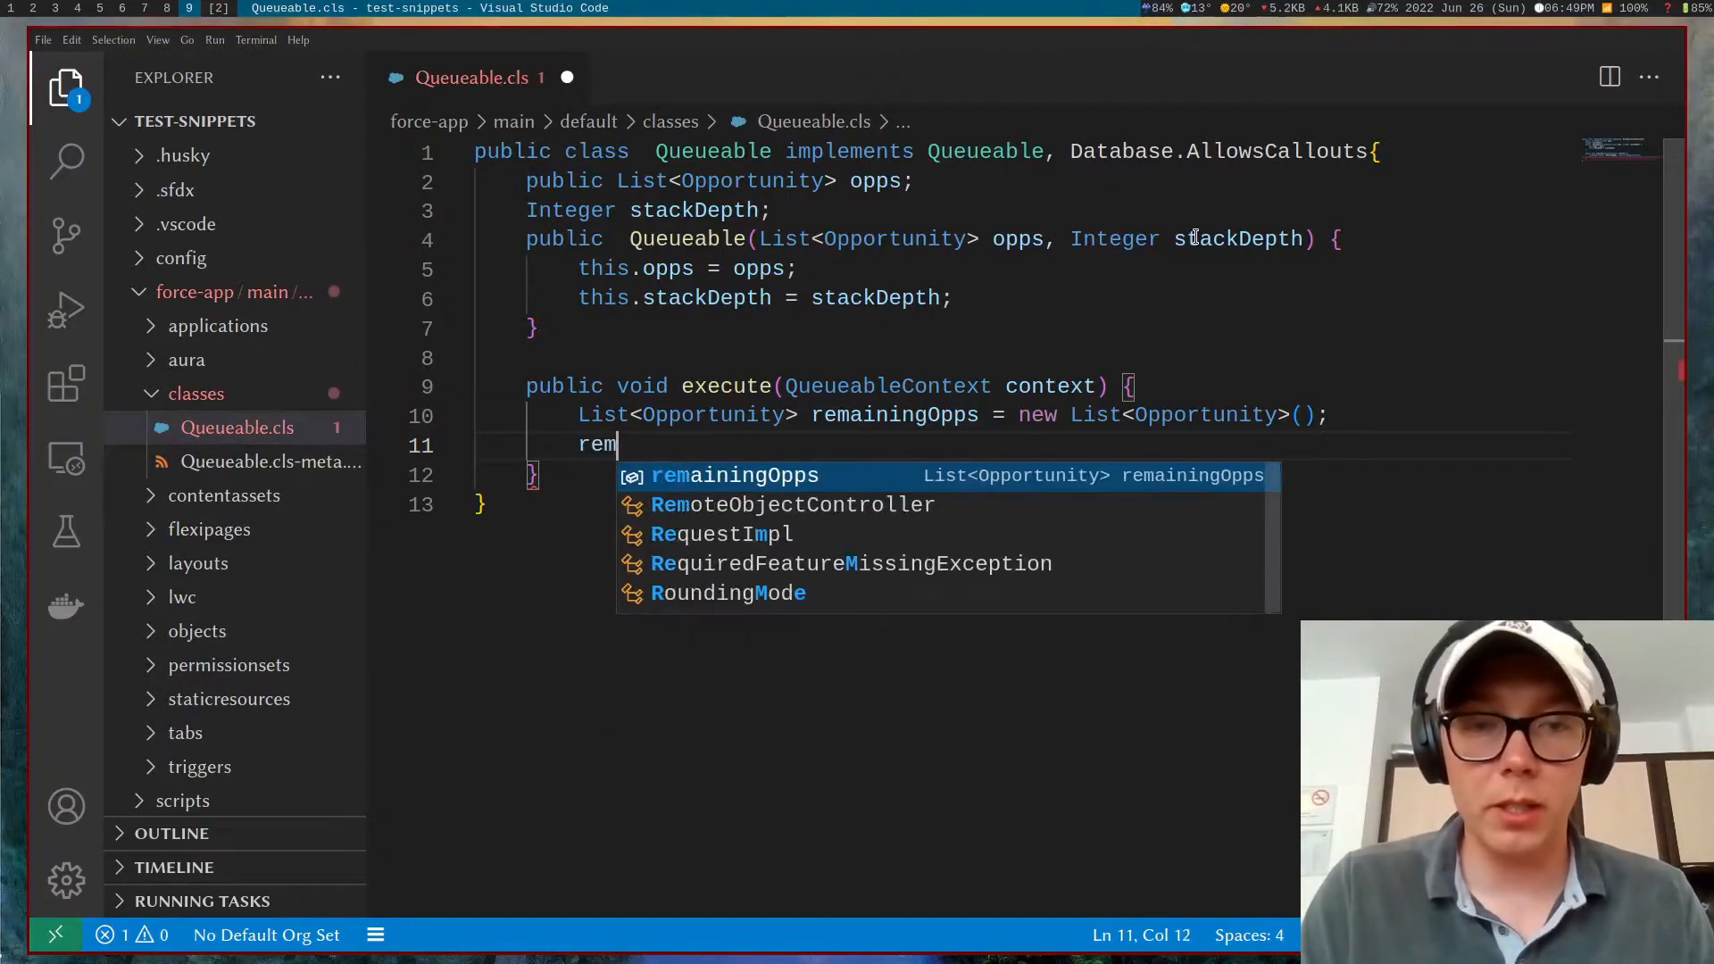
type("remainingOpps")
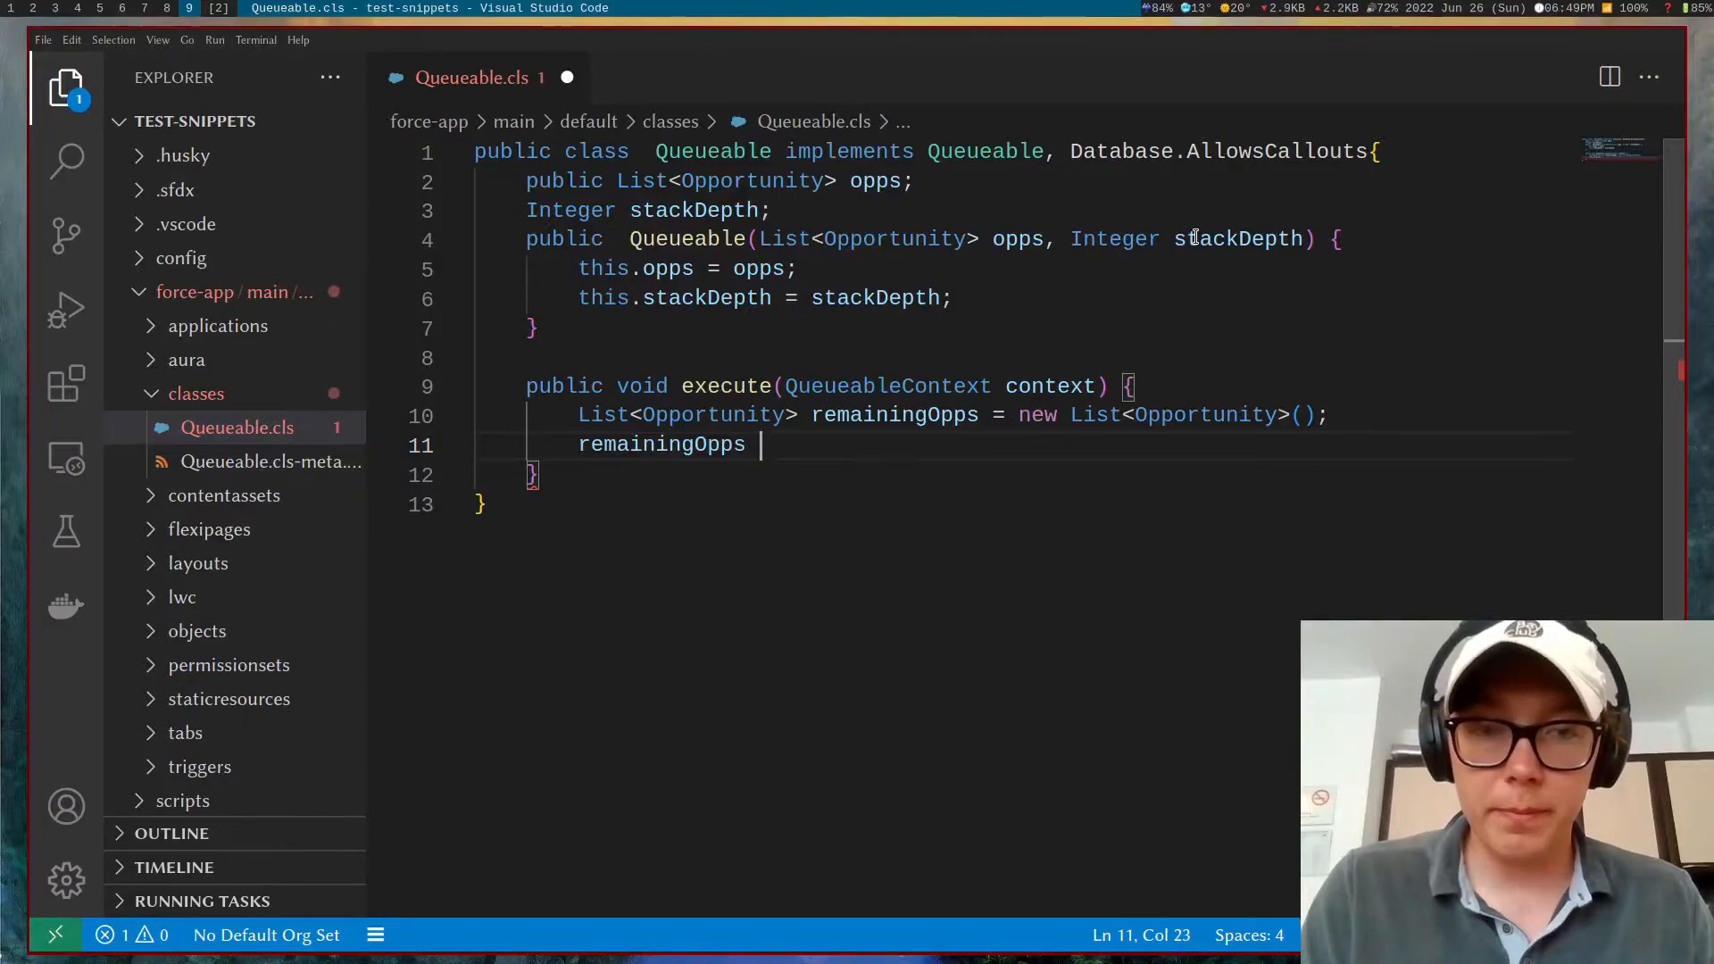
type("= opps")
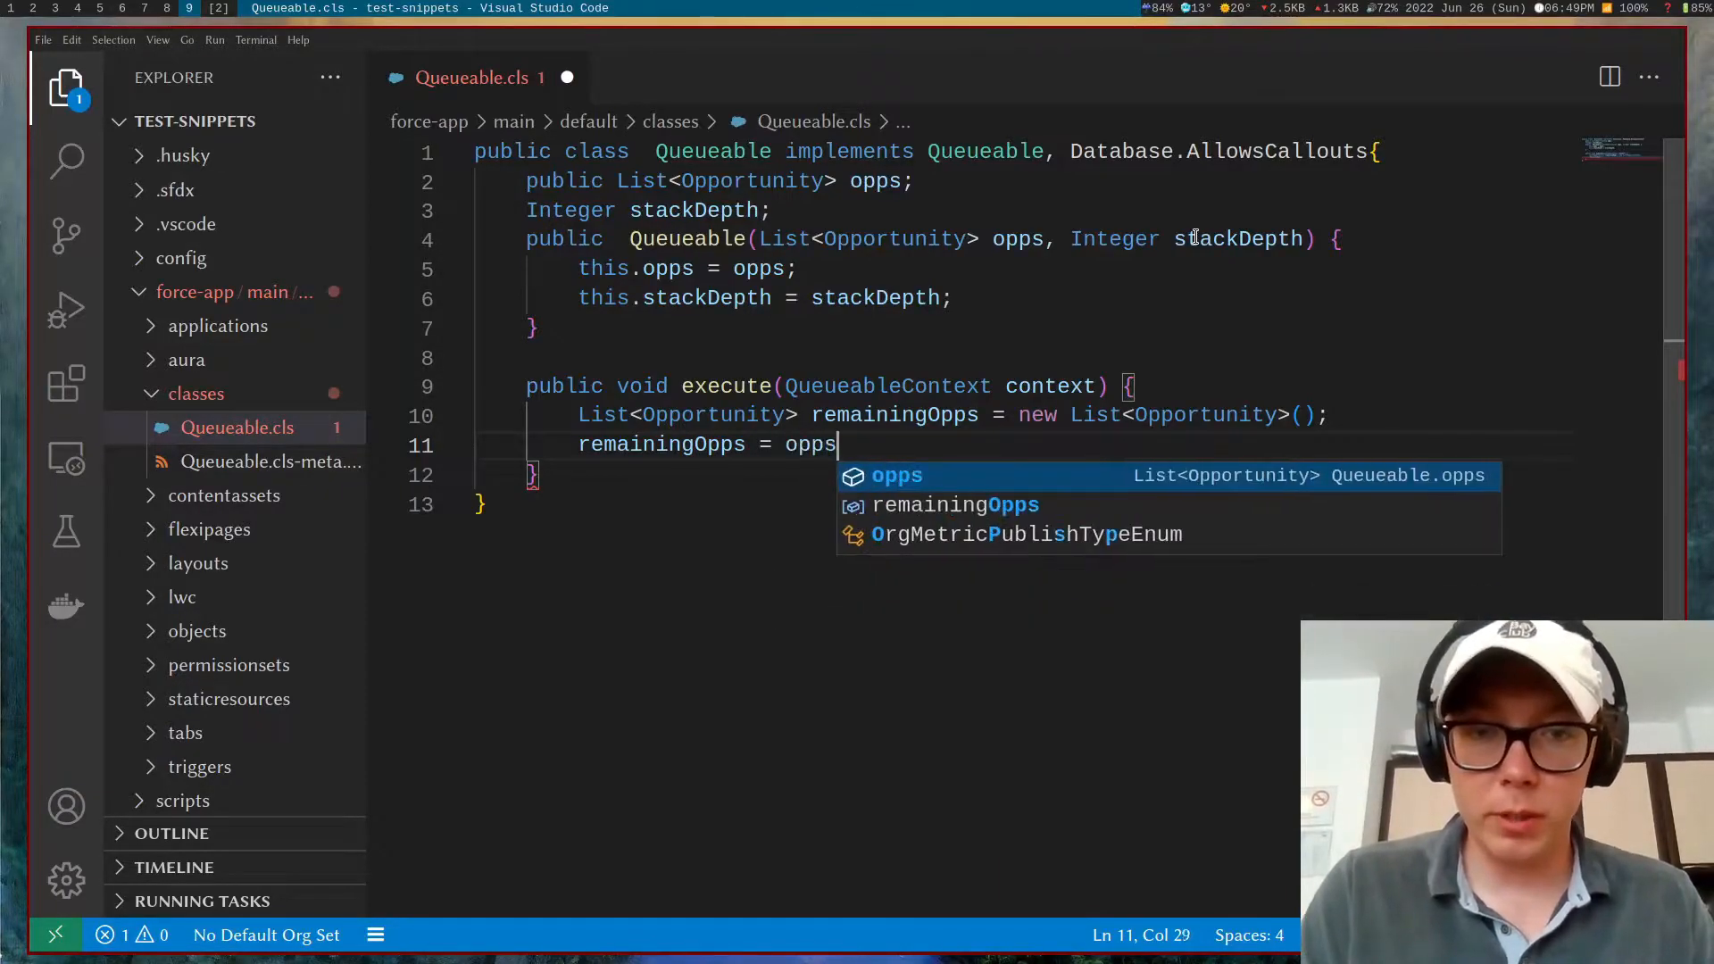
type(".")
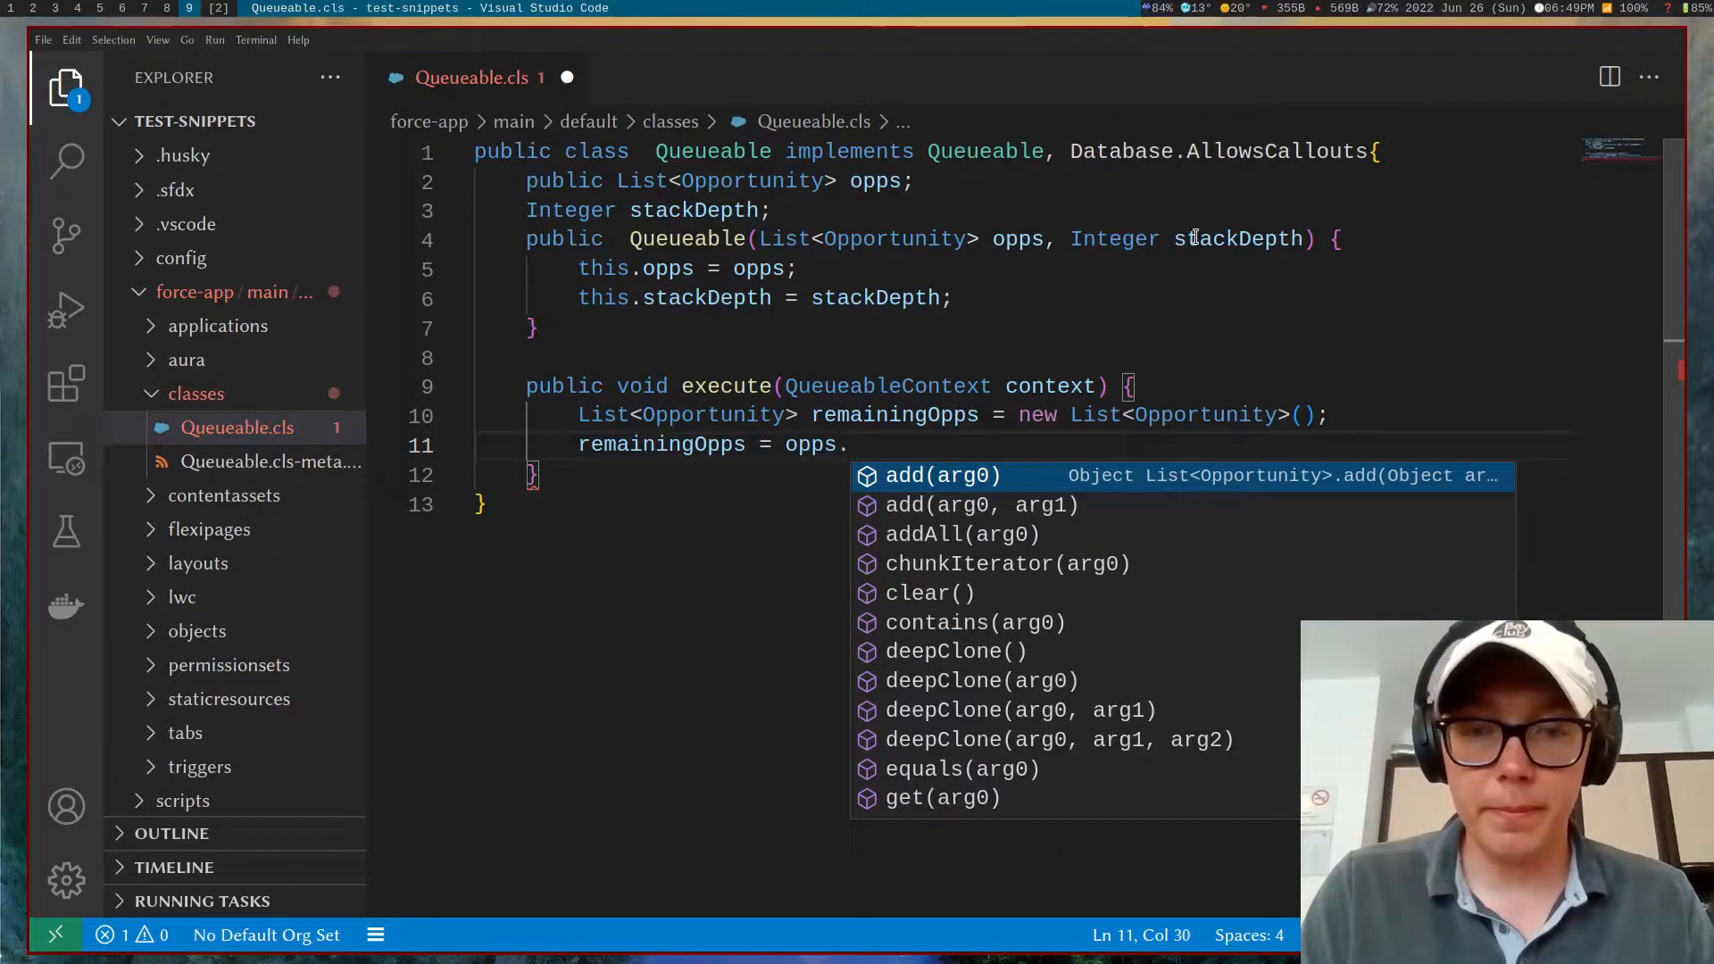
type("remove(arg0")
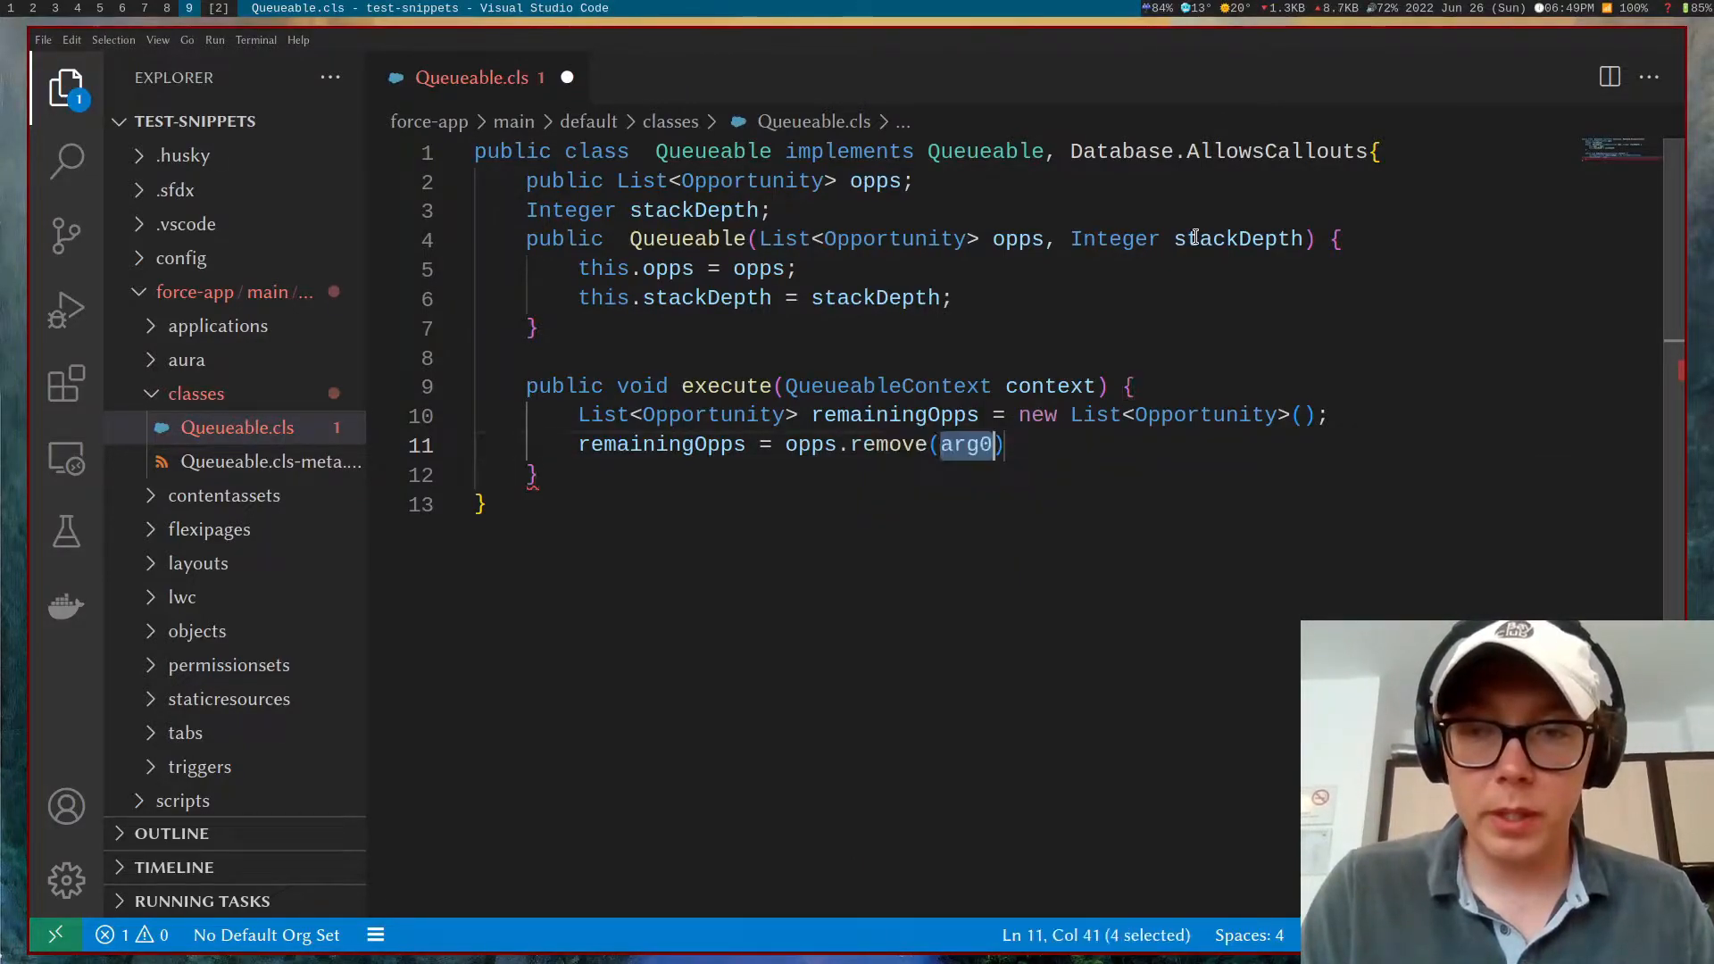
type("0")
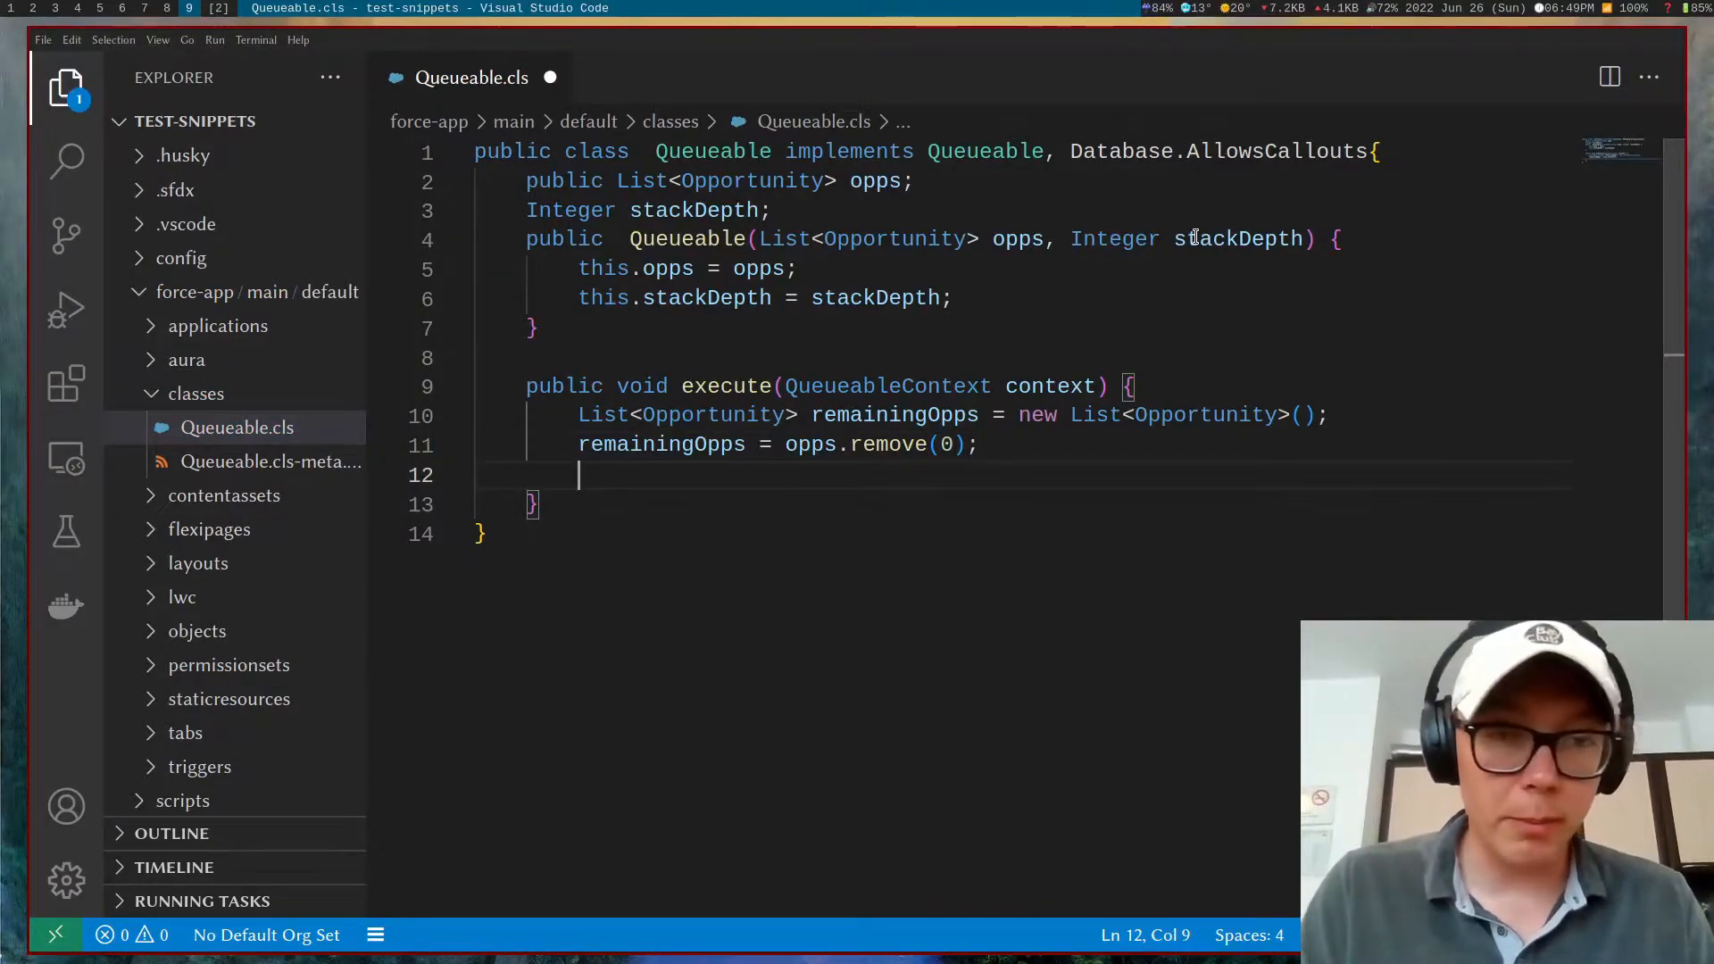
Step: Add an if(remainingOpps.size() > 0) guard in execute
type("if(")
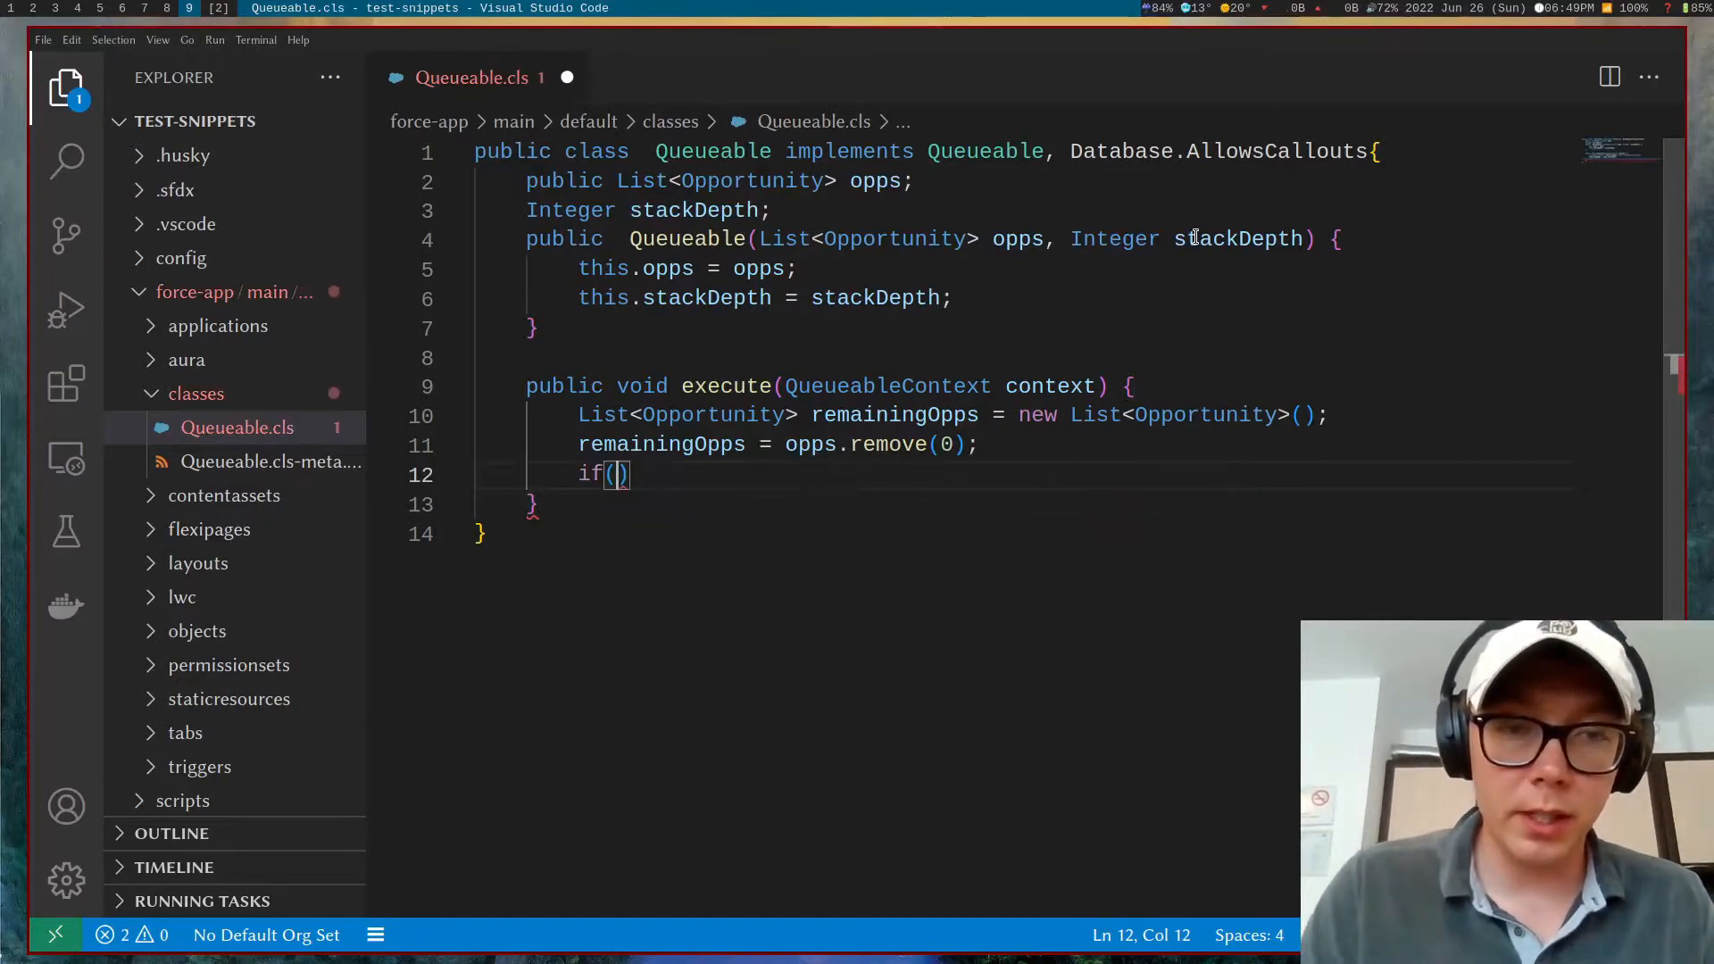
type("remainingOpps.size(")
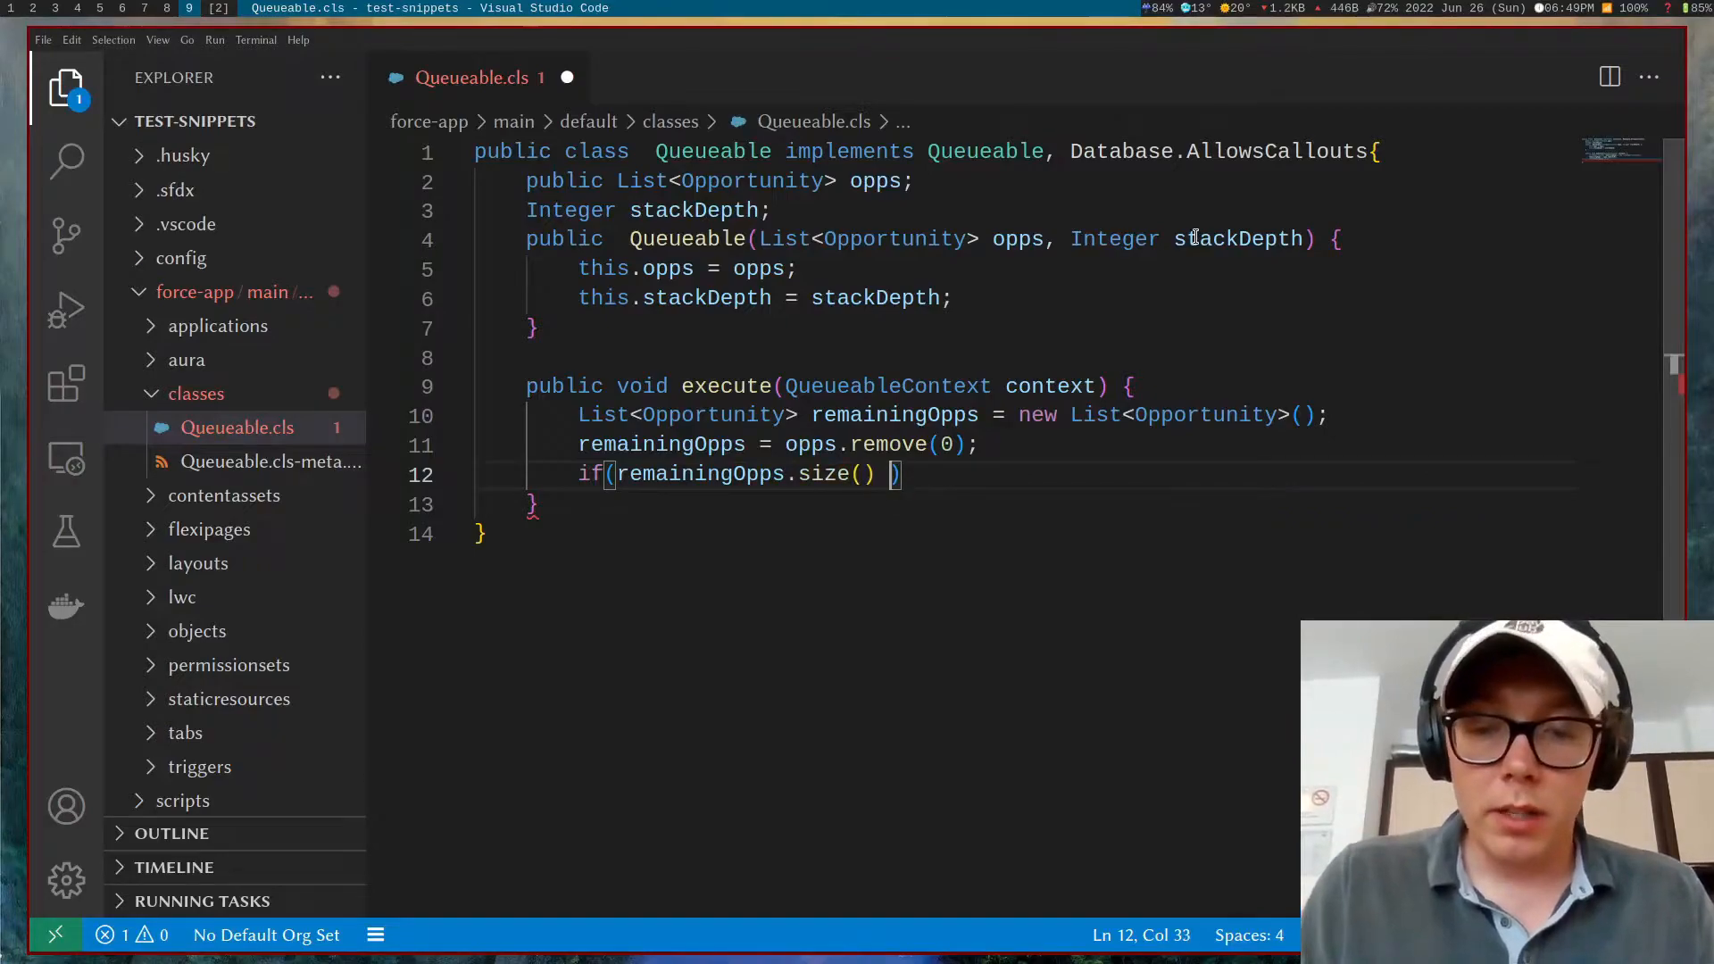
type("> 0){")
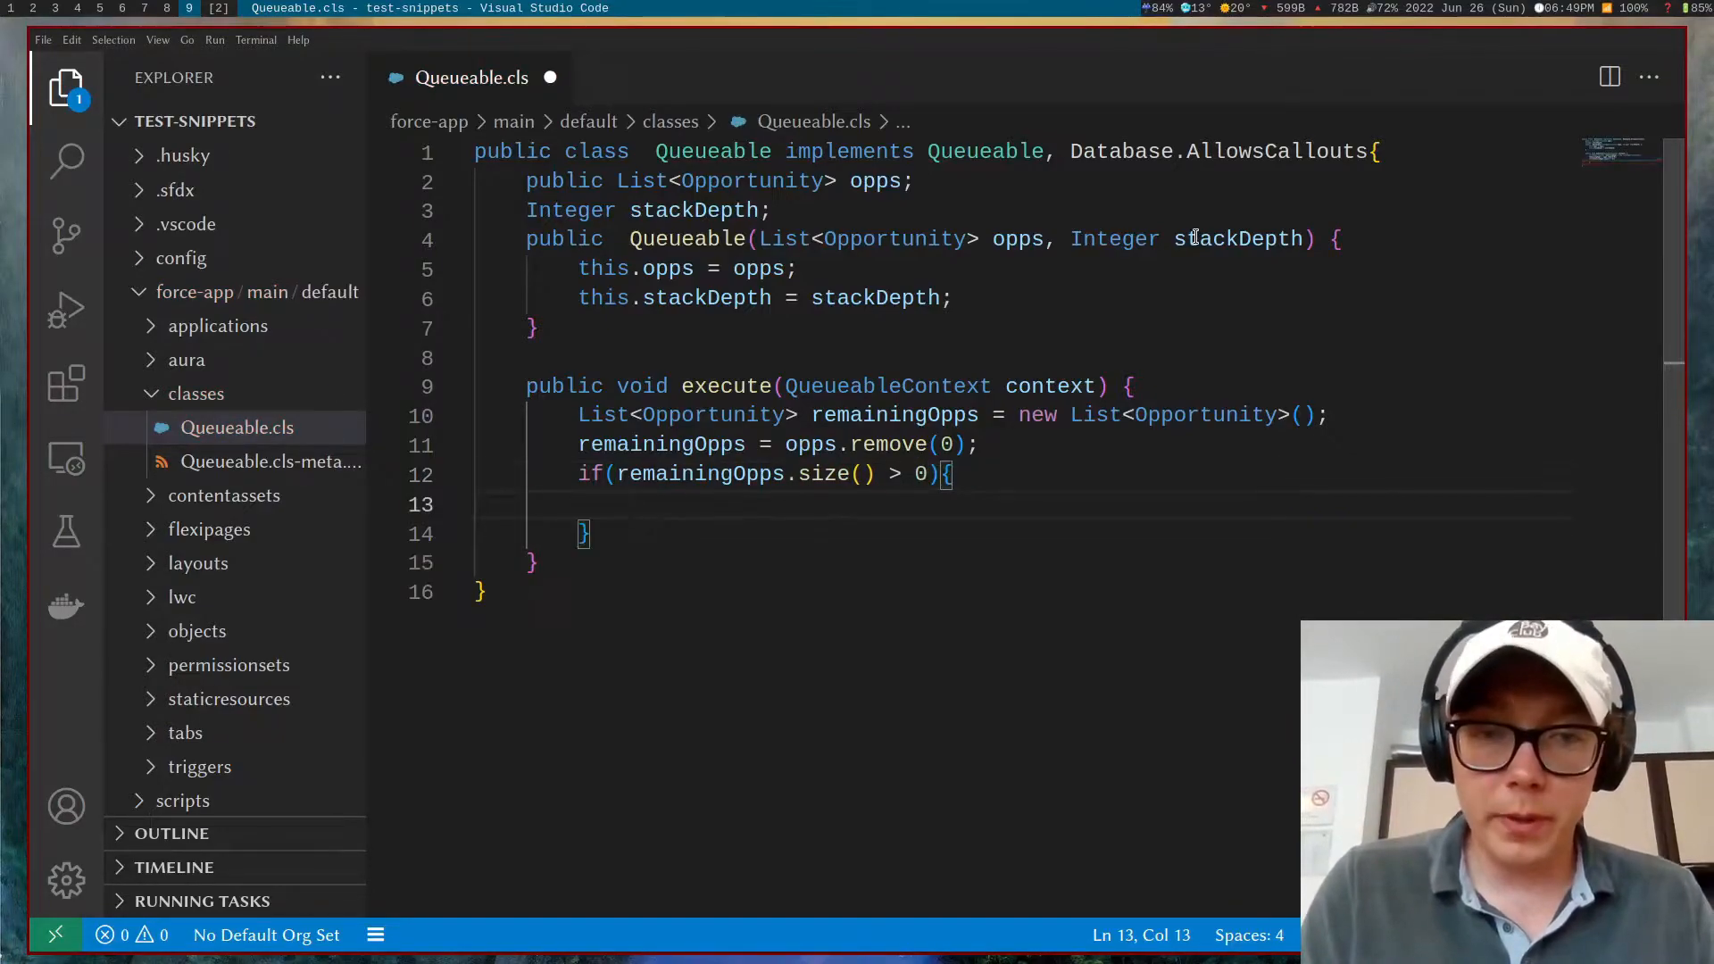
Step: Inside the guard, System.enqueueJob a new queueable with remainingOpps and stackDepth++
type("Syste,")
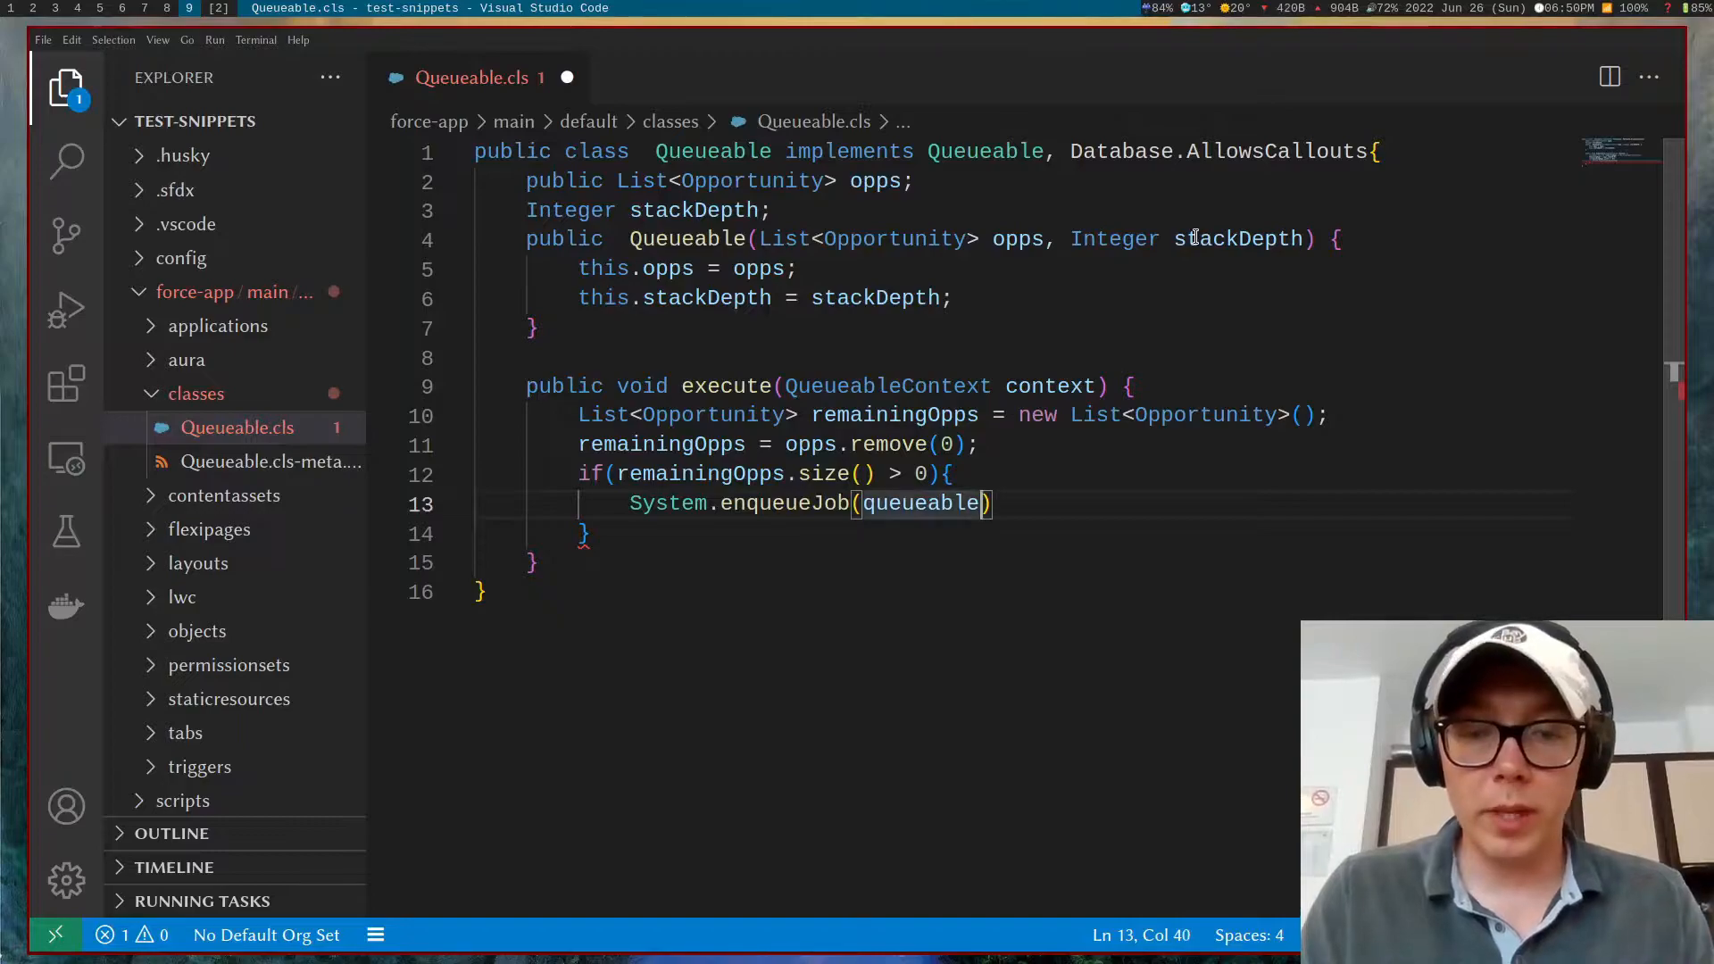
type("()")
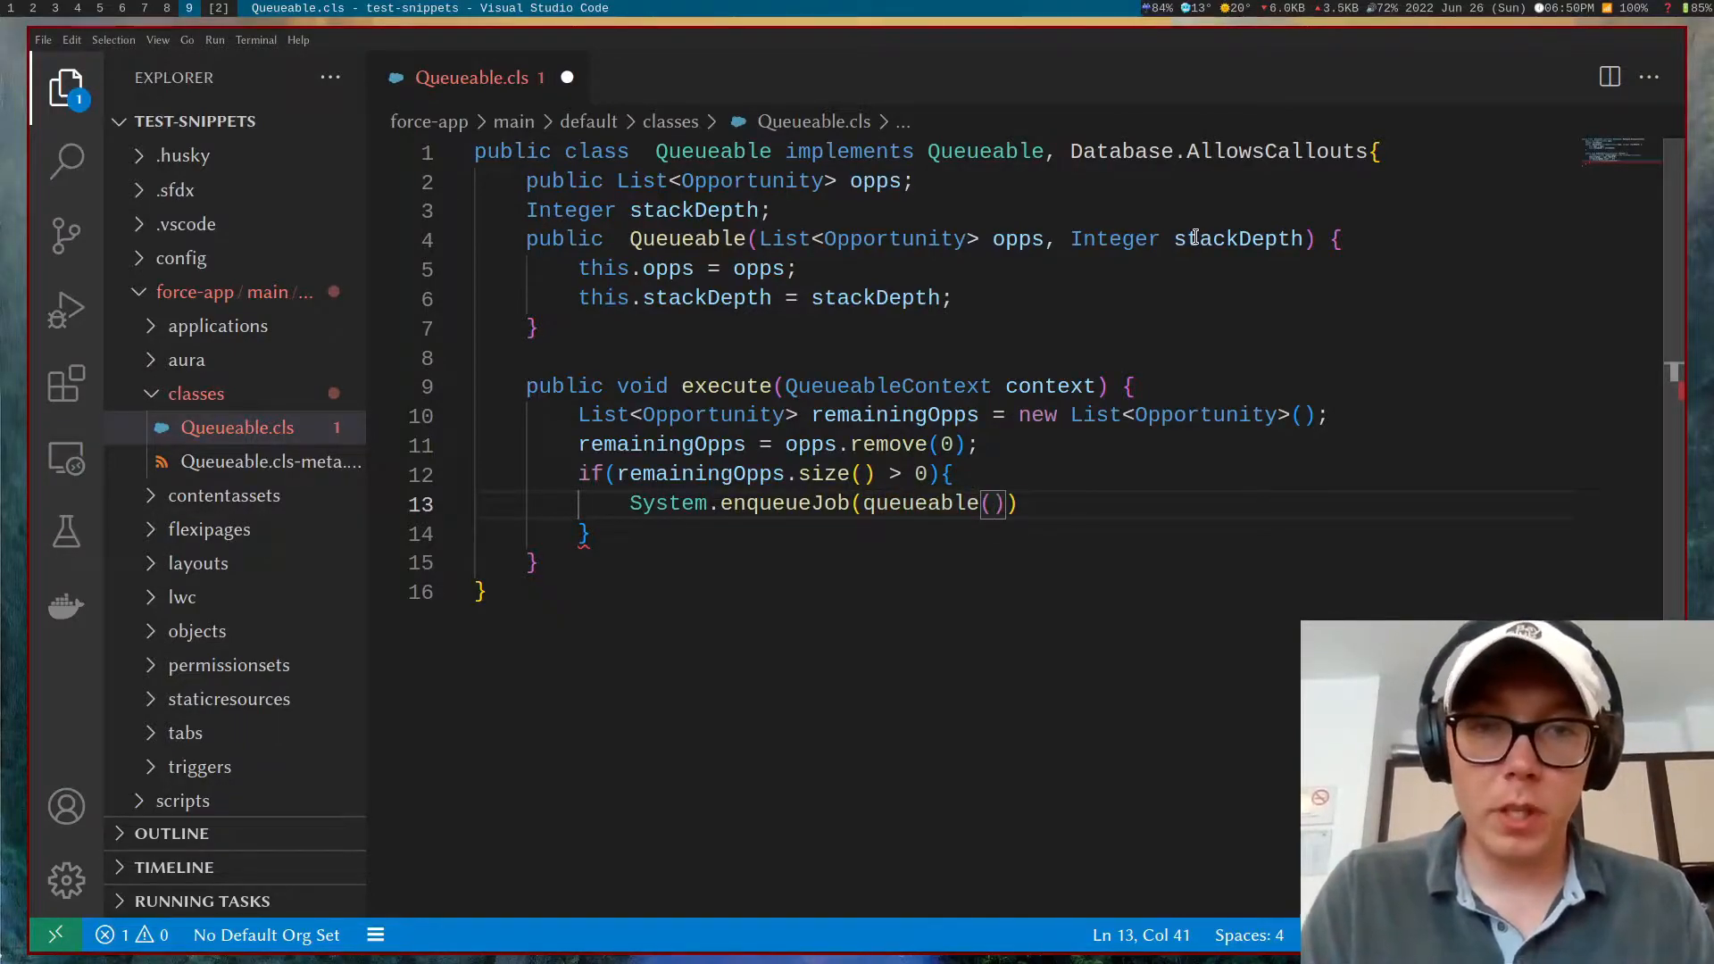
type("opps")
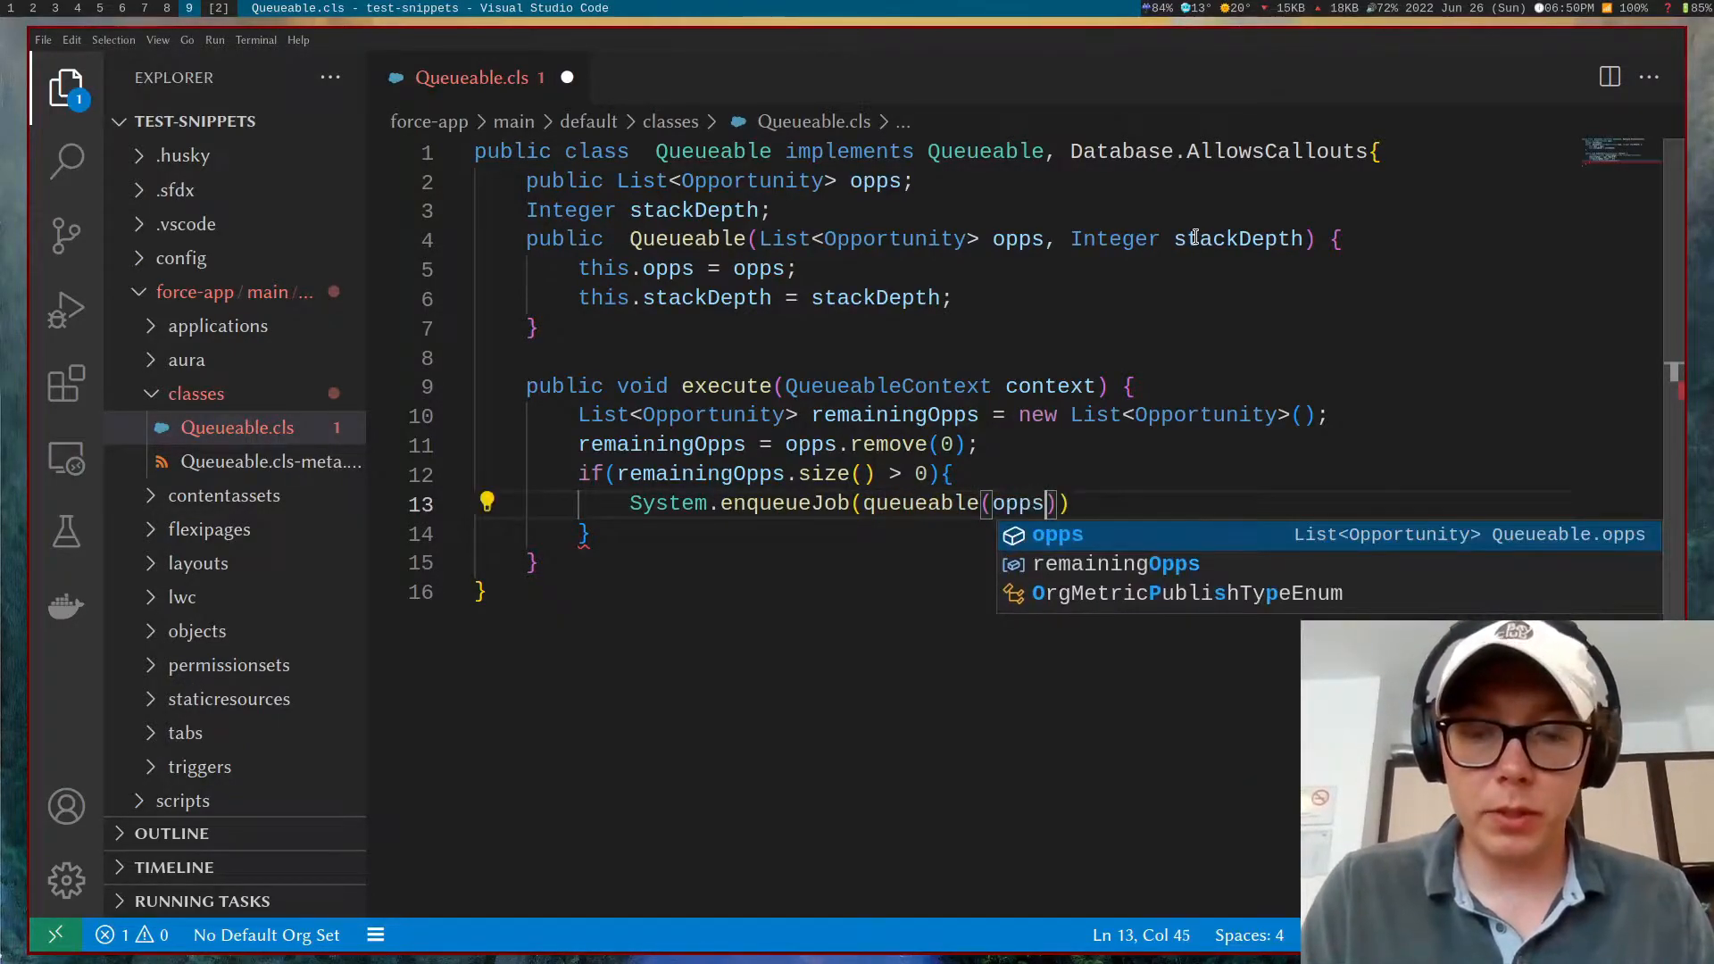
type("remainingOpps,")
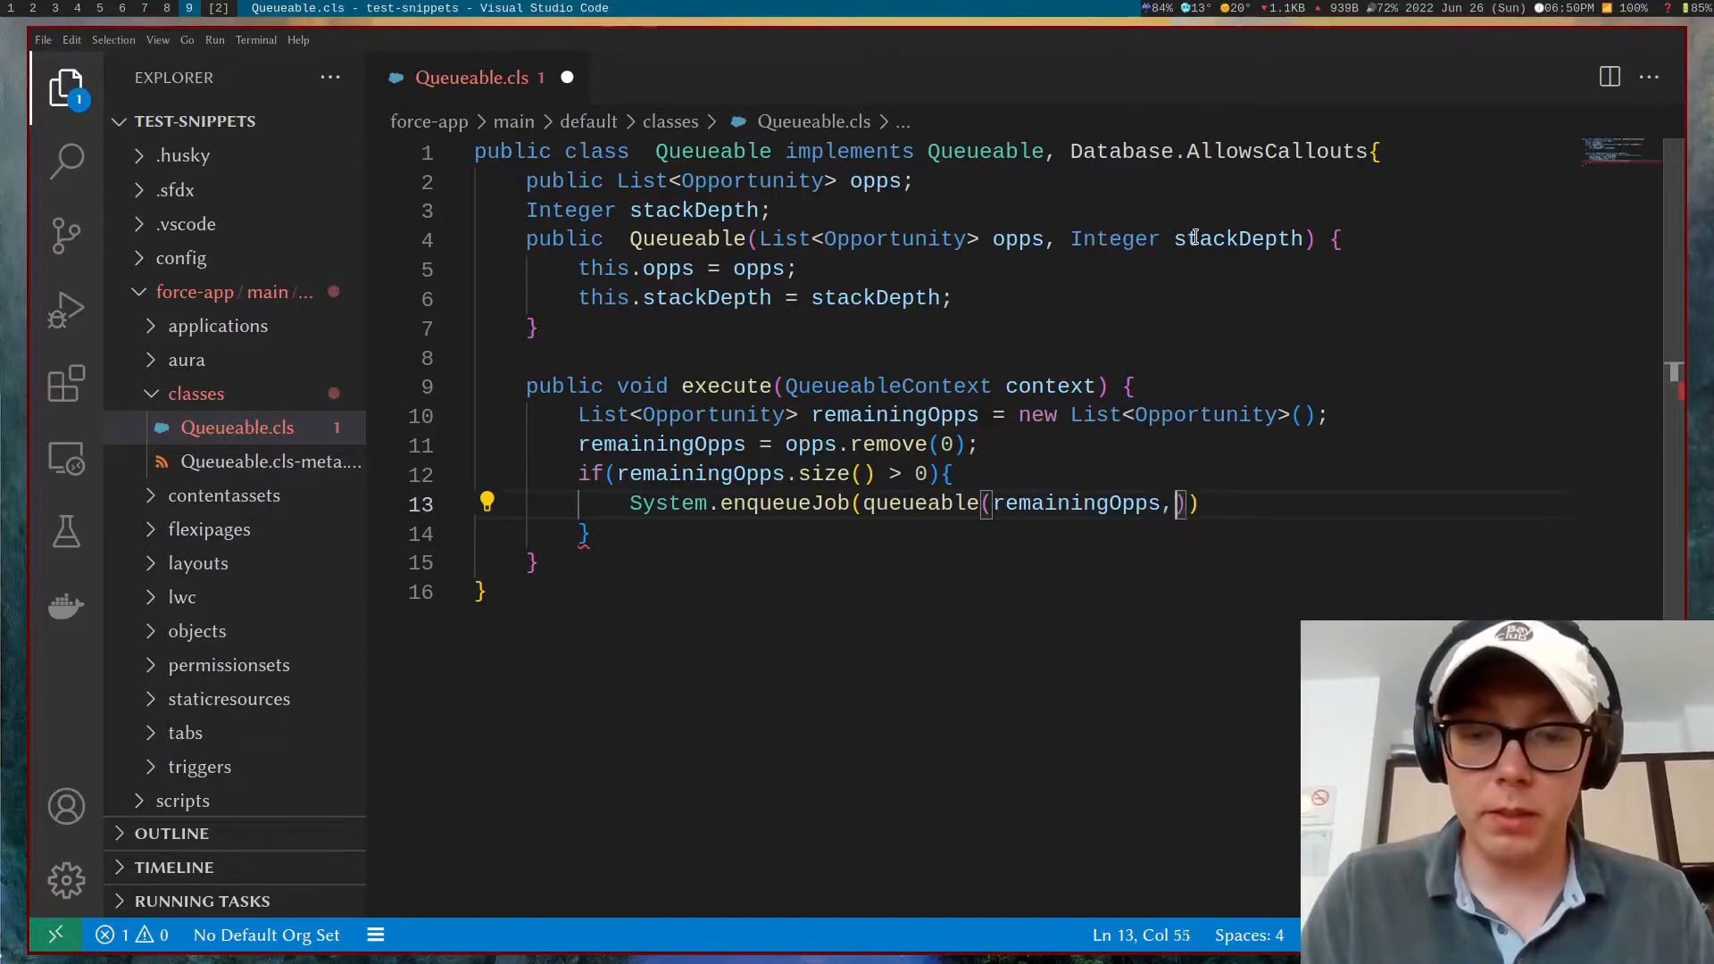
type("stackDepth++")
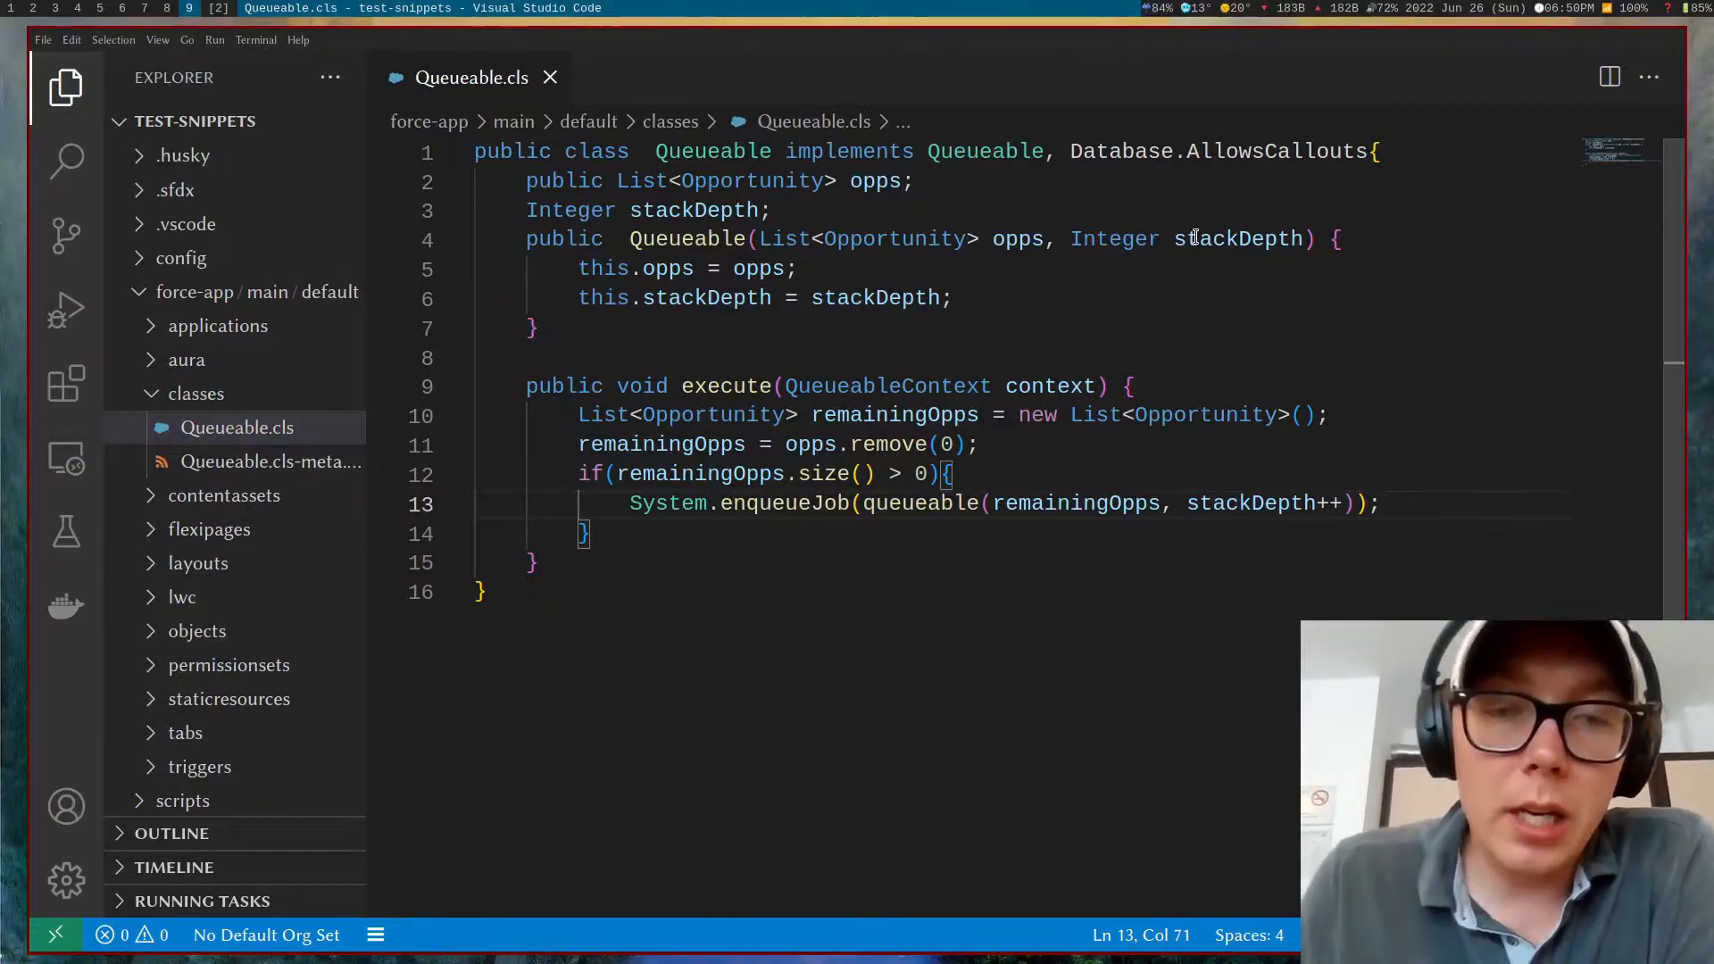
mouse_move(862, 415)
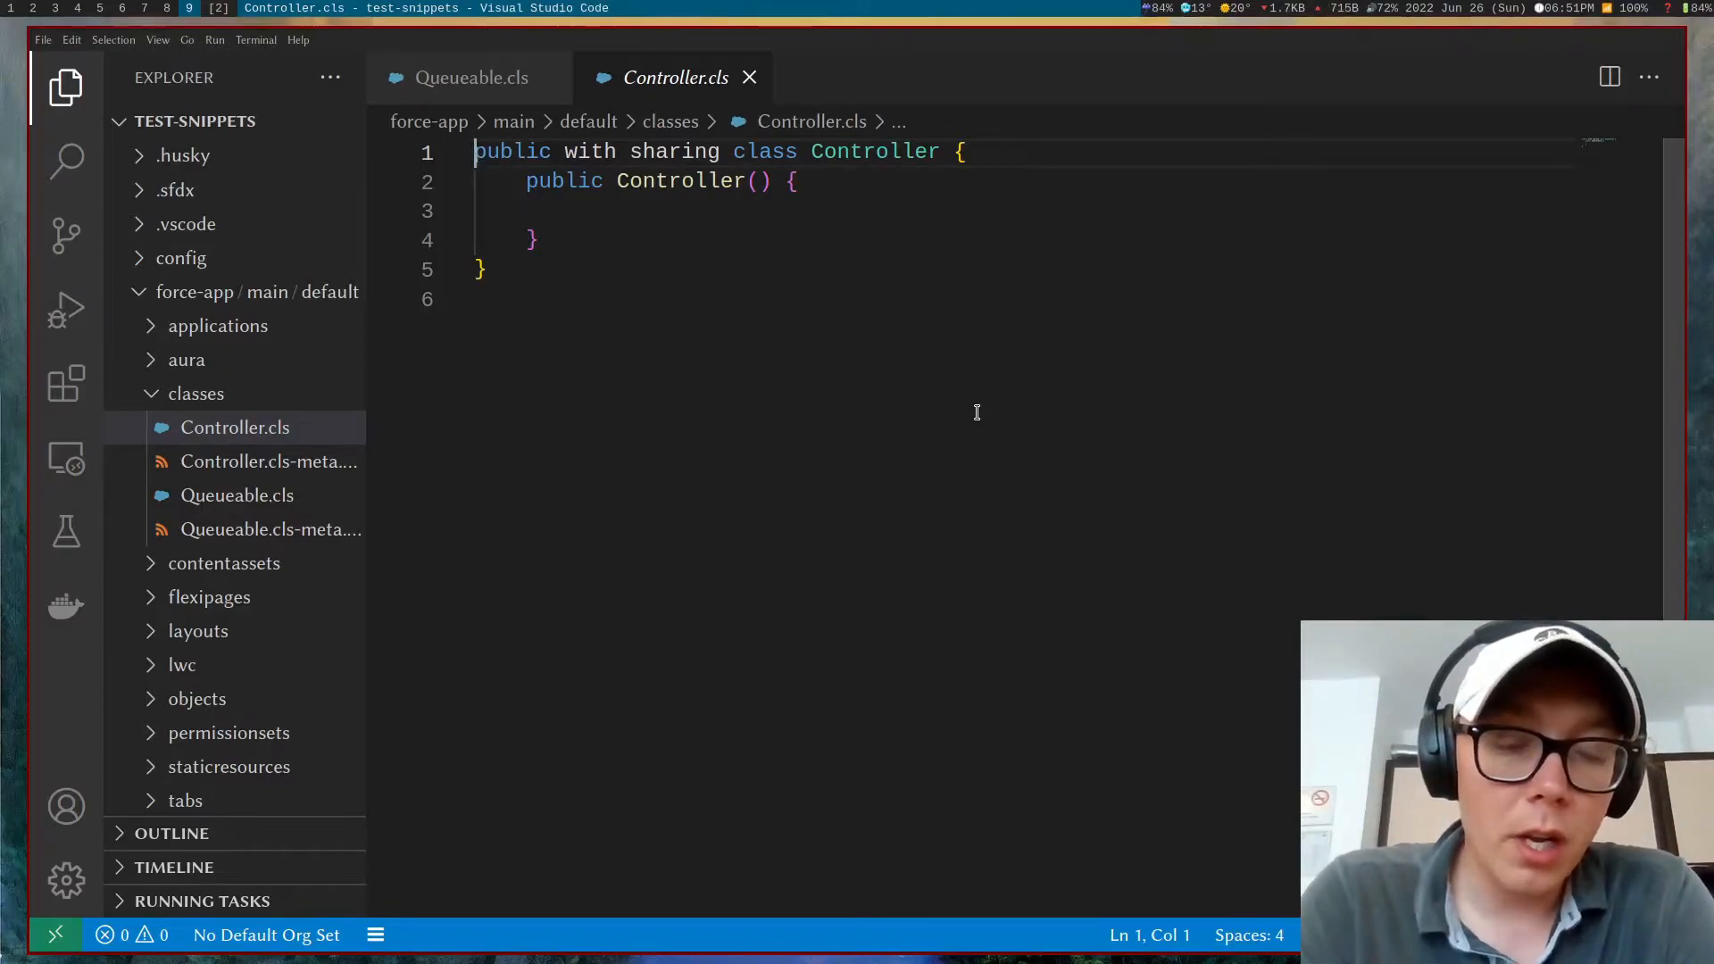
Step: Insert the controller snippet and rename its members to oppId and Opportunity opp
type("co")
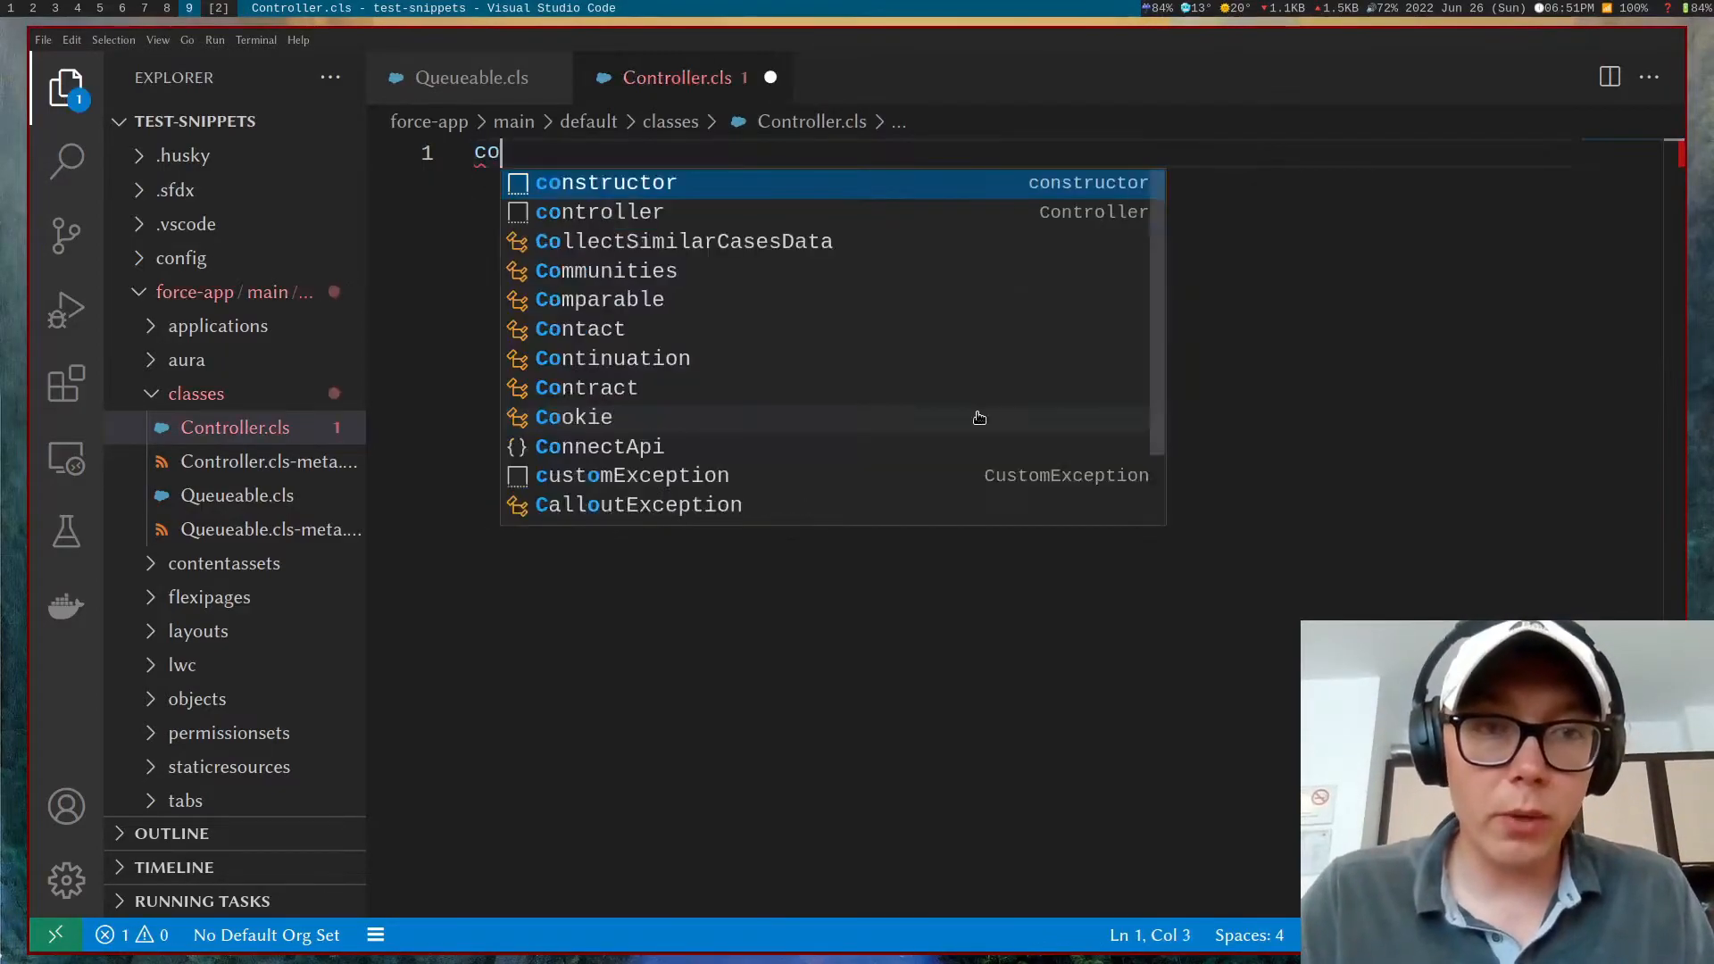
type("ntroller {")
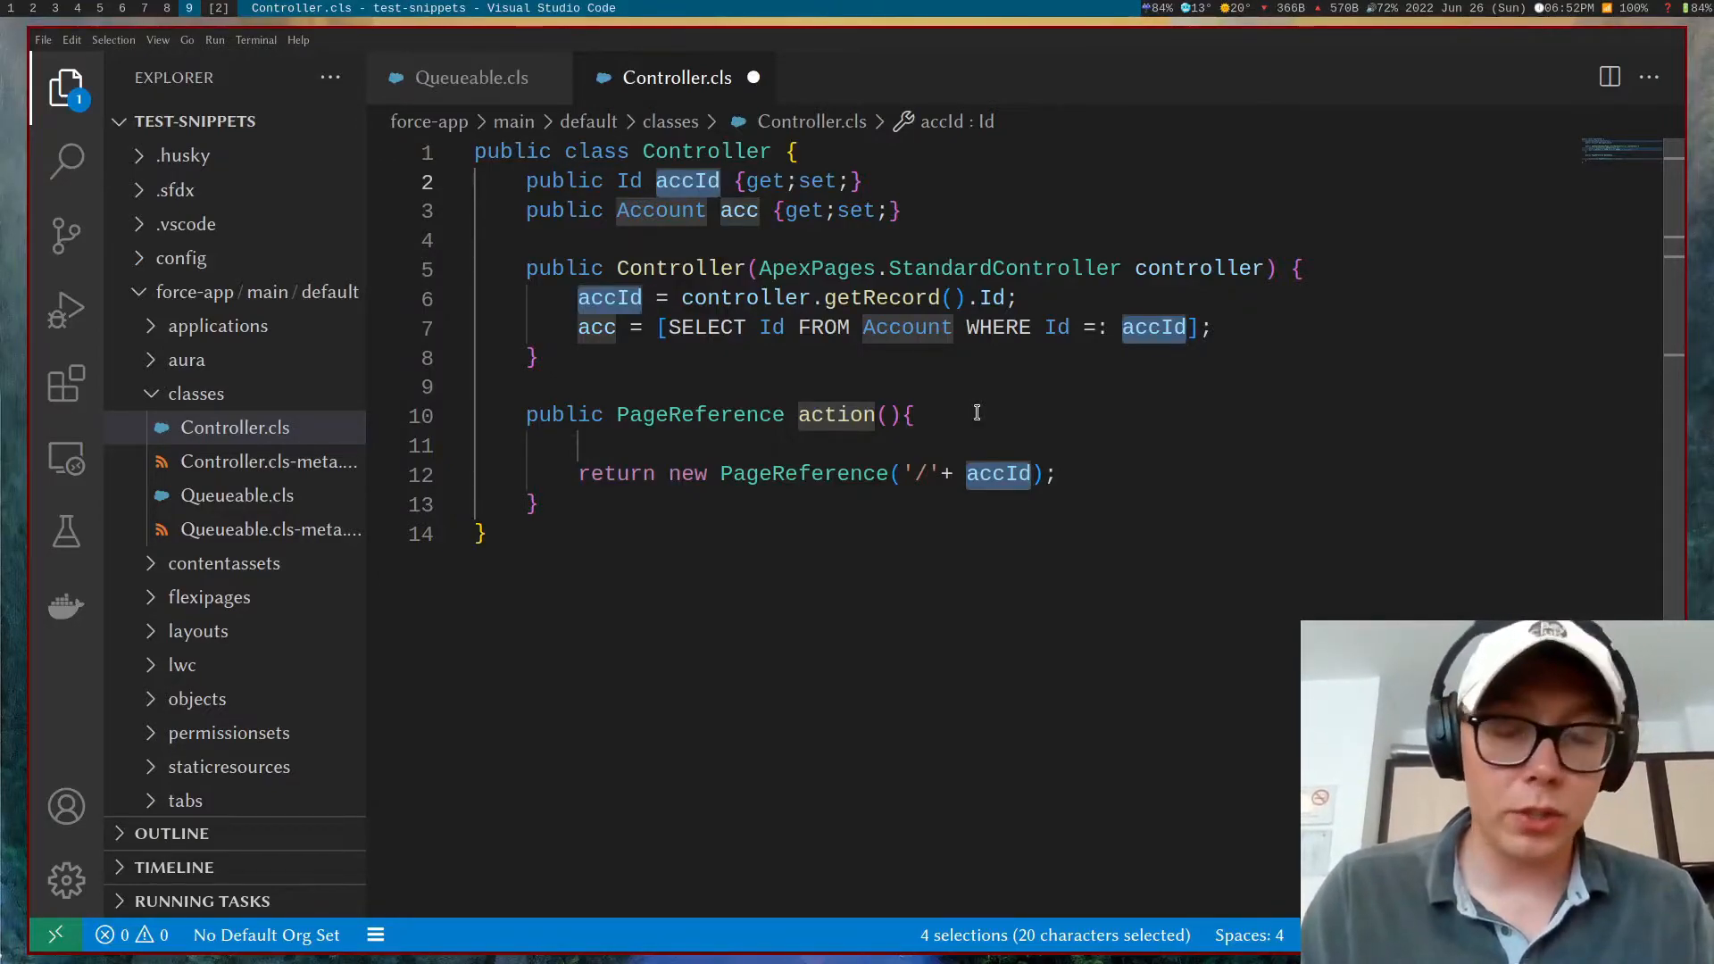
type("oppI")
left_click(718, 209)
type("Opportunity")
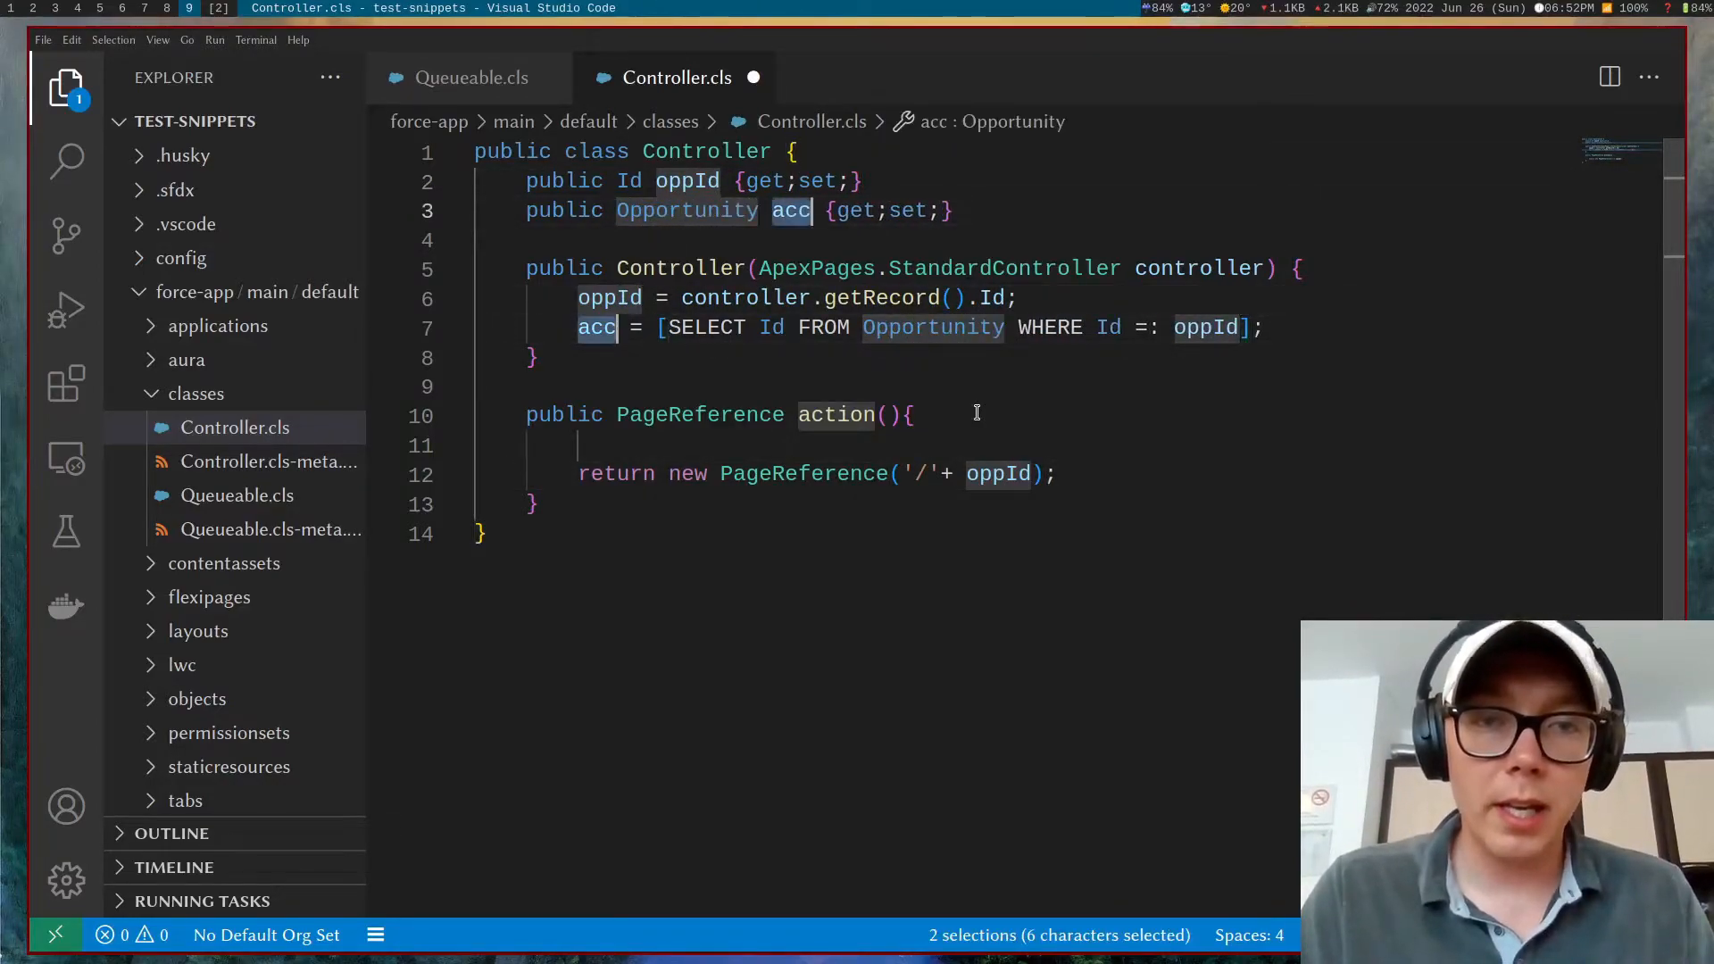
type("opp")
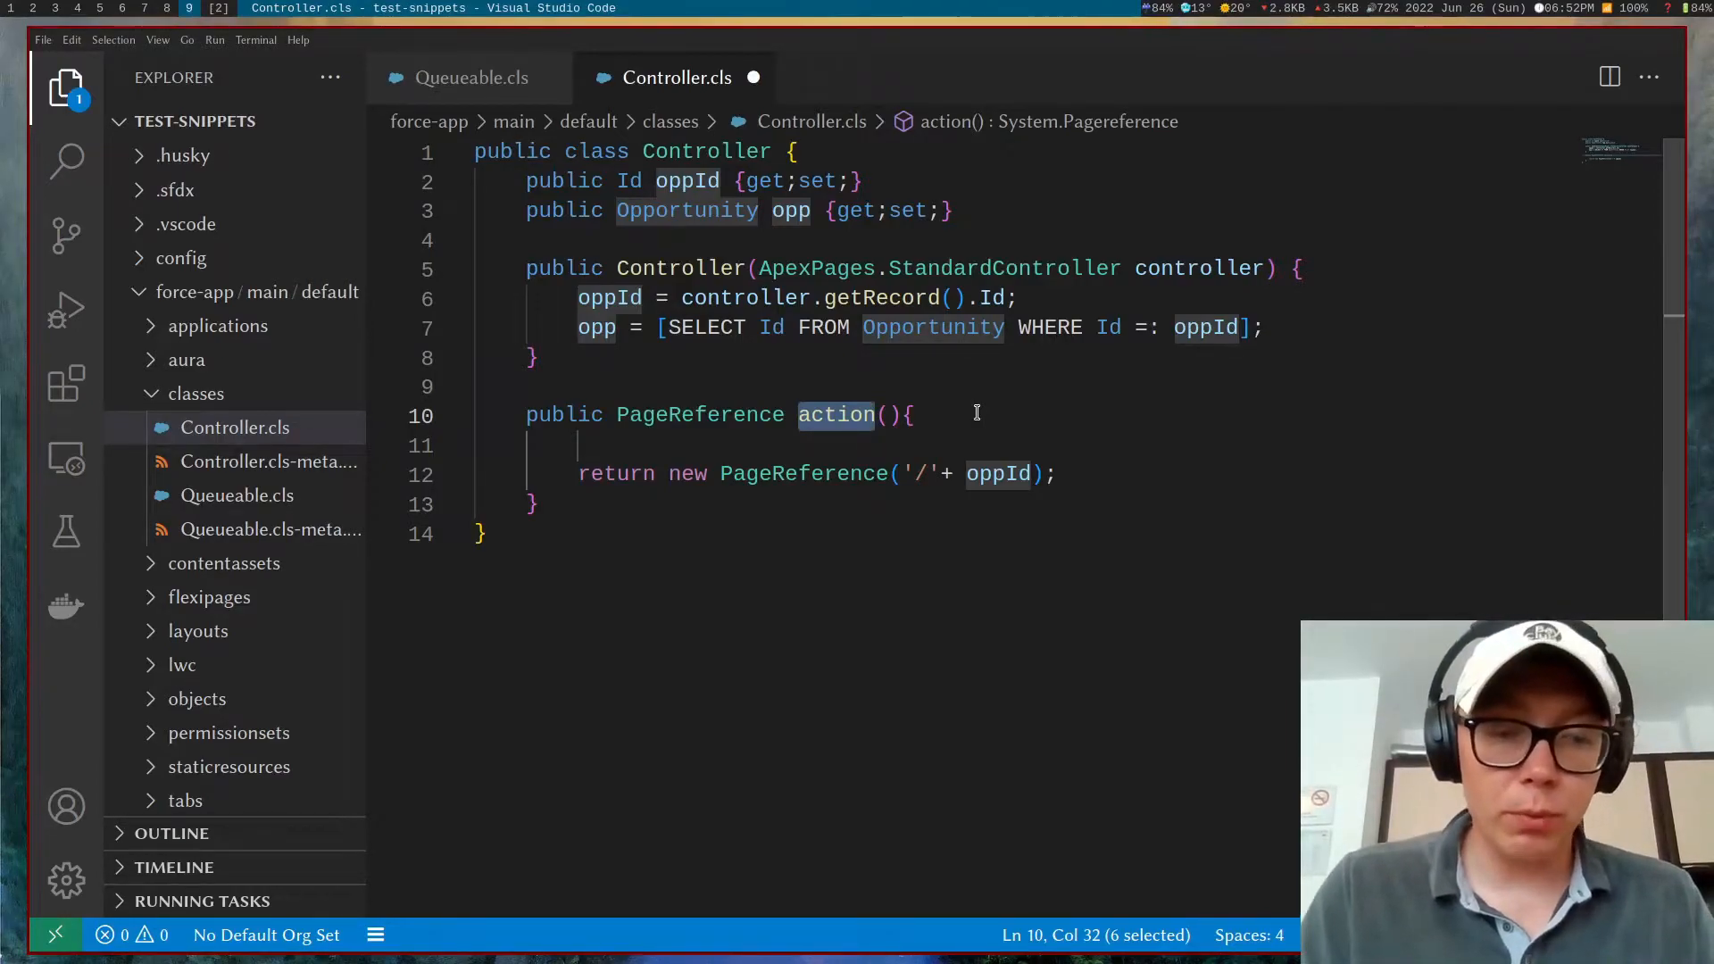
Step: Rename action() to renamedAction(), save Controller.cls, and start the Create Apex Class command
type("renamedA")
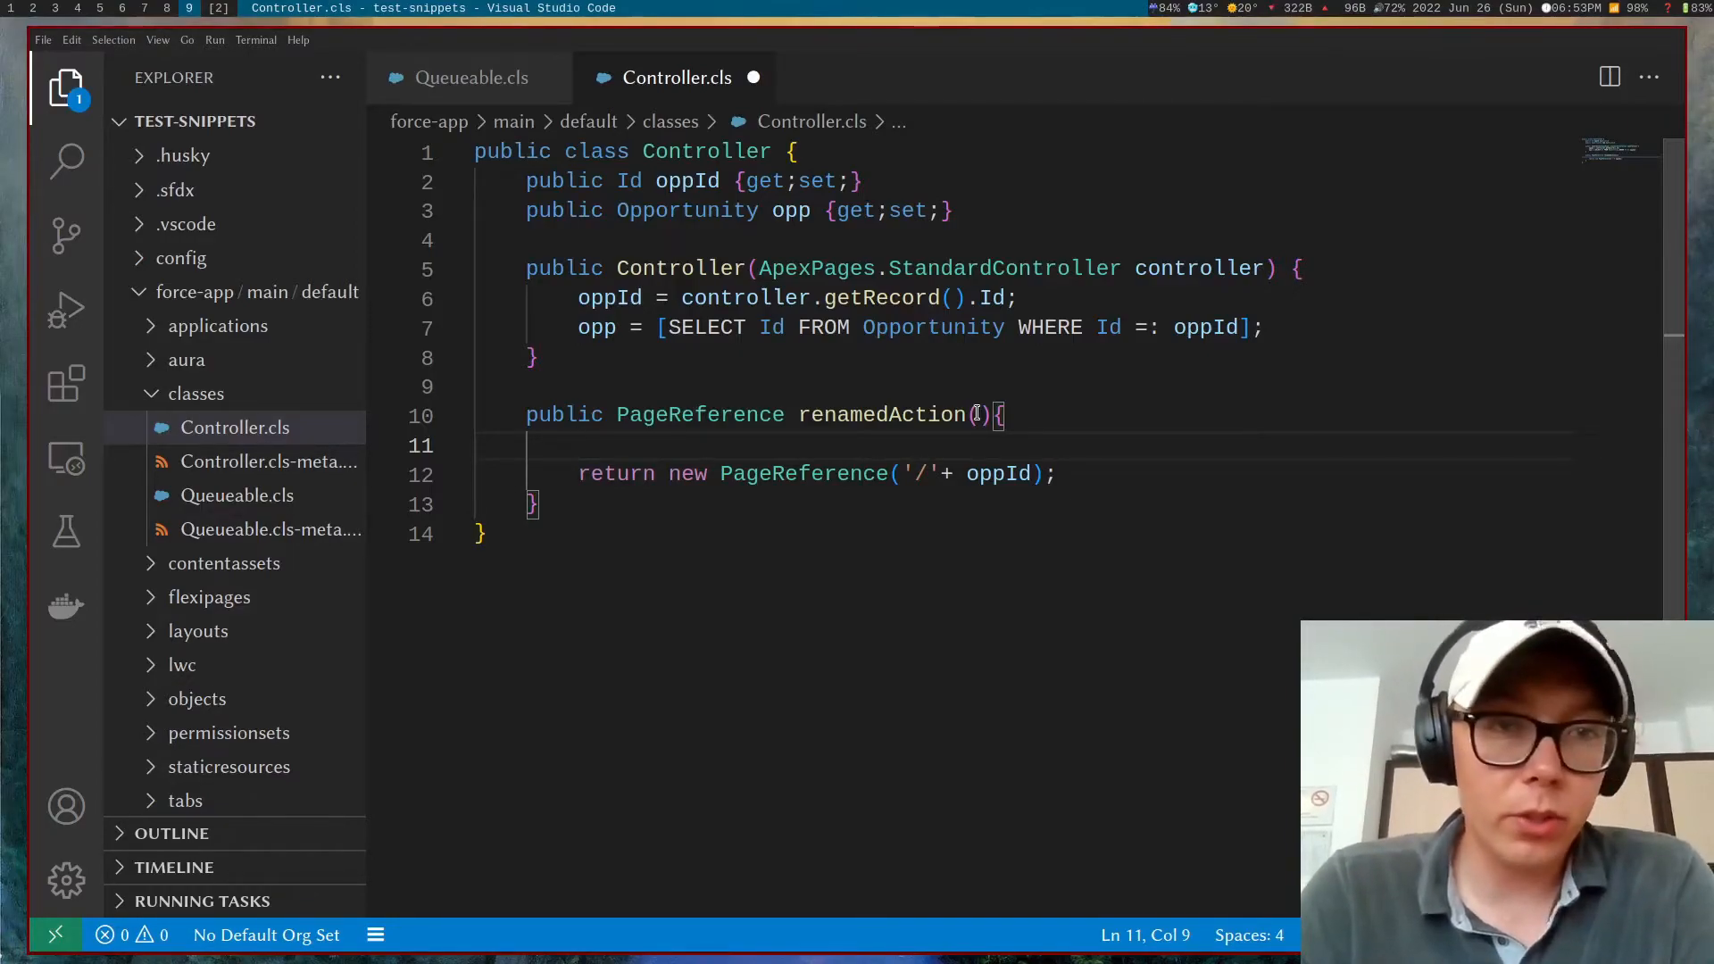
key("Ctrl+s")
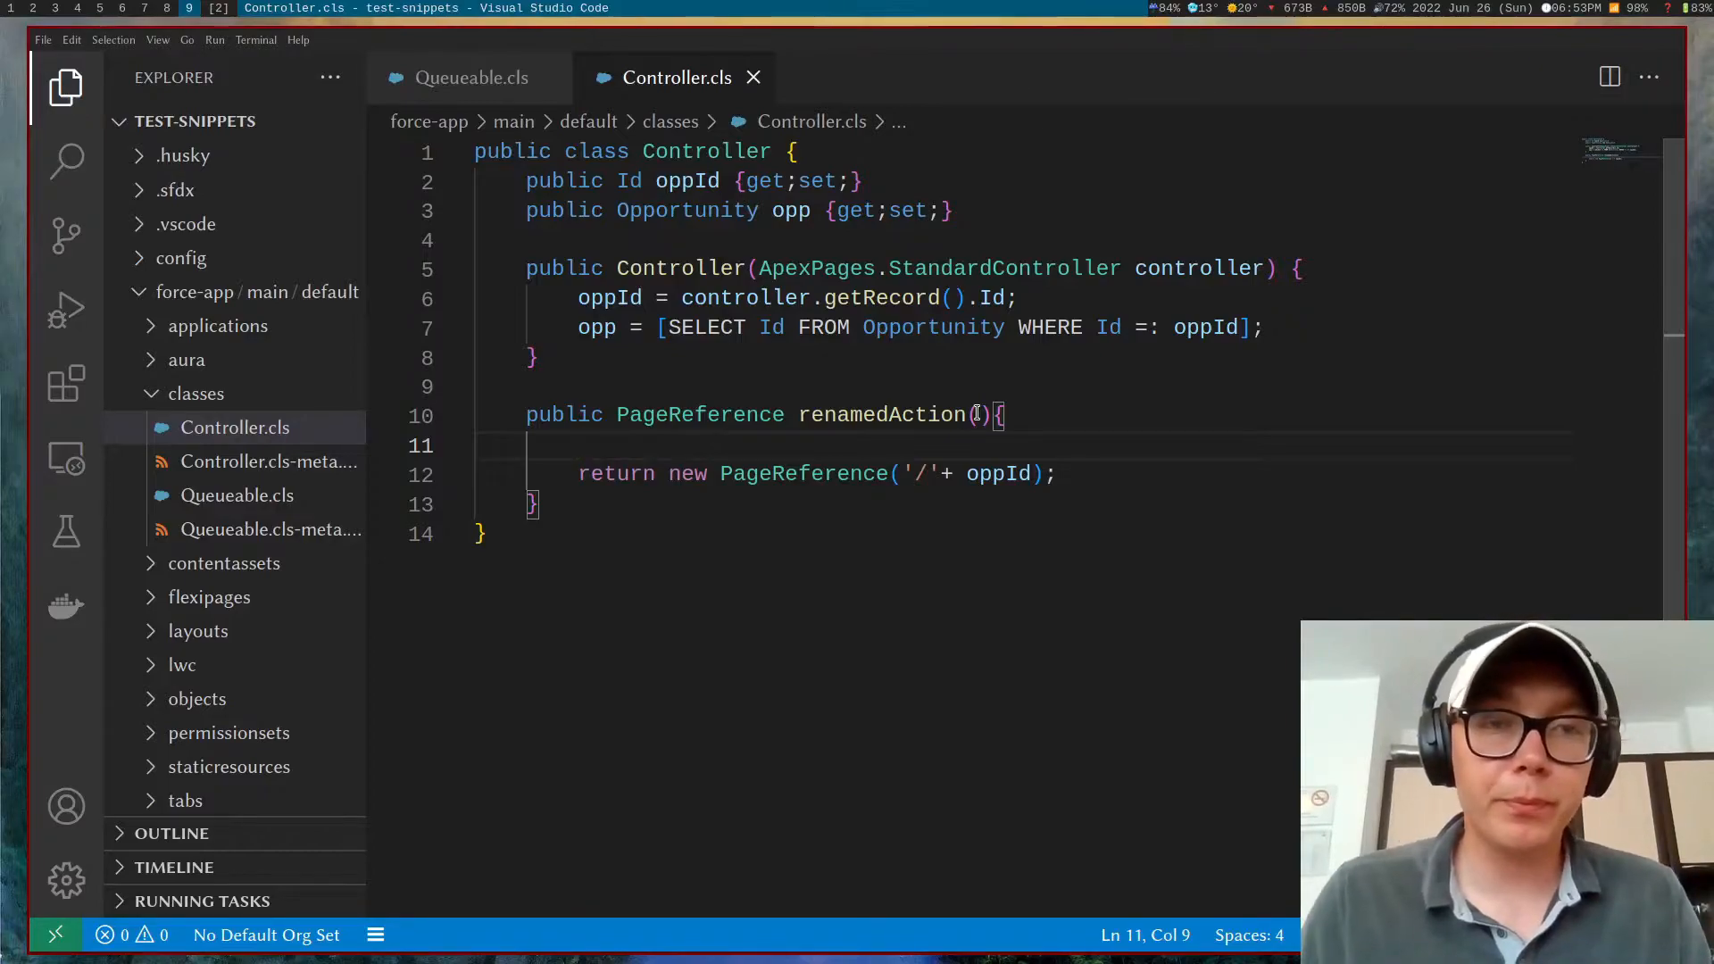
type(">crea")
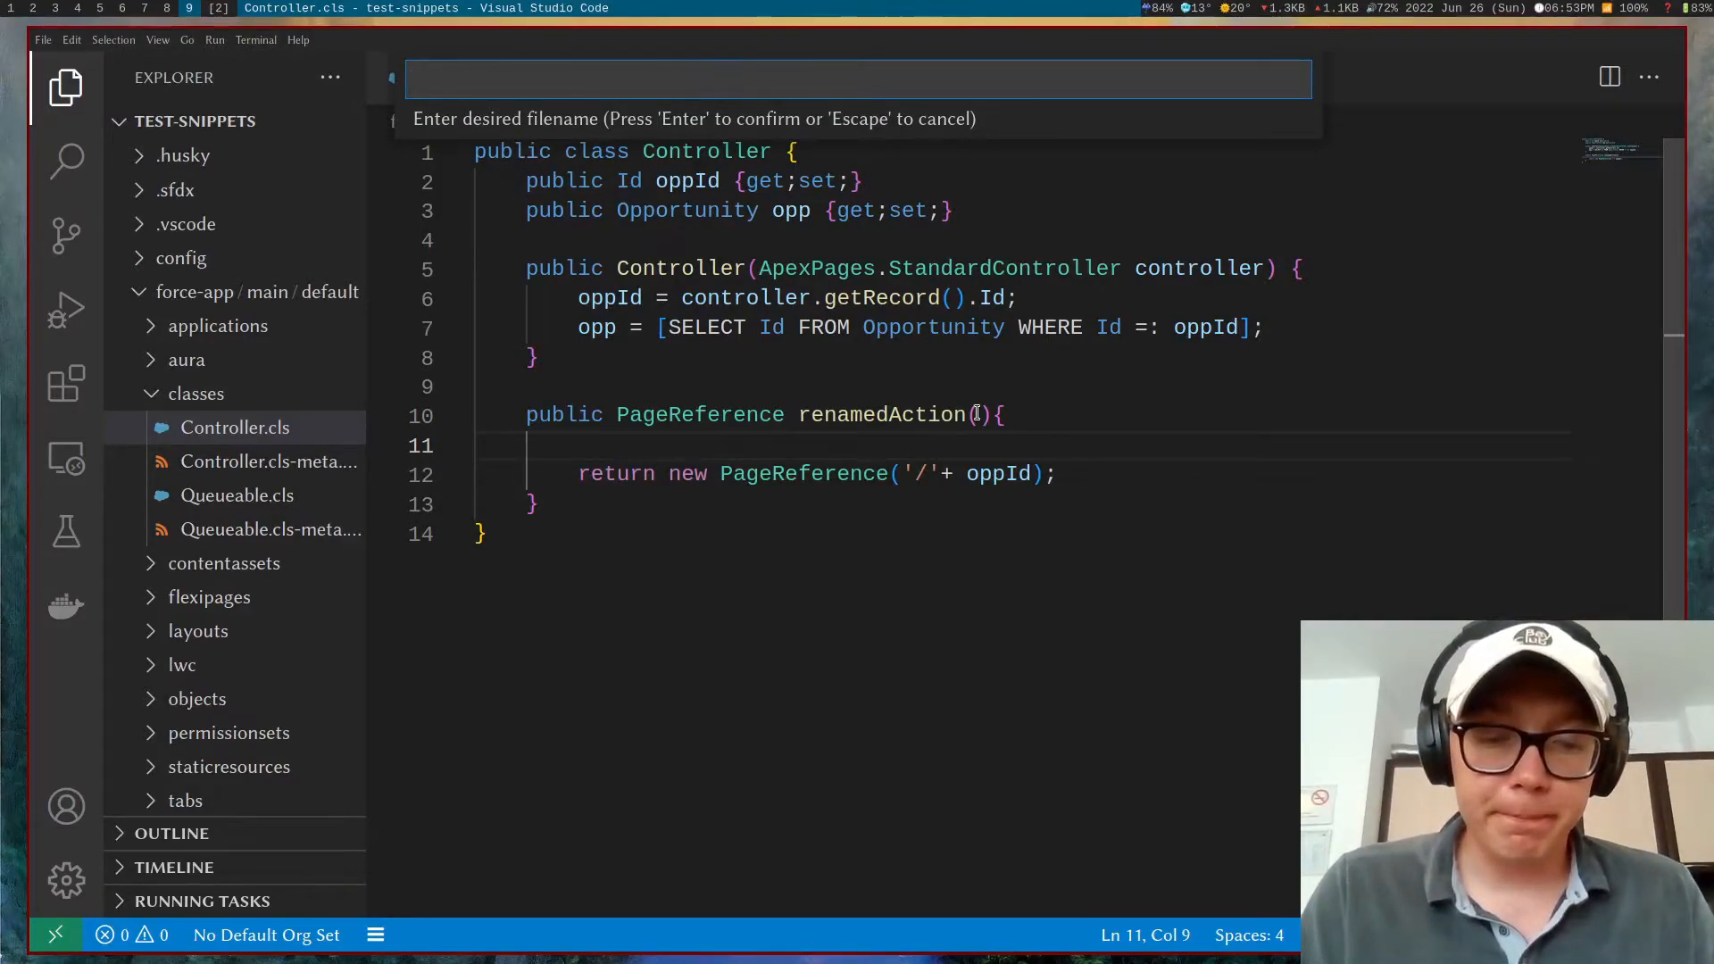
Step: Name the new class Batch and replace its body with the batch skeleton snippet
type("Batch")
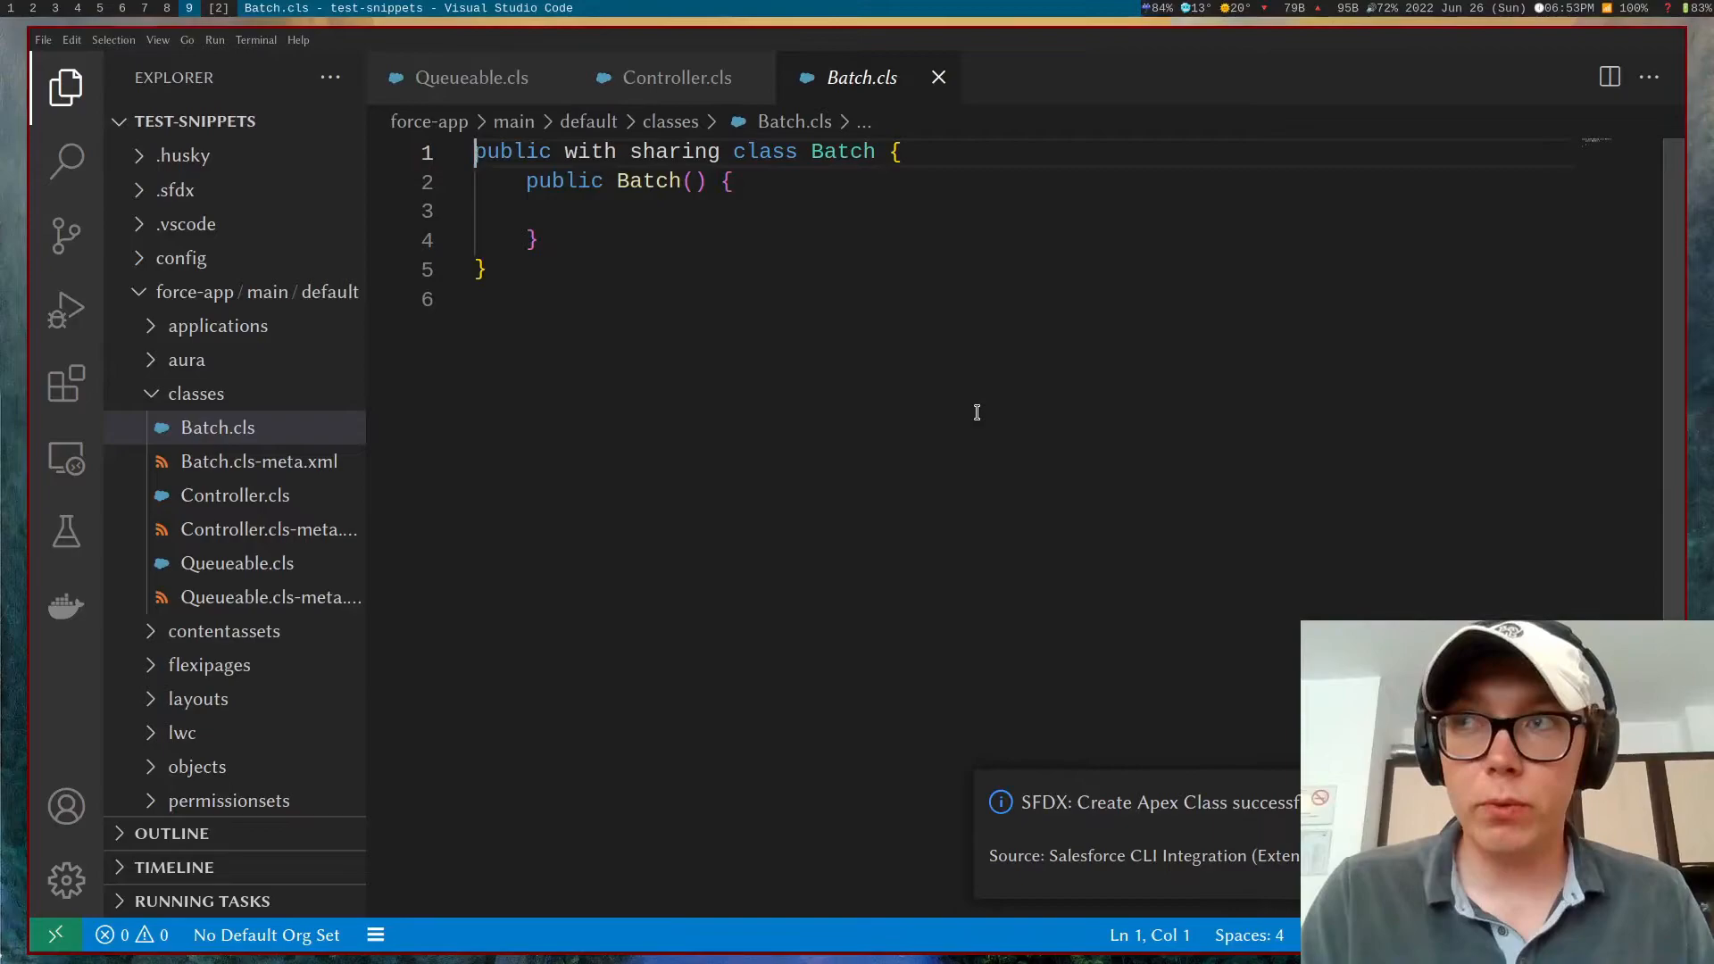
key("ctrl+a")
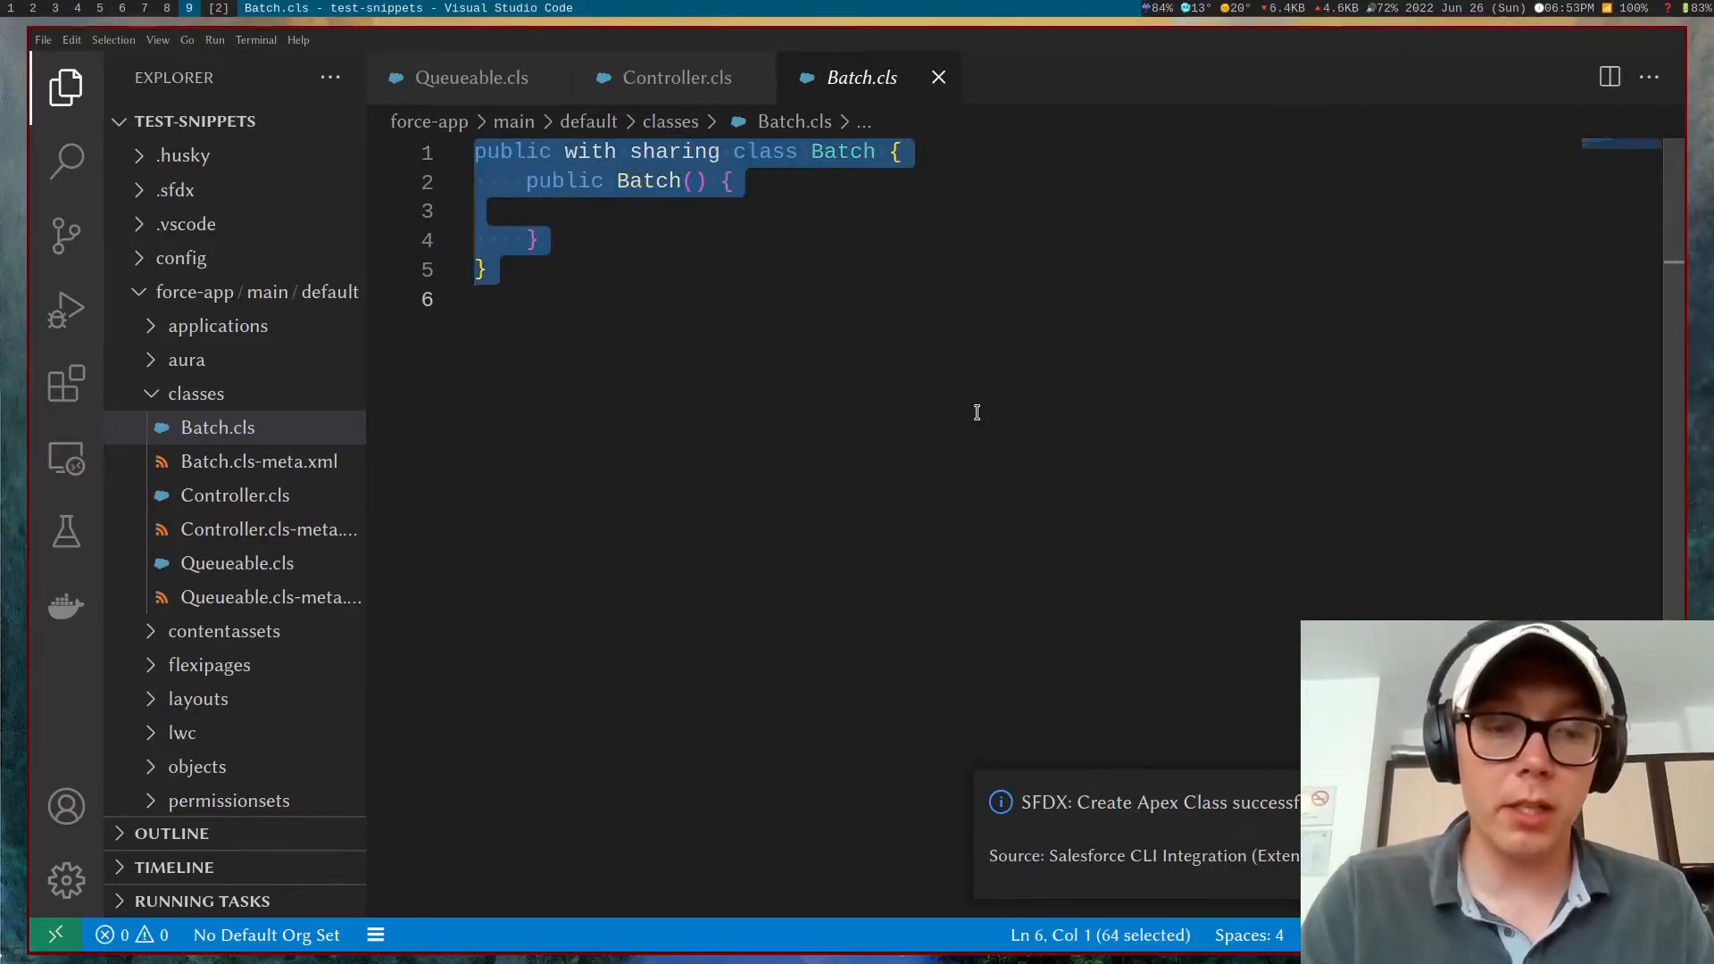
type("bath")
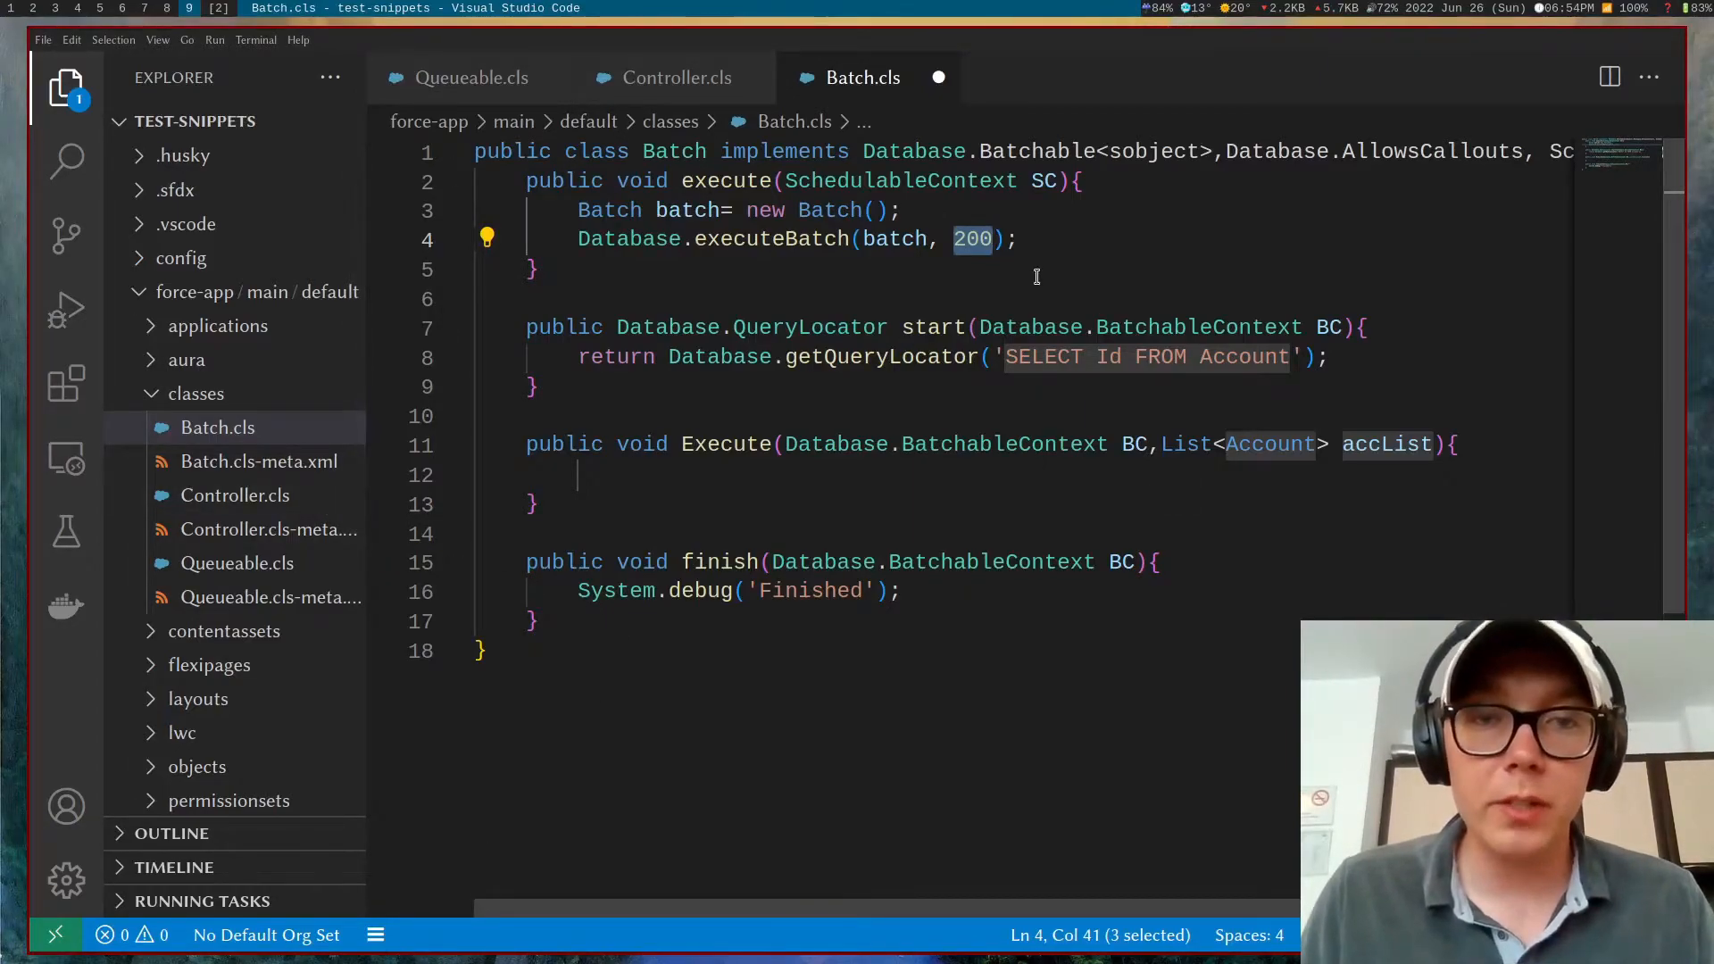
mouse_move(1211, 208)
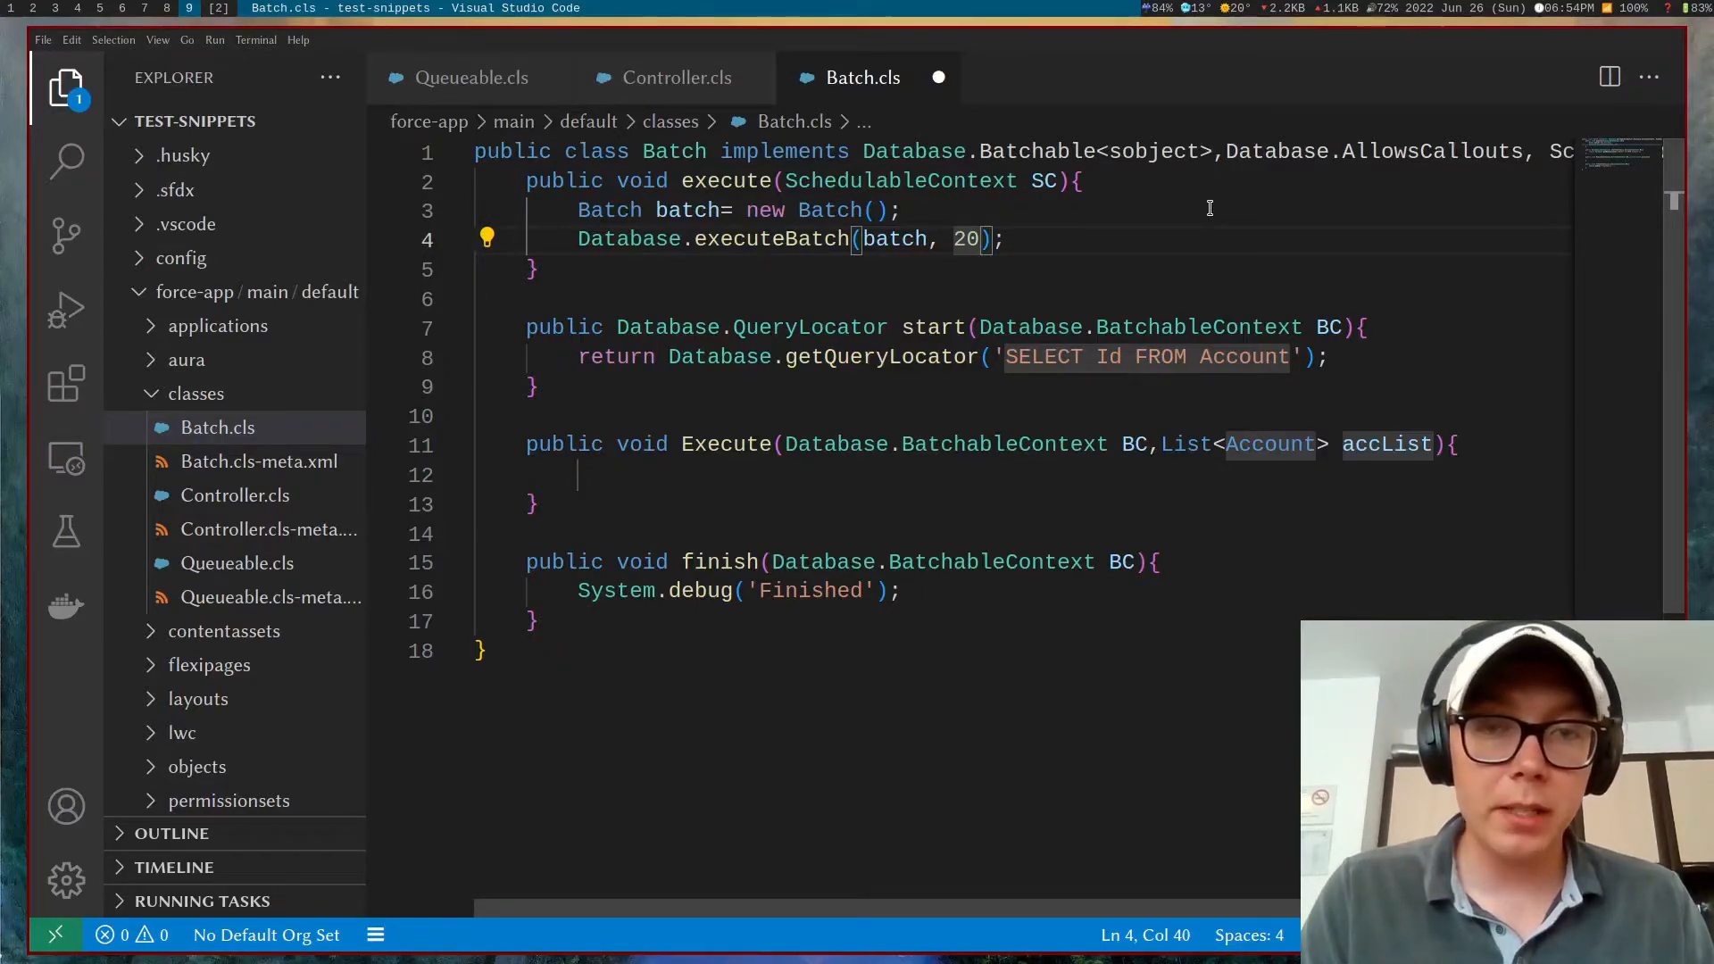
Step: Change the start query to SELECT ID FROM Opportunity
left_click_drag(1009, 358, 1288, 357)
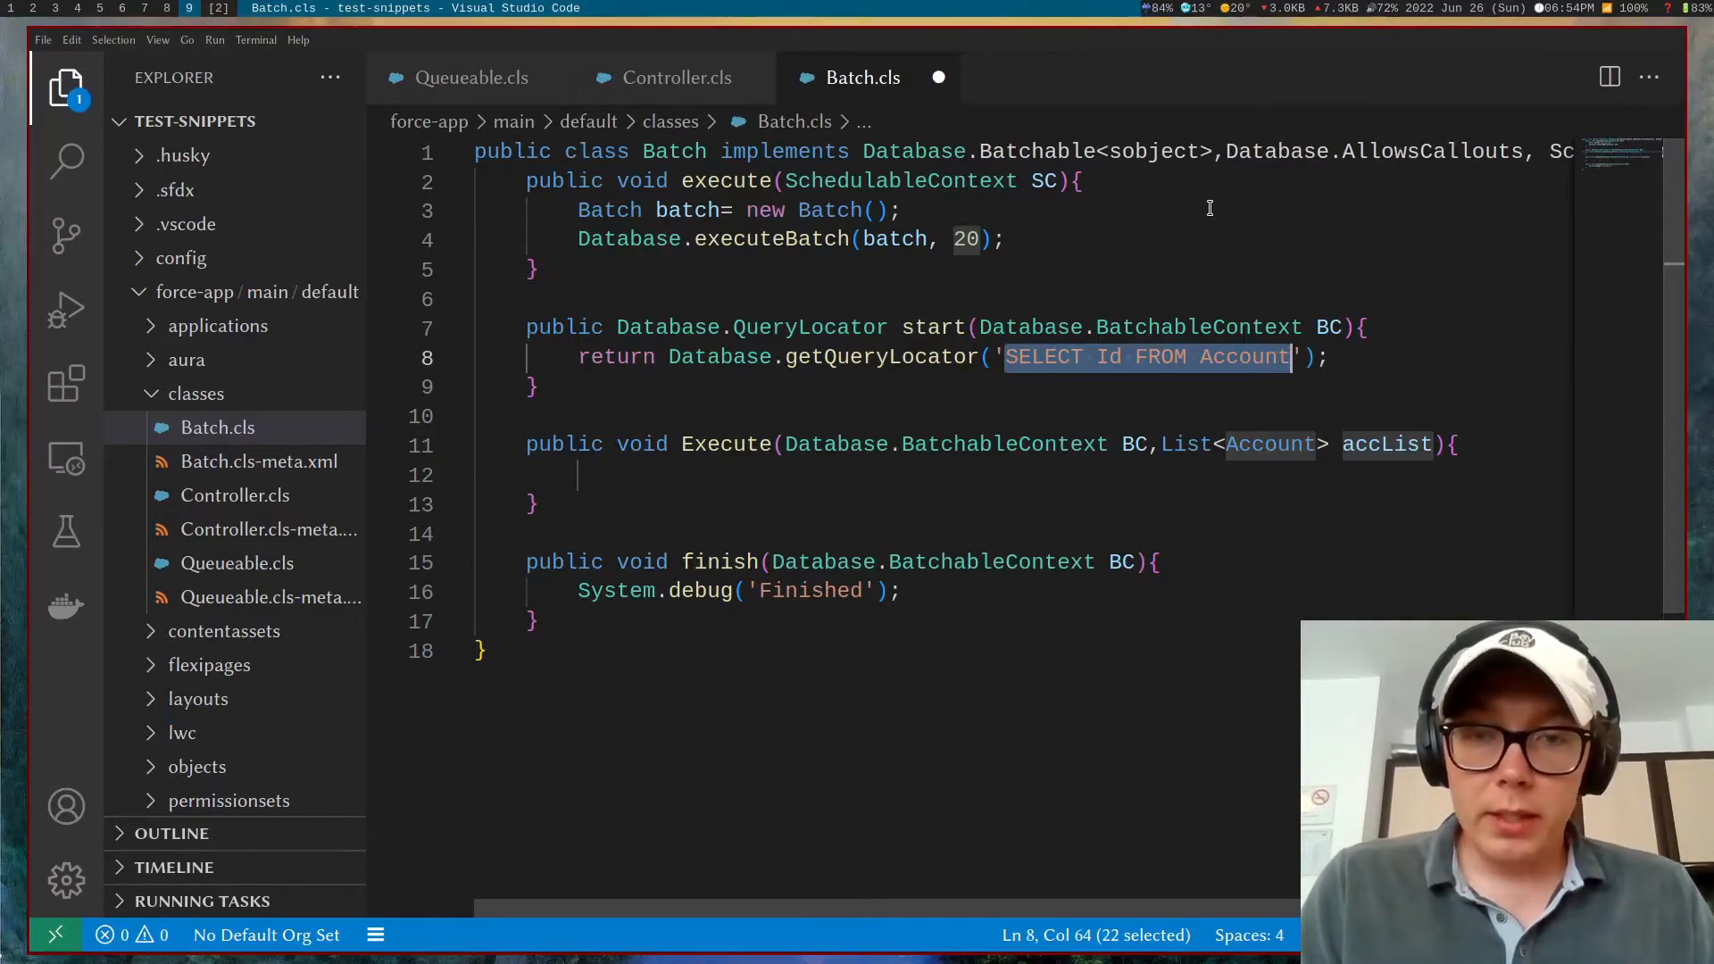
type("Selec")
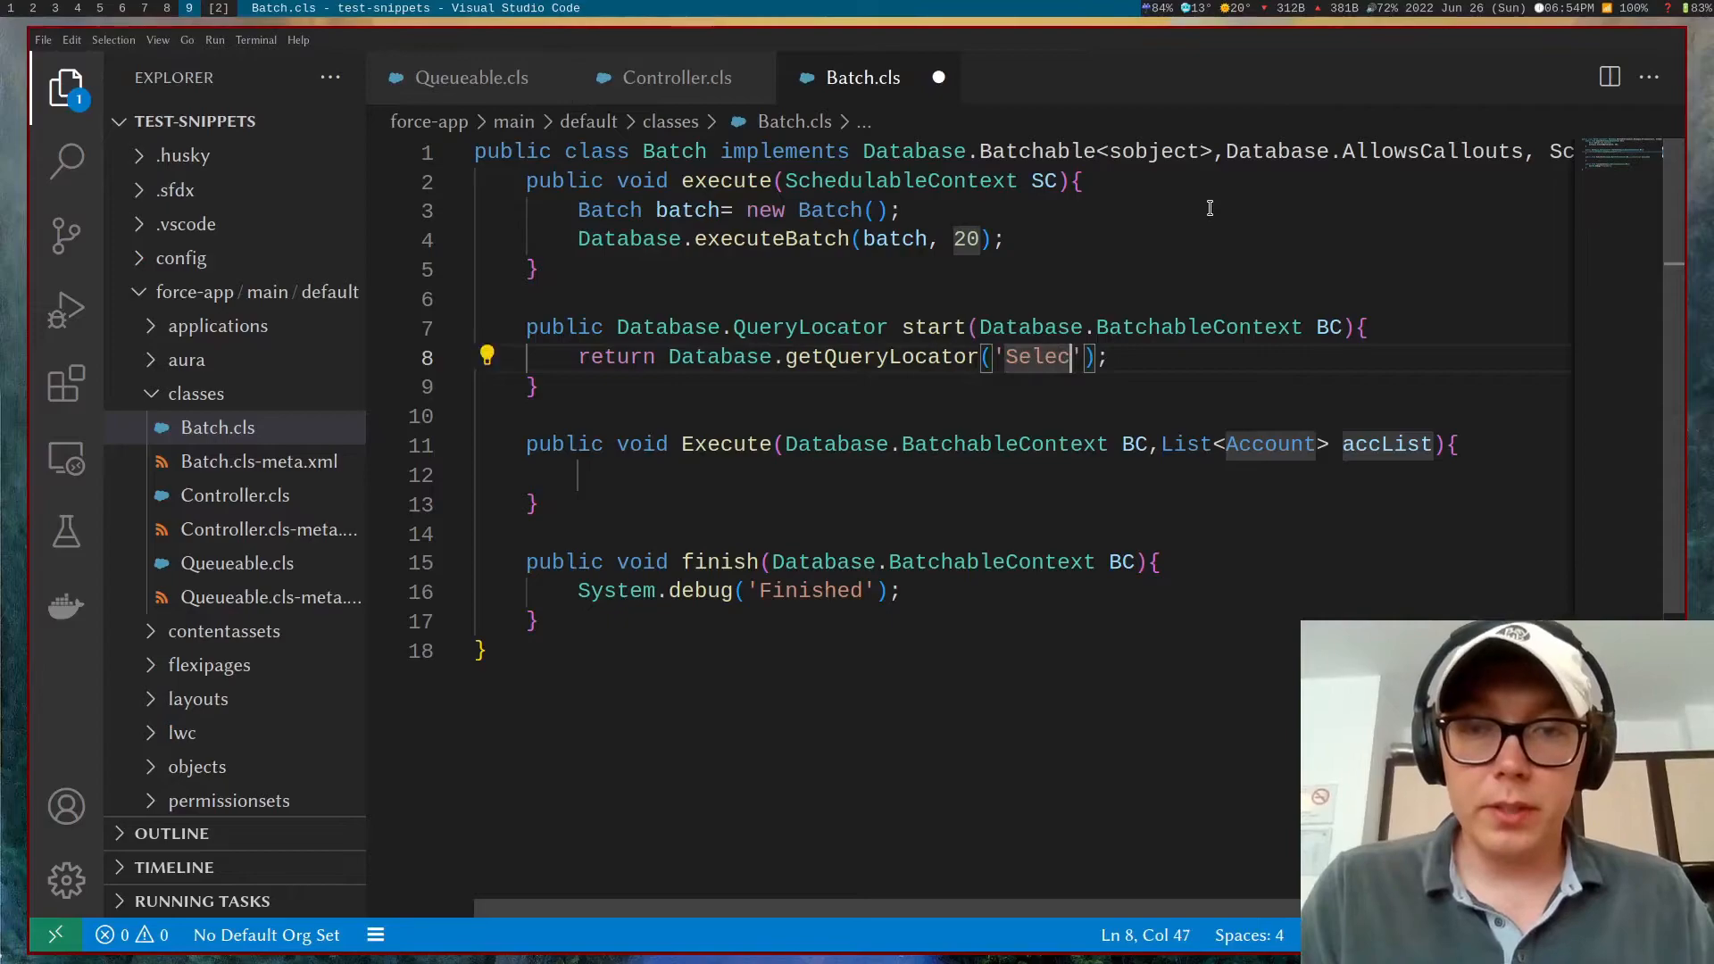
type("SELECT")
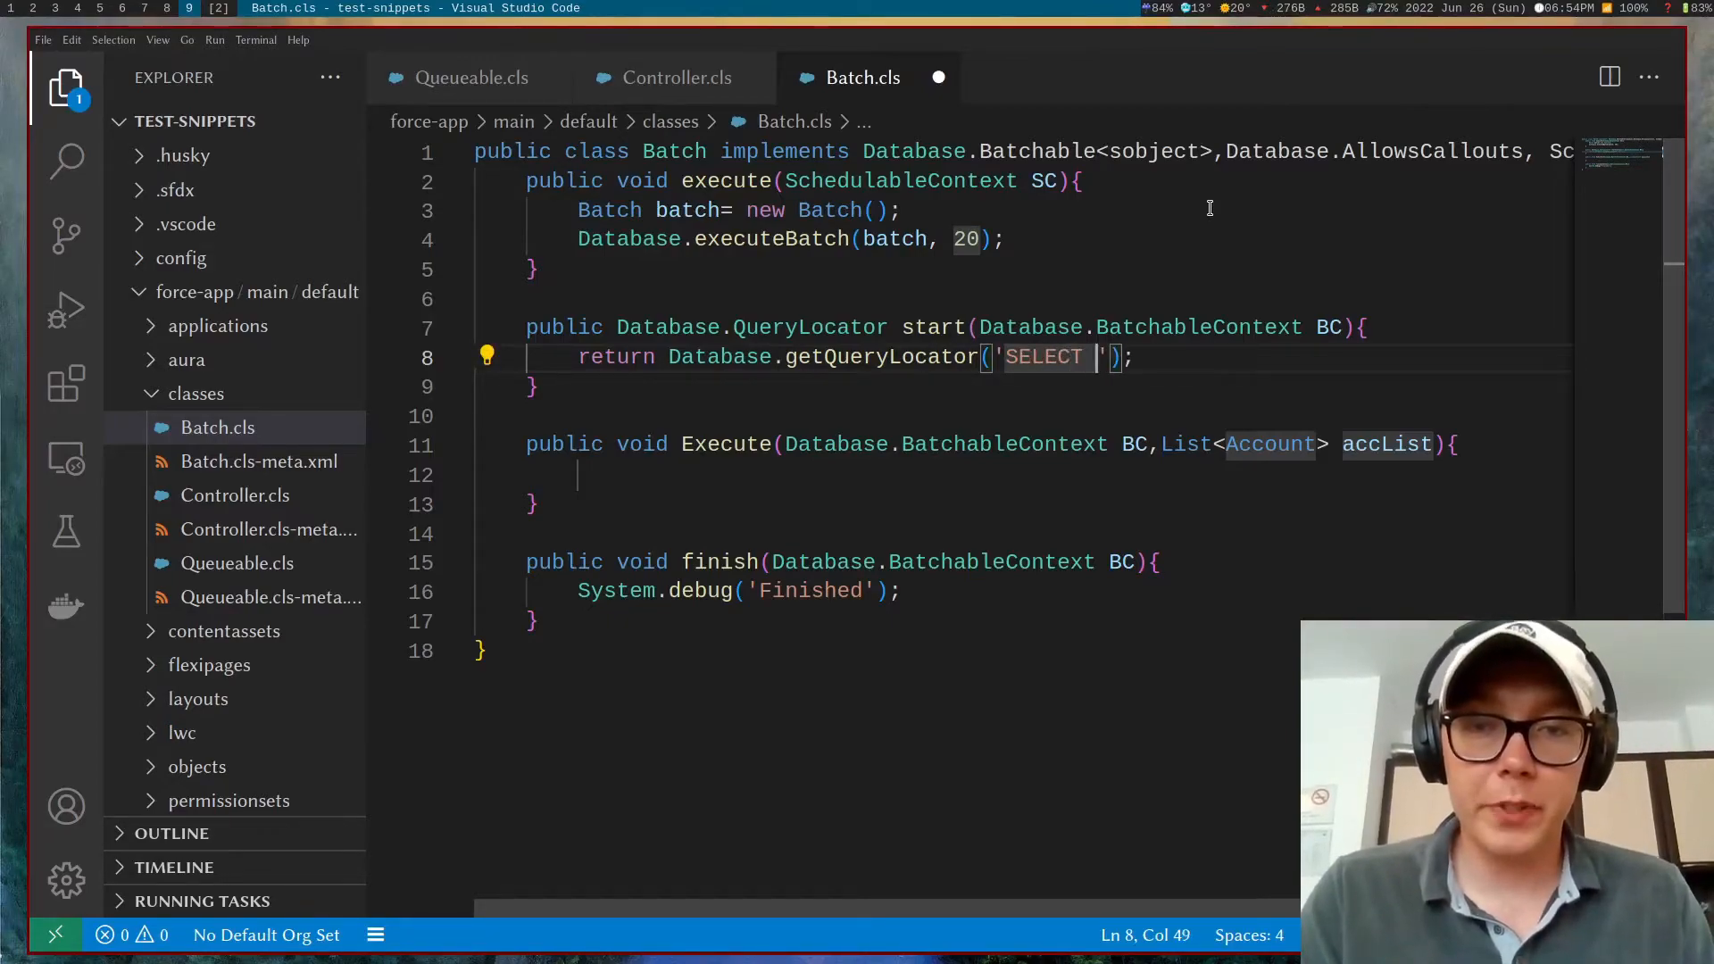
type("ID FROM Opportunity")
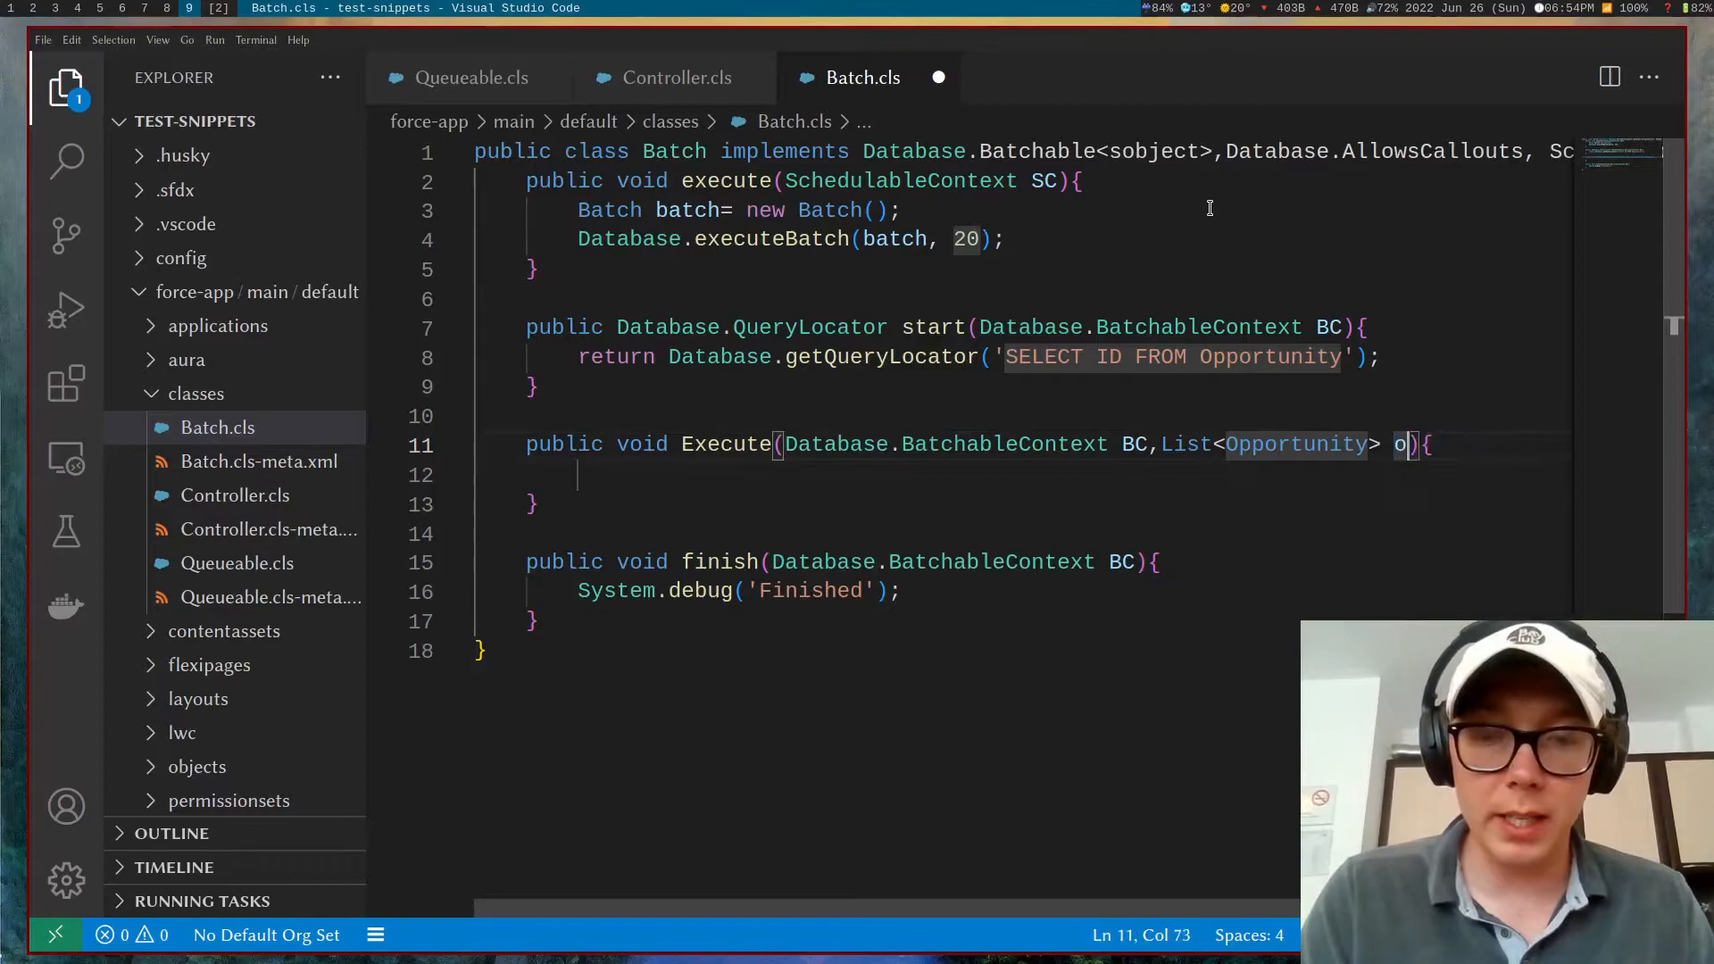
Step: Make execute take List<Opportunity> oppList with a // do stuff comment, then reopen the Command Palette
type("ppList")
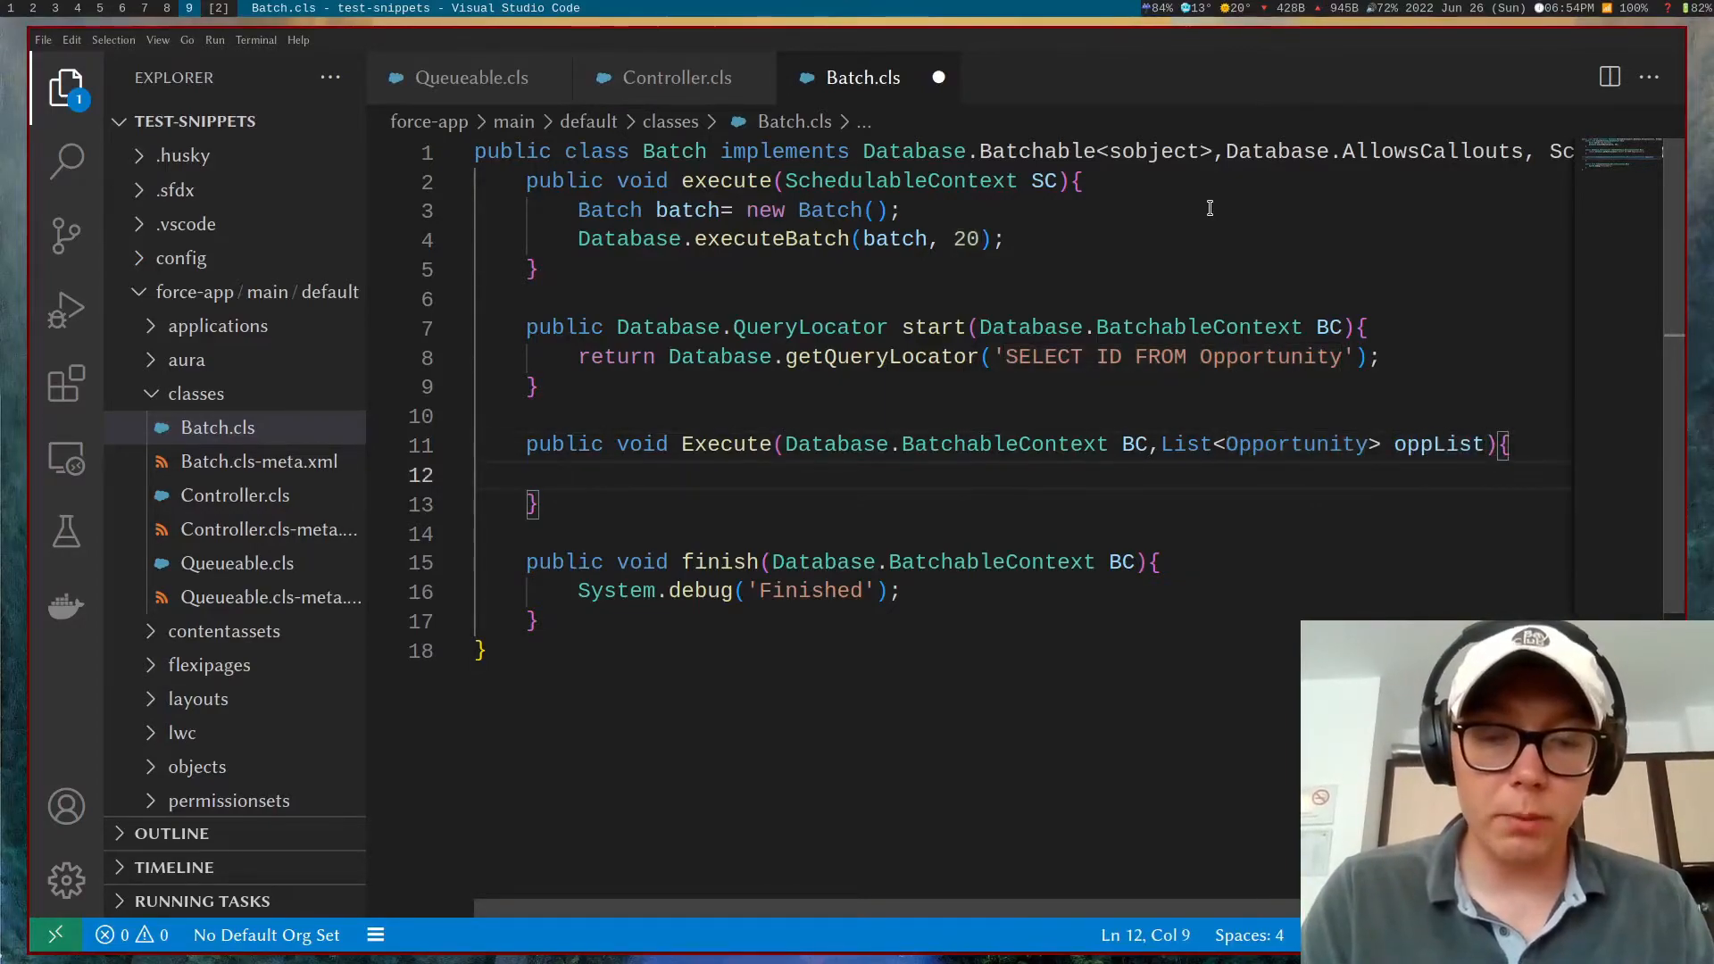
type("// do stuf")
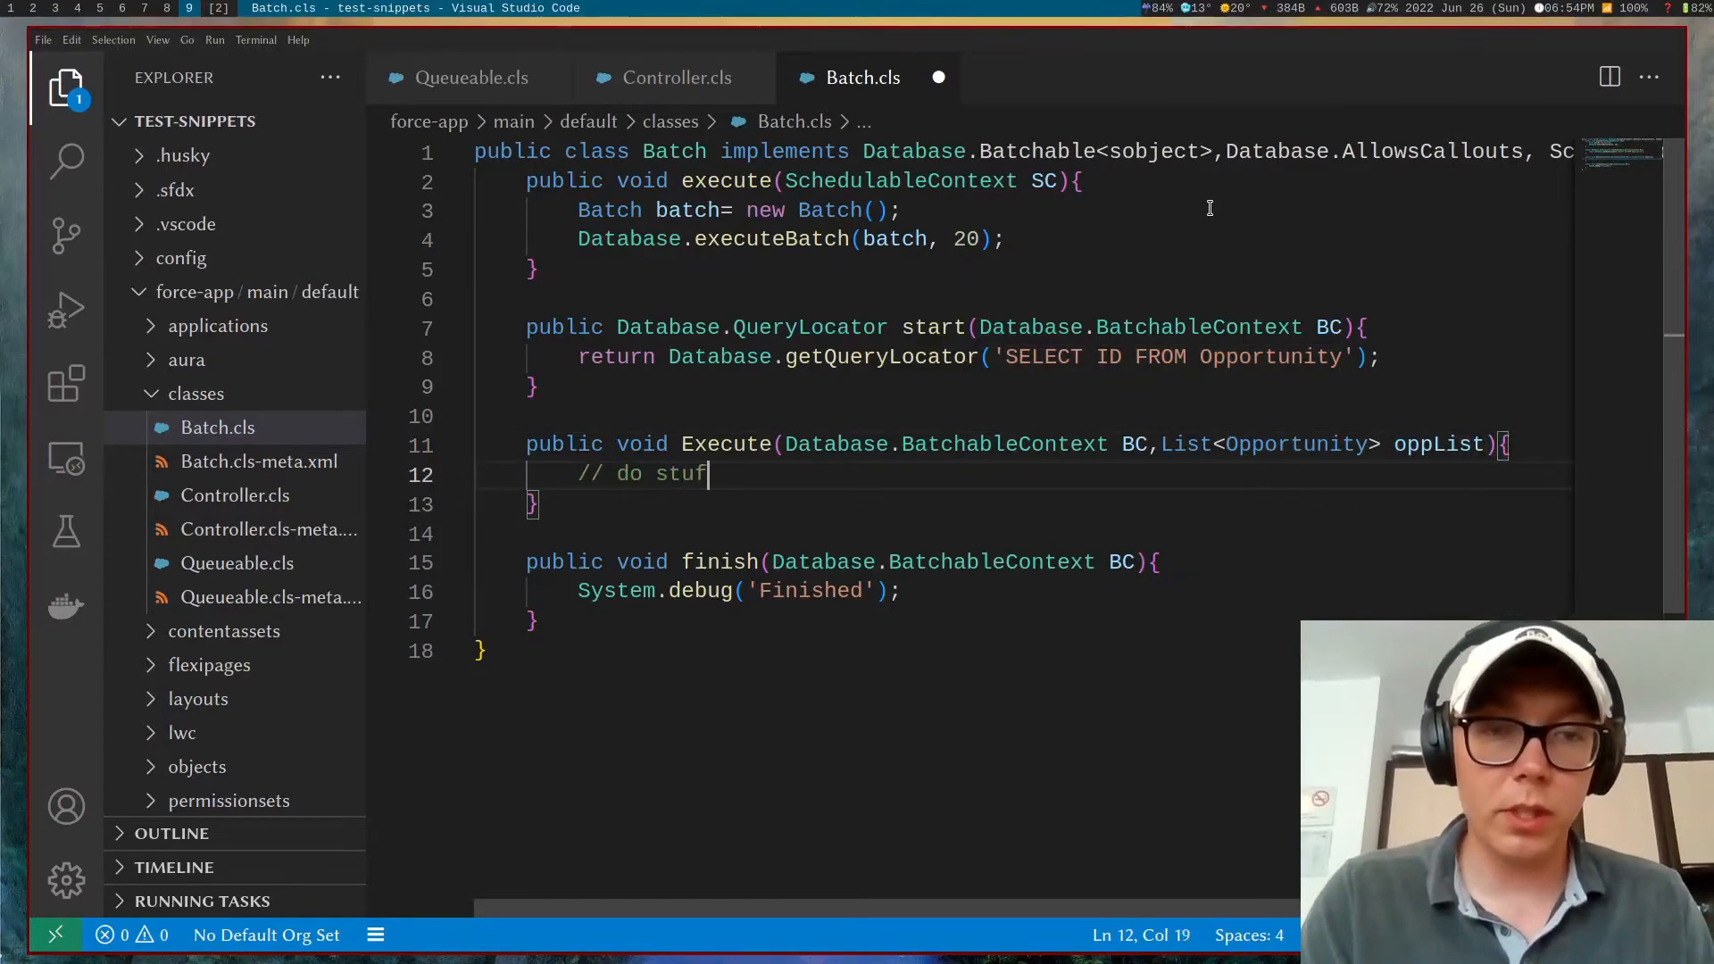
type("f;")
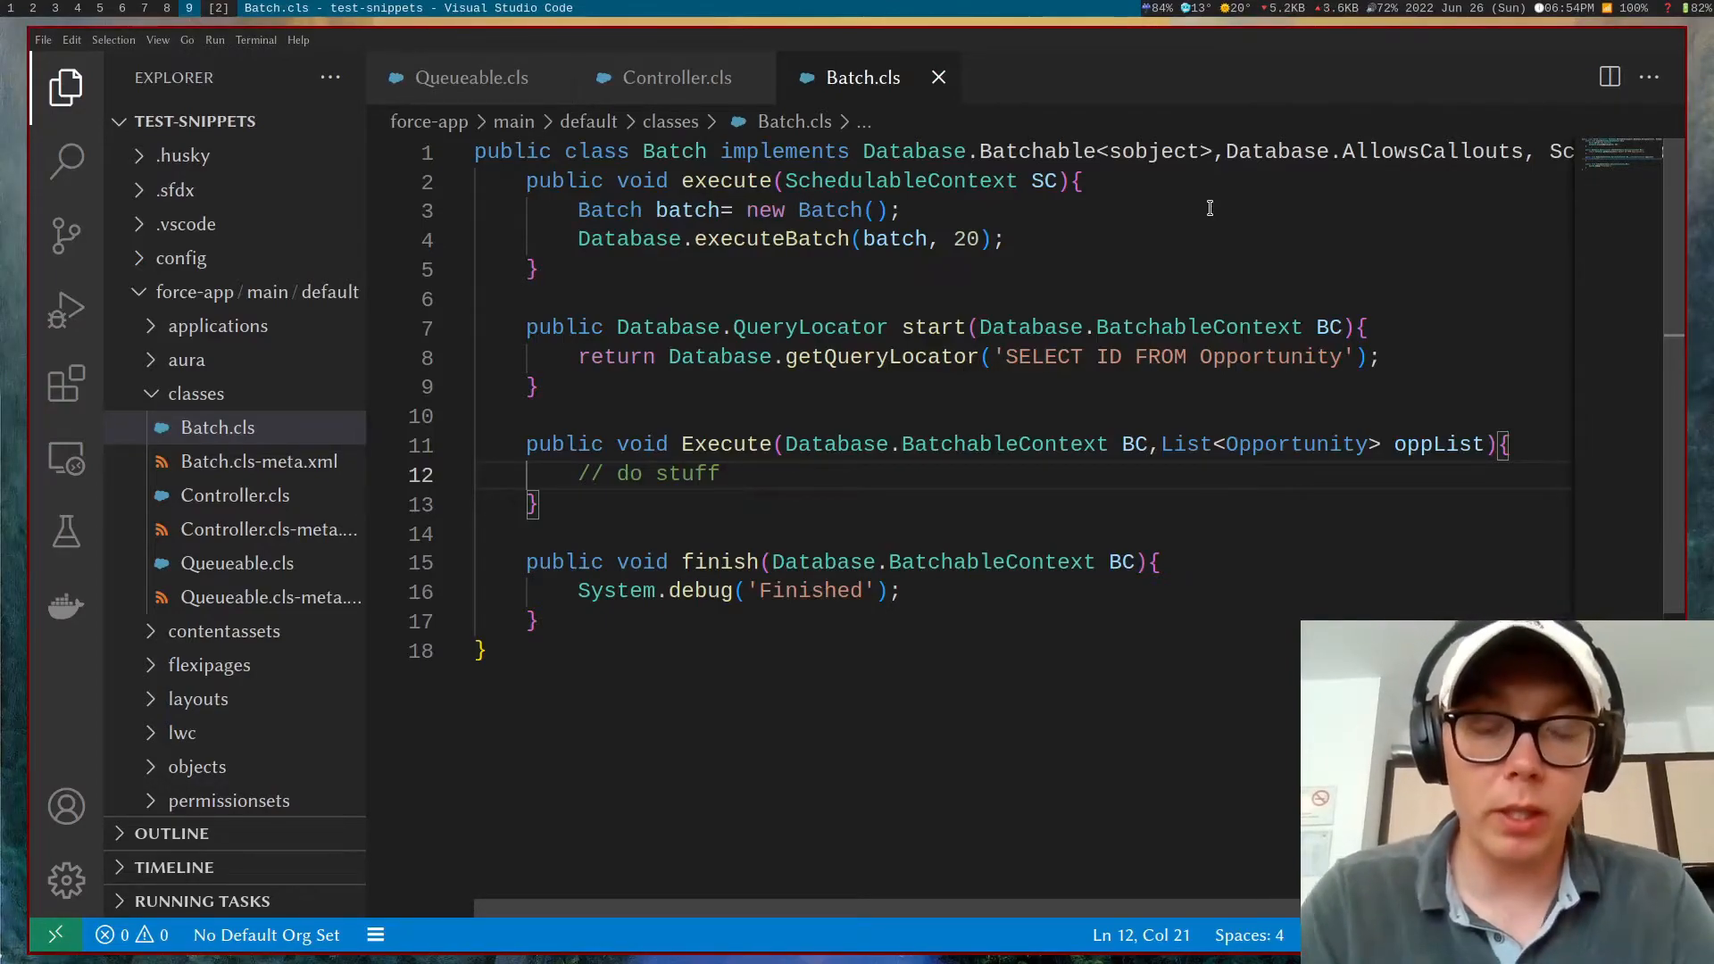
key("Ctrl+Shift+P")
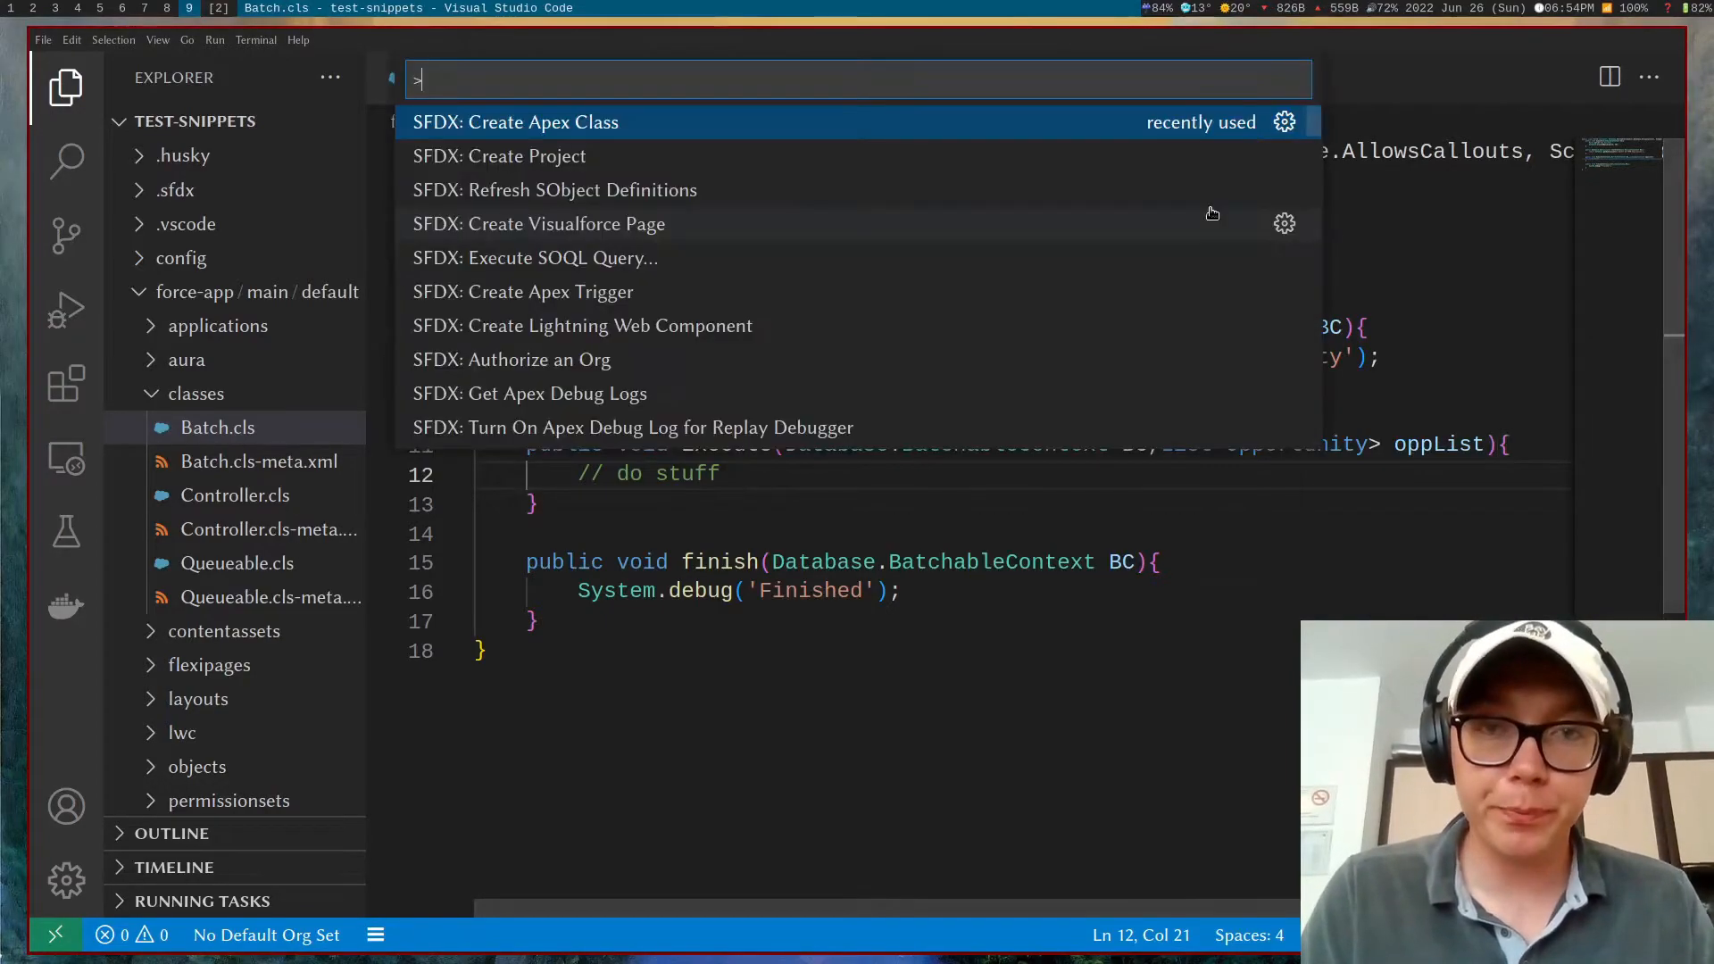
Step: Create an Apex class named Test in the default classes folder
type("Test")
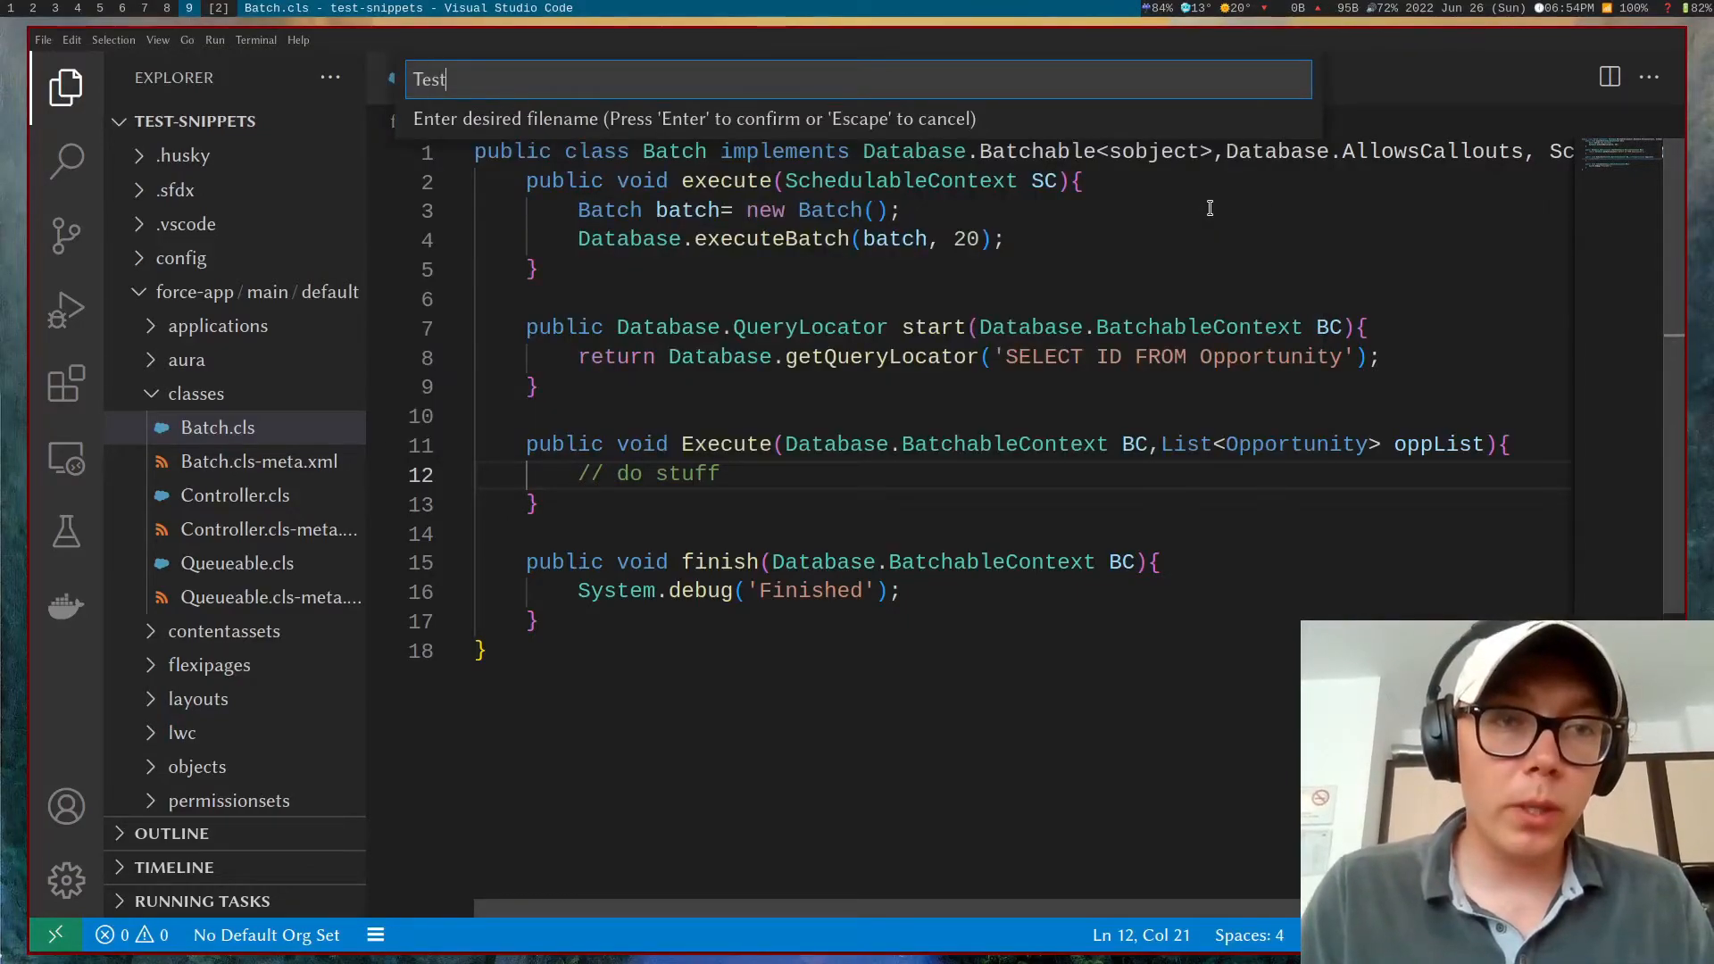
key("Enter")
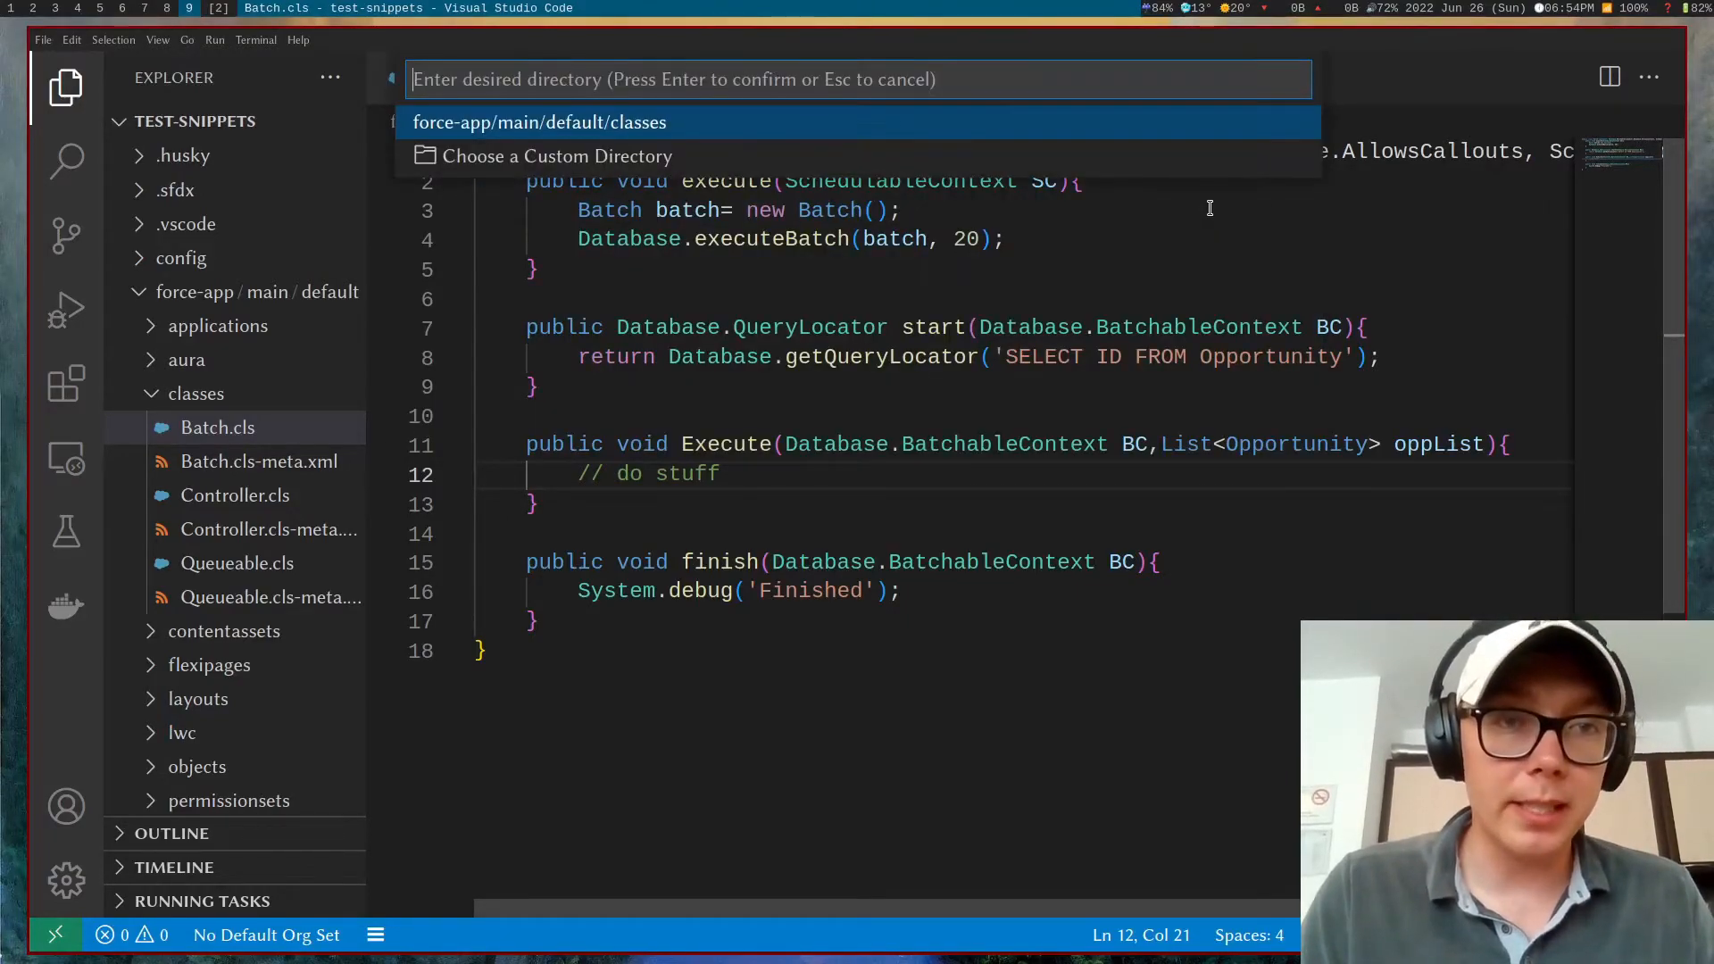
key("Enter")
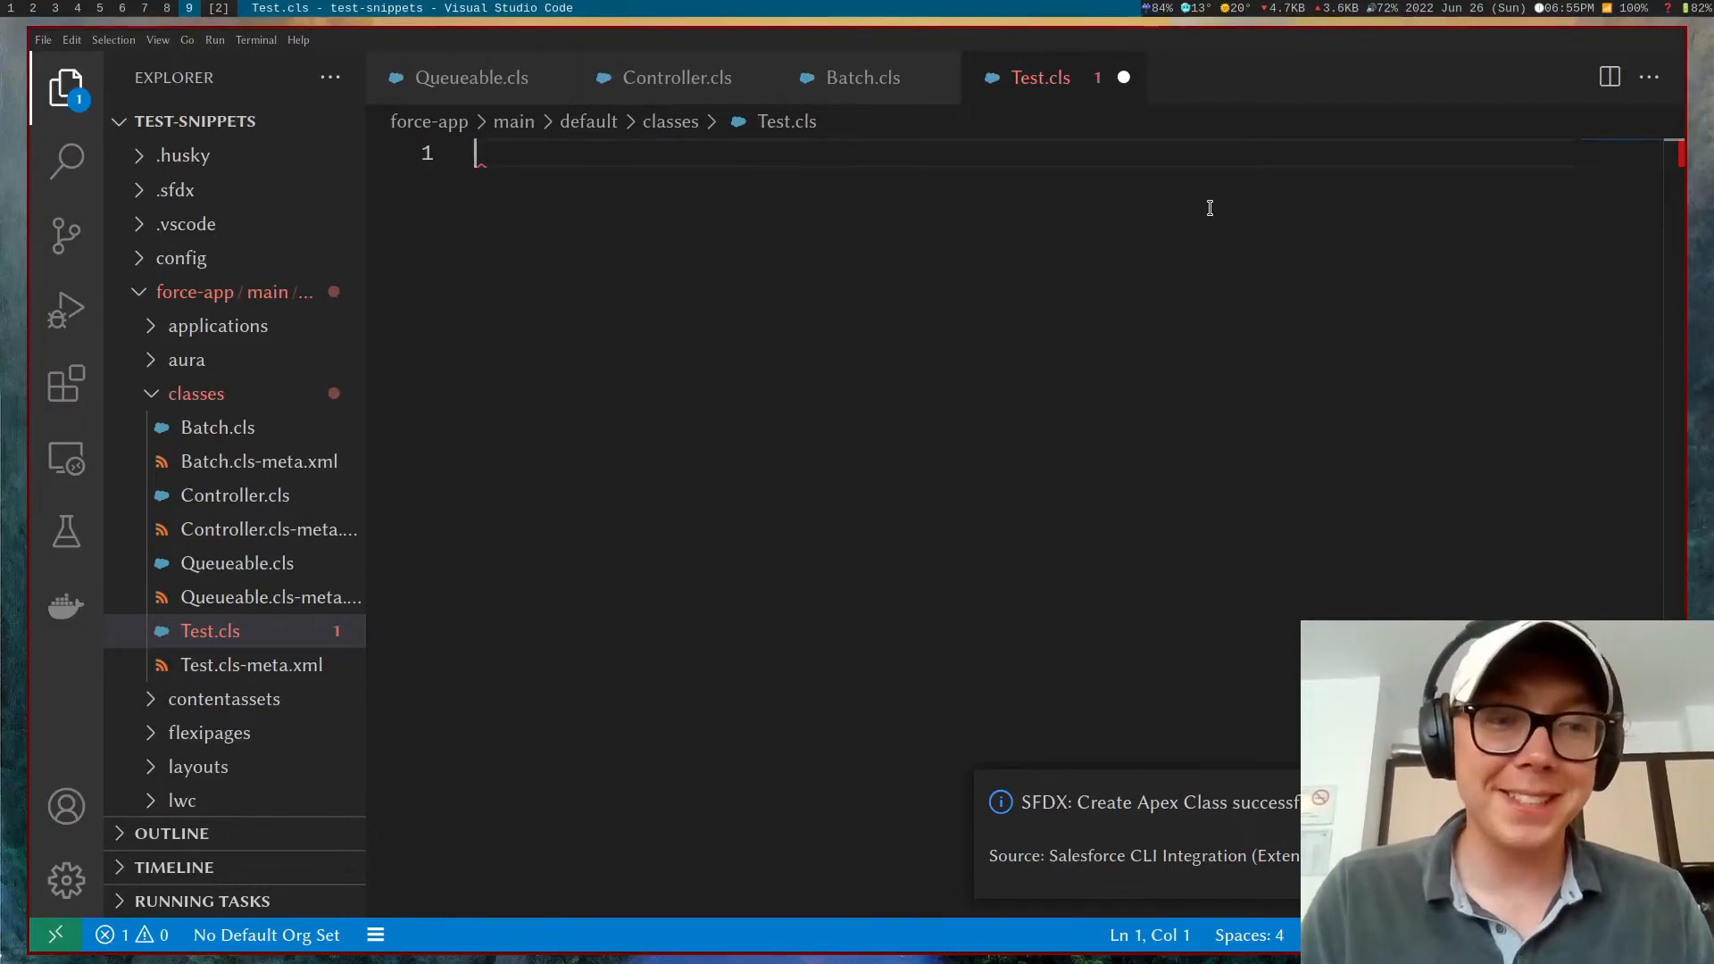
Step: Insert the test snippet into Test.cls and add a '// test code' comment in testBatch
type("testBatch() {")
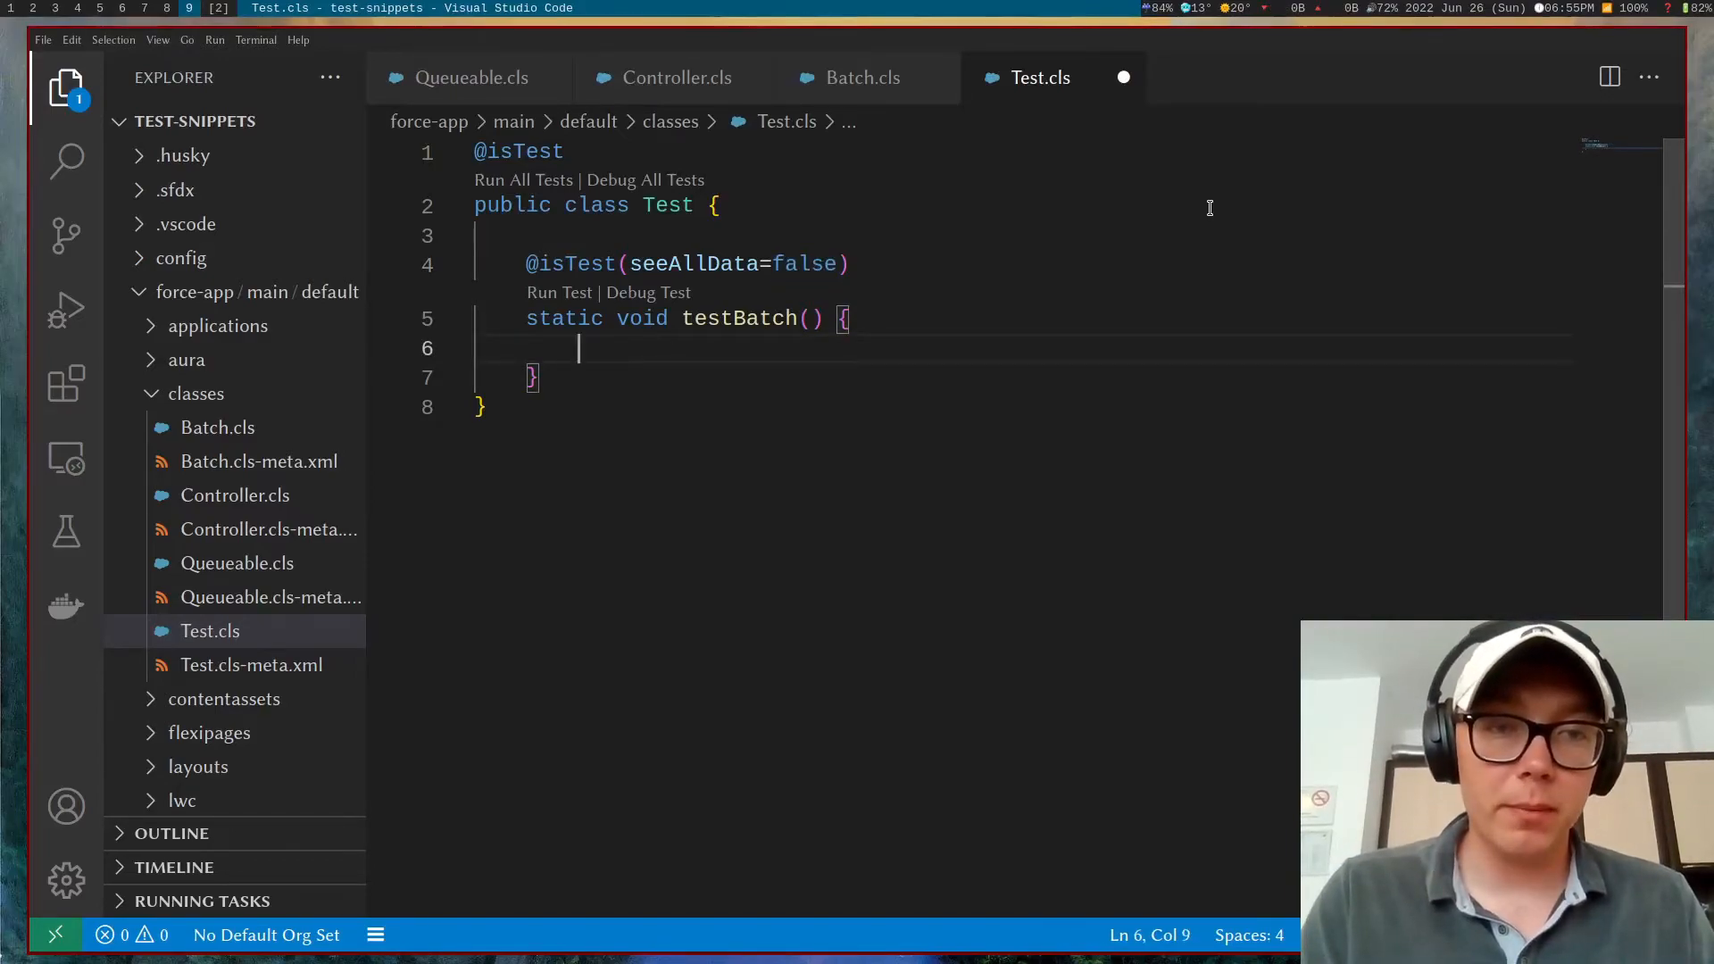
type("// test cod")
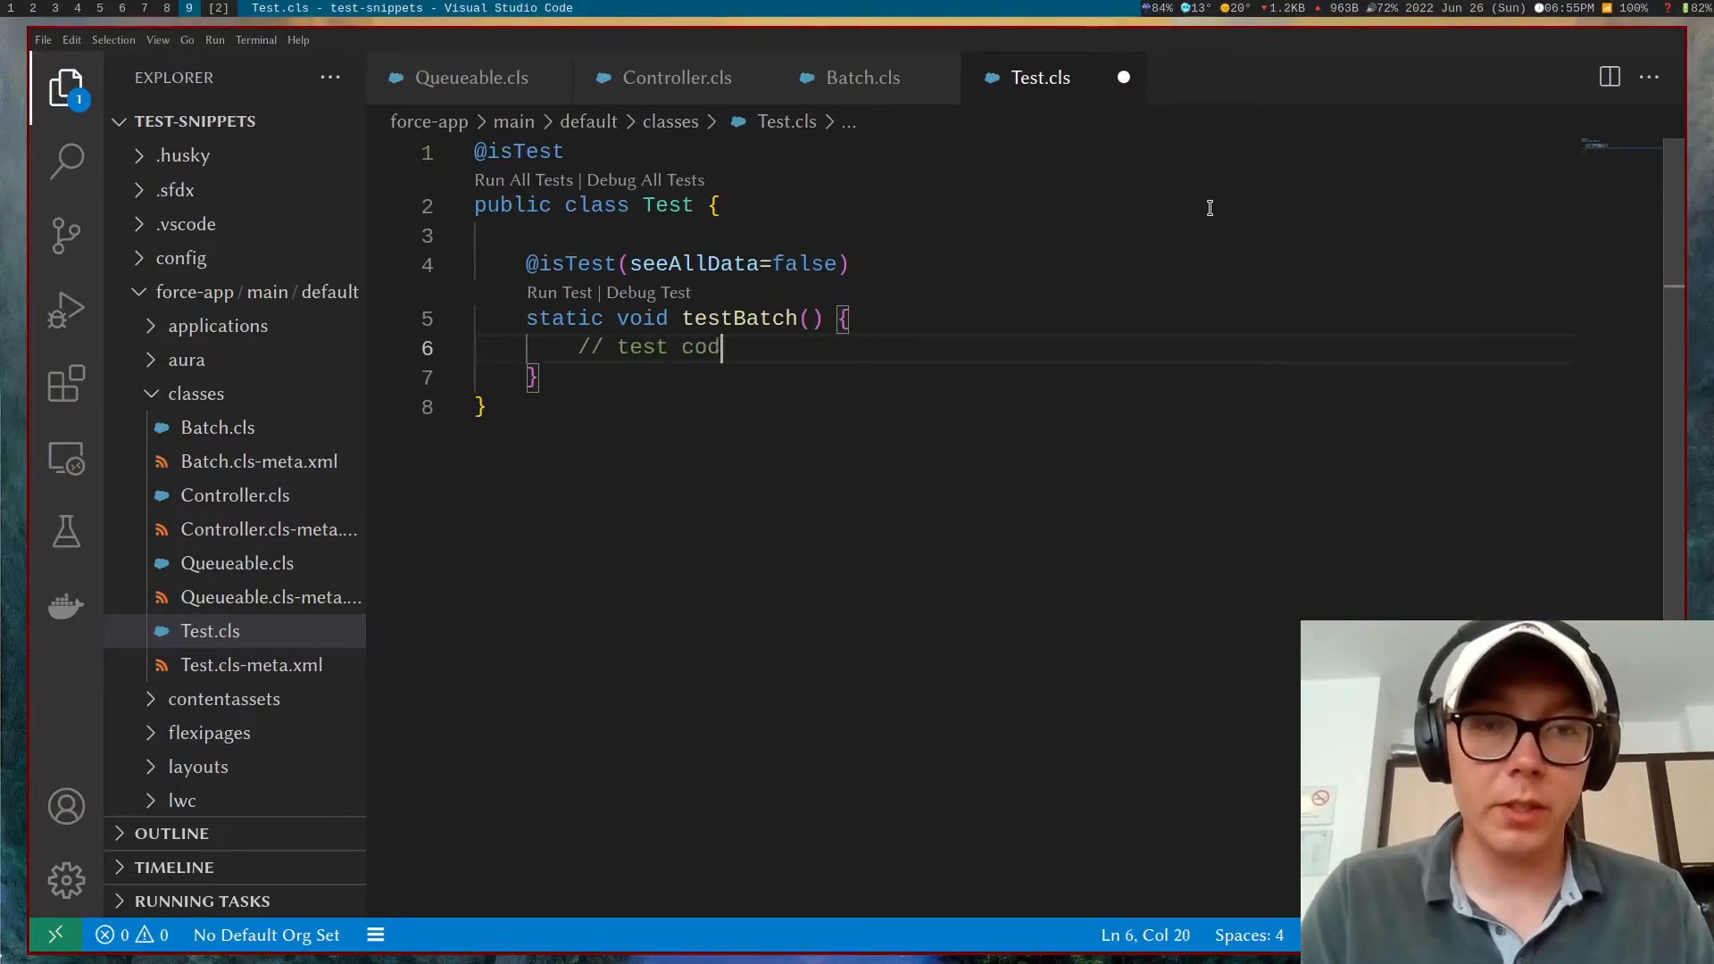
type("e")
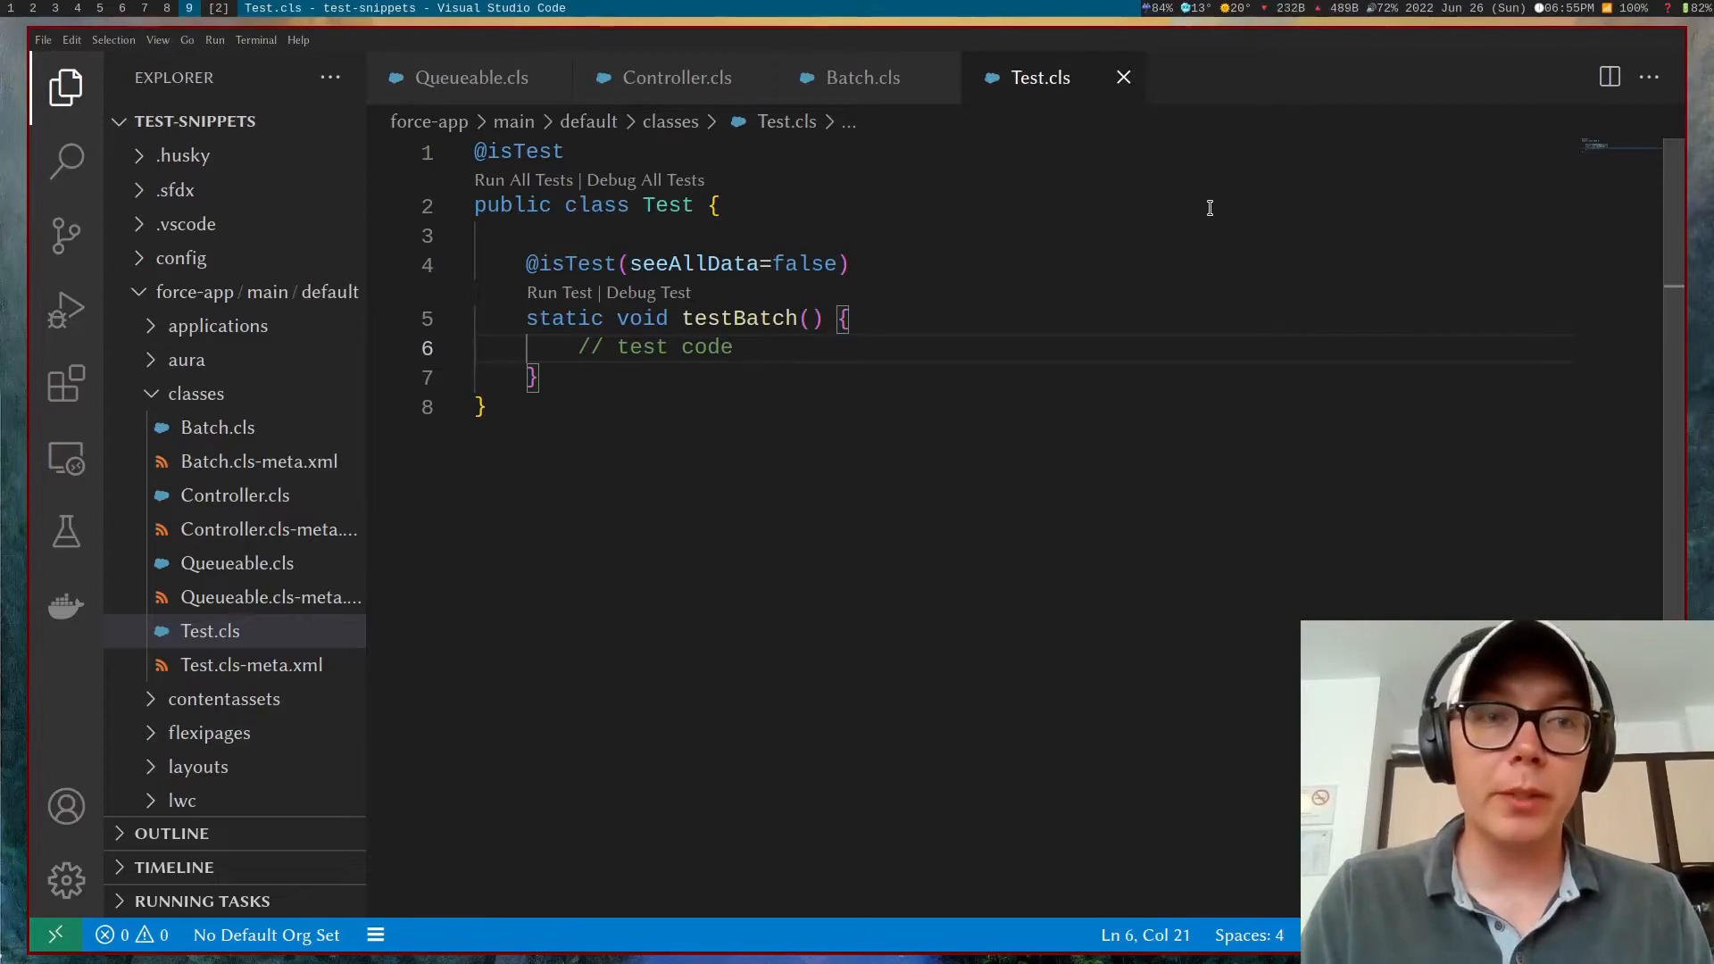
Step: Create Apex class TestMock and replace its skeleton with the 'test mock' snippet
key("ctrl+shift+p")
type("Test")
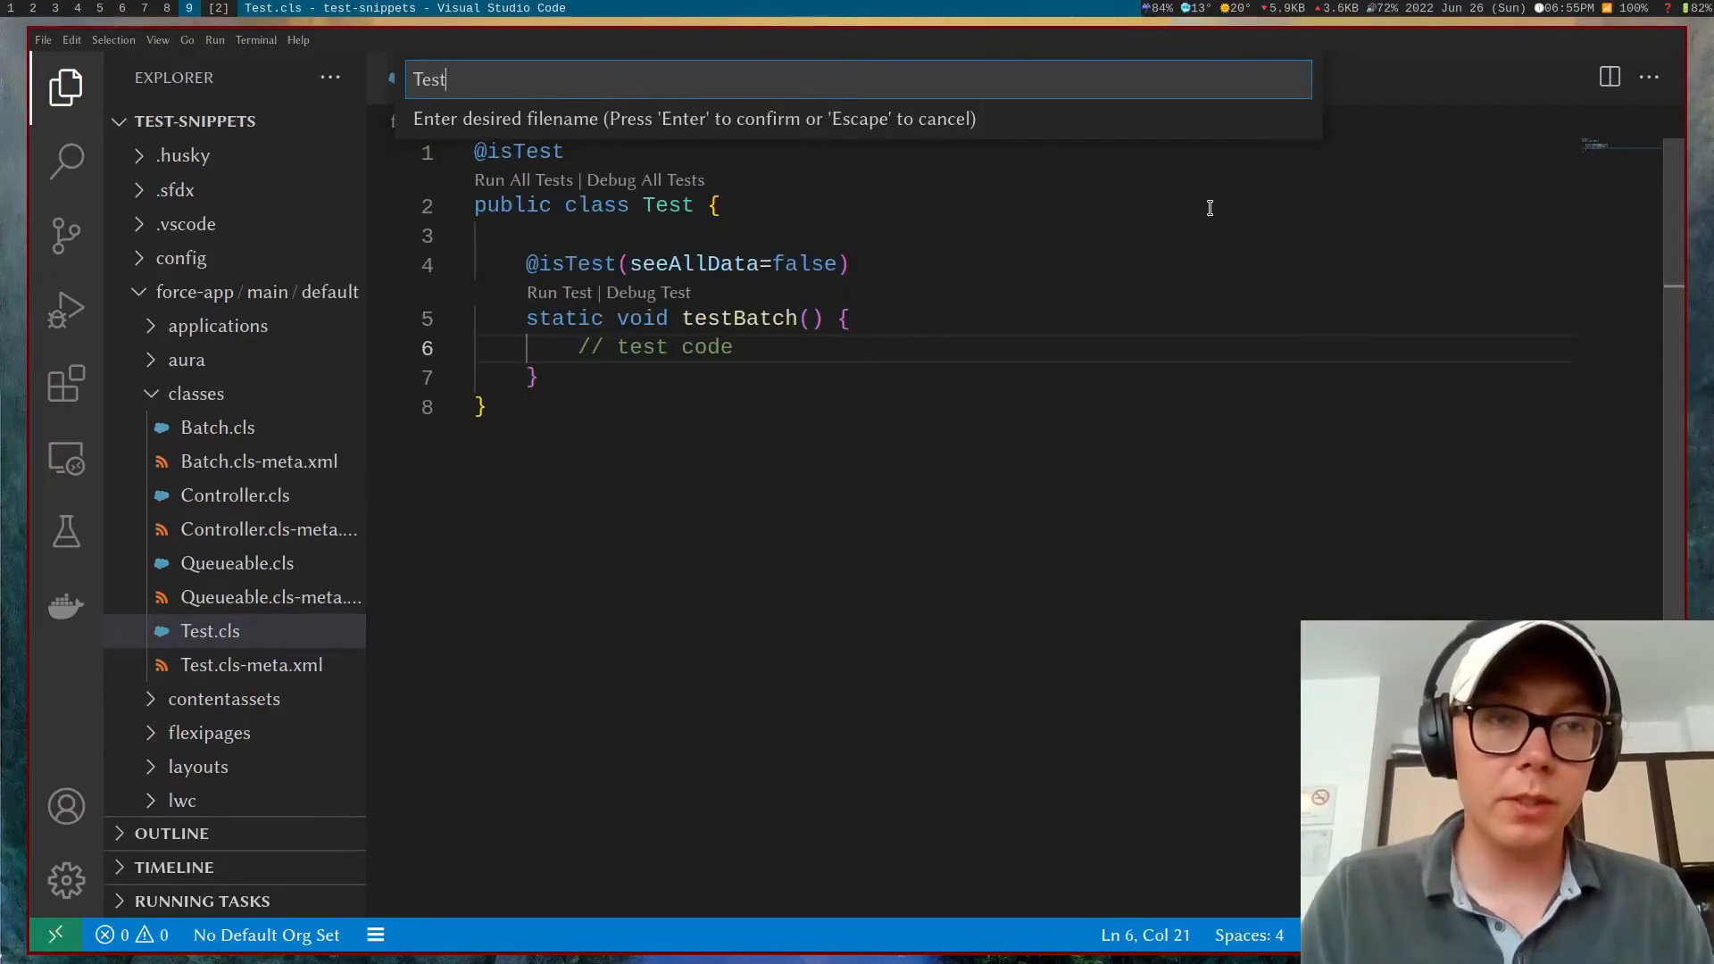
key("Enter")
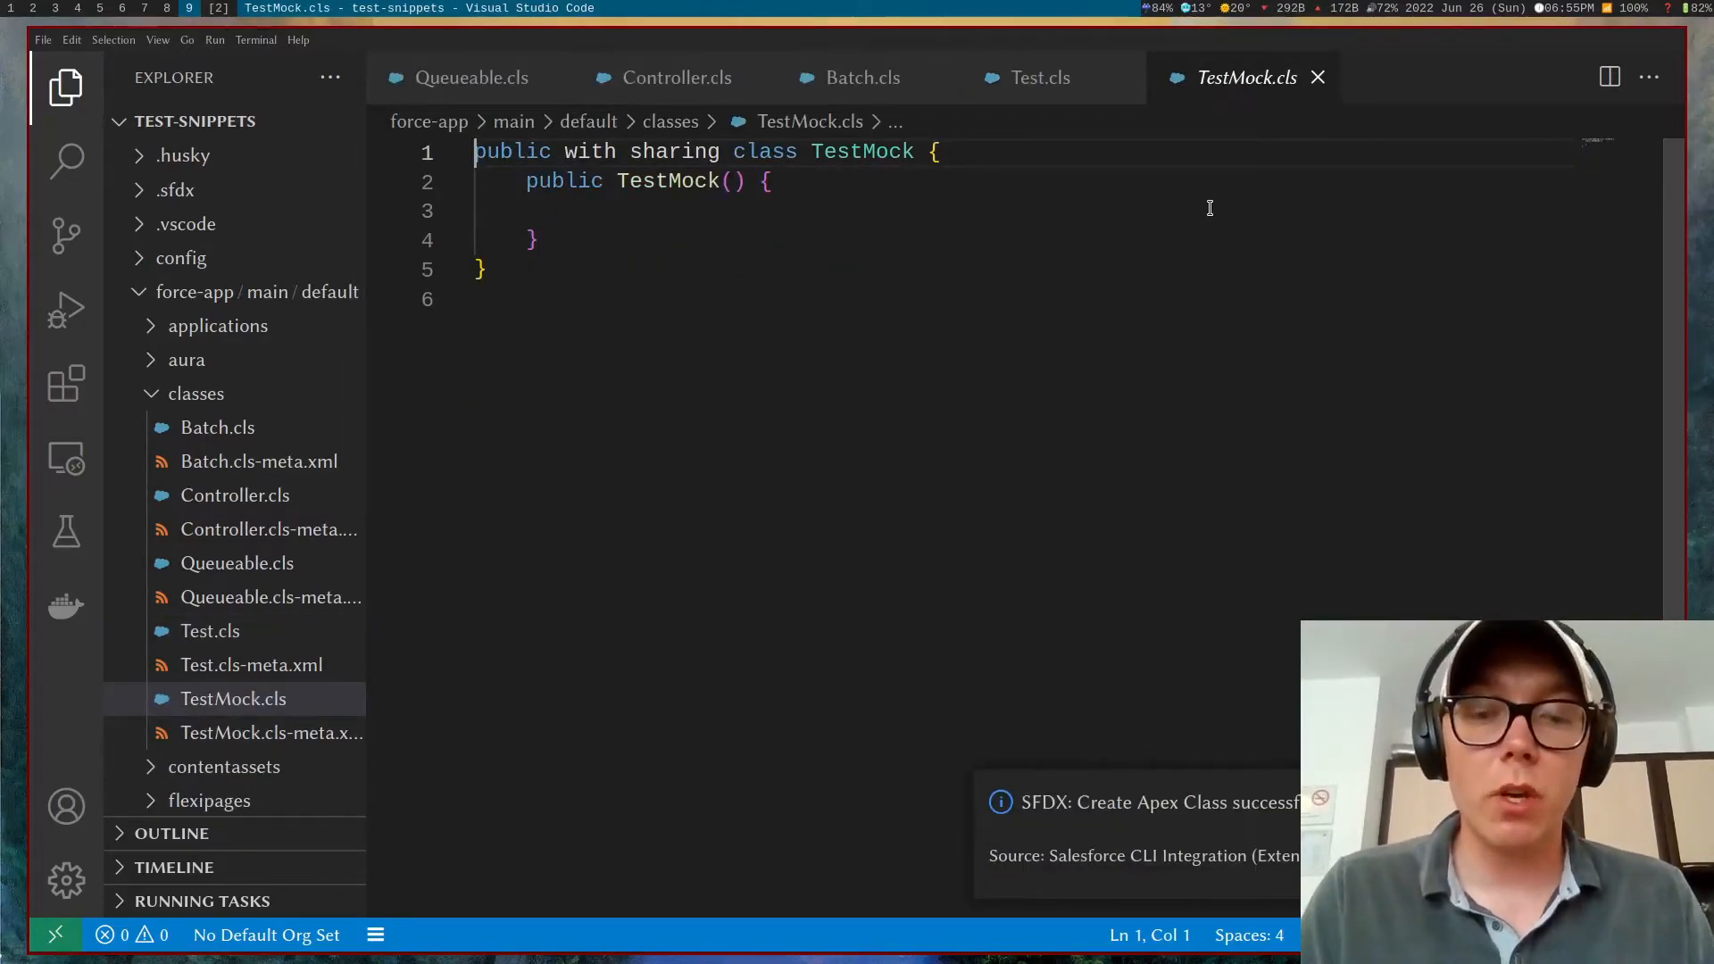
type("test")
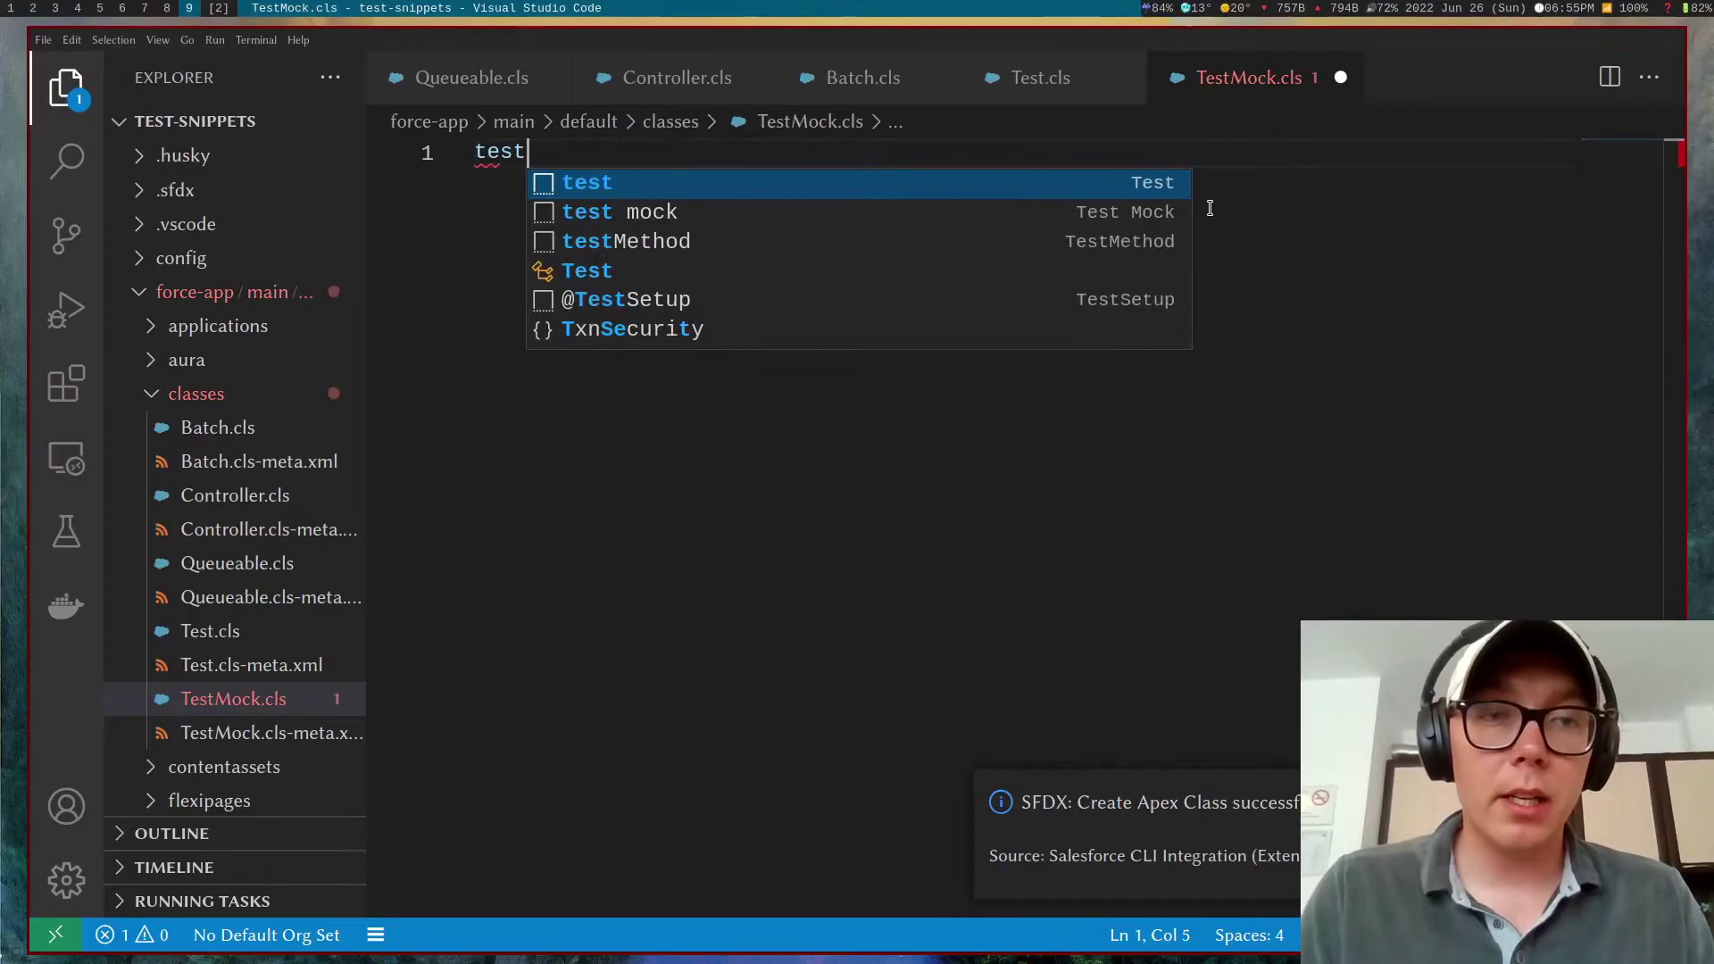
key("Down")
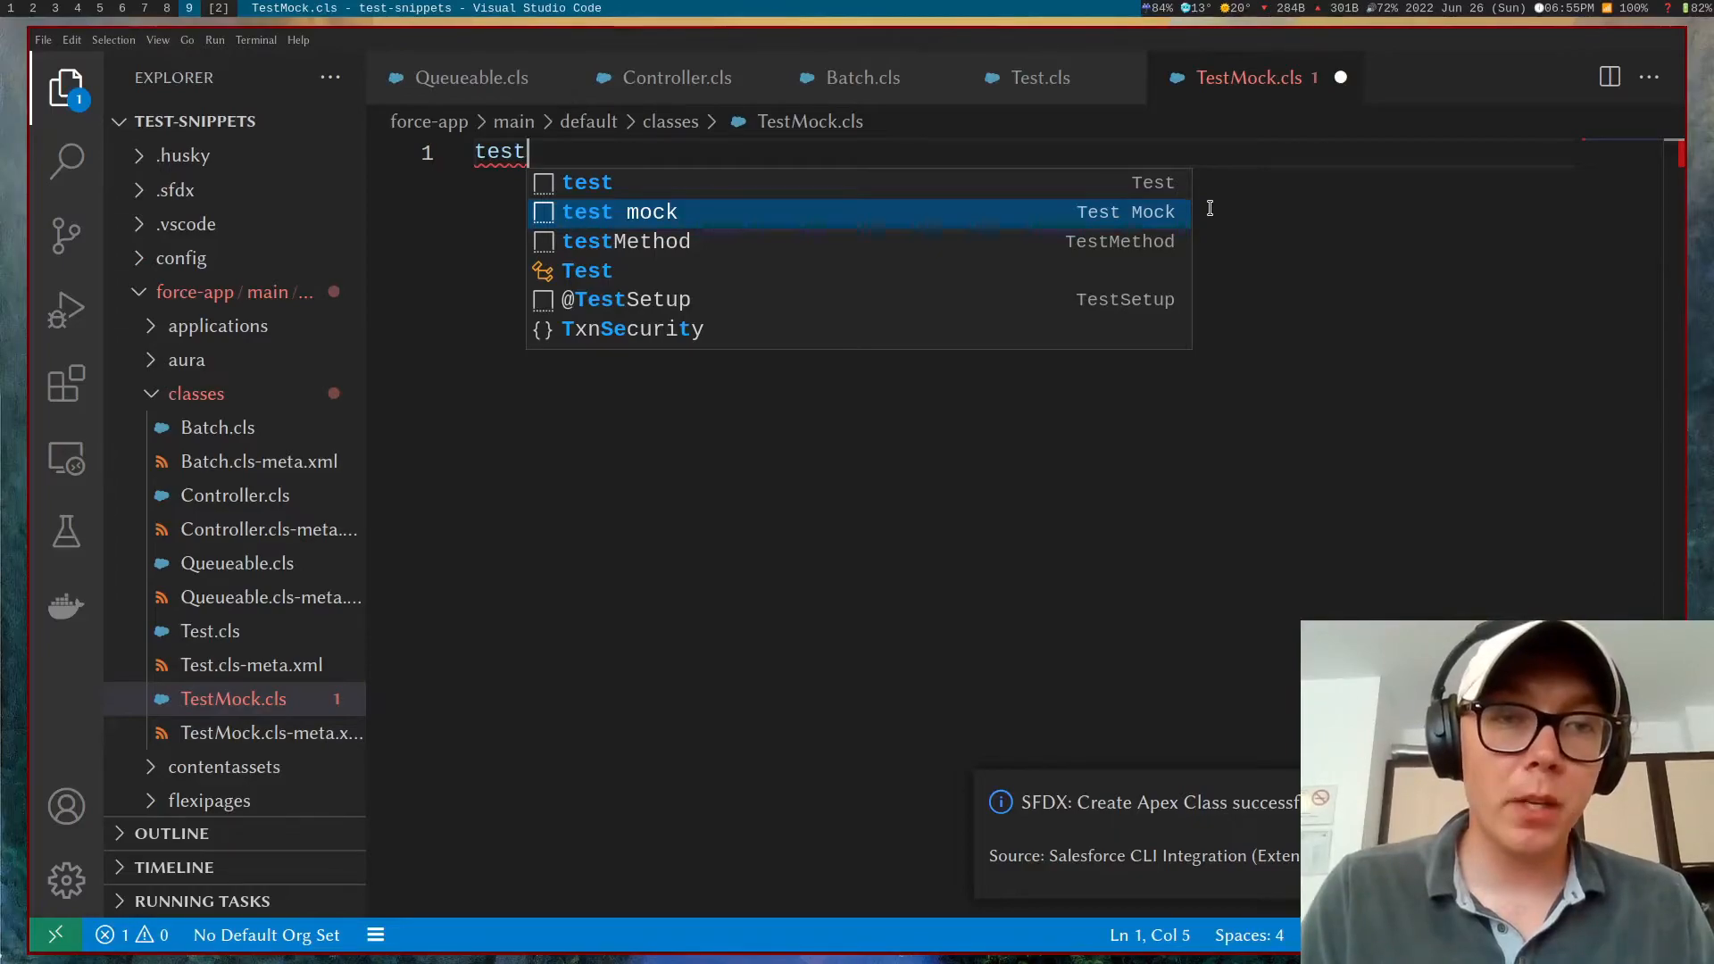
left_click(618, 211)
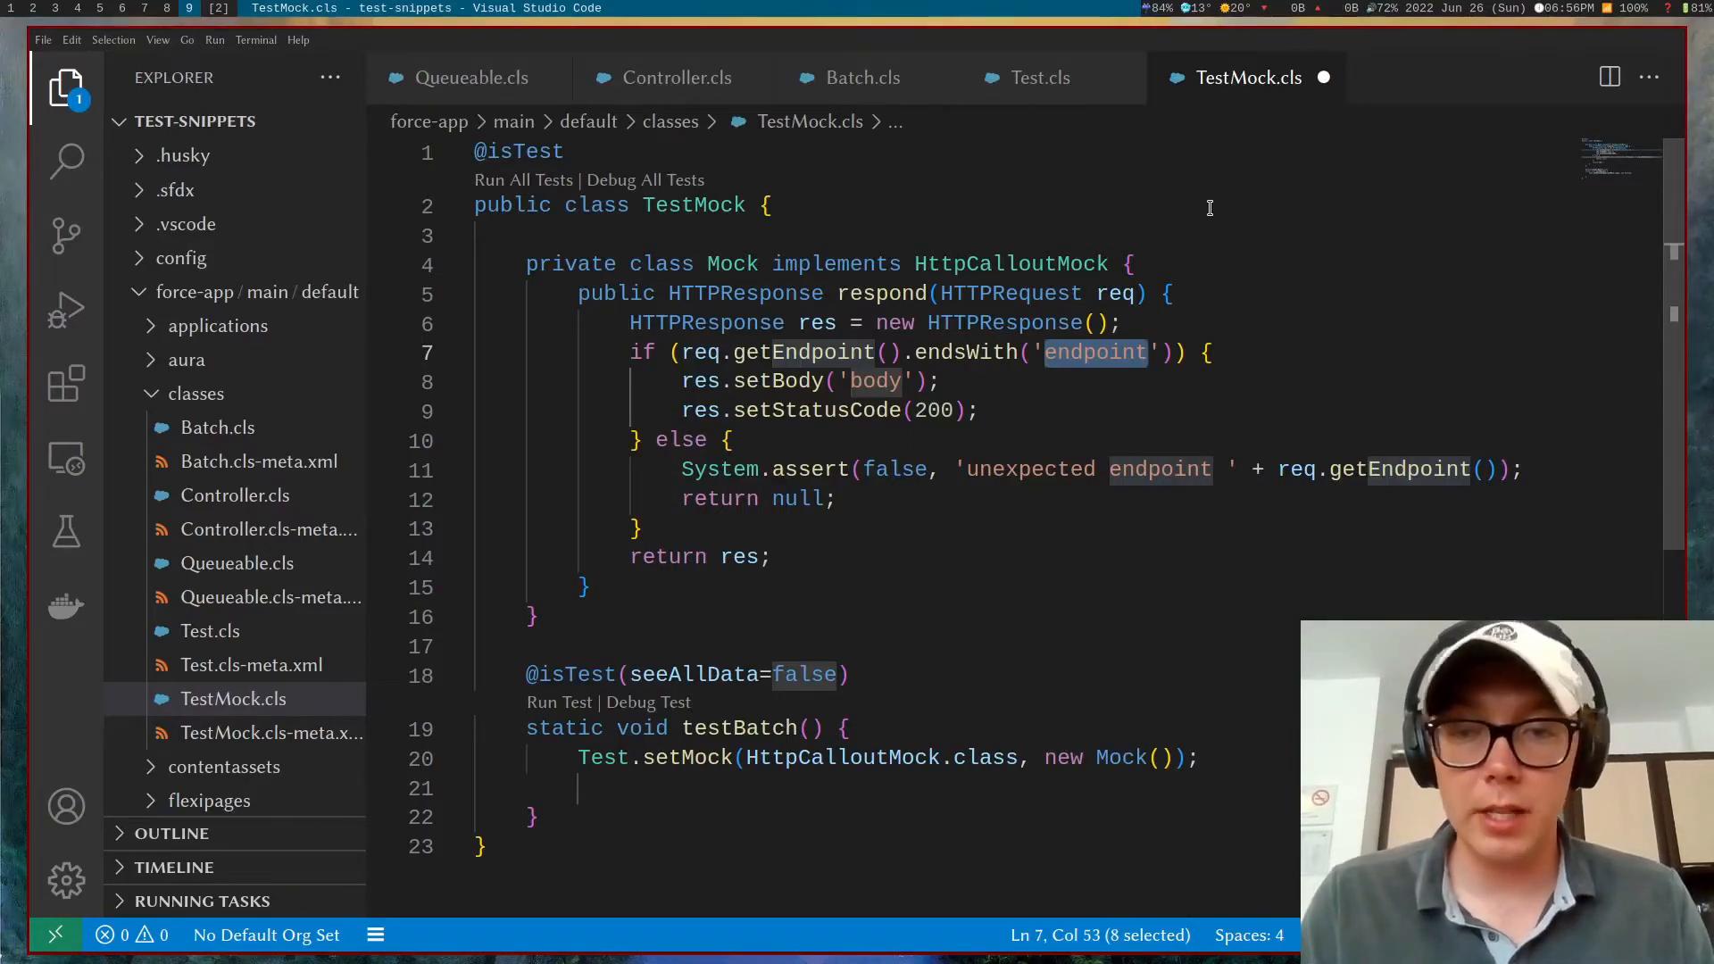
Step: Edit the endsWith endpoint placeholder in the Mock respond method to '/endp'
type("/endp")
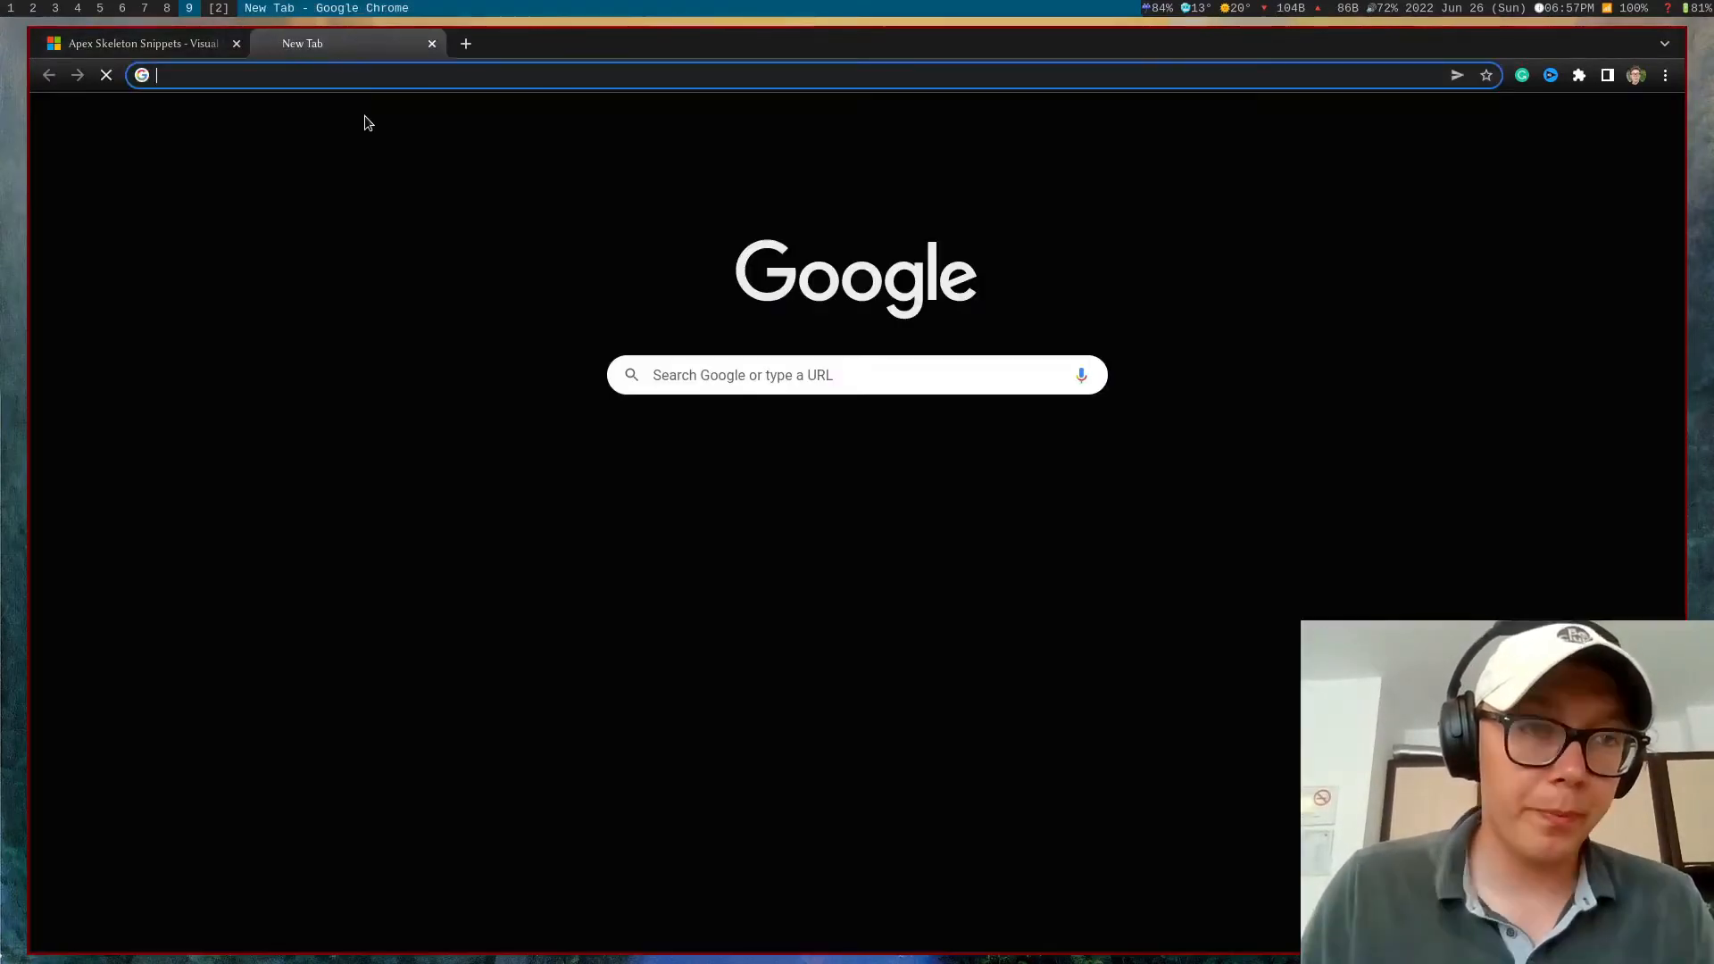
Step: Navigate a new tab to the JSON2Apex site (json2apex.herokuapp.com)
type("apex")
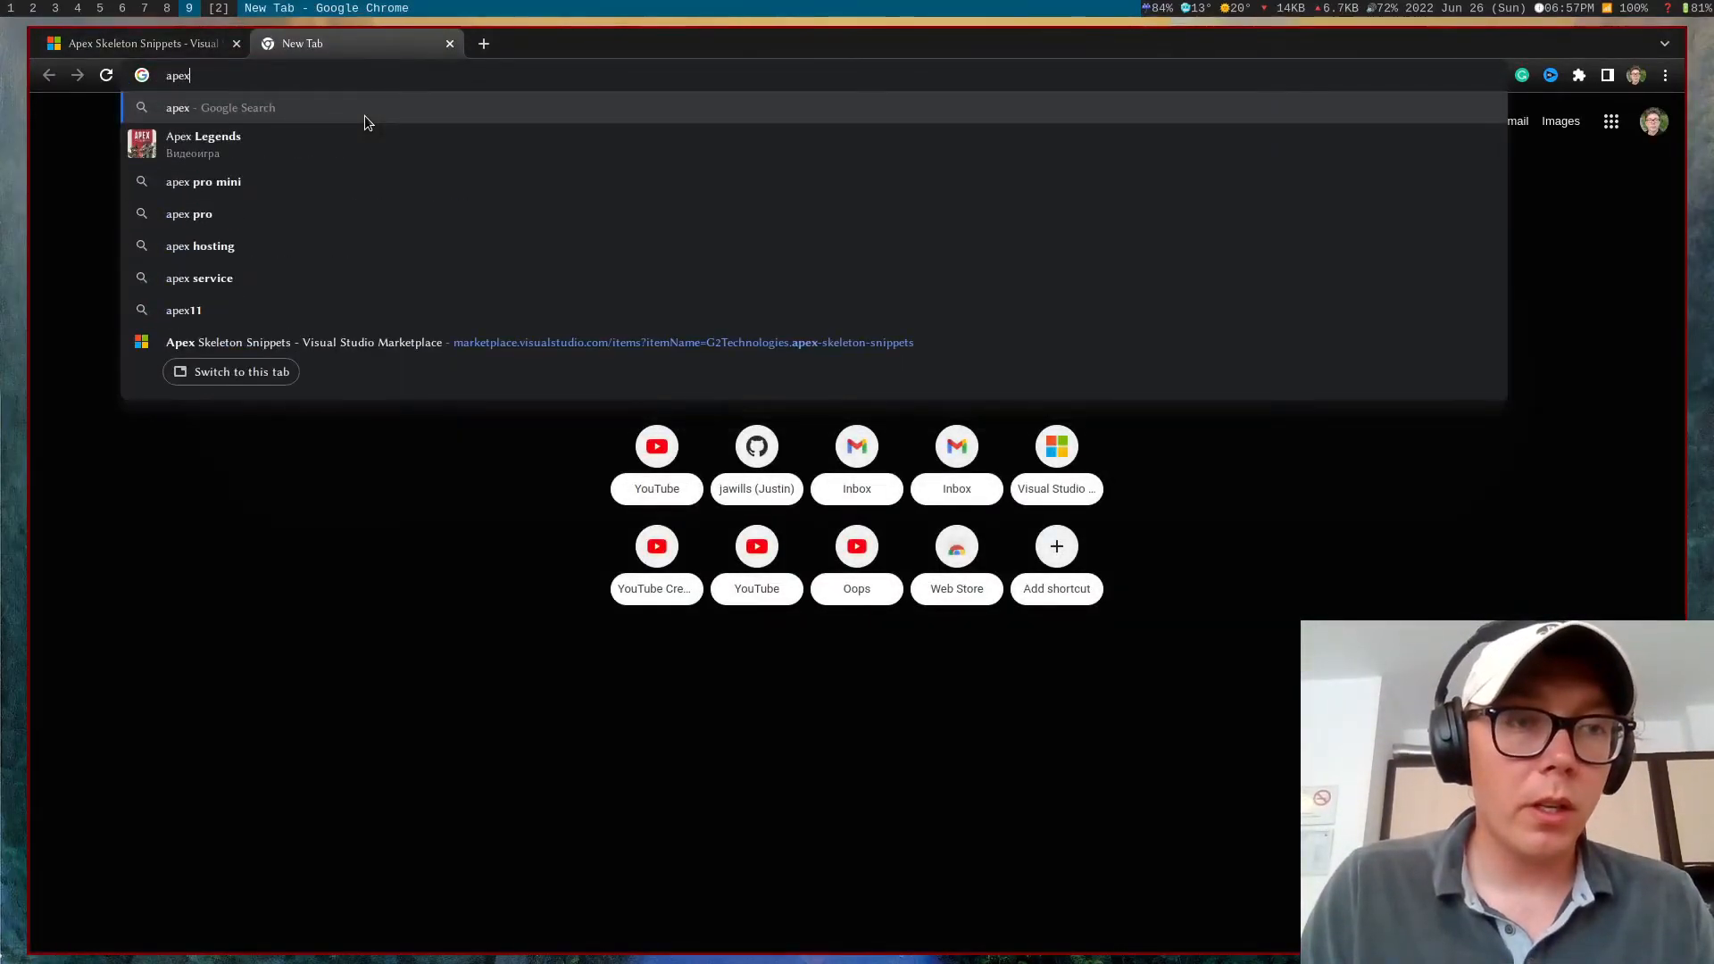
type("json2")
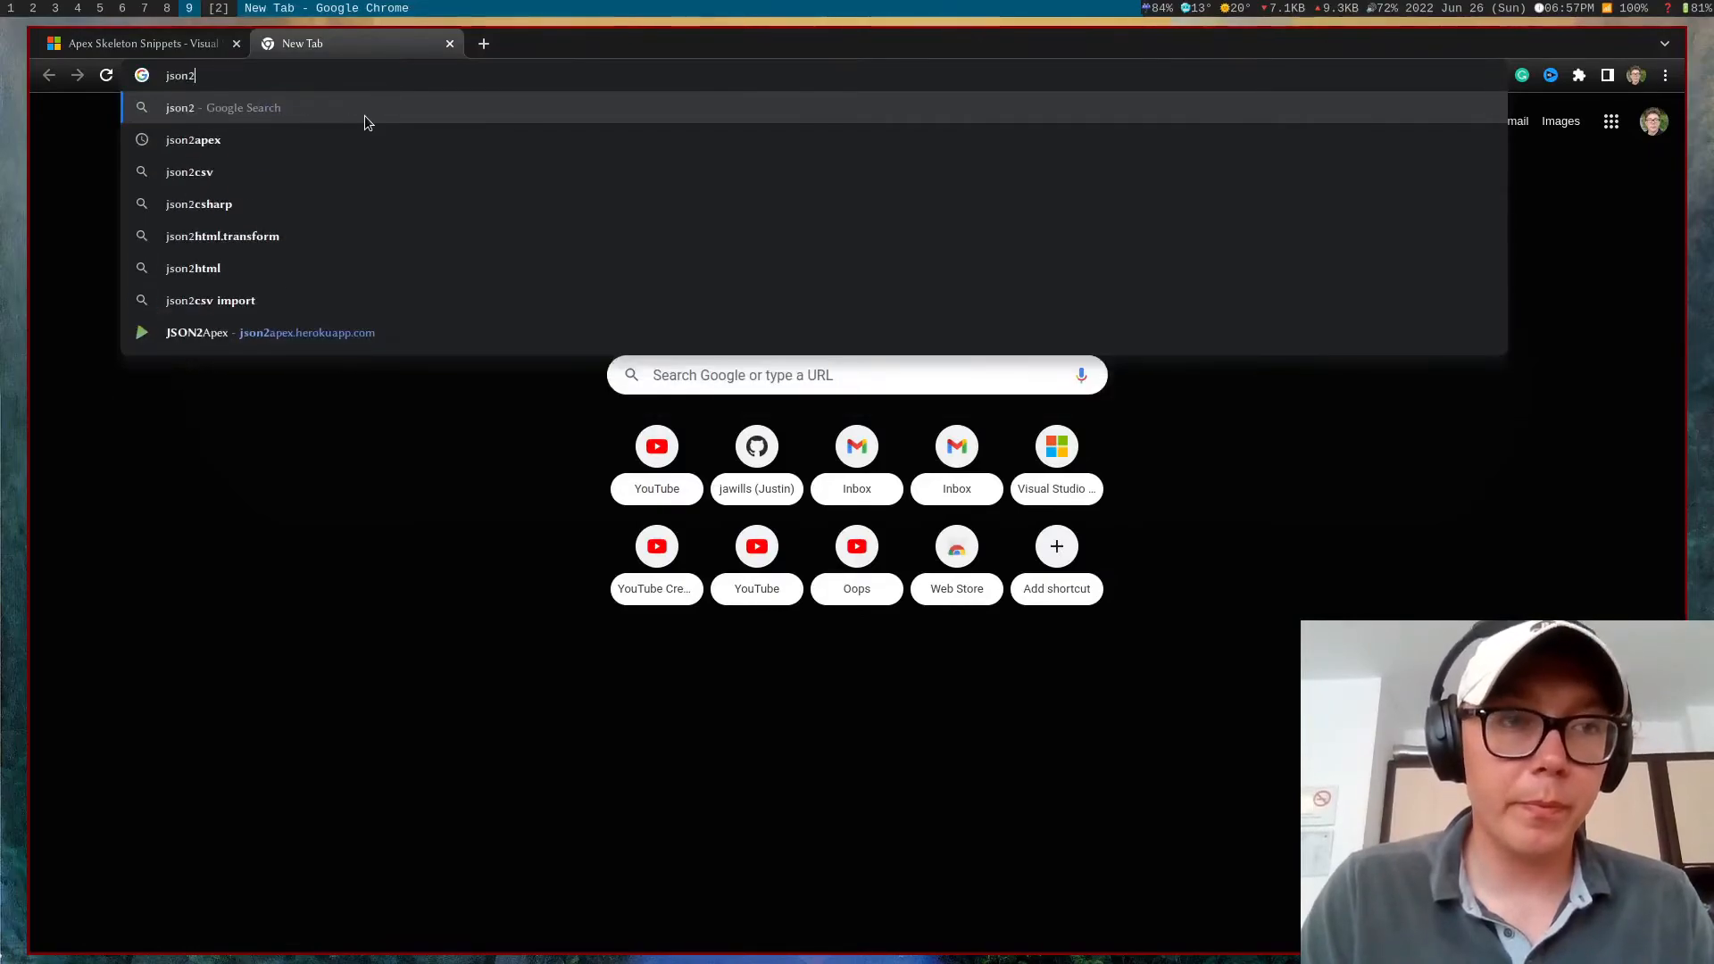
left_click(197, 332)
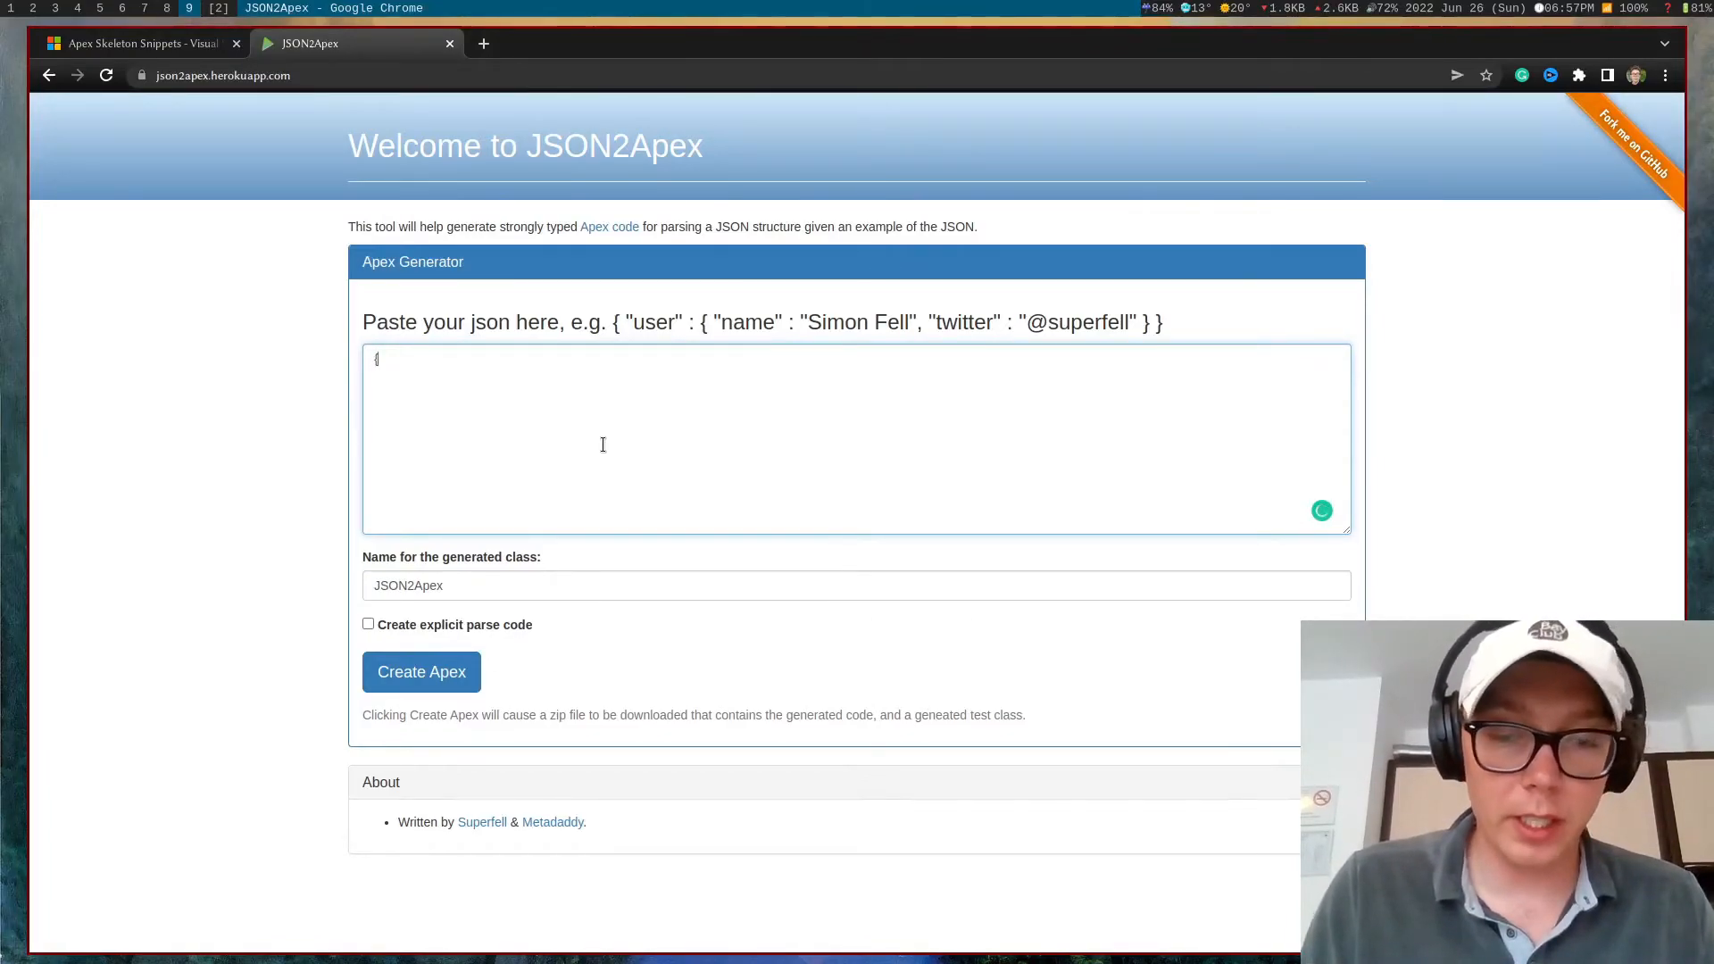
Step: Enter the sample JSON {"key" : "value"} into the JSON2Apex input box
type("{")
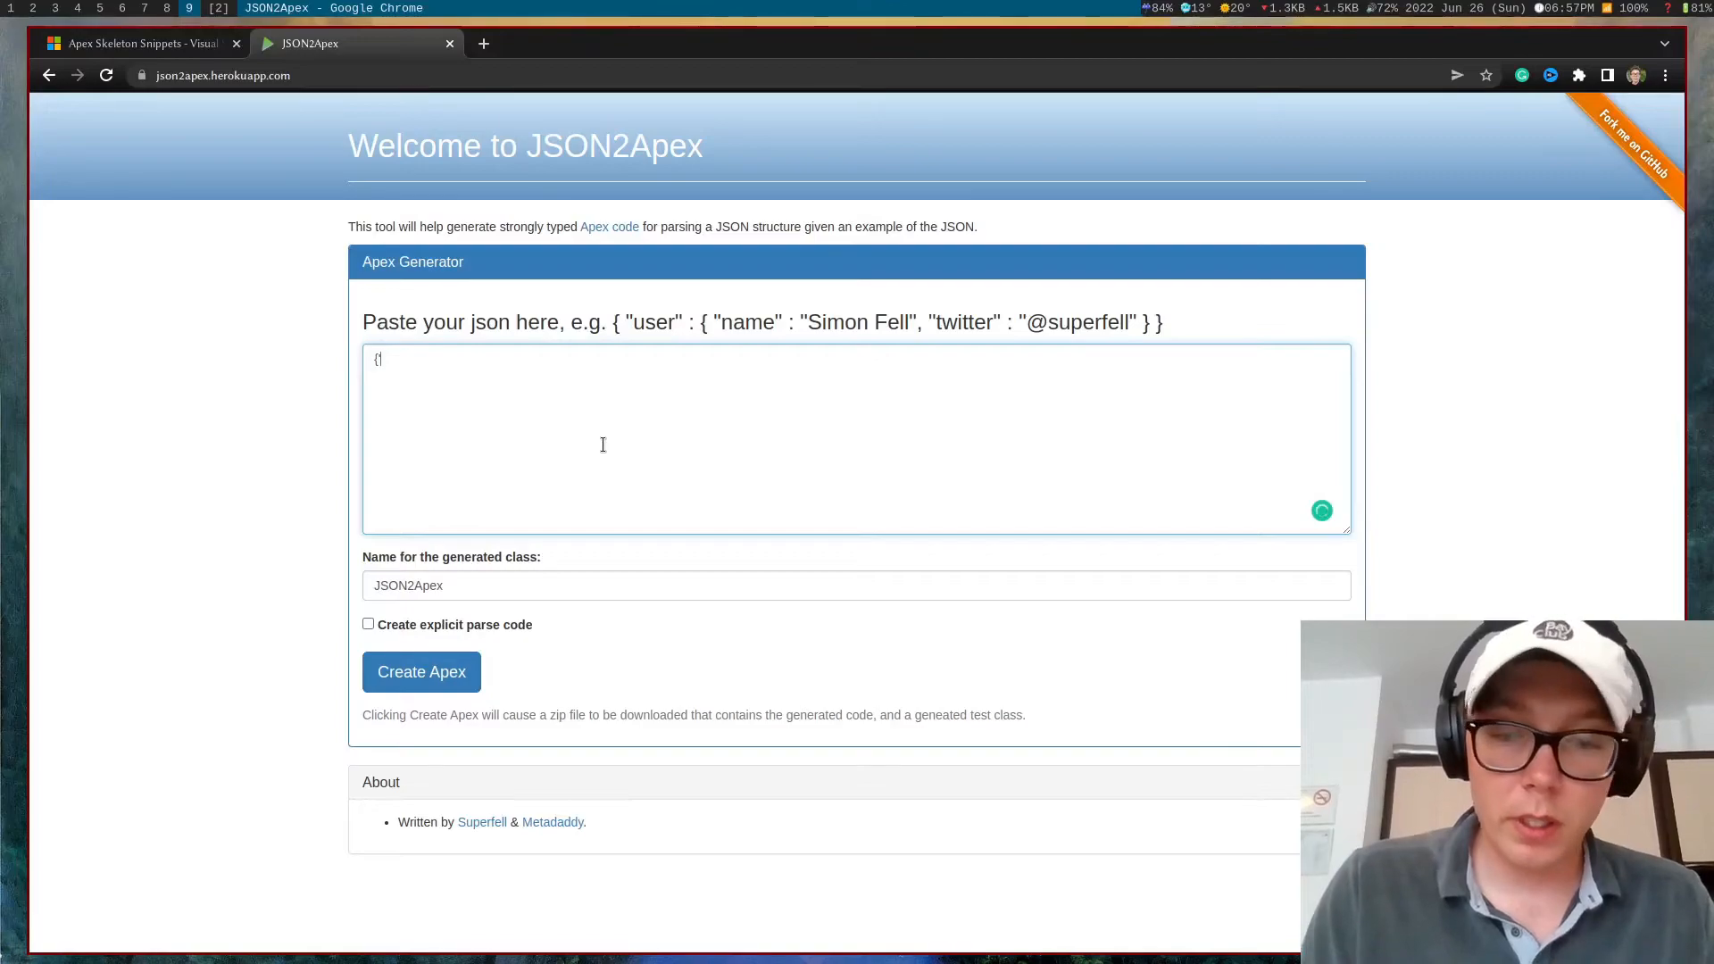
type("\"key")
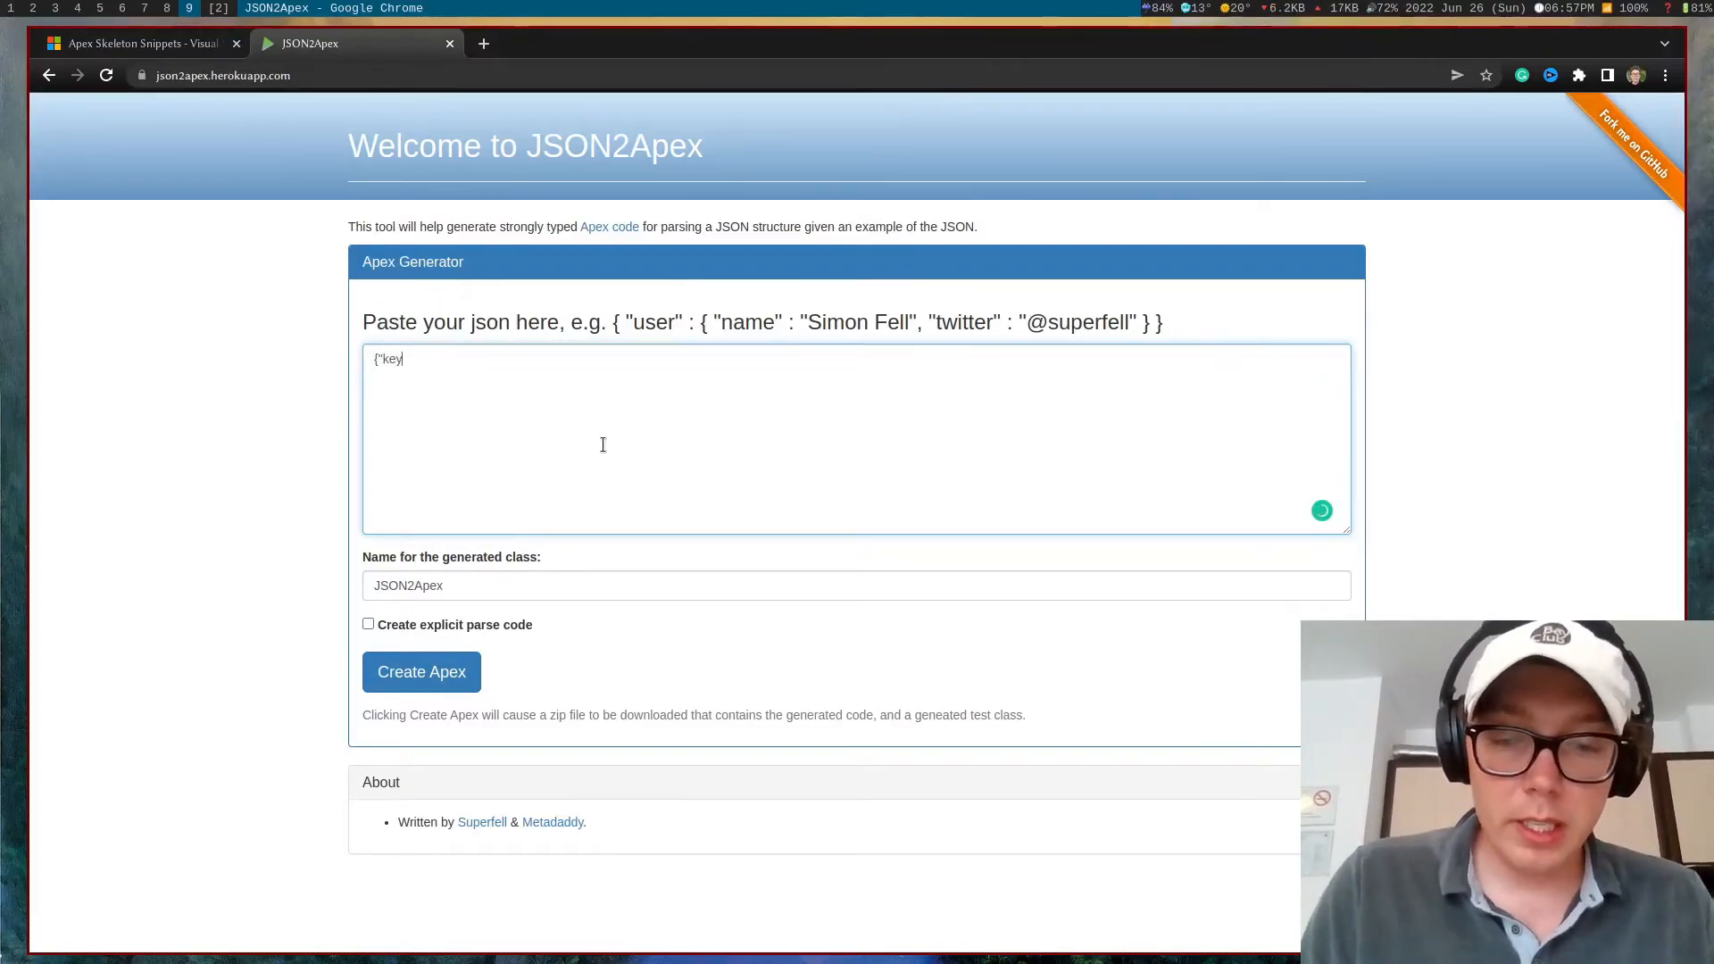
type("\" : \"v")
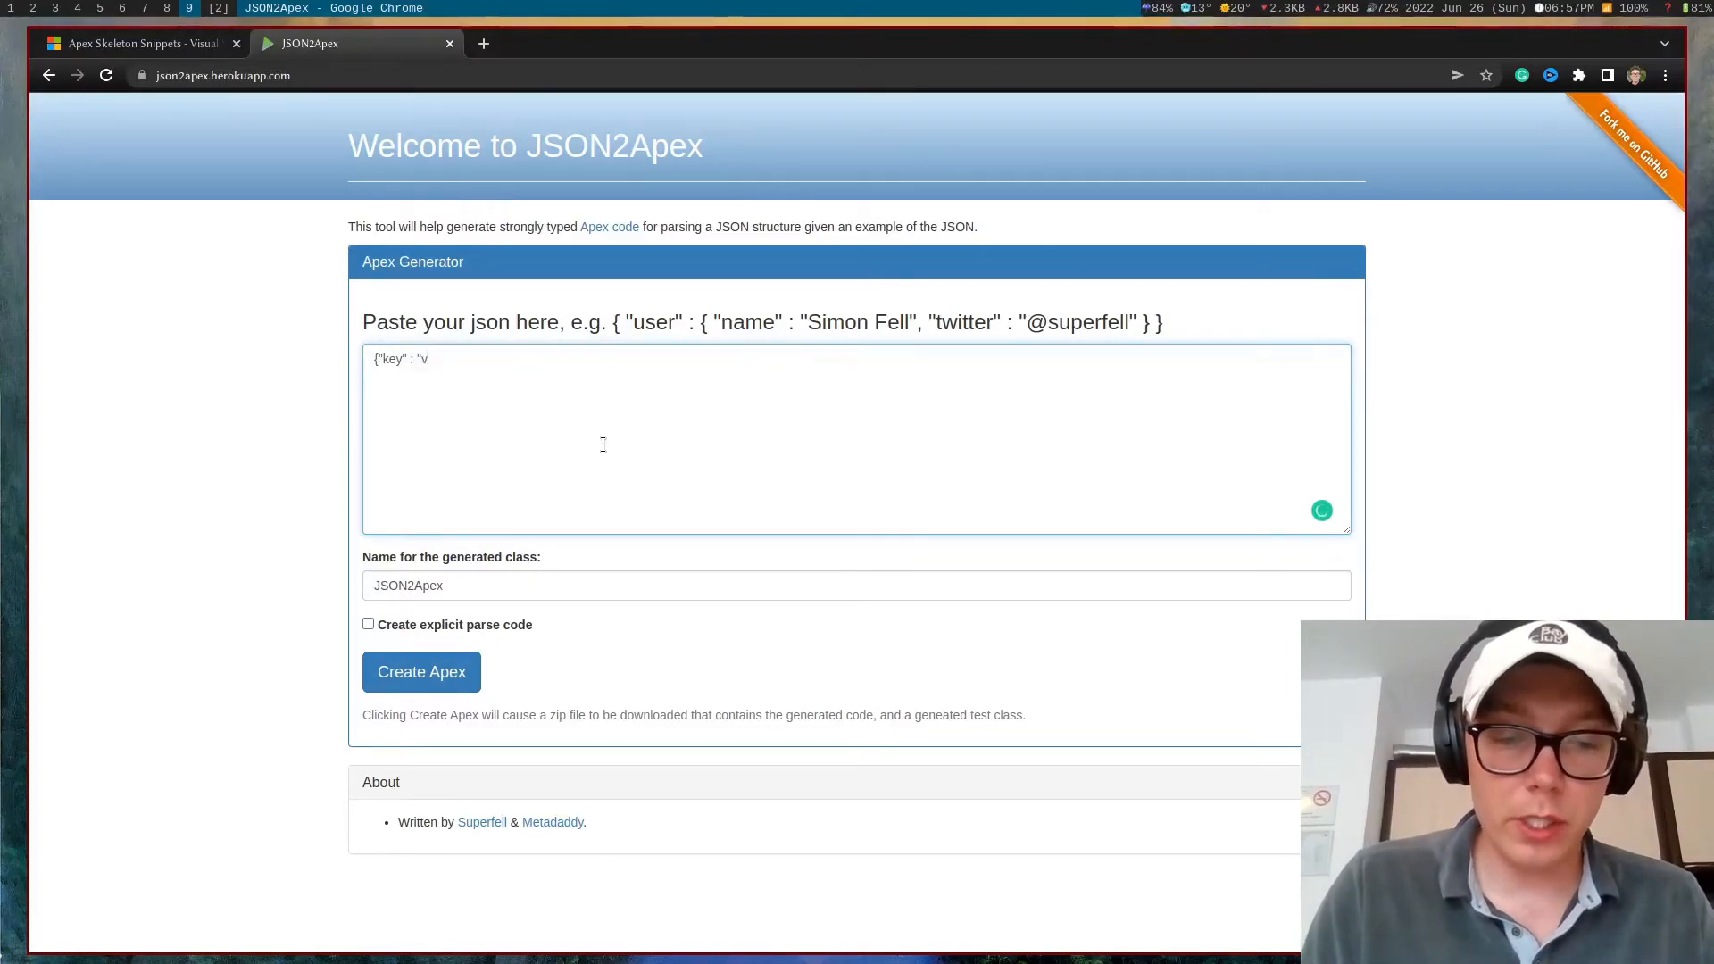
type("alue\"")
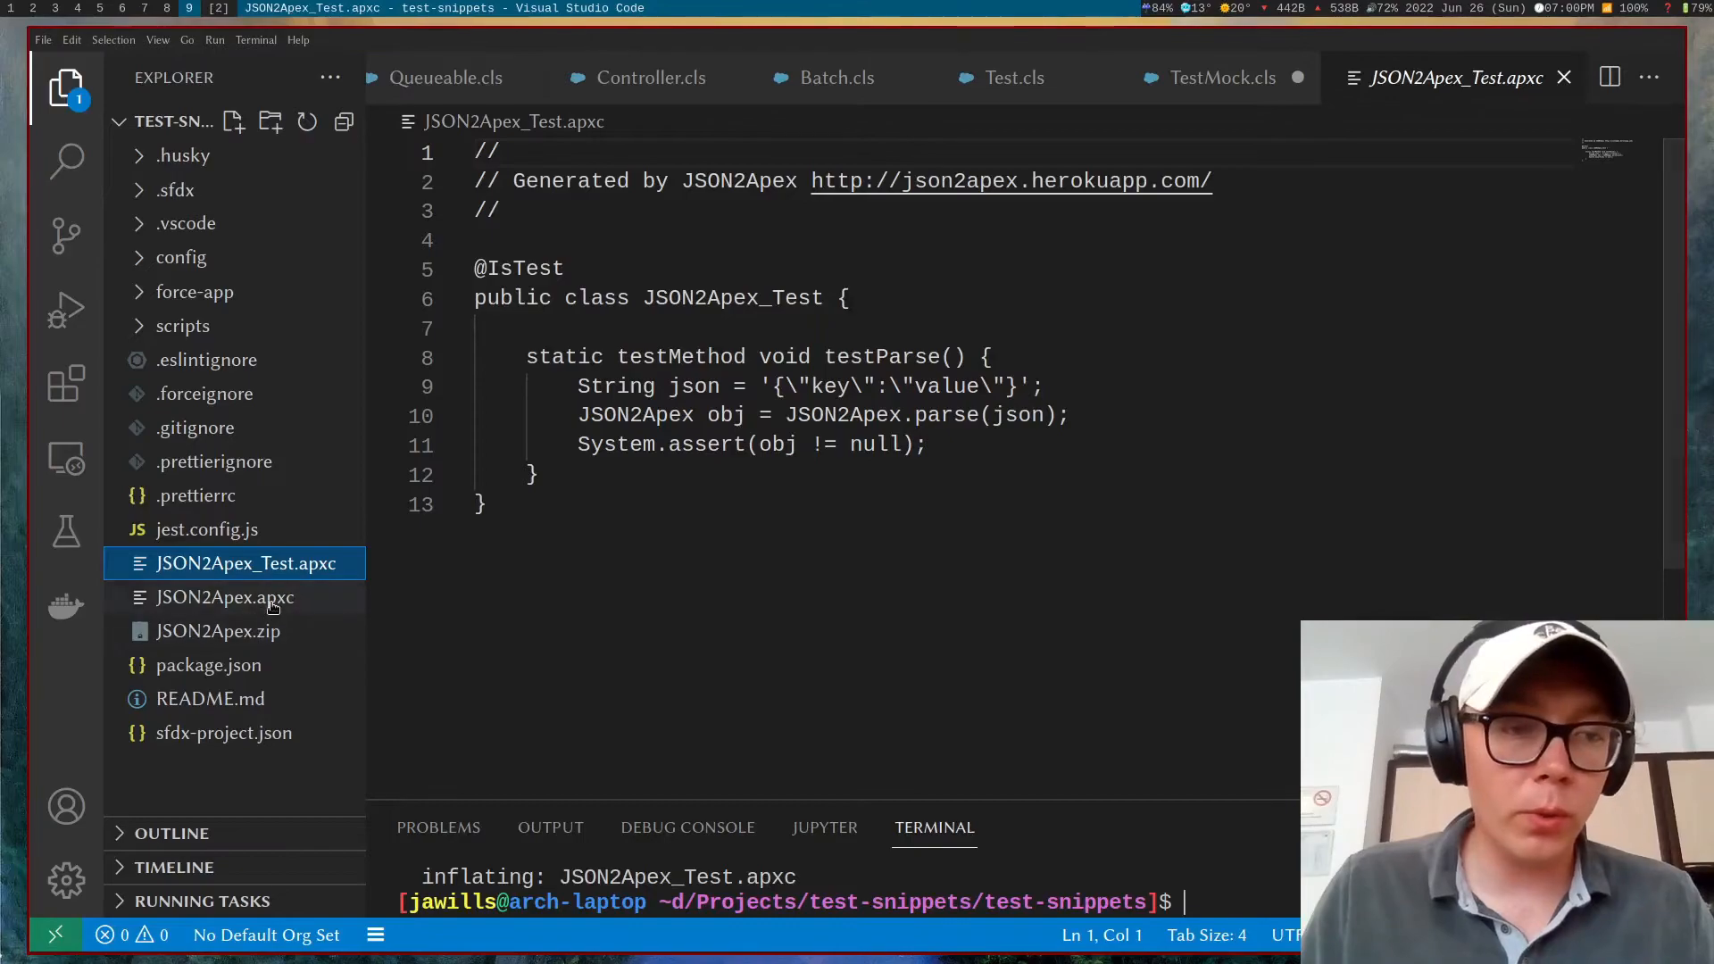
Step: Create the JSON2Apex Apex class filled with the generated .apxc code
left_click(225, 596)
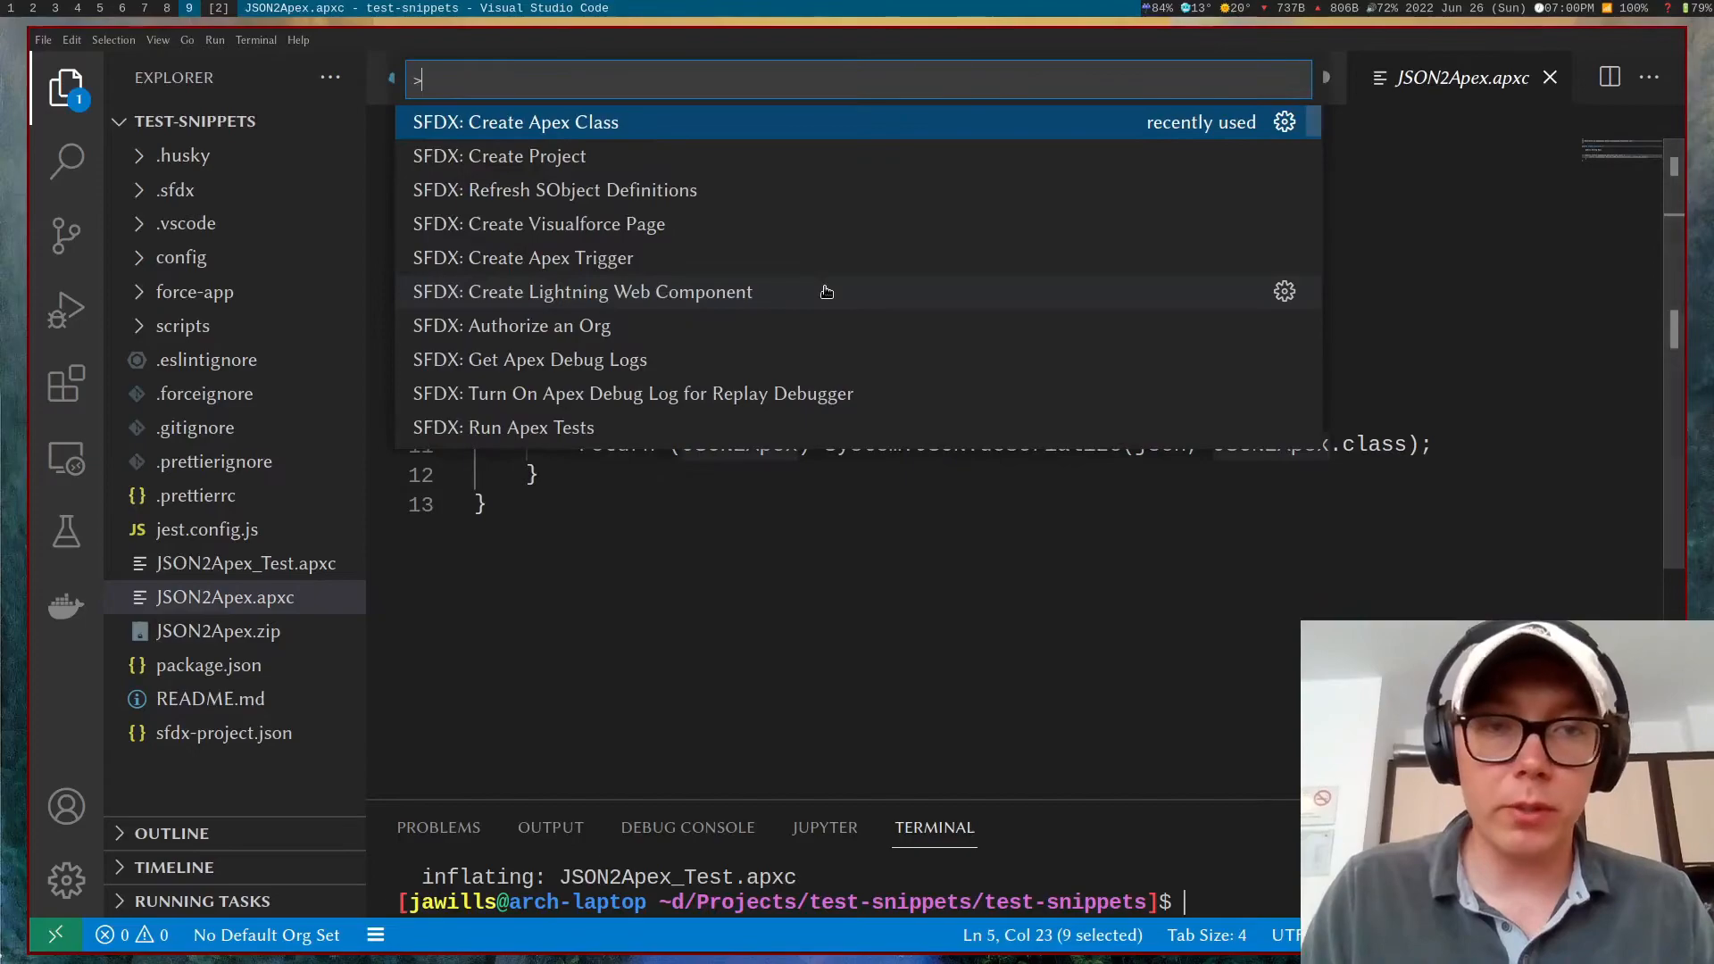
left_click(514, 121)
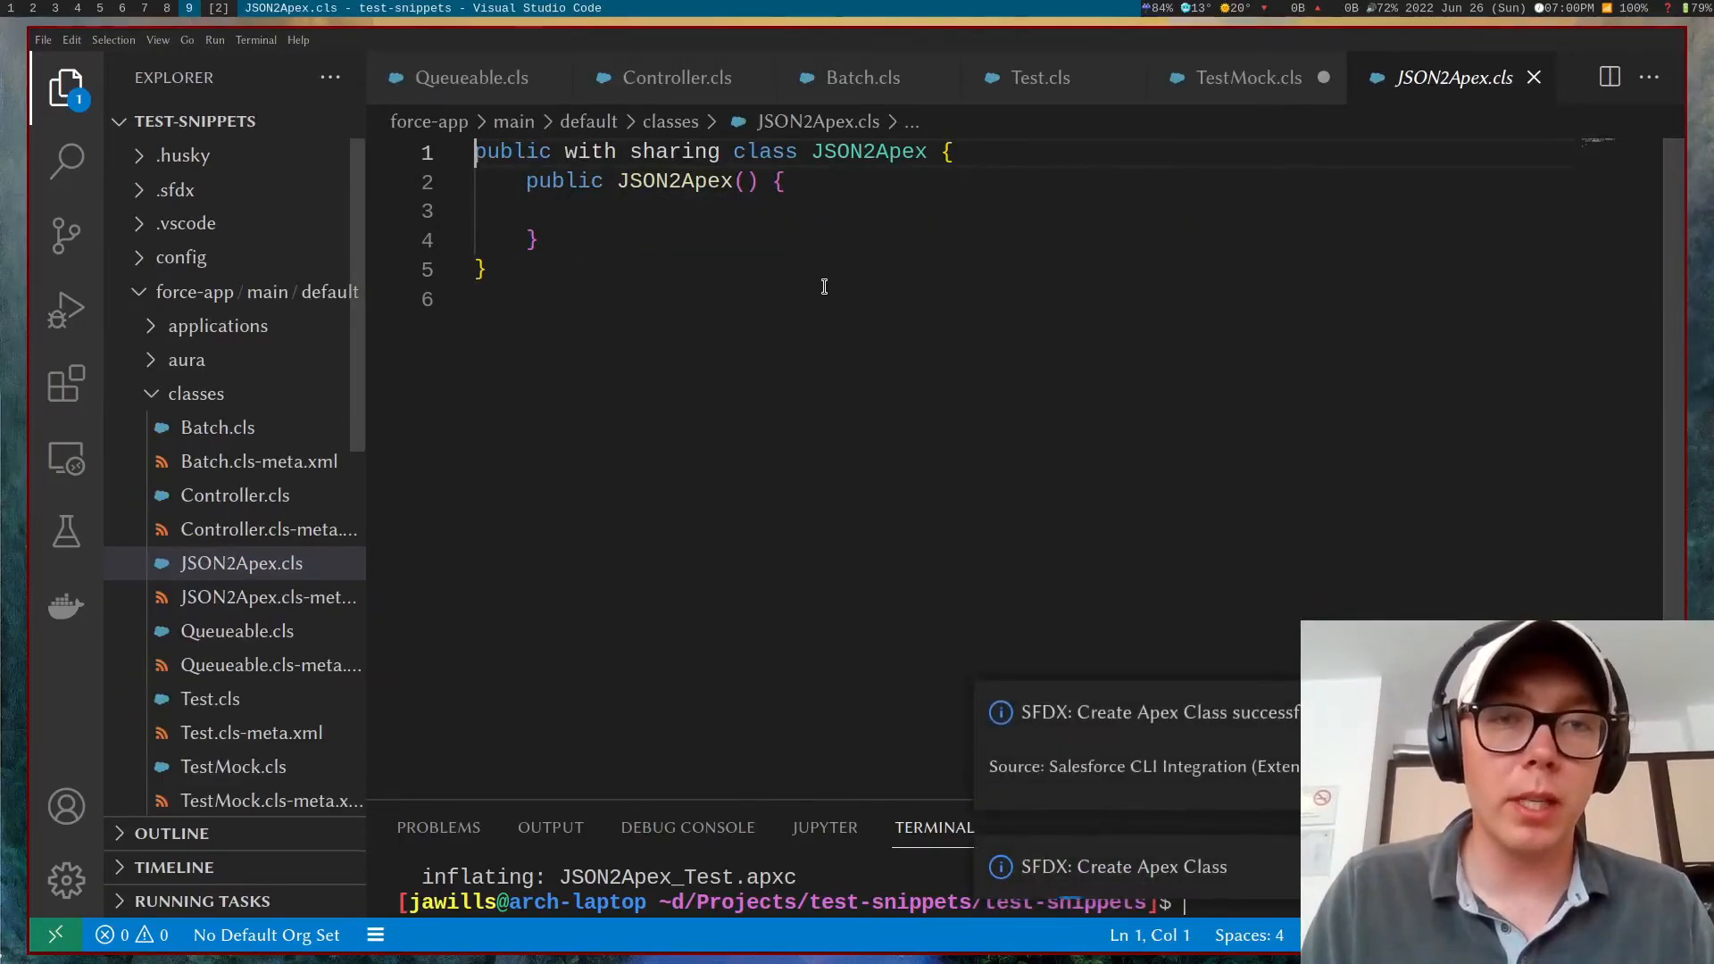
key("Ctrl+a")
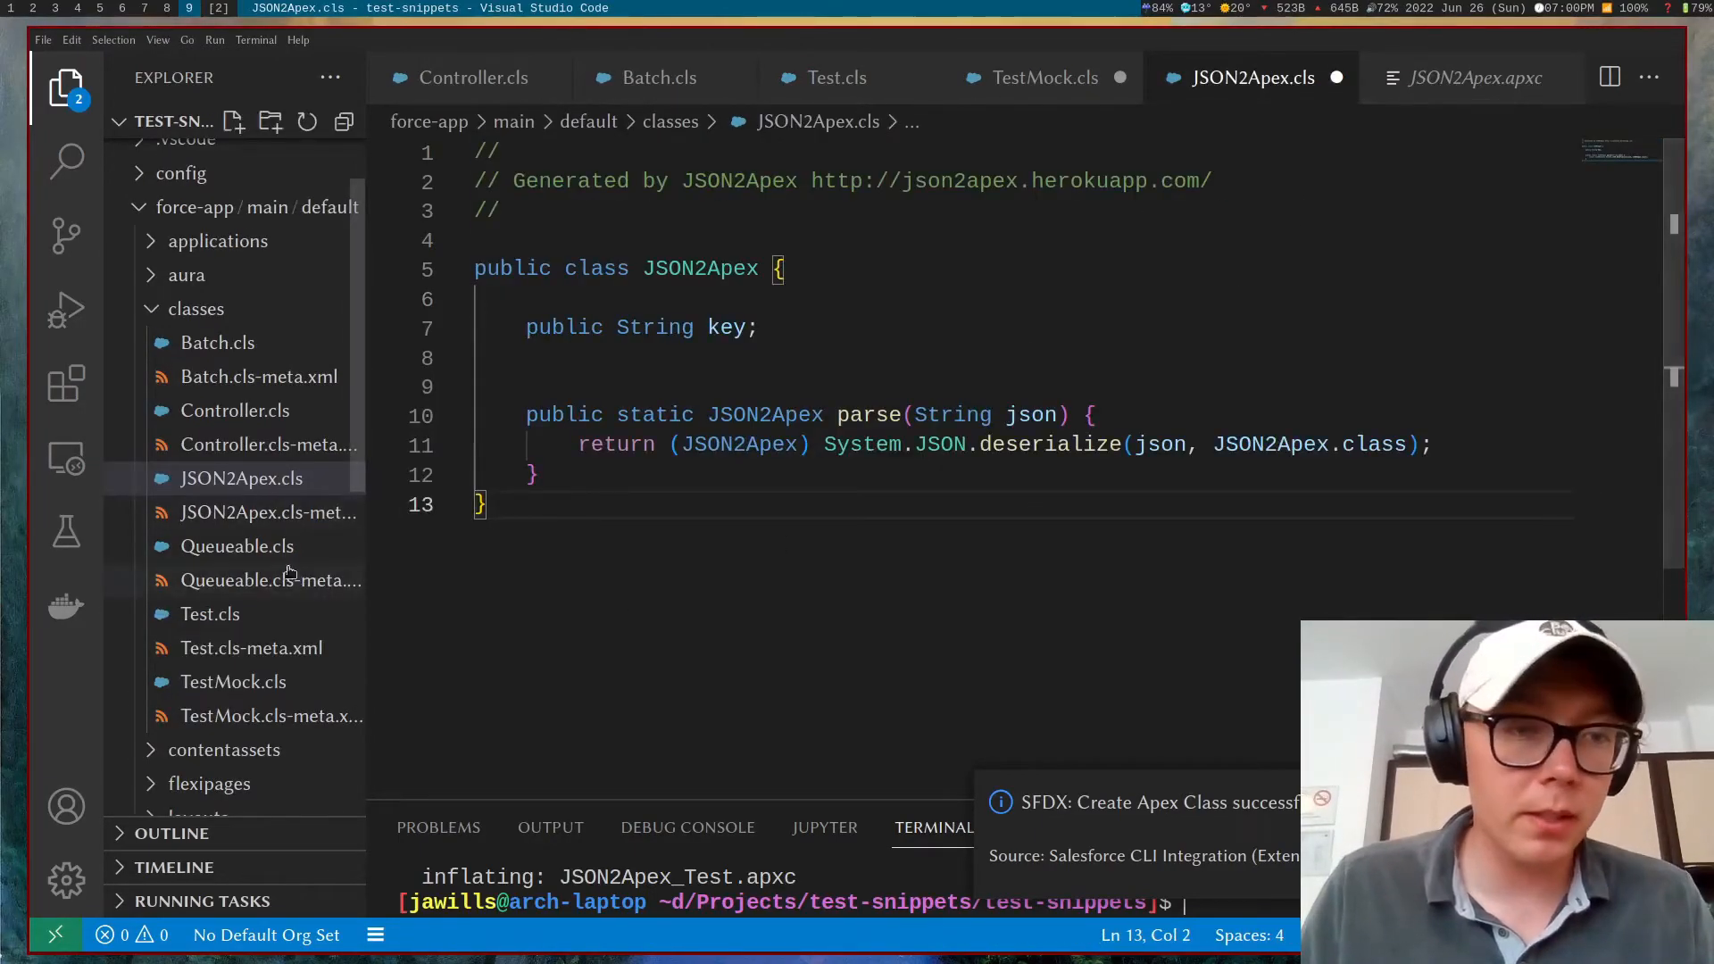
Step: Create the JSON2Apex_Test Apex class from its generated file and bring it up
left_click(247, 597)
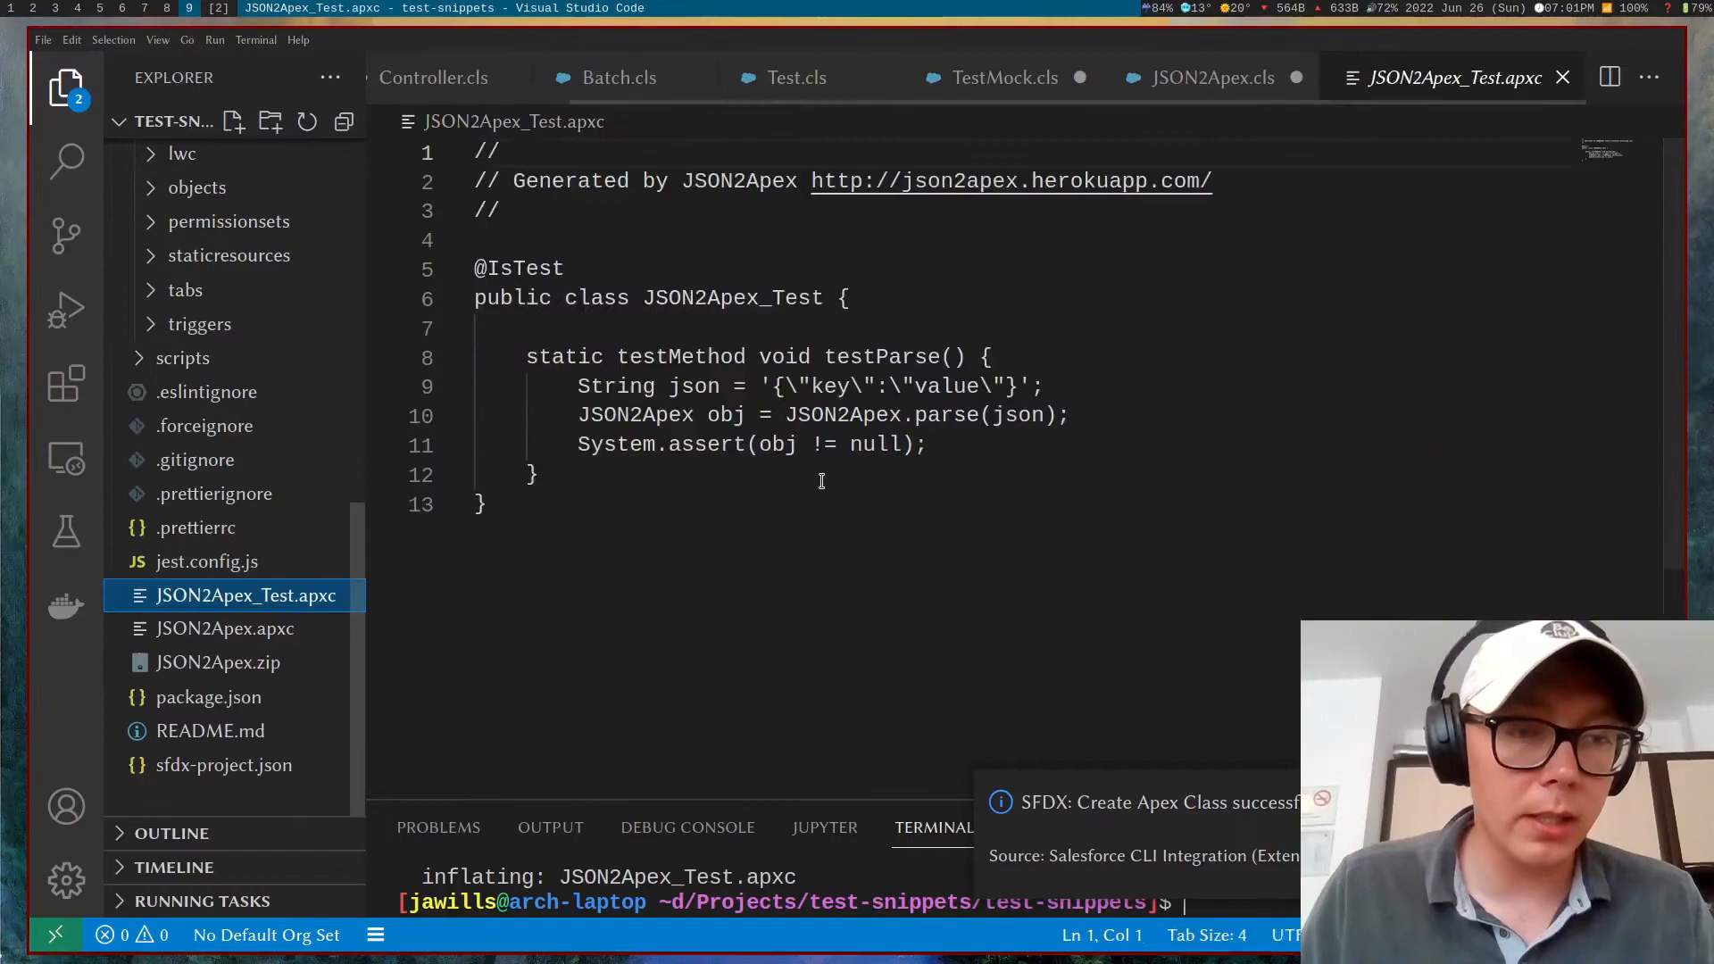
left_click(717, 297)
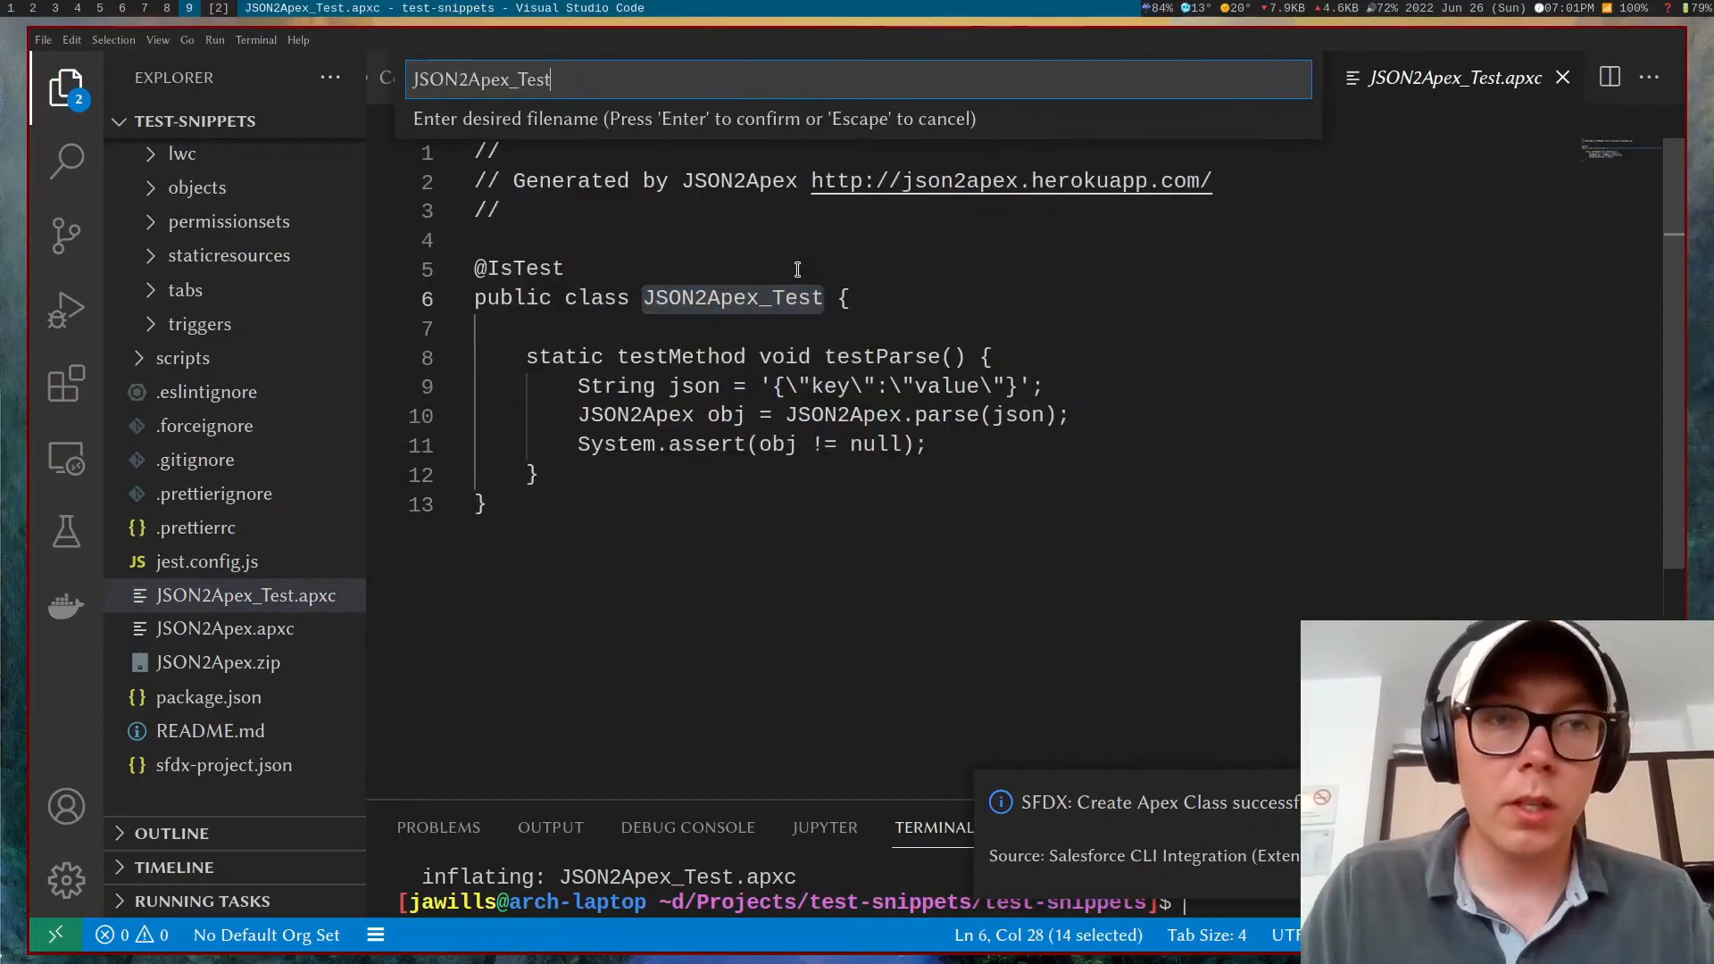
key("Enter")
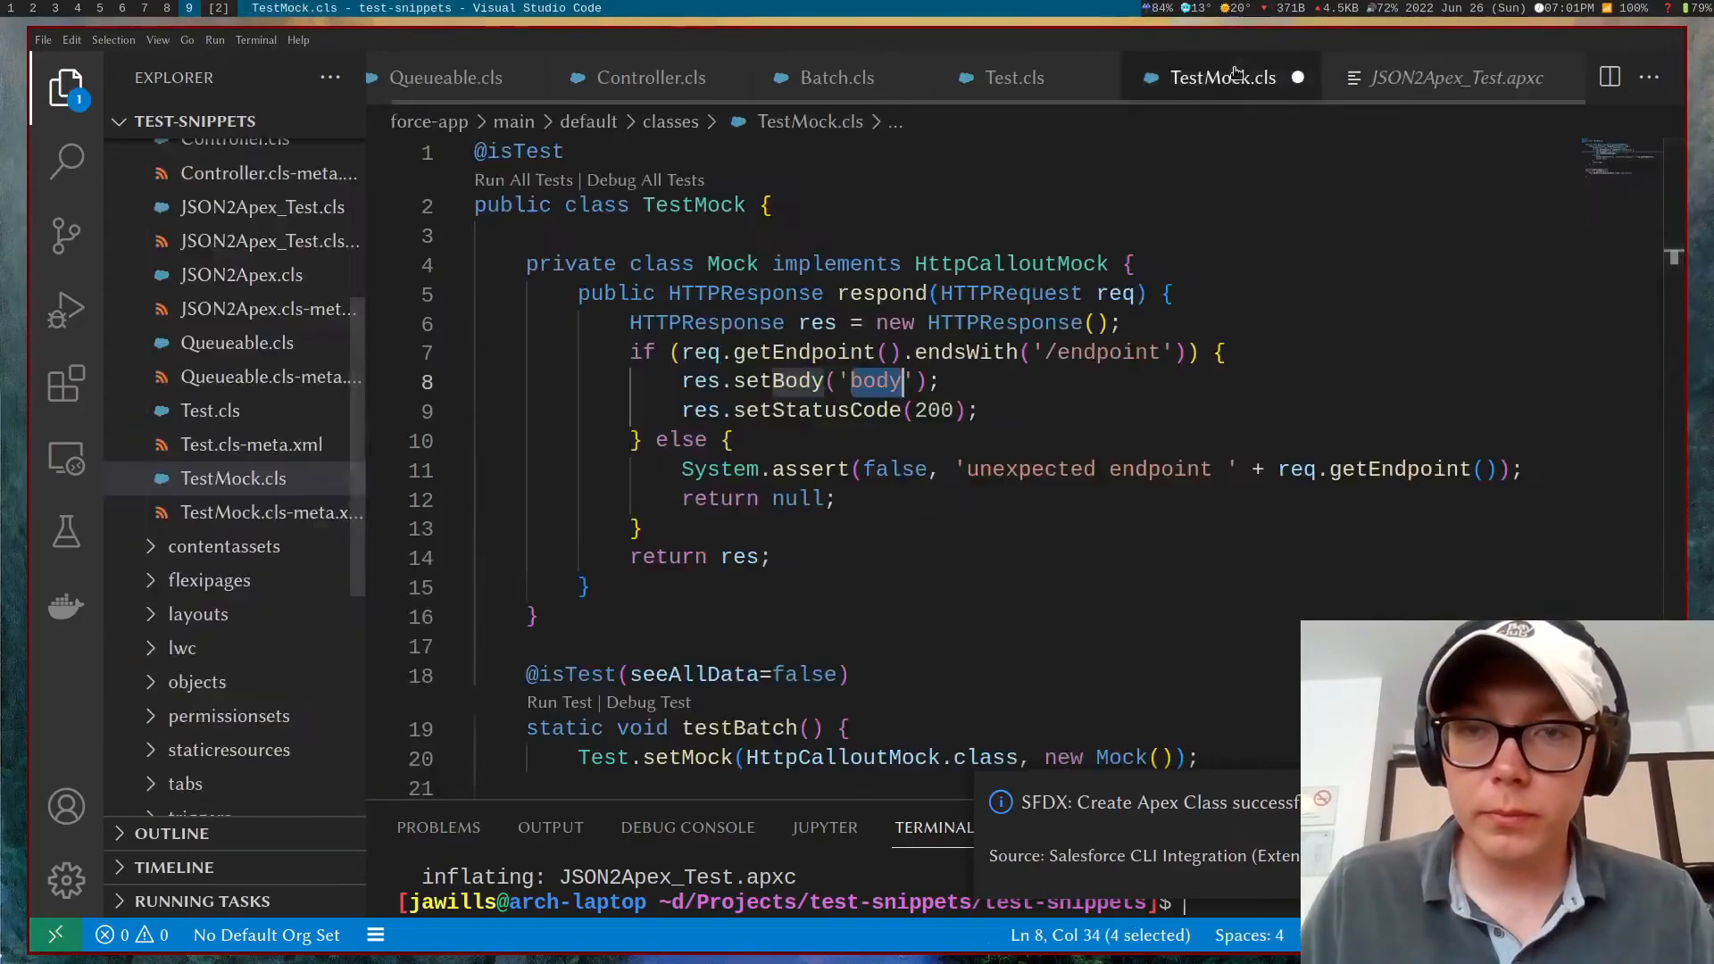
mouse_move(1438, 93)
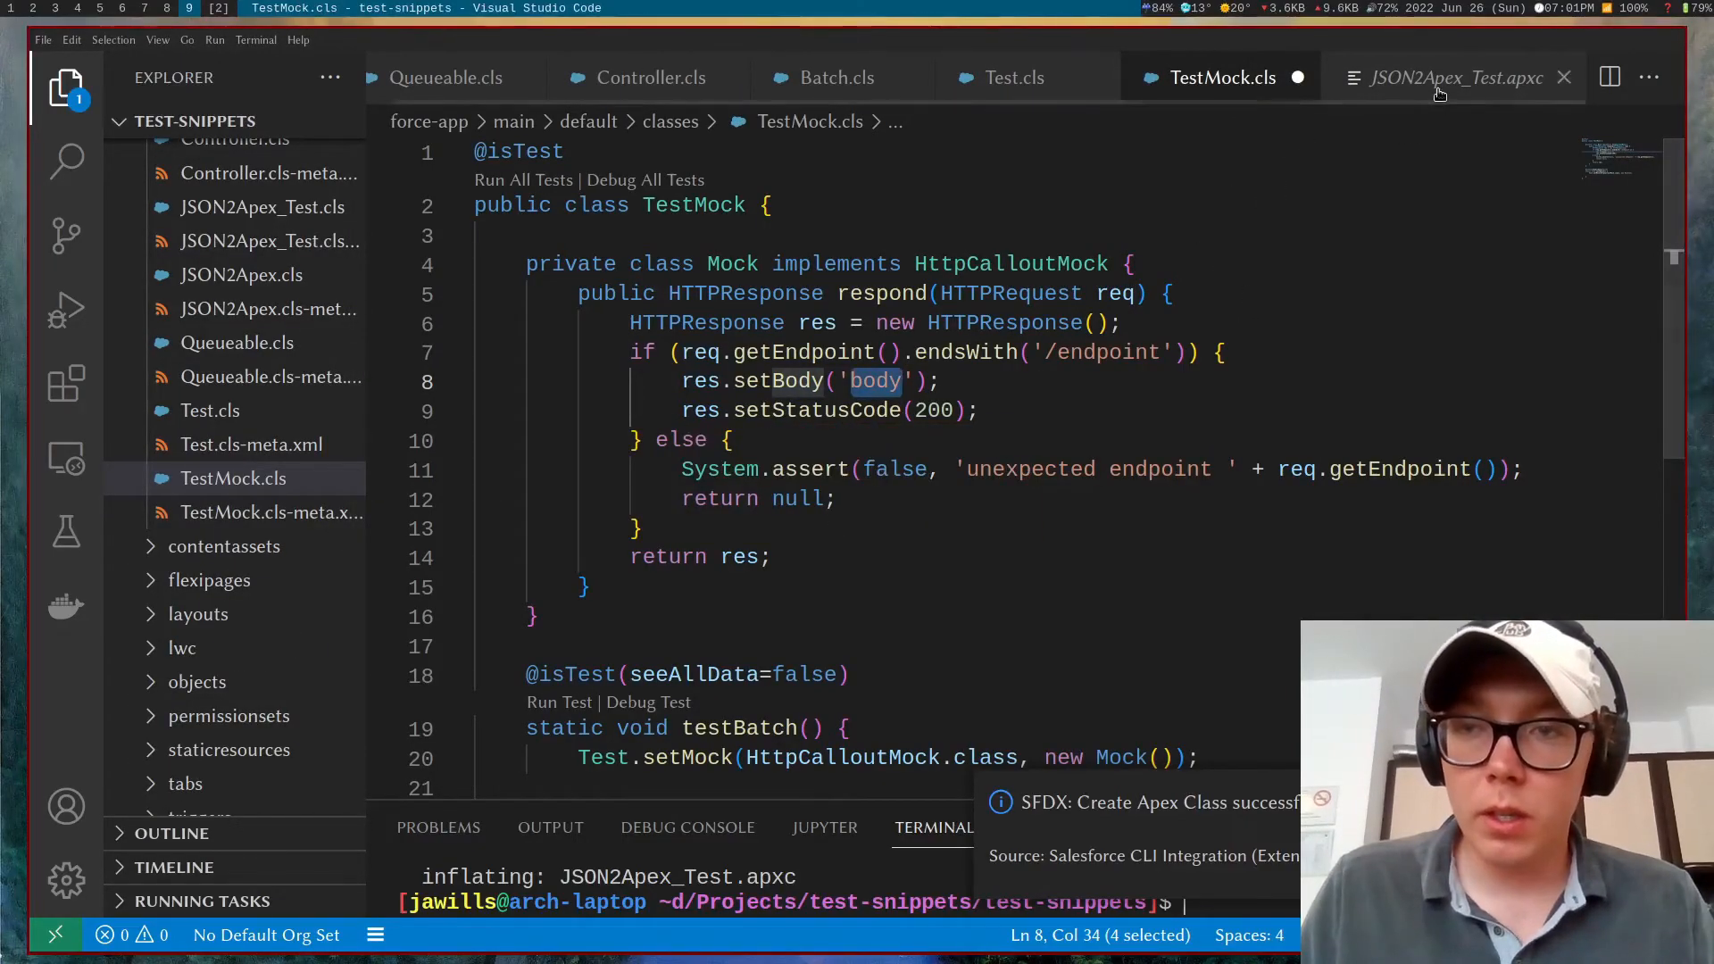
left_click(1440, 84)
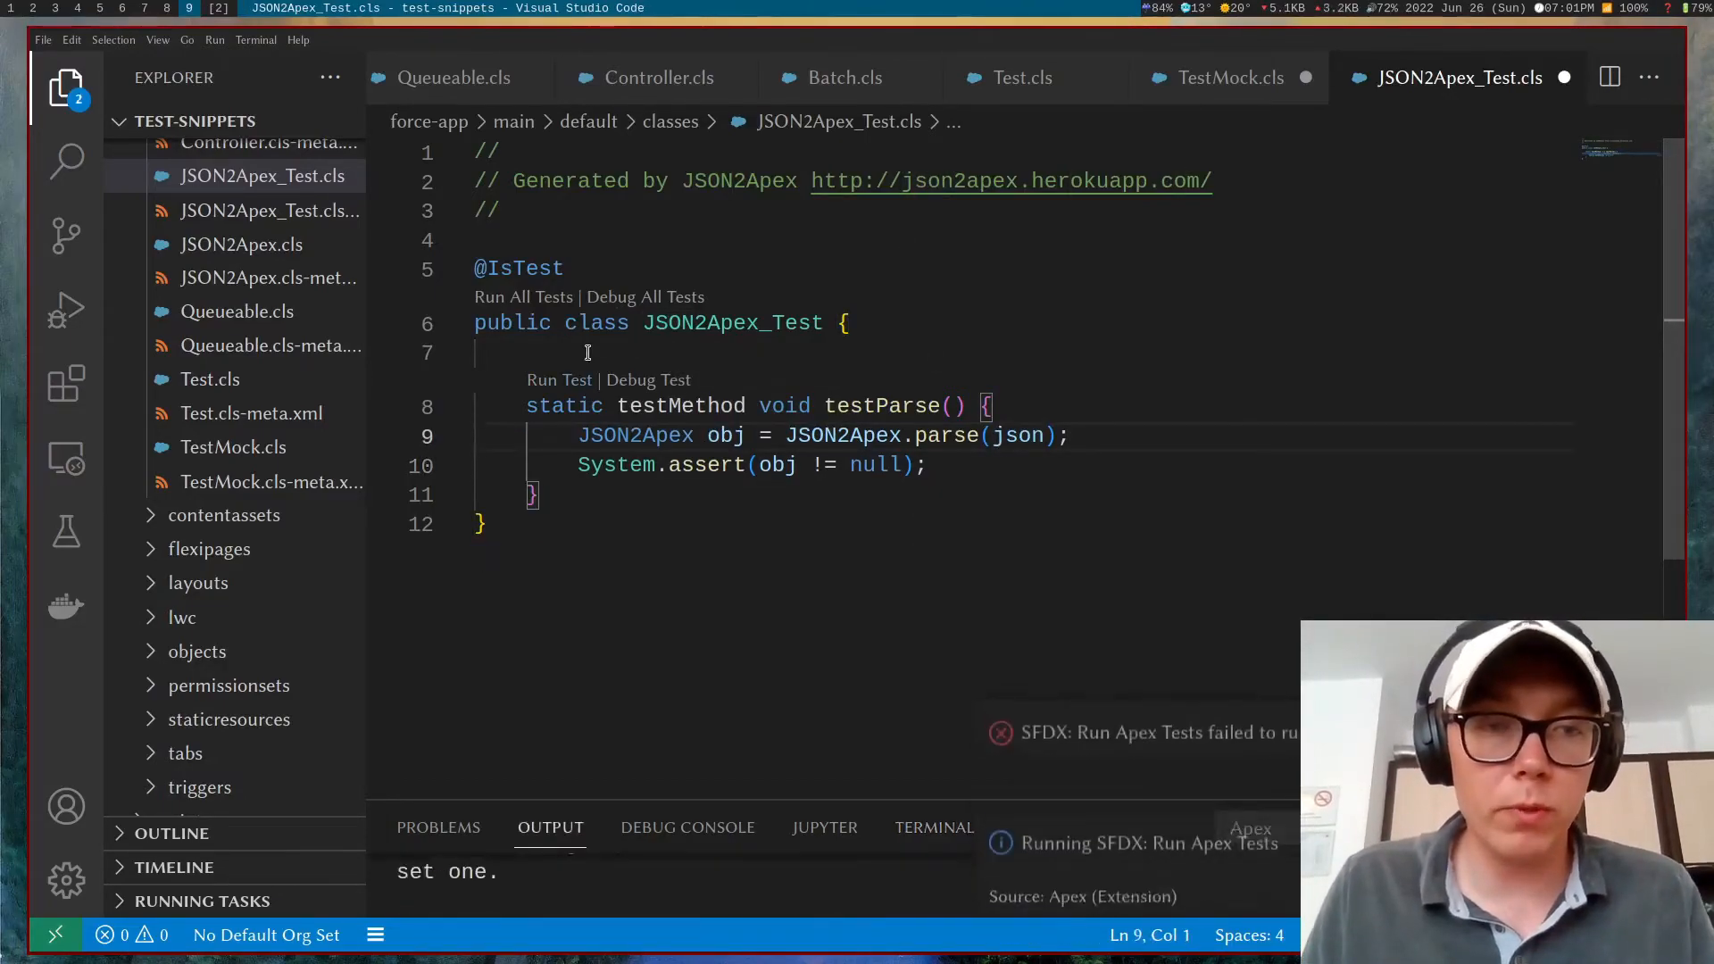
Step: Declare the sample json string as a public static class-level field above testParse
type("String json = '{\\\"key\\\":\\\"value\\\"}';")
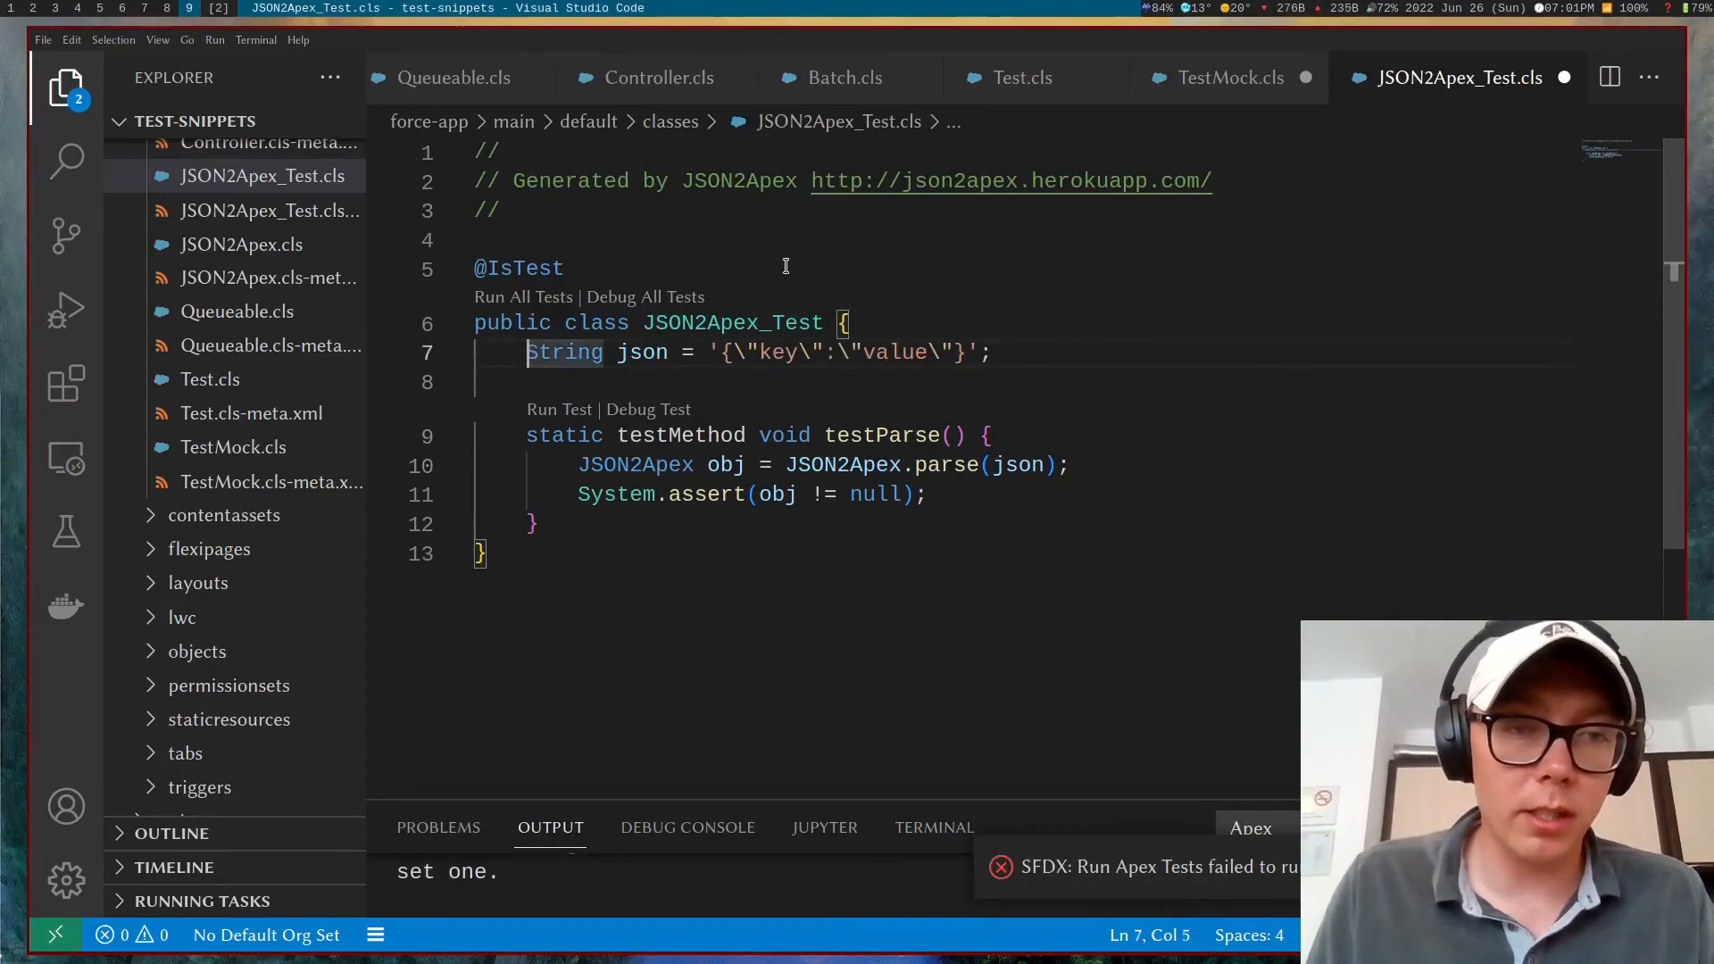
type("public stat")
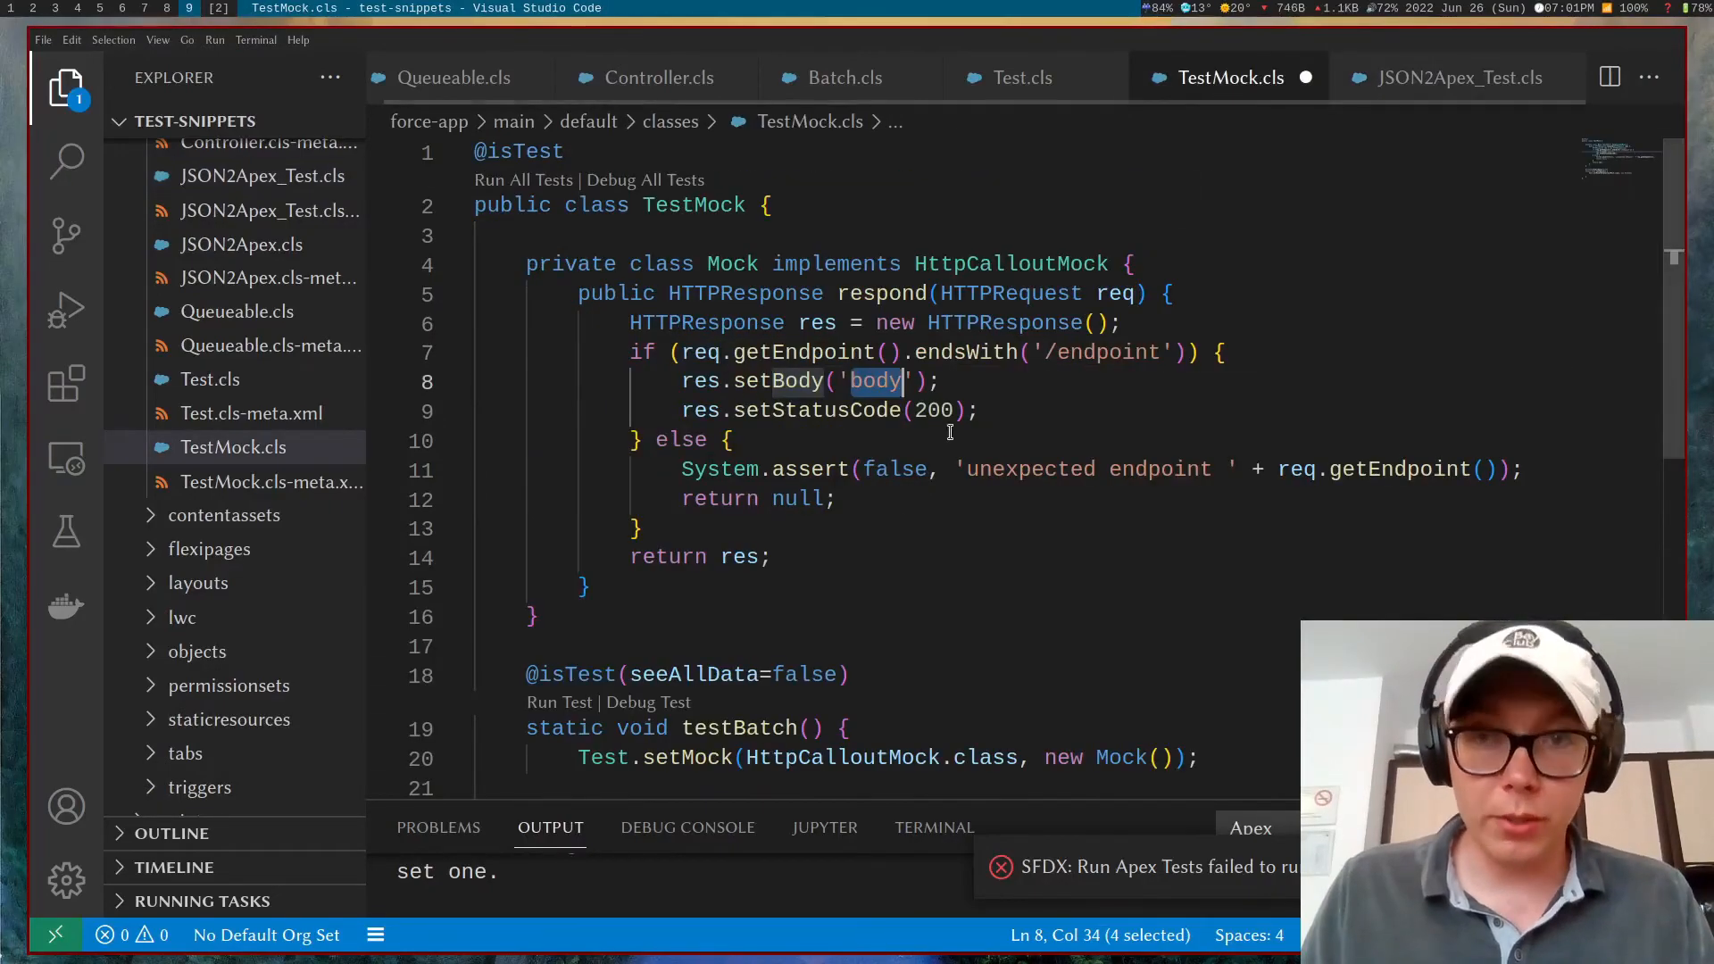
mouse_move(966, 352)
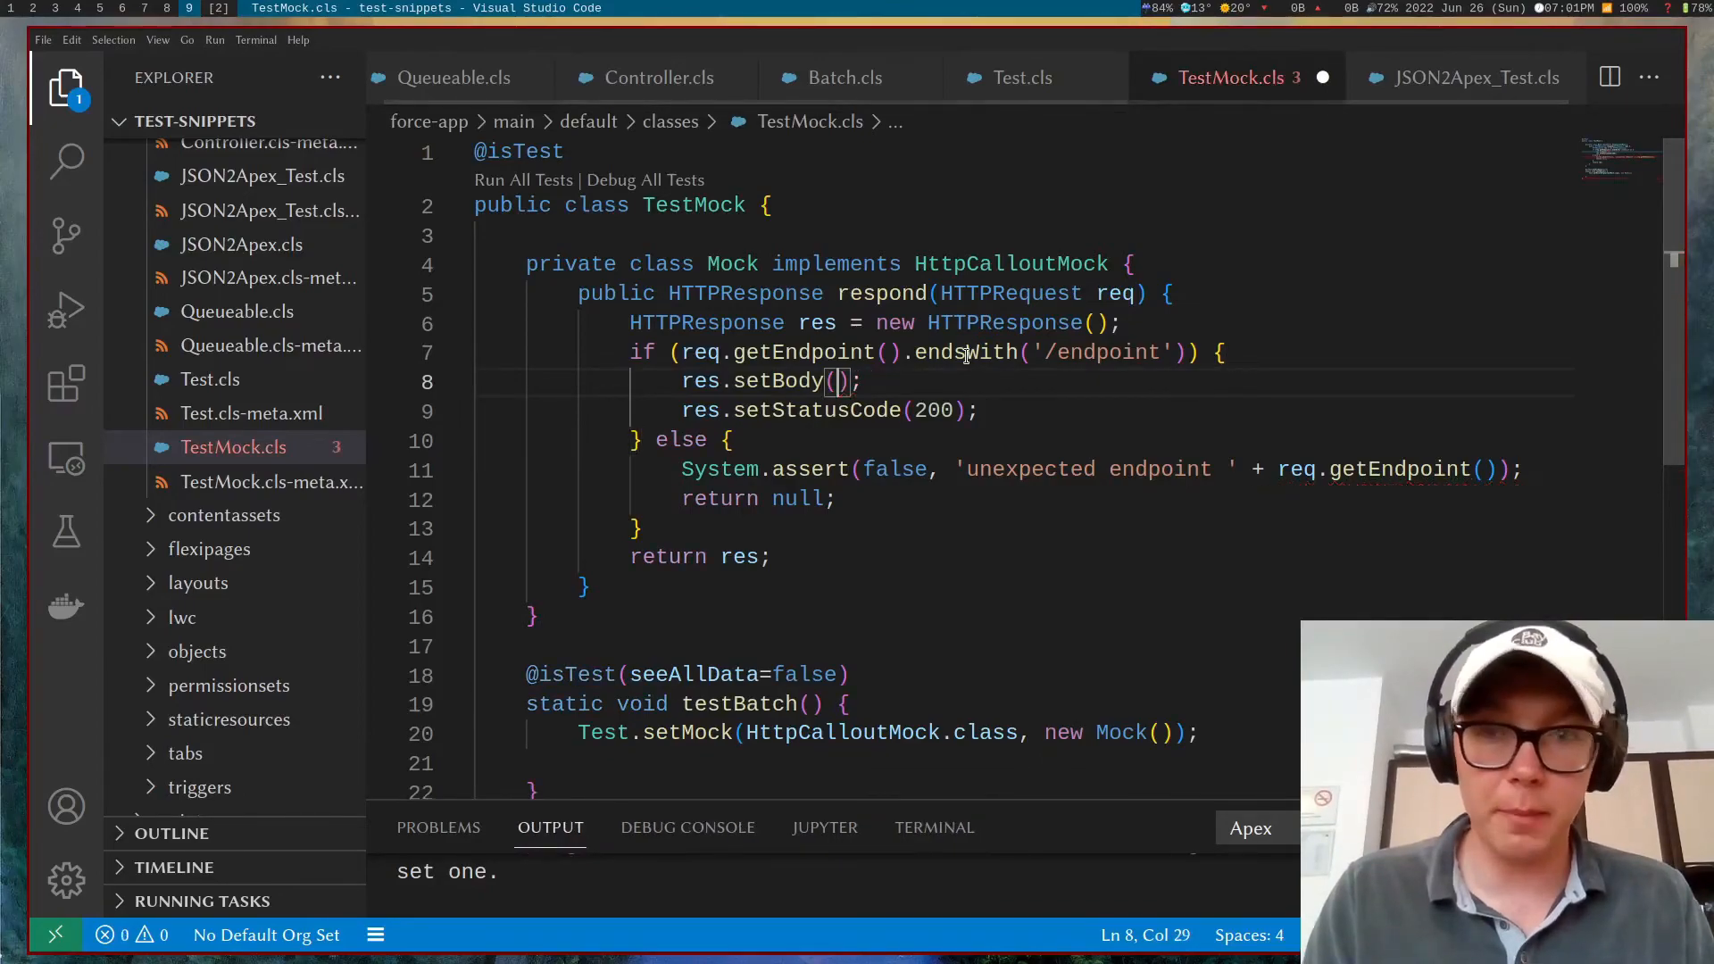
Step: Set the mock response body to JSON2Apex_Test.json, keeping status code 200, and save
type("Te")
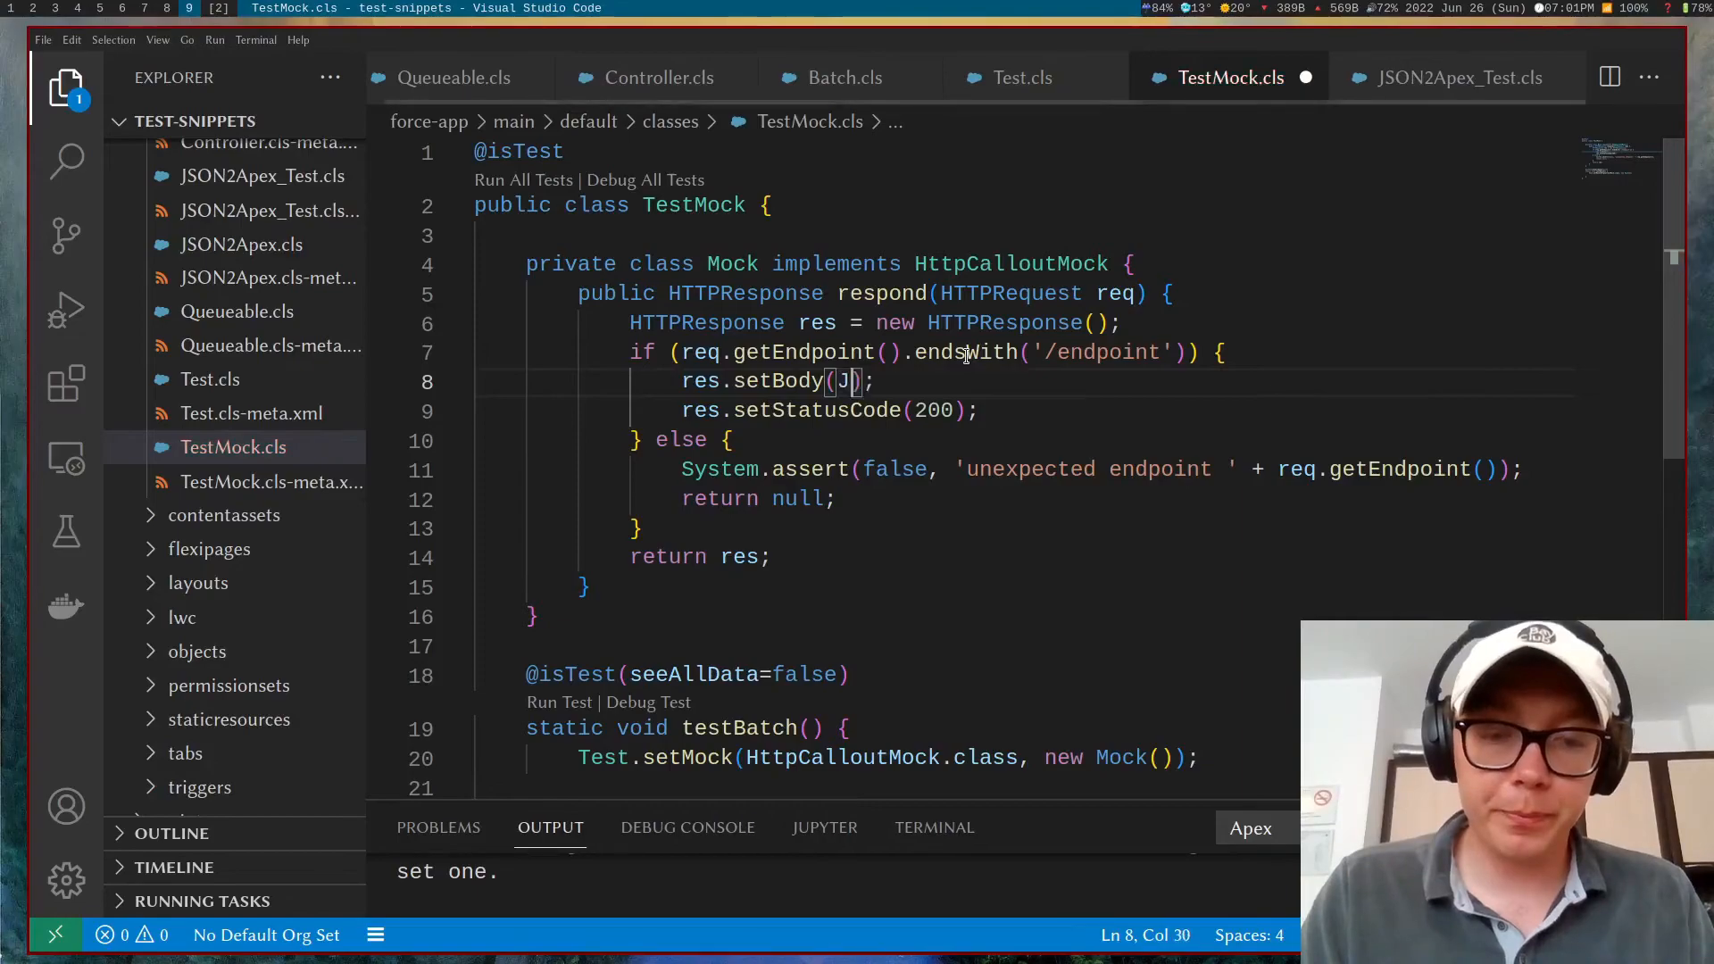
type("JSON2Apex_Test,")
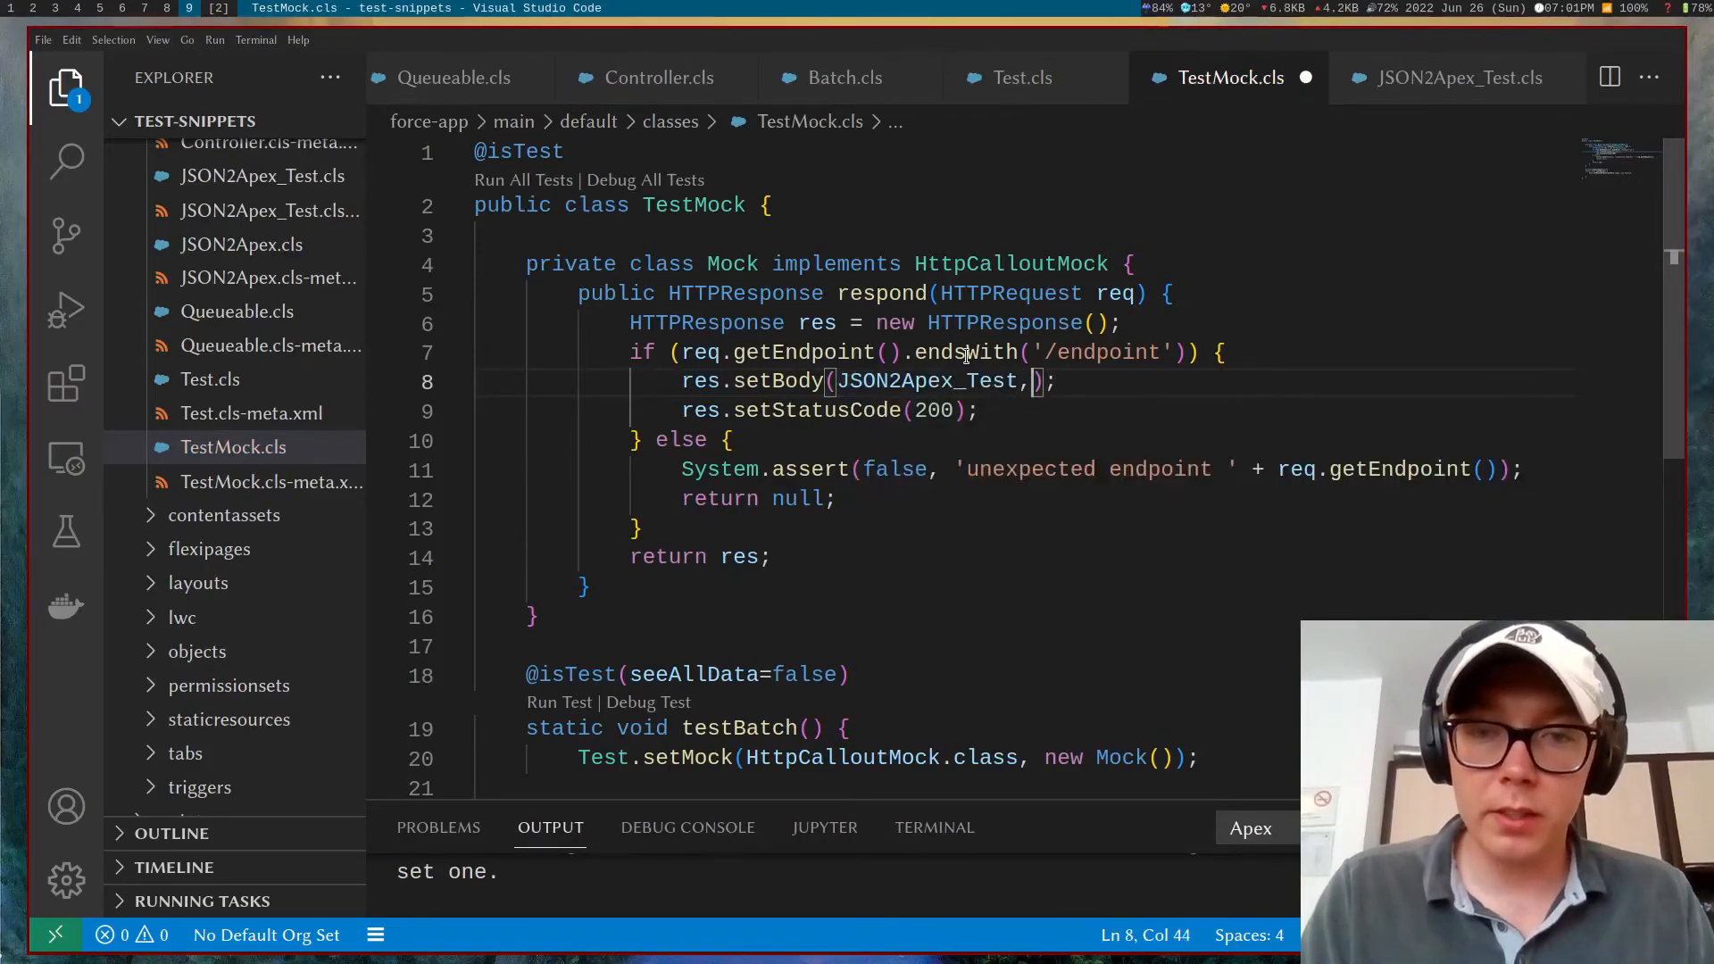
type(".json")
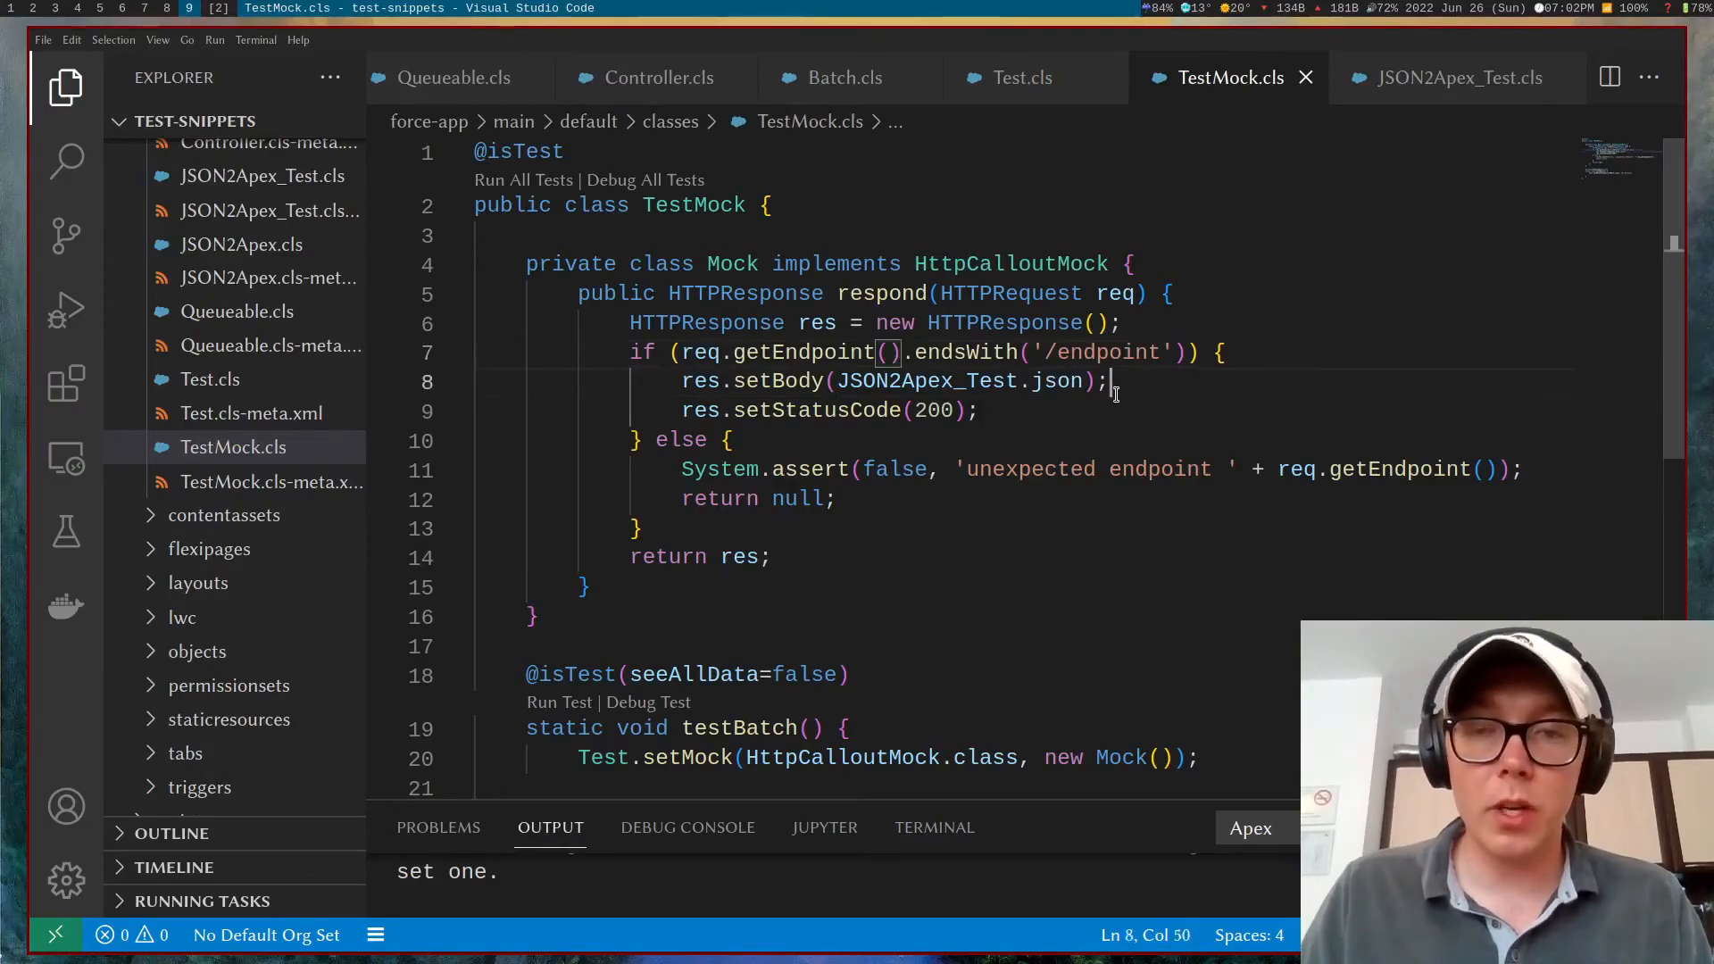
mouse_move(1032, 371)
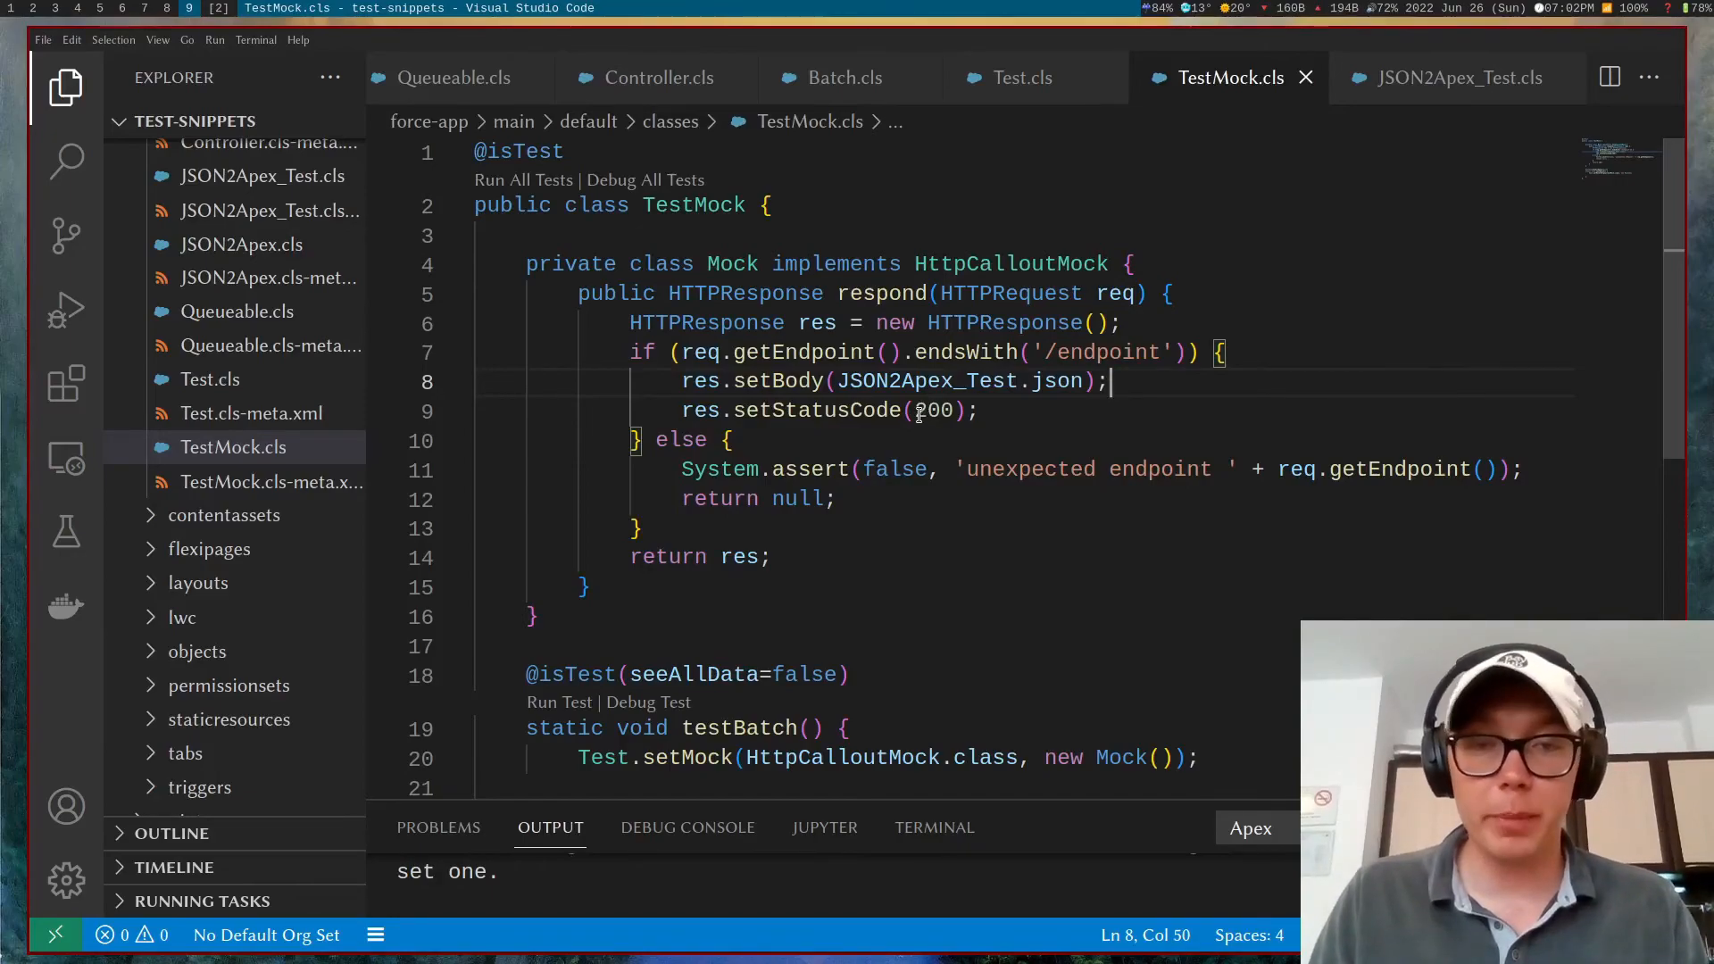
mouse_move(934, 380)
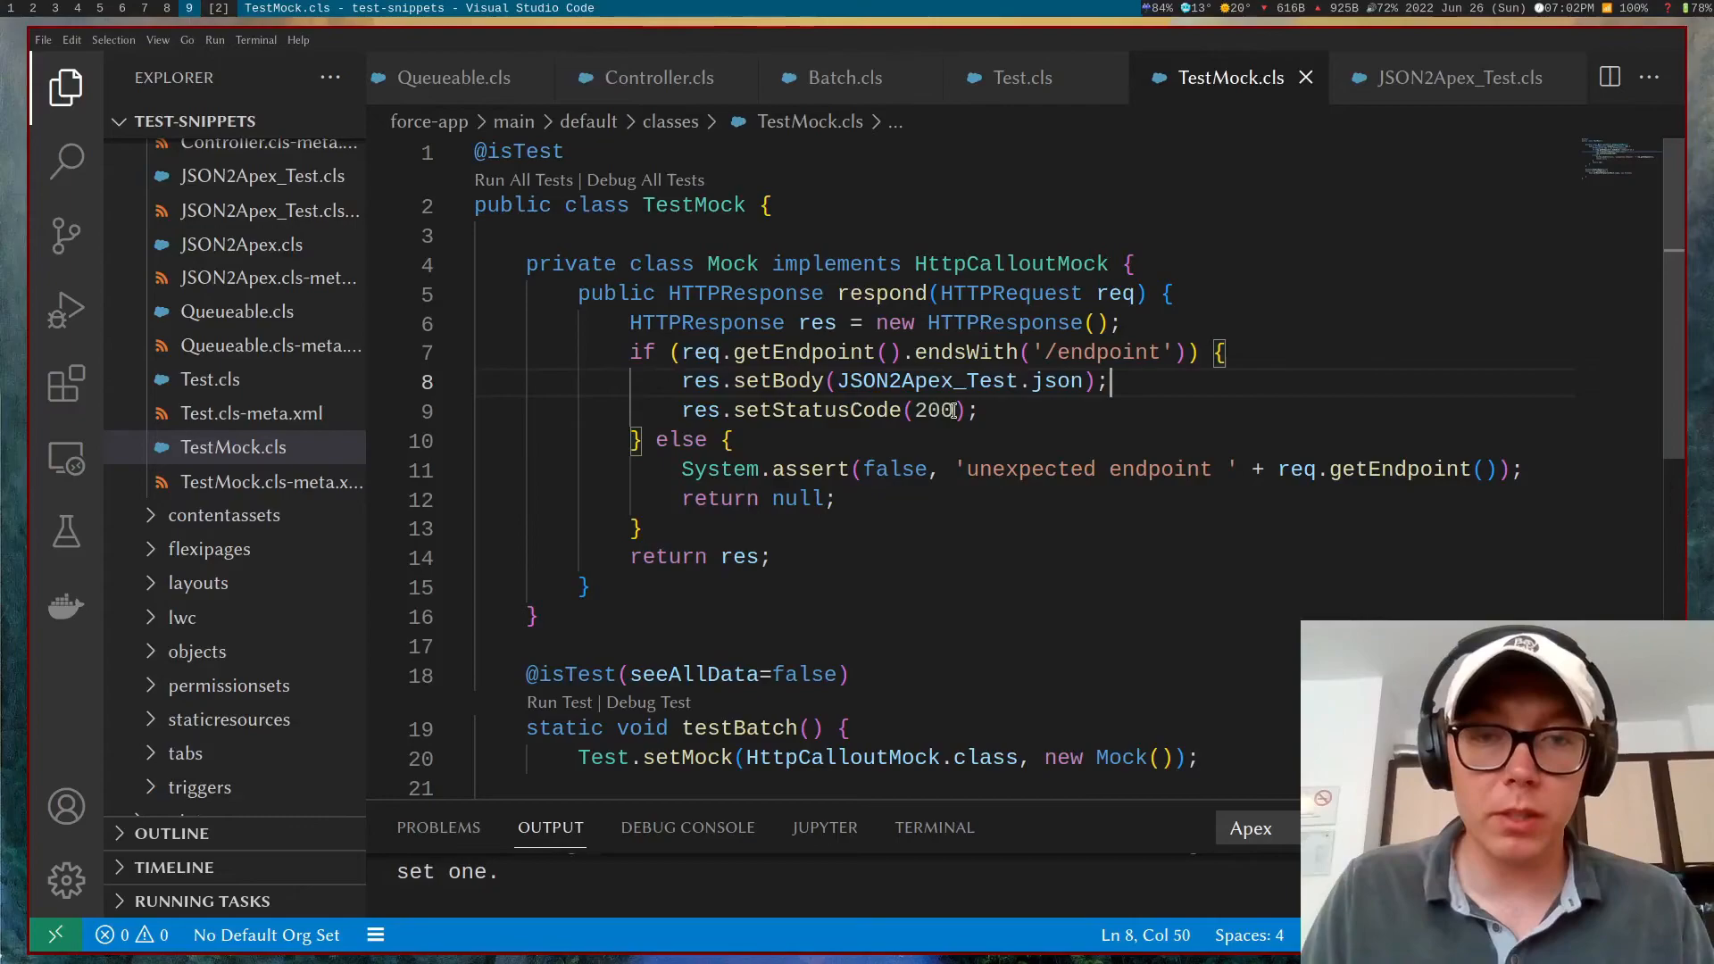
double_click(932, 411)
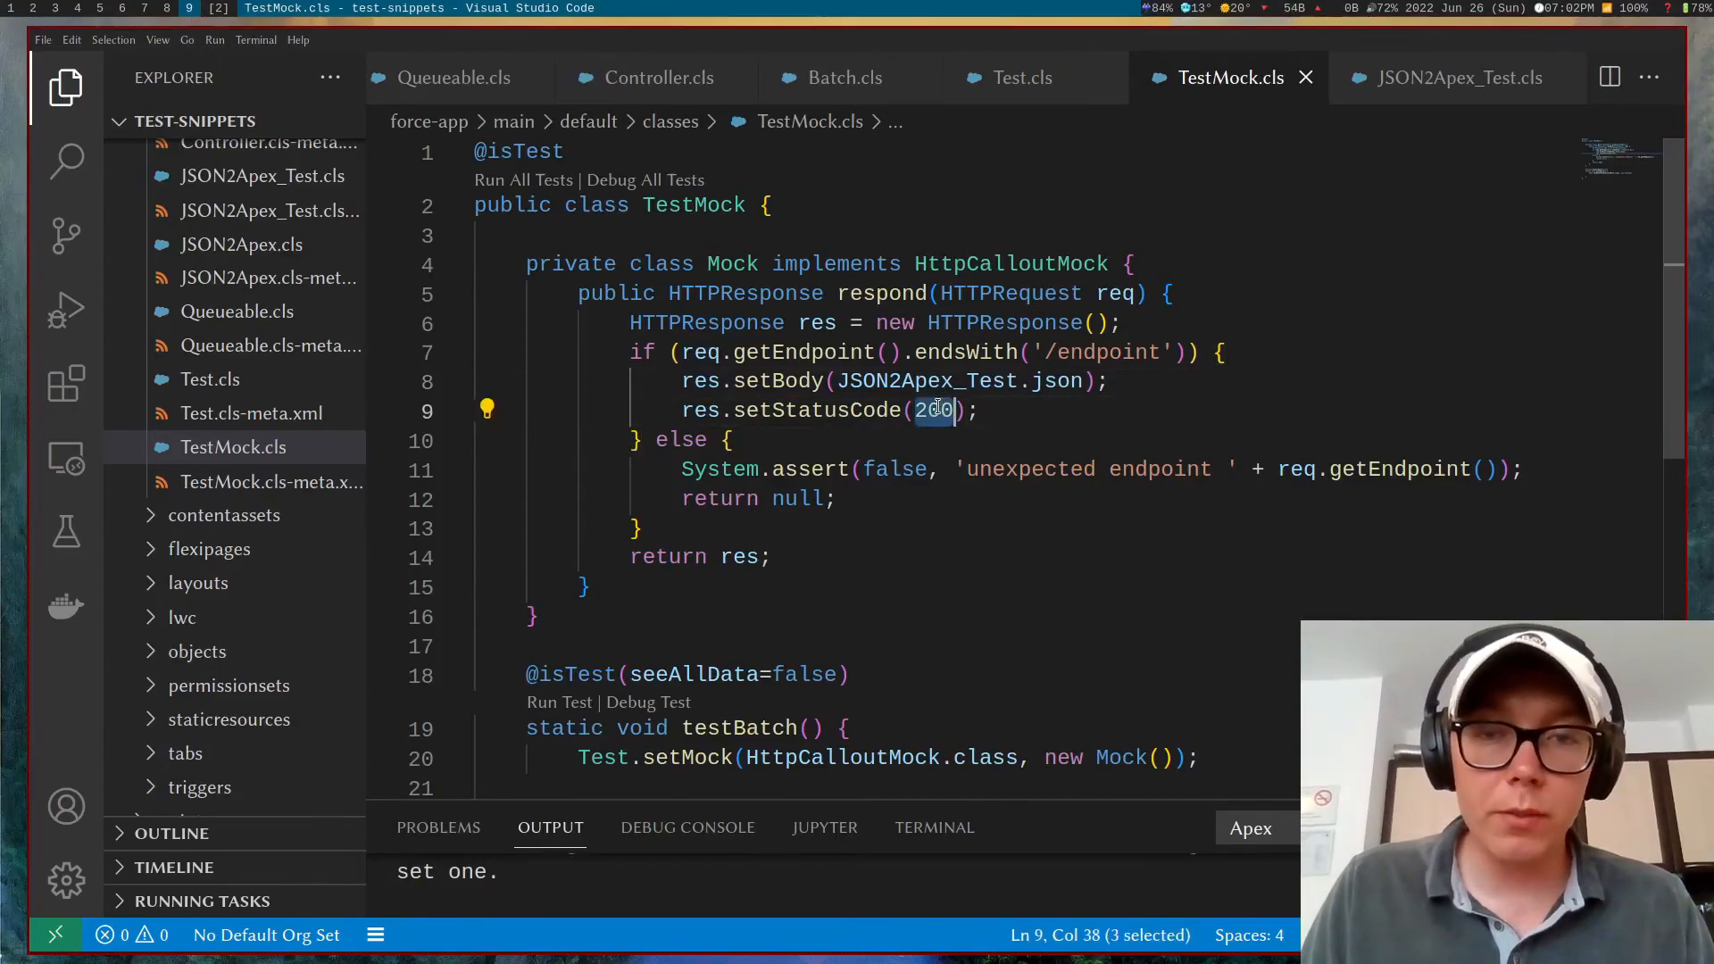
left_click(736, 440)
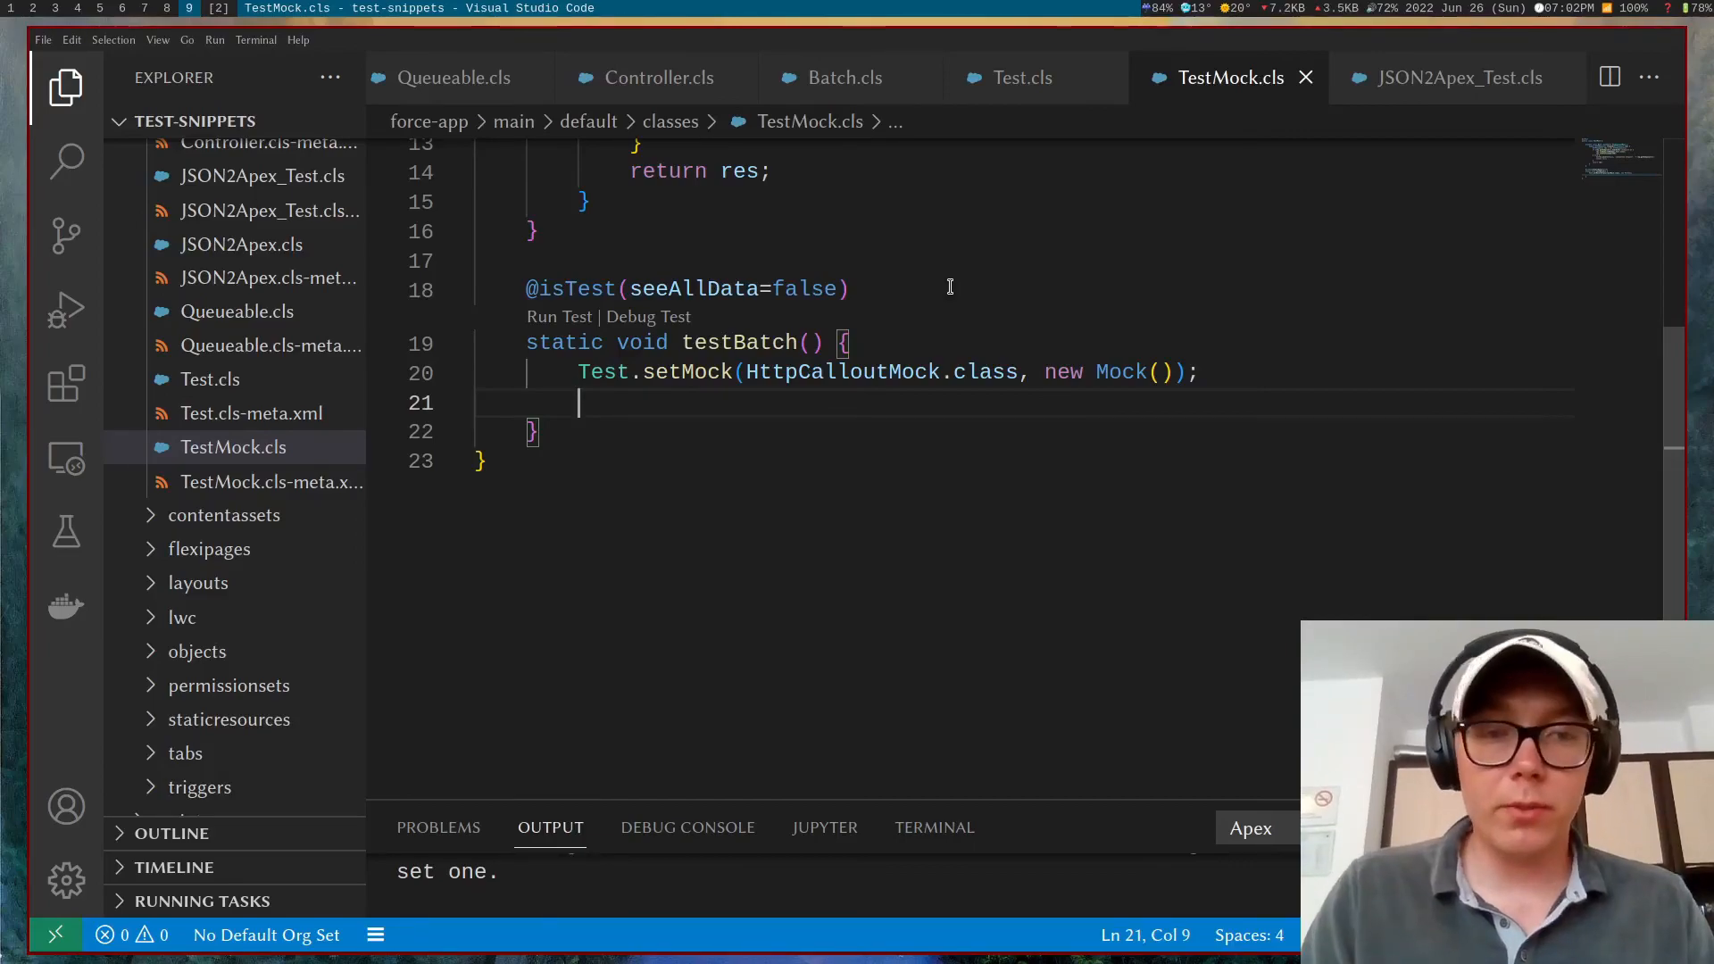
Step: Add a '// write test method' comment inside testBatch and save
type("// wr")
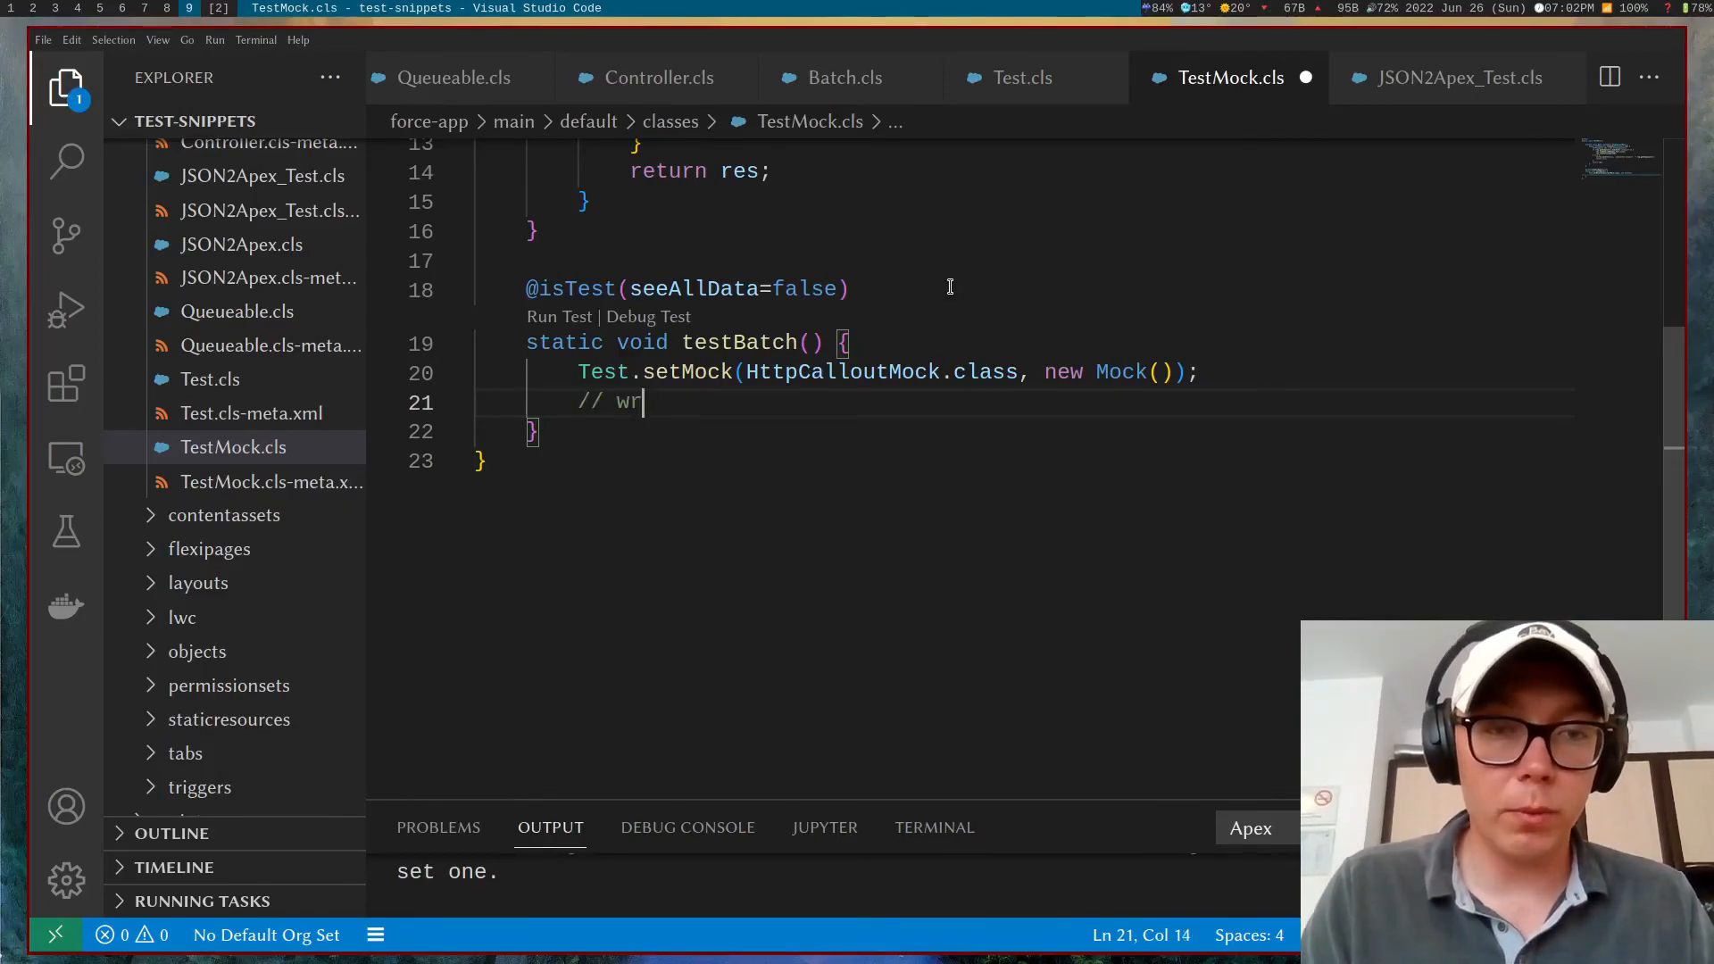
type("ite test met")
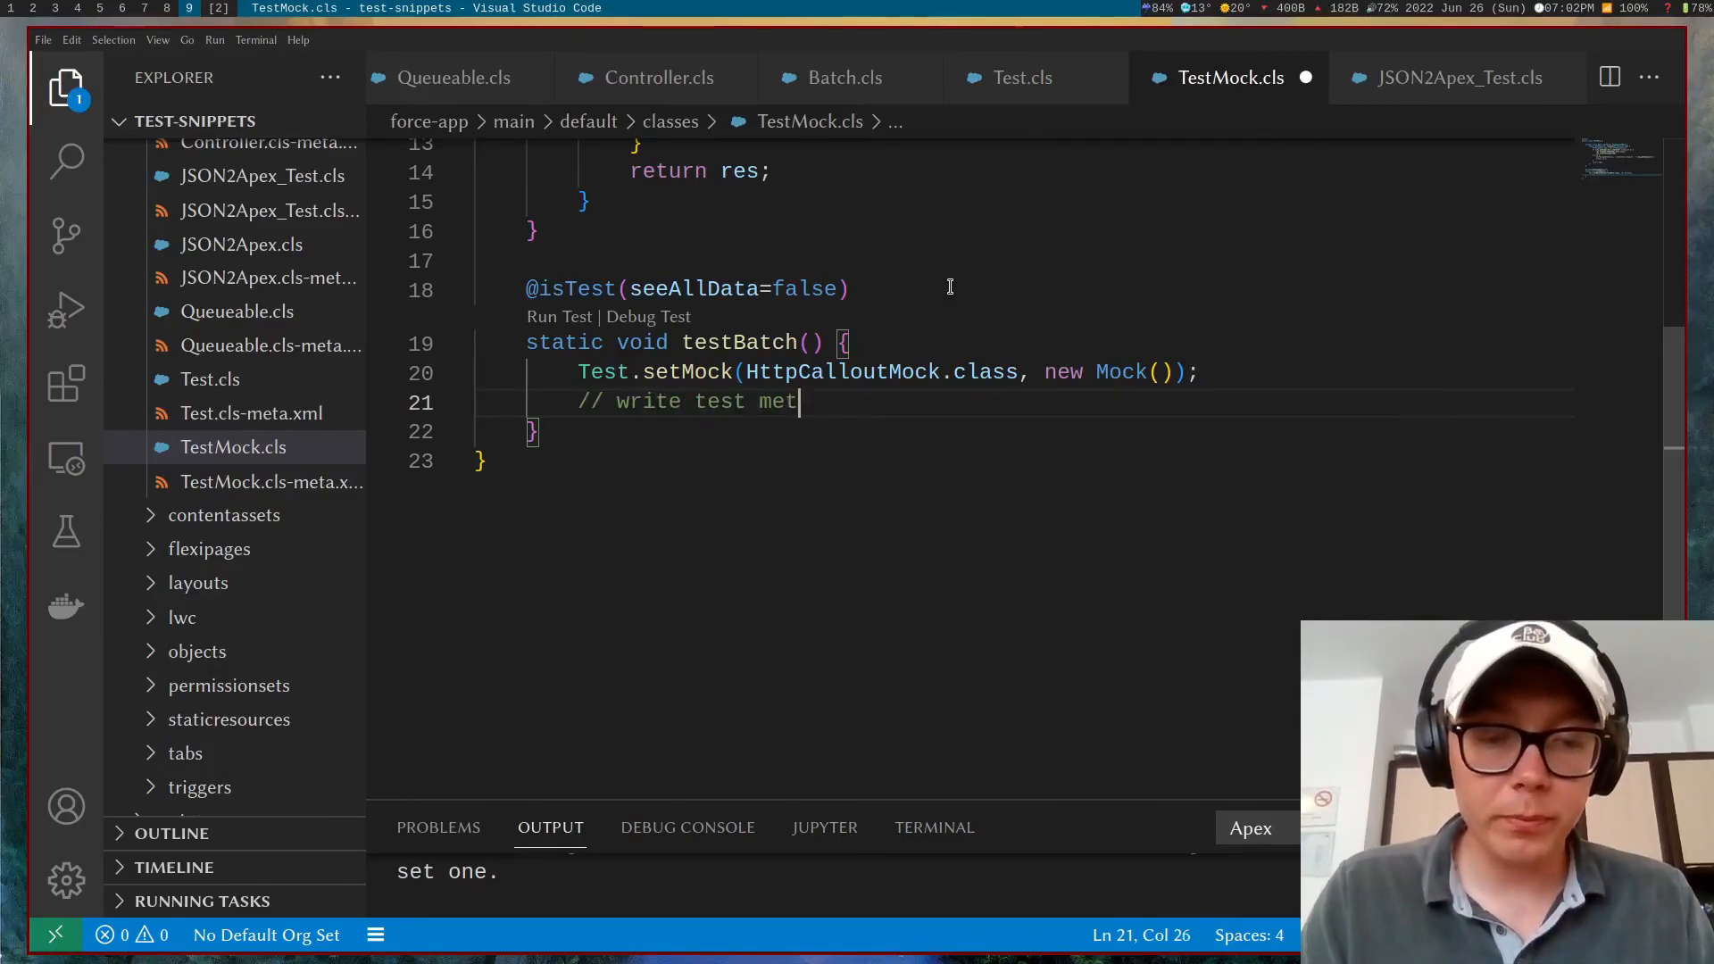
type("hod")
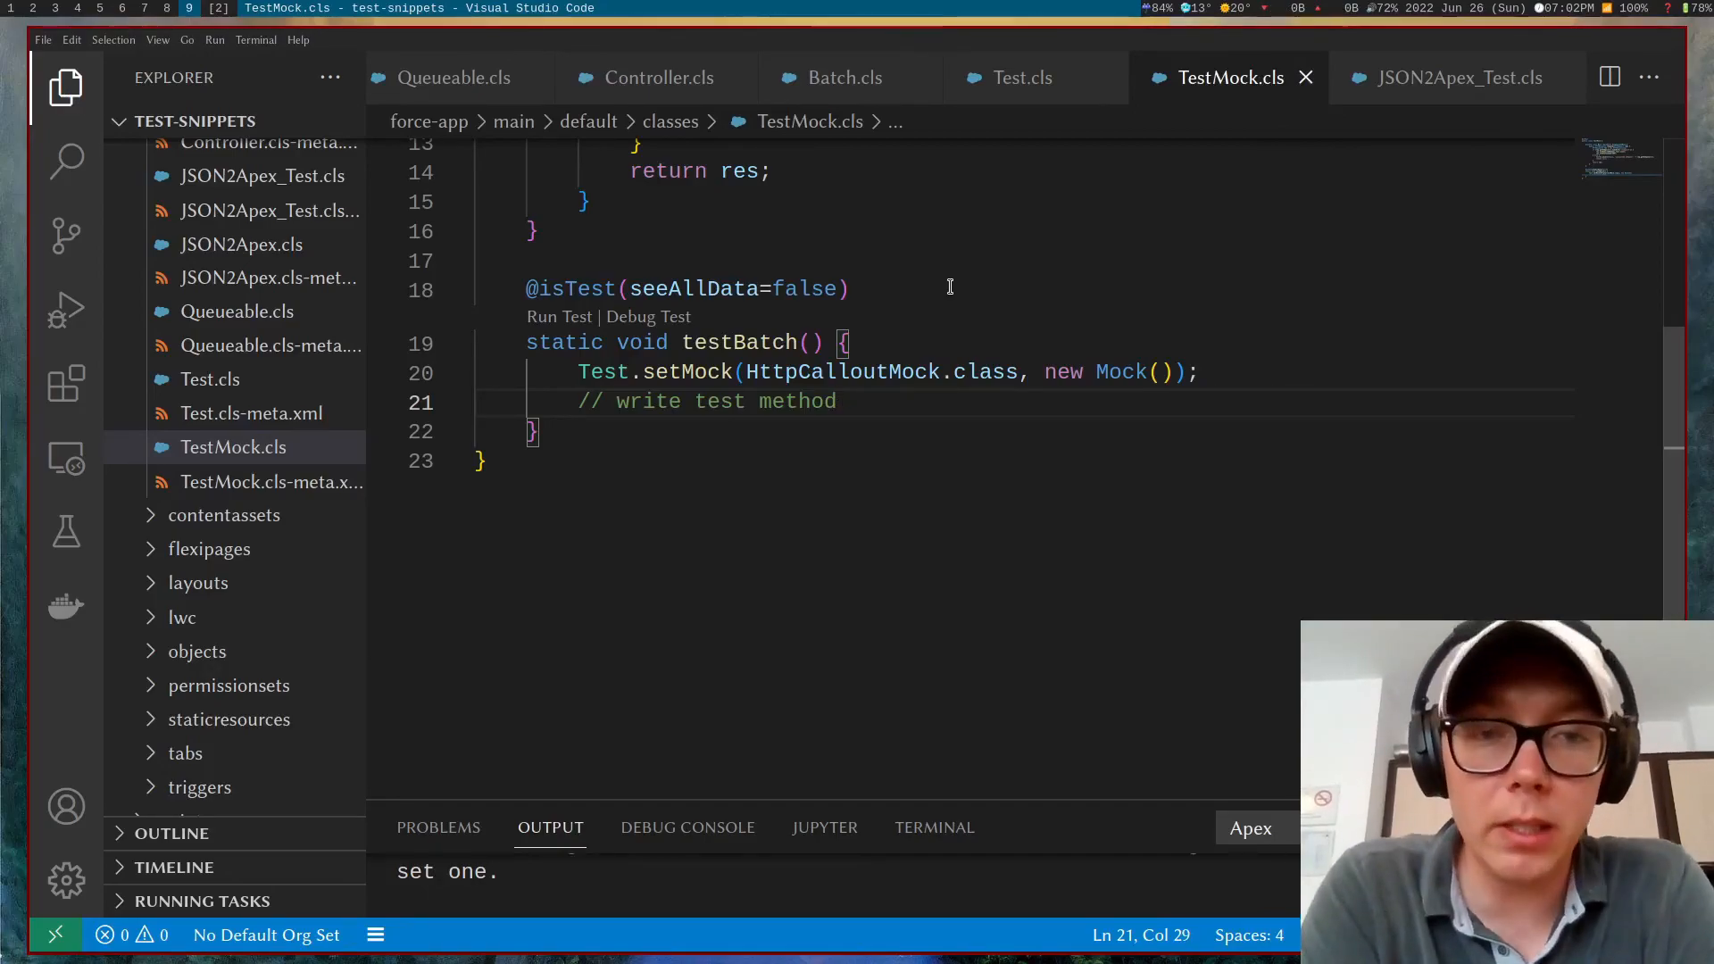